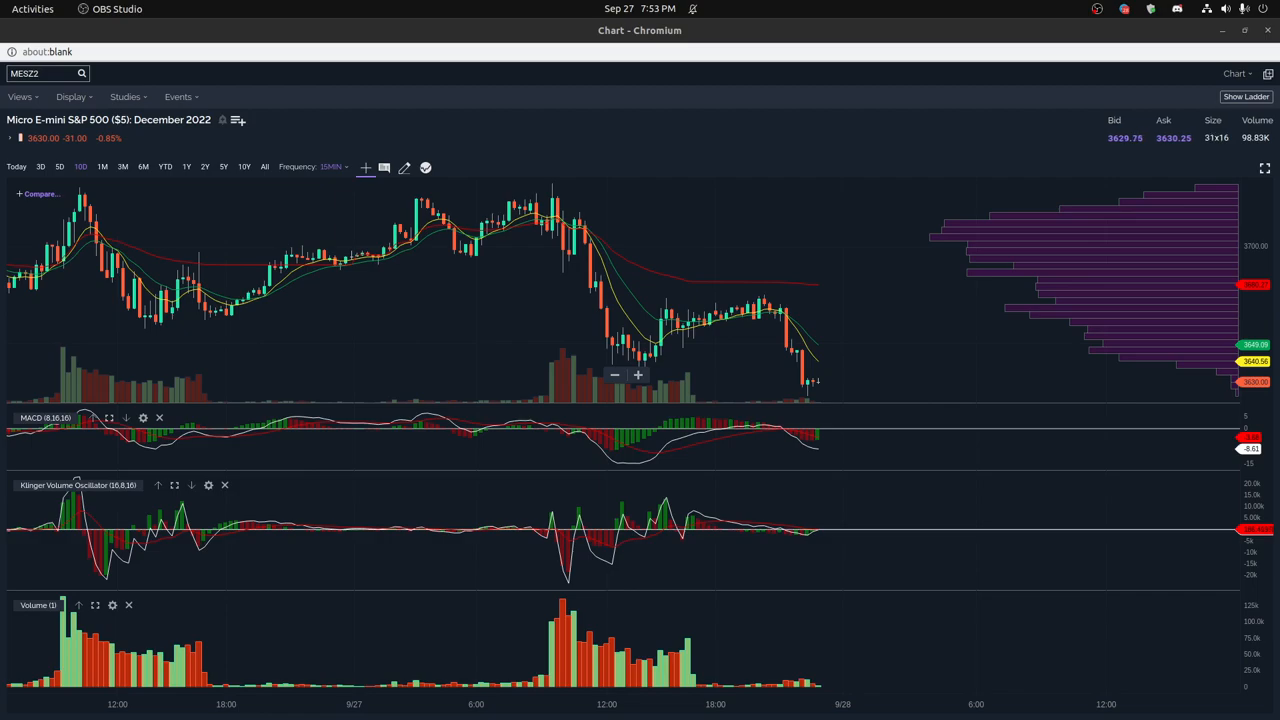
{"action": "mouse_move", "coordinate": [541, 342]}
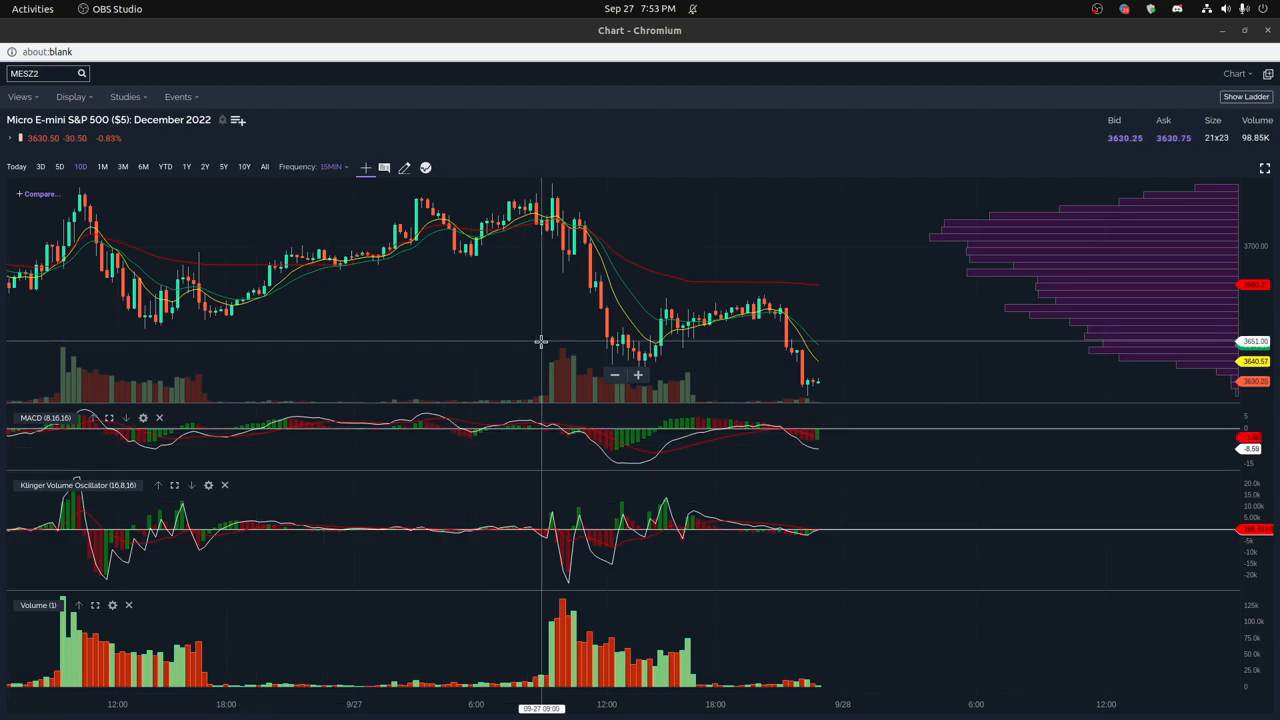
{"action": "mouse_move", "coordinate": [635, 328]}
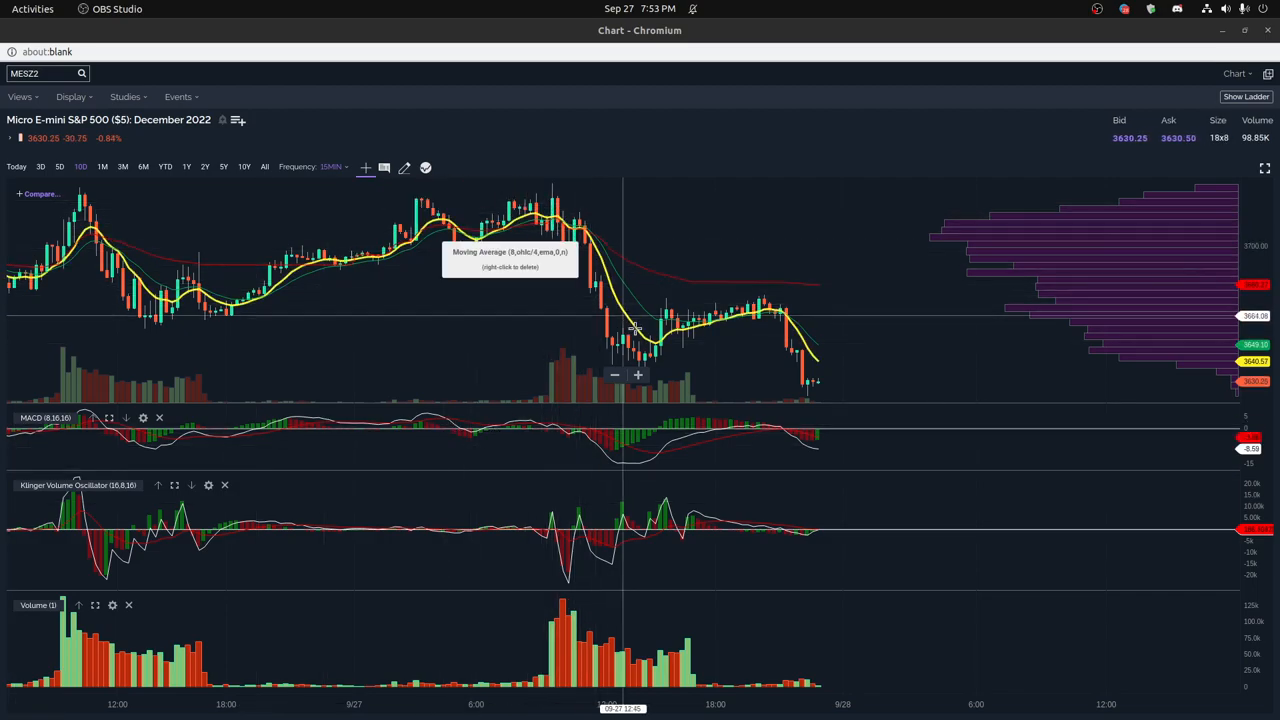
{"action": "mouse_move", "coordinate": [745, 300]}
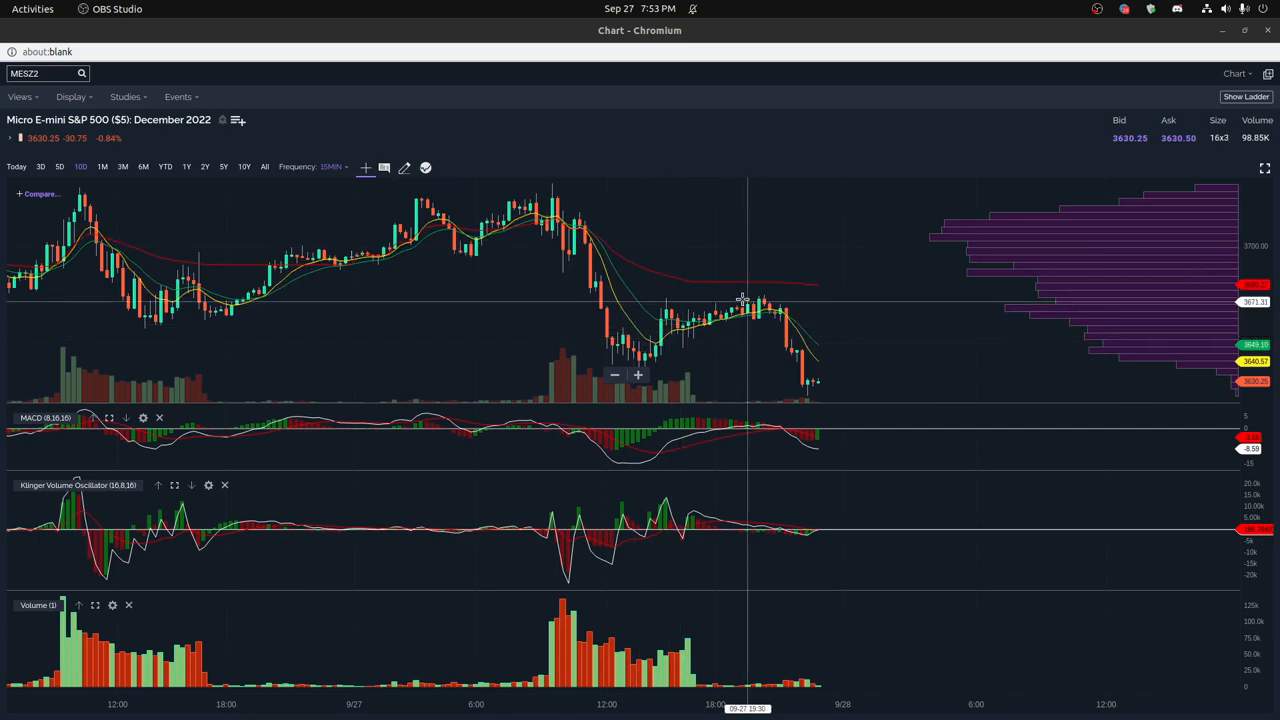
{"action": "mouse_move", "coordinate": [808, 375]}
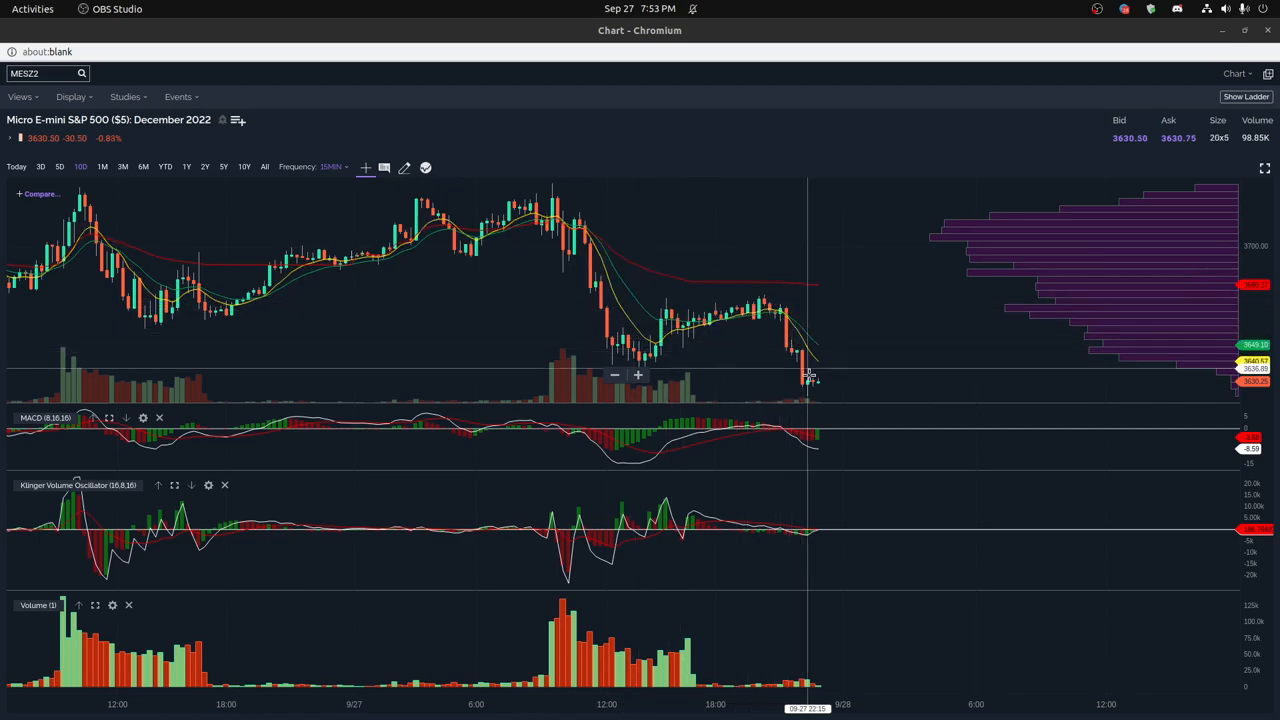
{"action": "mouse_move", "coordinate": [810, 380]}
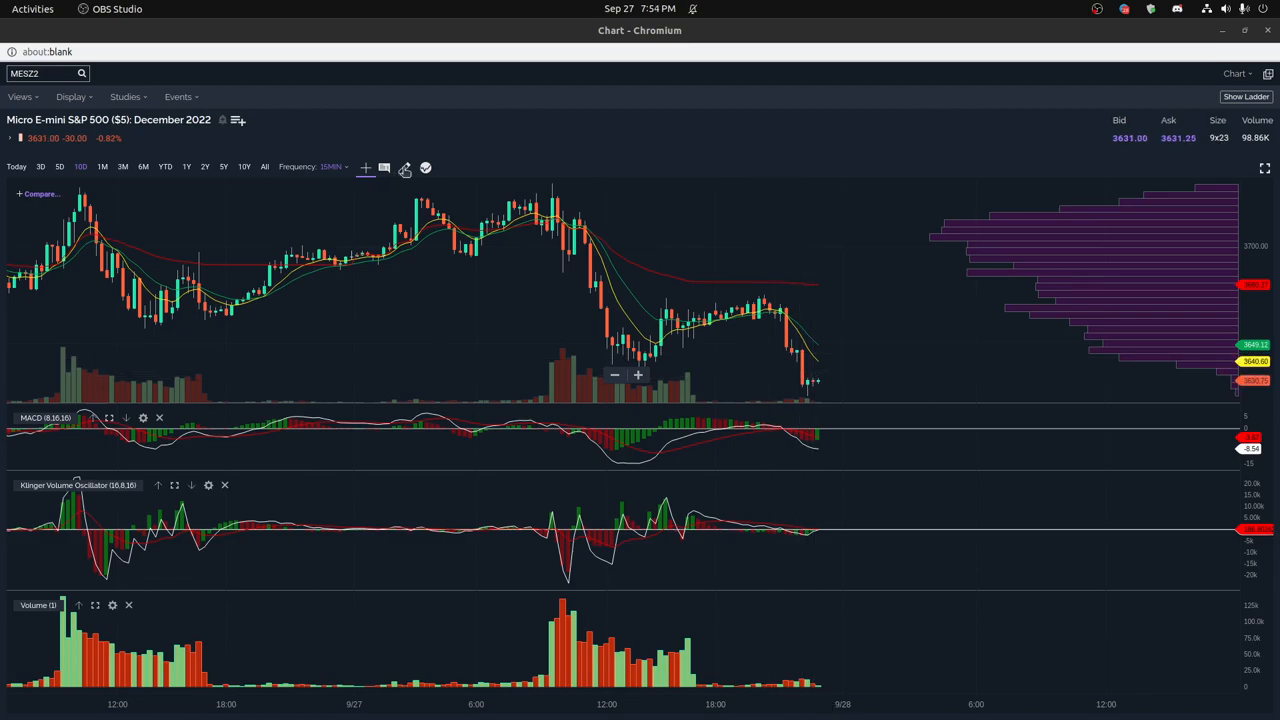
Step: Measure from the 9/27 morning high to the afternoon peak, about 50 points (-1.3%)
{"action": "left_click", "coordinate": [405, 167]}
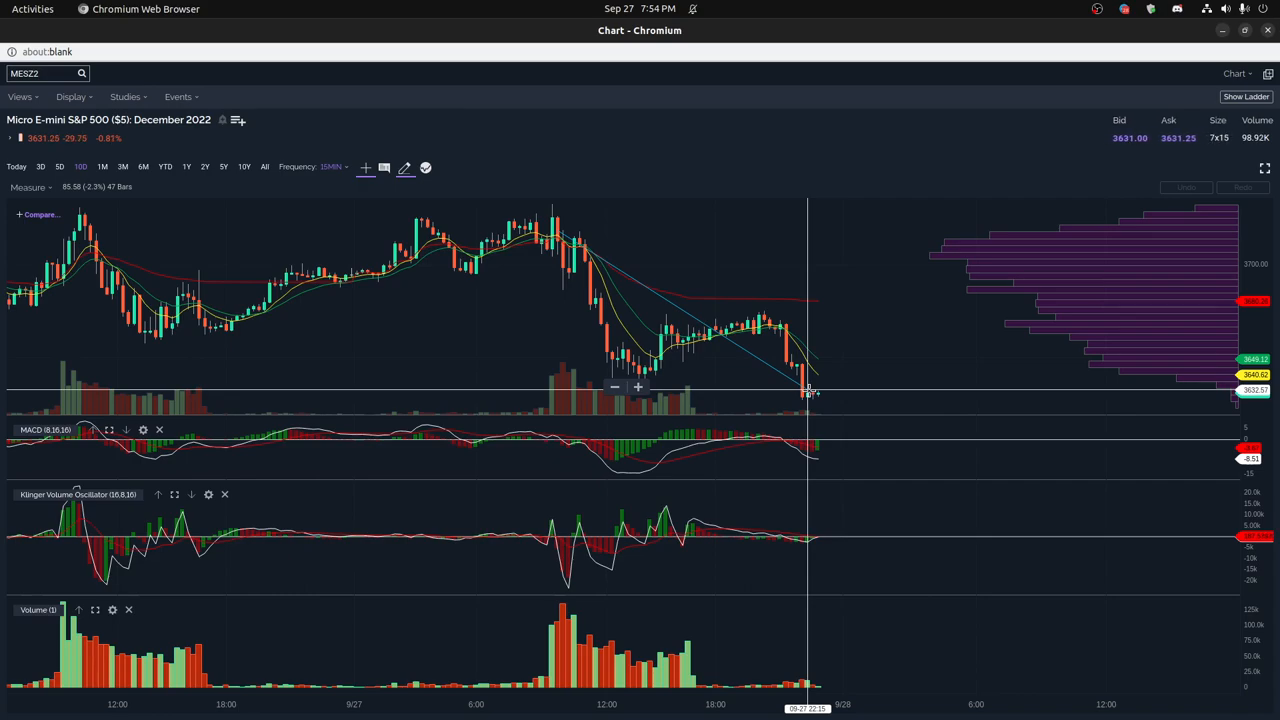
{"action": "mouse_move", "coordinate": [815, 298]}
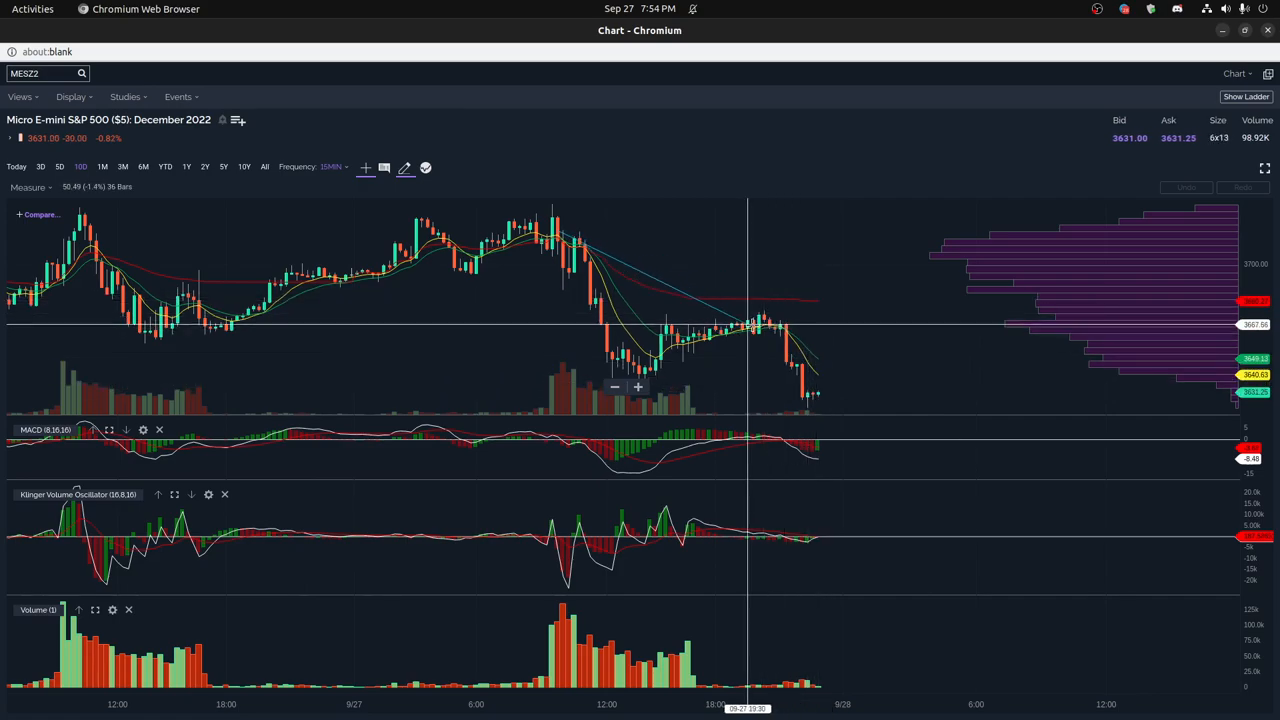
{"action": "mouse_move", "coordinate": [762, 323]}
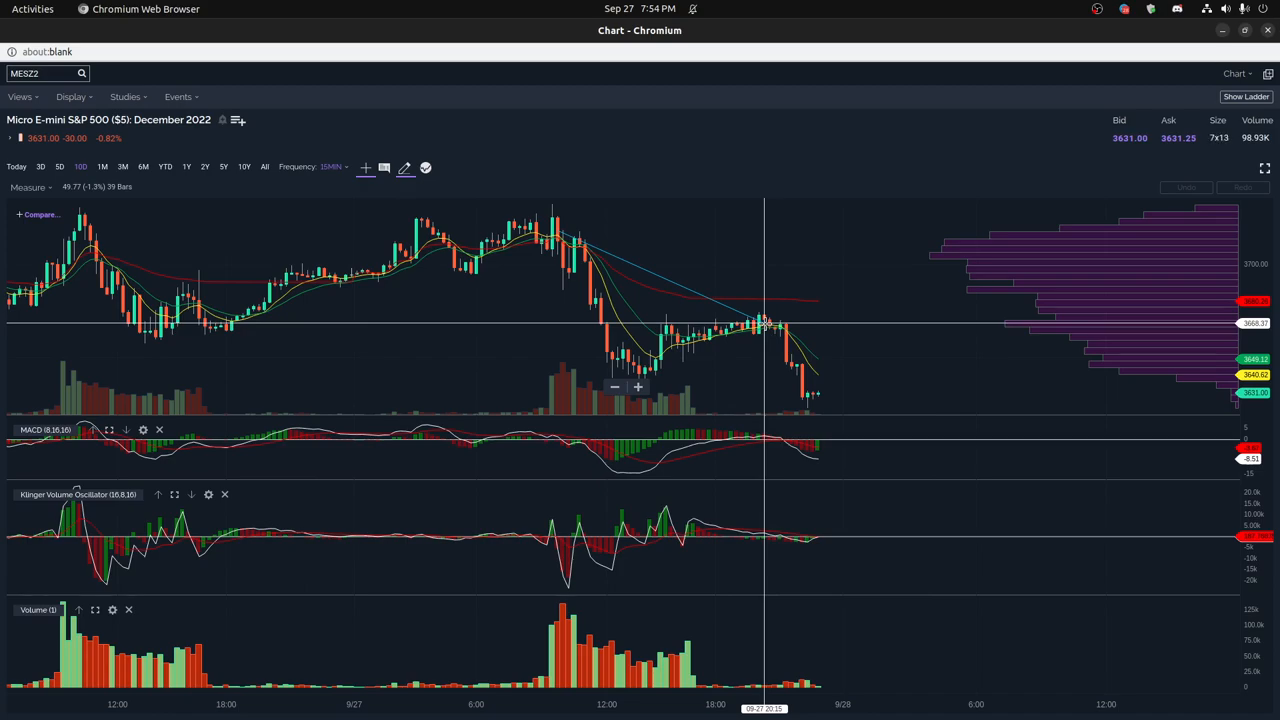
{"action": "mouse_move", "coordinate": [585, 612]}
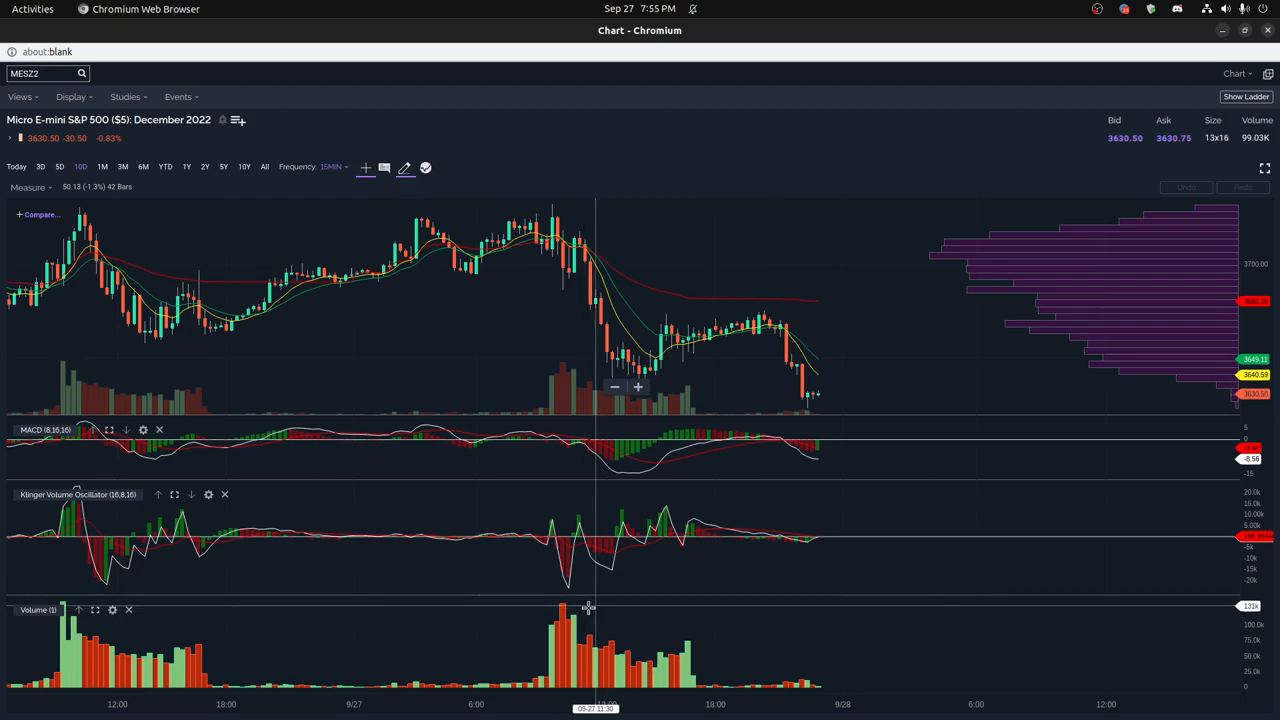
{"action": "mouse_move", "coordinate": [552, 626]}
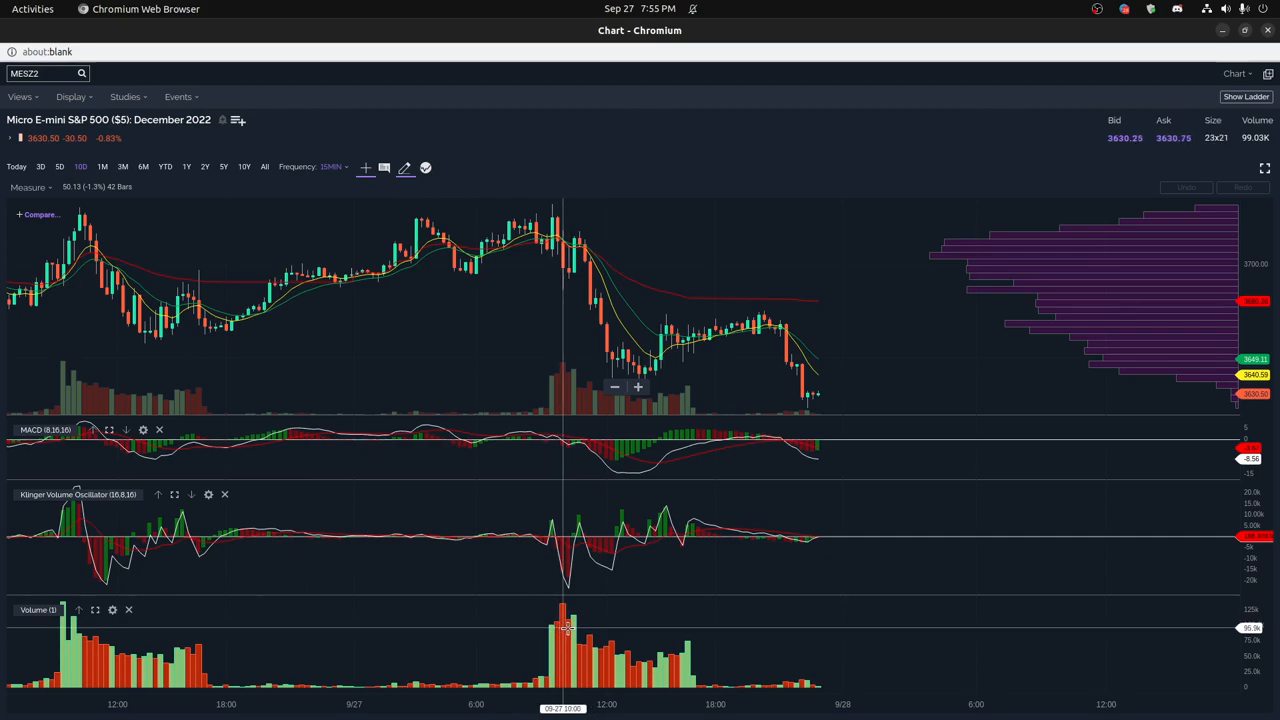
{"action": "mouse_move", "coordinate": [578, 627]}
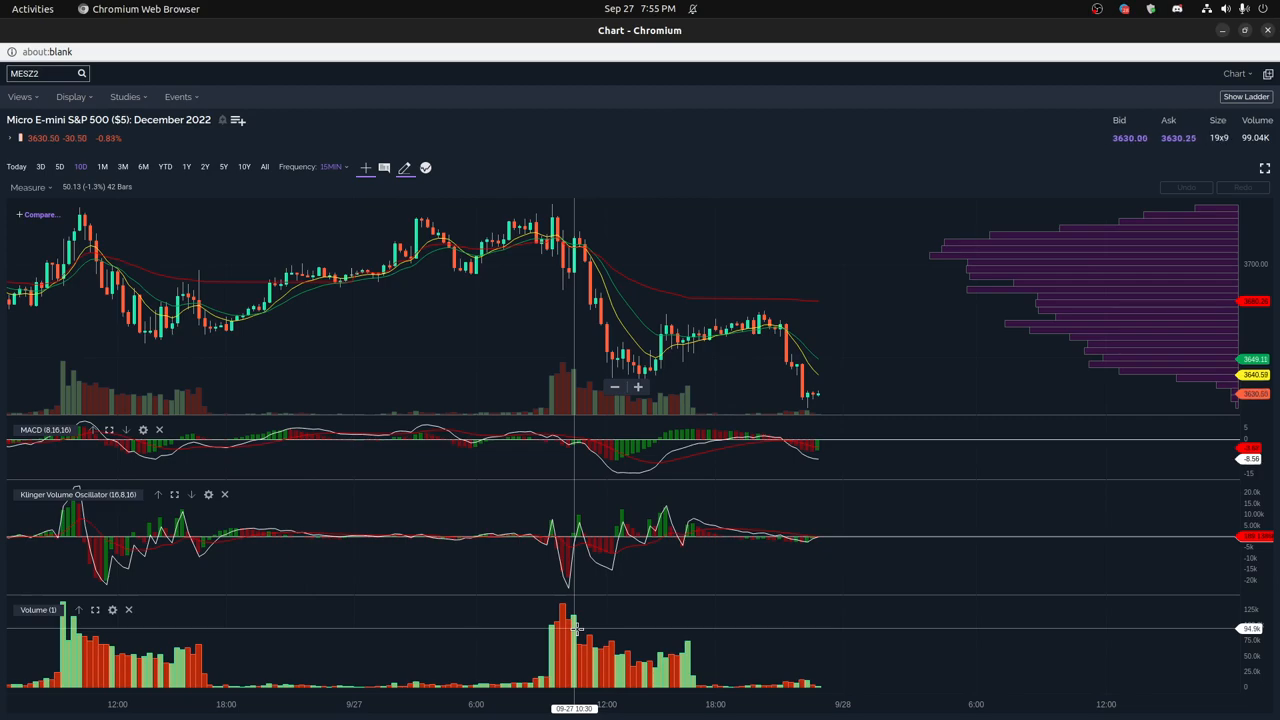
{"action": "mouse_move", "coordinate": [595, 630]}
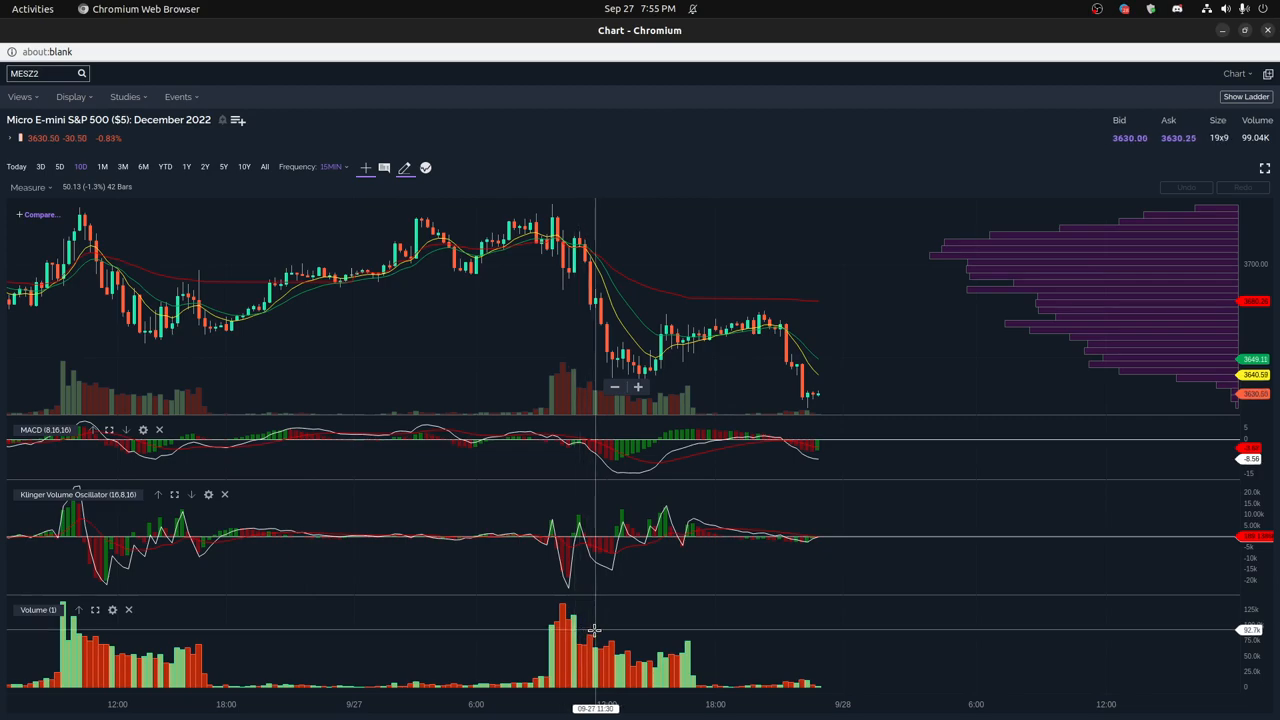
{"action": "mouse_move", "coordinate": [610, 630]}
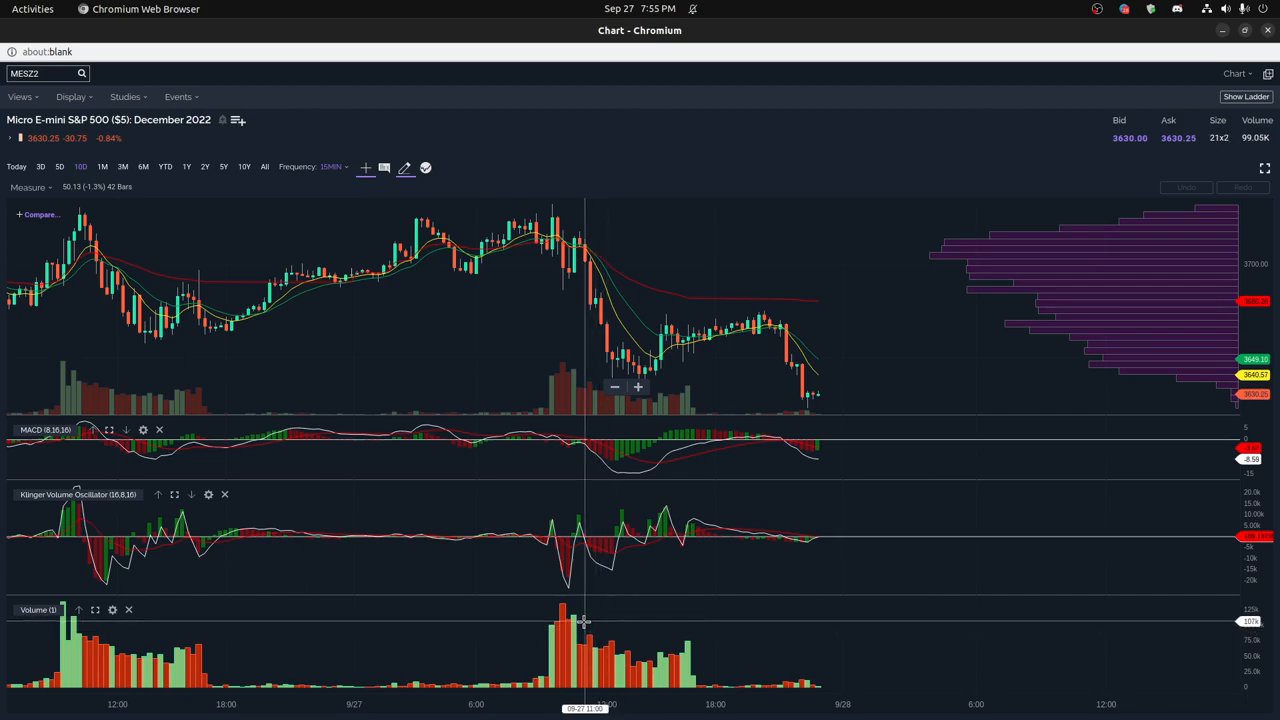
{"action": "mouse_move", "coordinate": [580, 623]}
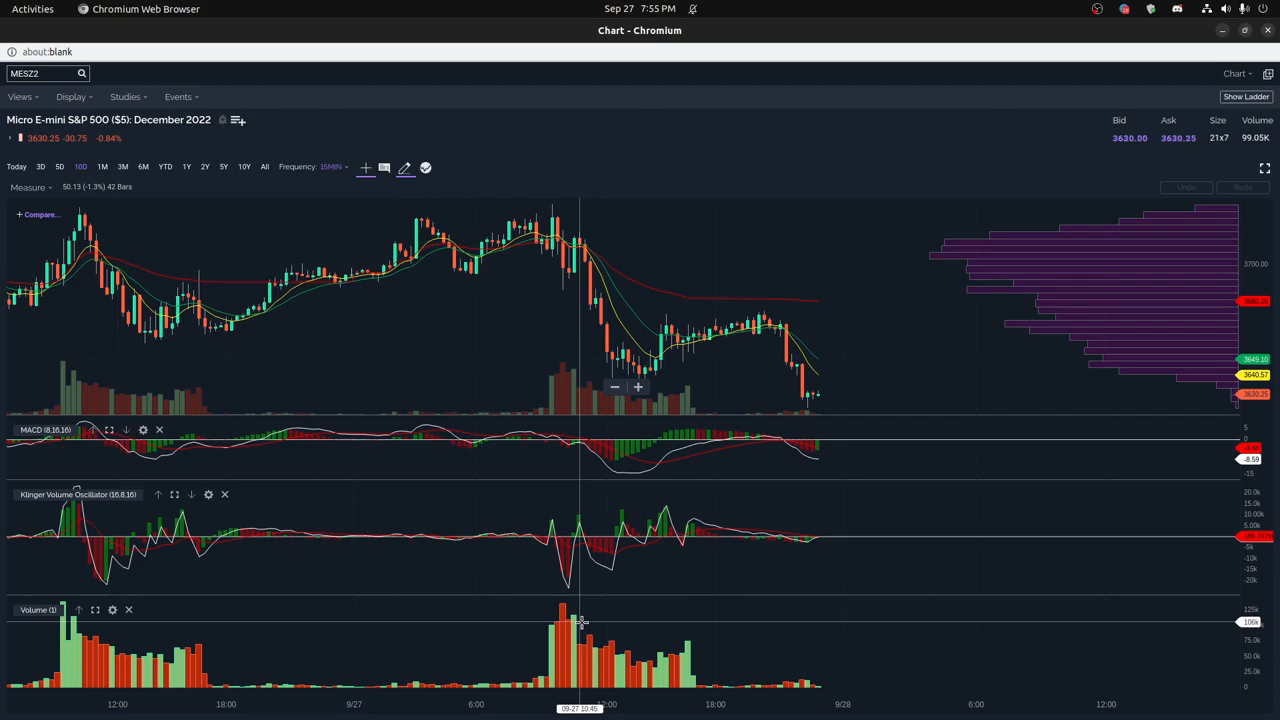
{"action": "mouse_move", "coordinate": [583, 623]}
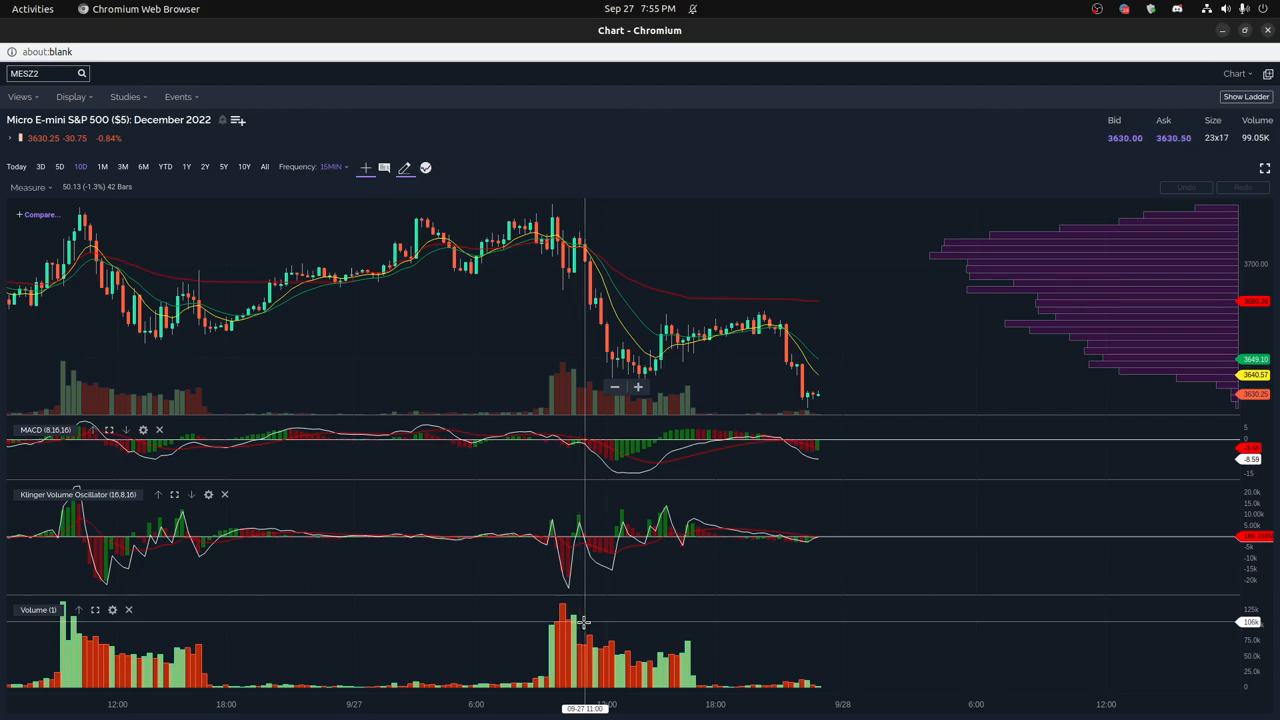
{"action": "mouse_move", "coordinate": [590, 622]}
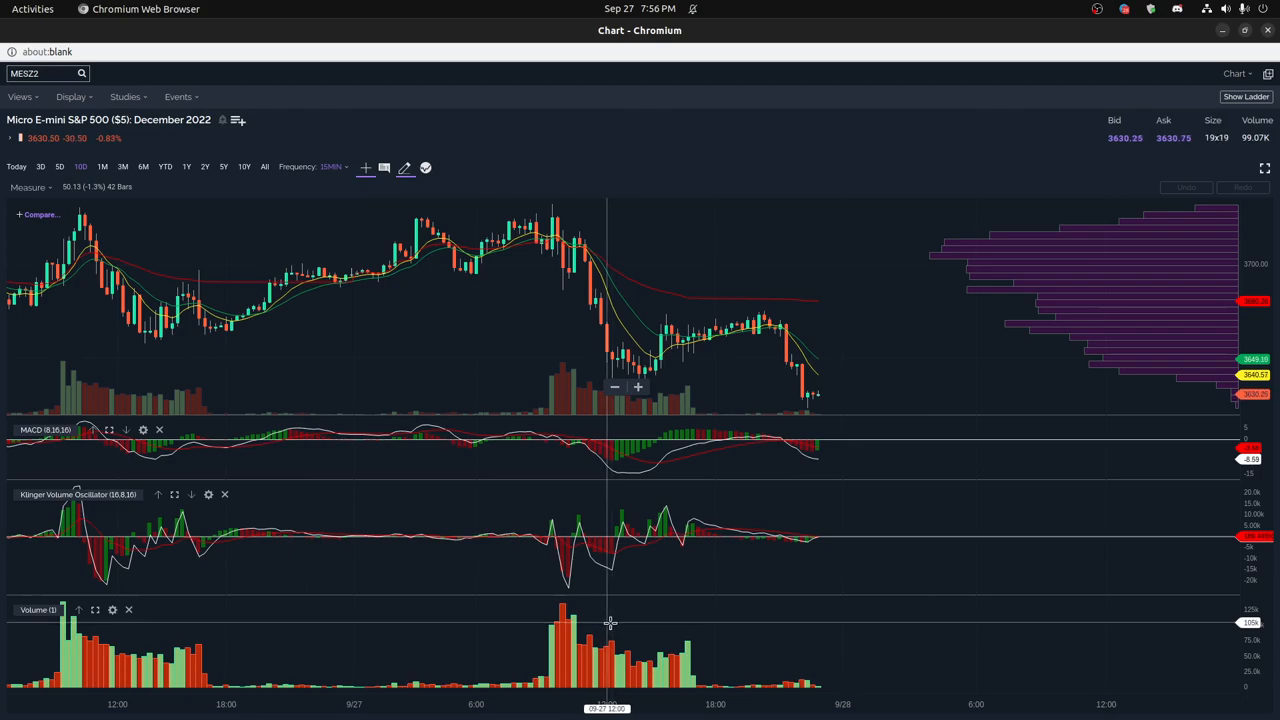
{"action": "mouse_move", "coordinate": [615, 623]}
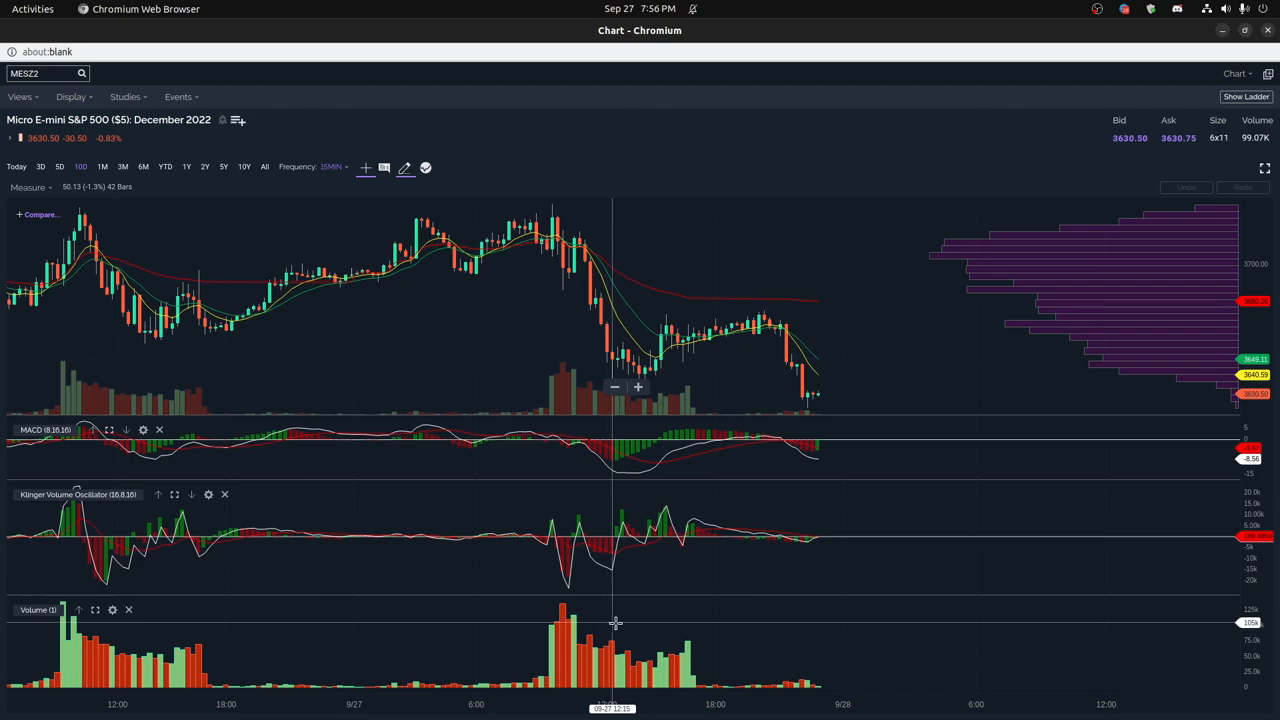
{"action": "mouse_move", "coordinate": [615, 555]}
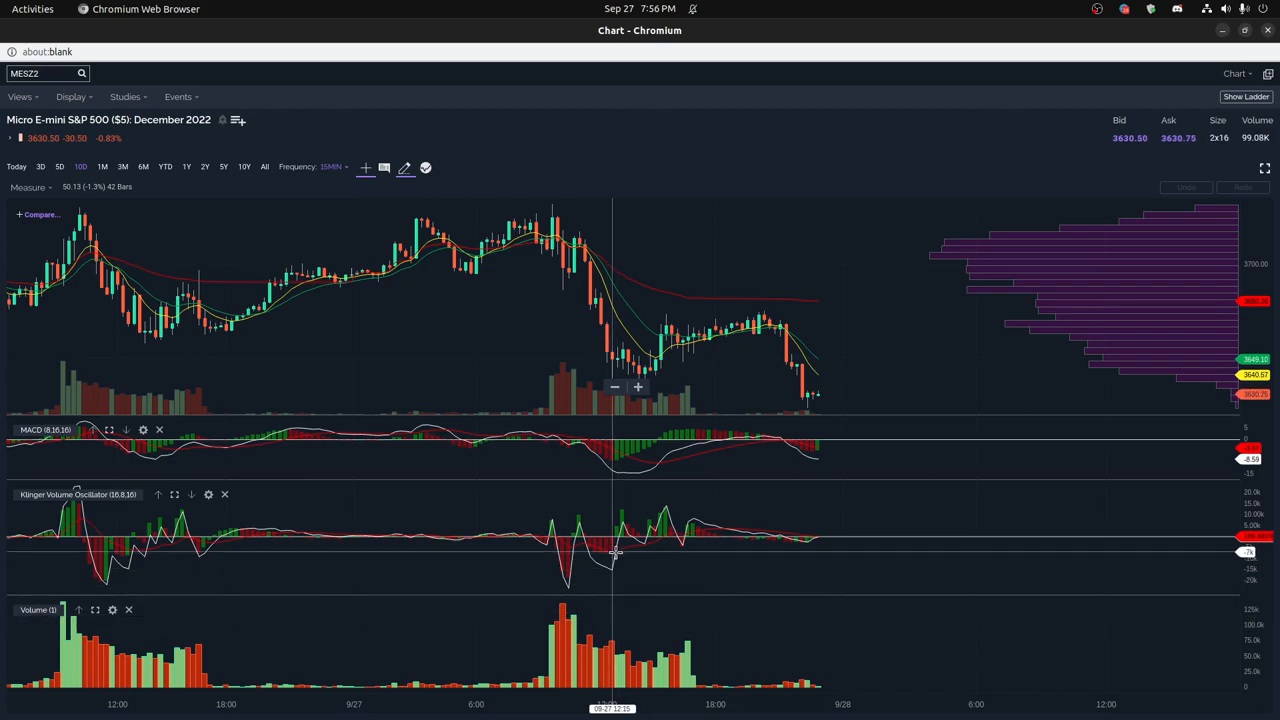
{"action": "mouse_move", "coordinate": [618, 553]}
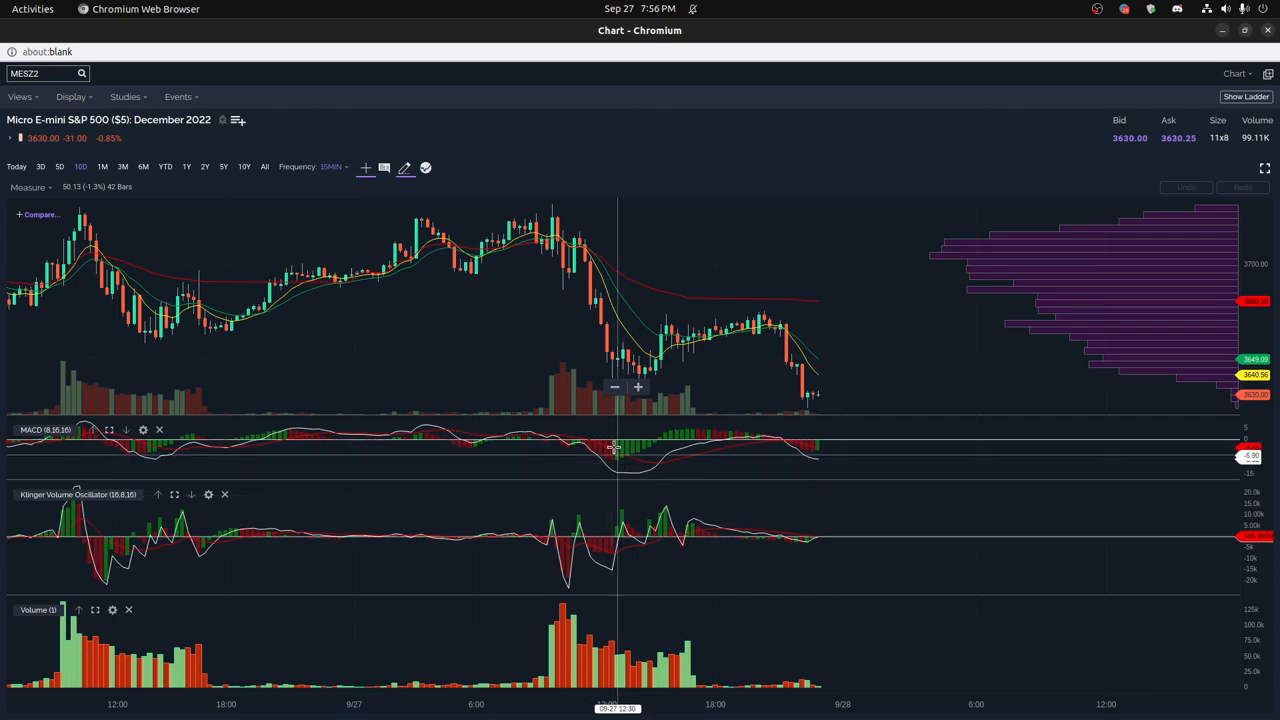
{"action": "mouse_move", "coordinate": [628, 461]}
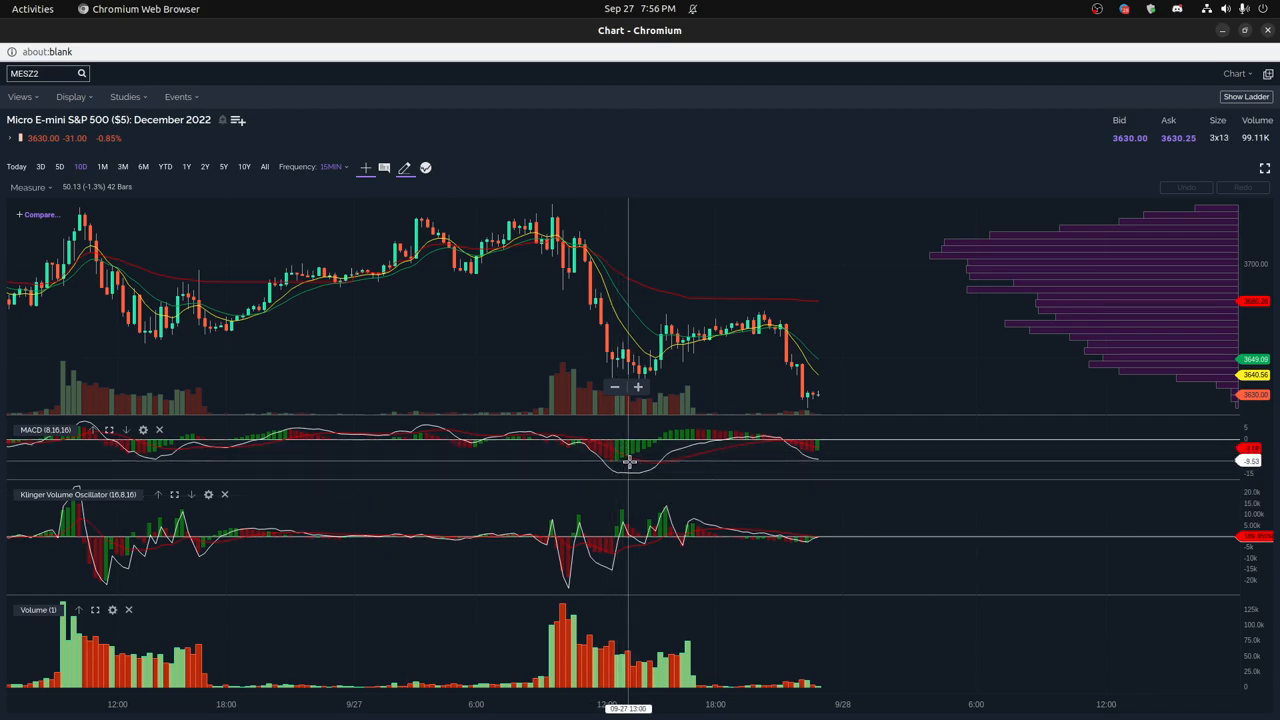
{"action": "mouse_move", "coordinate": [660, 465]}
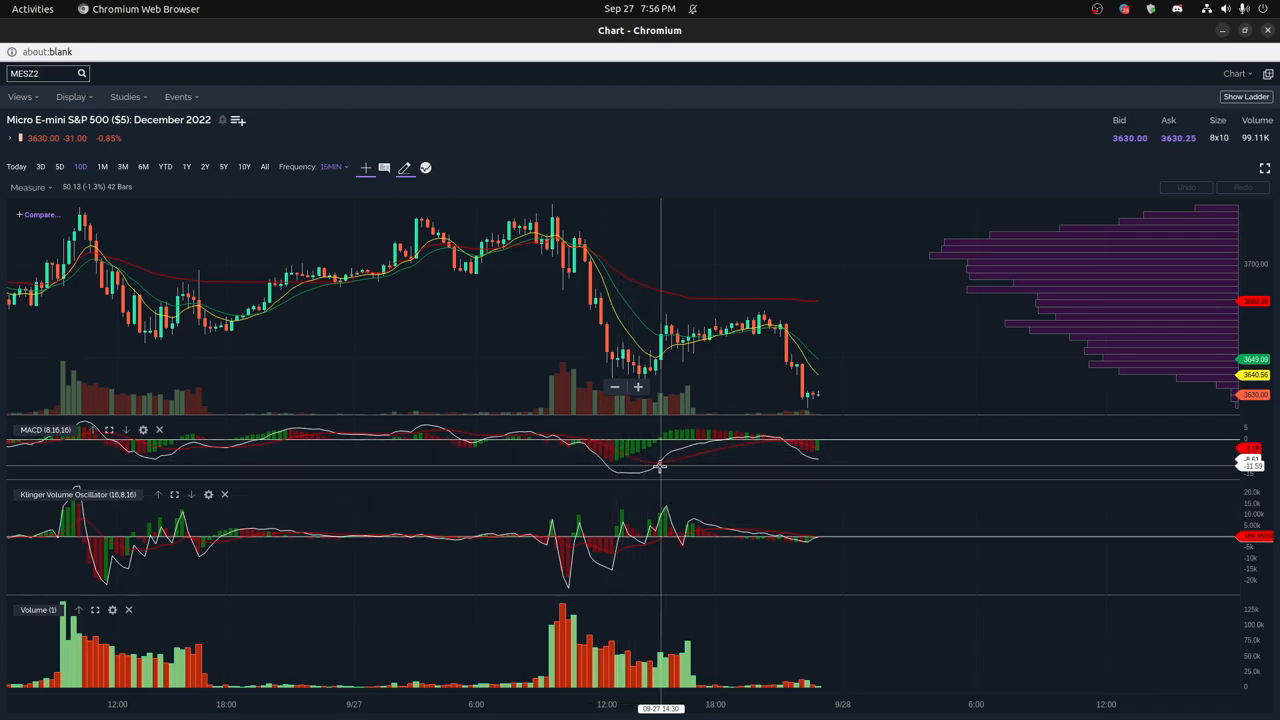
{"action": "mouse_move", "coordinate": [668, 465]}
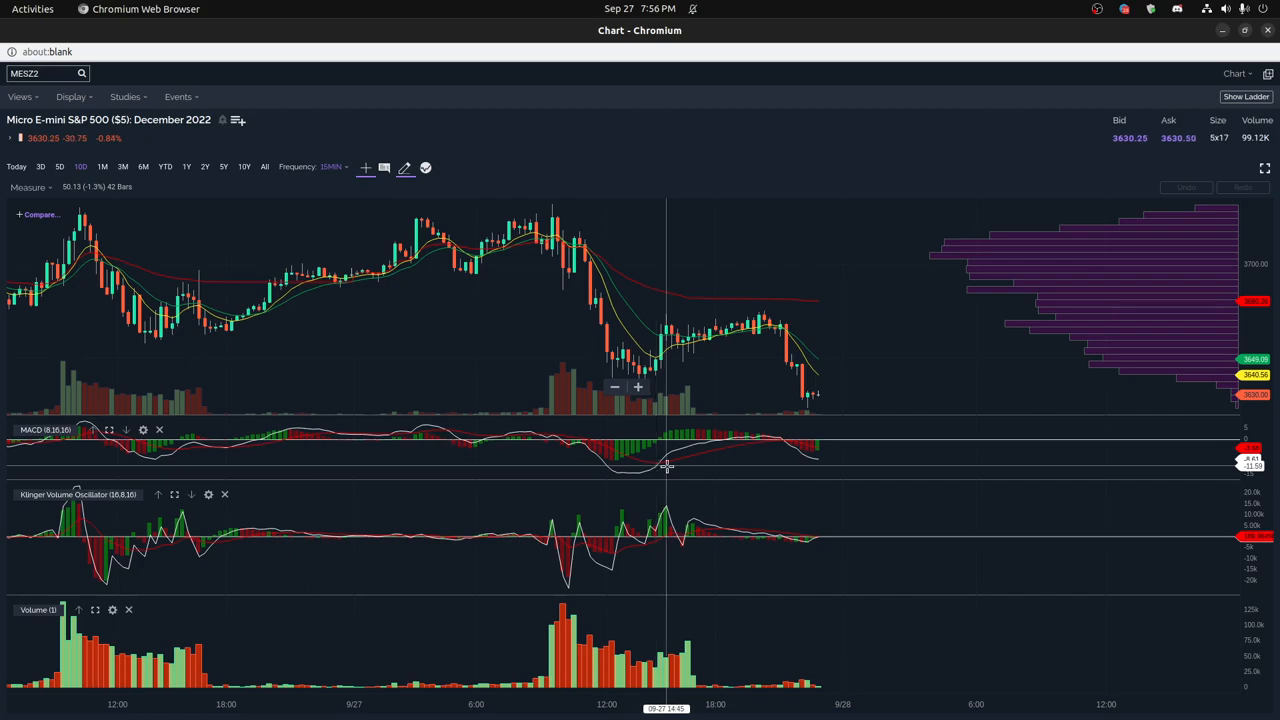
{"action": "mouse_move", "coordinate": [670, 440]}
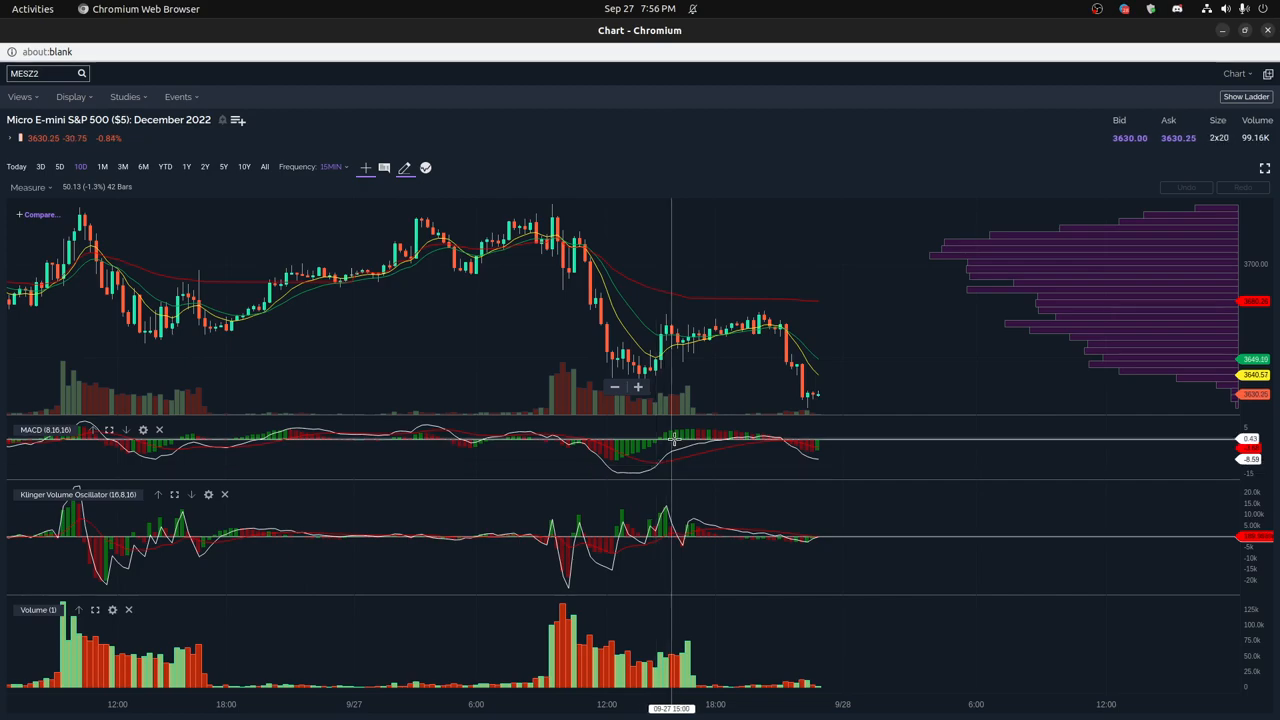
{"action": "mouse_move", "coordinate": [705, 405]}
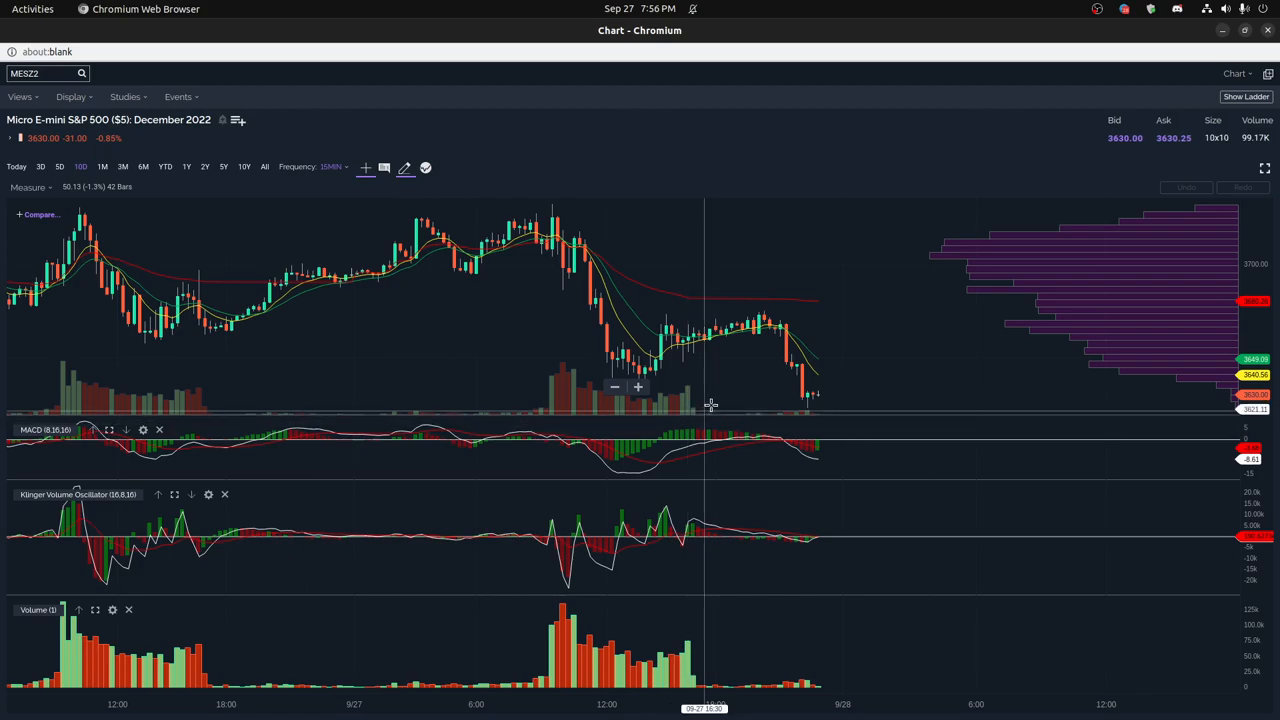
{"action": "mouse_move", "coordinate": [700, 372]}
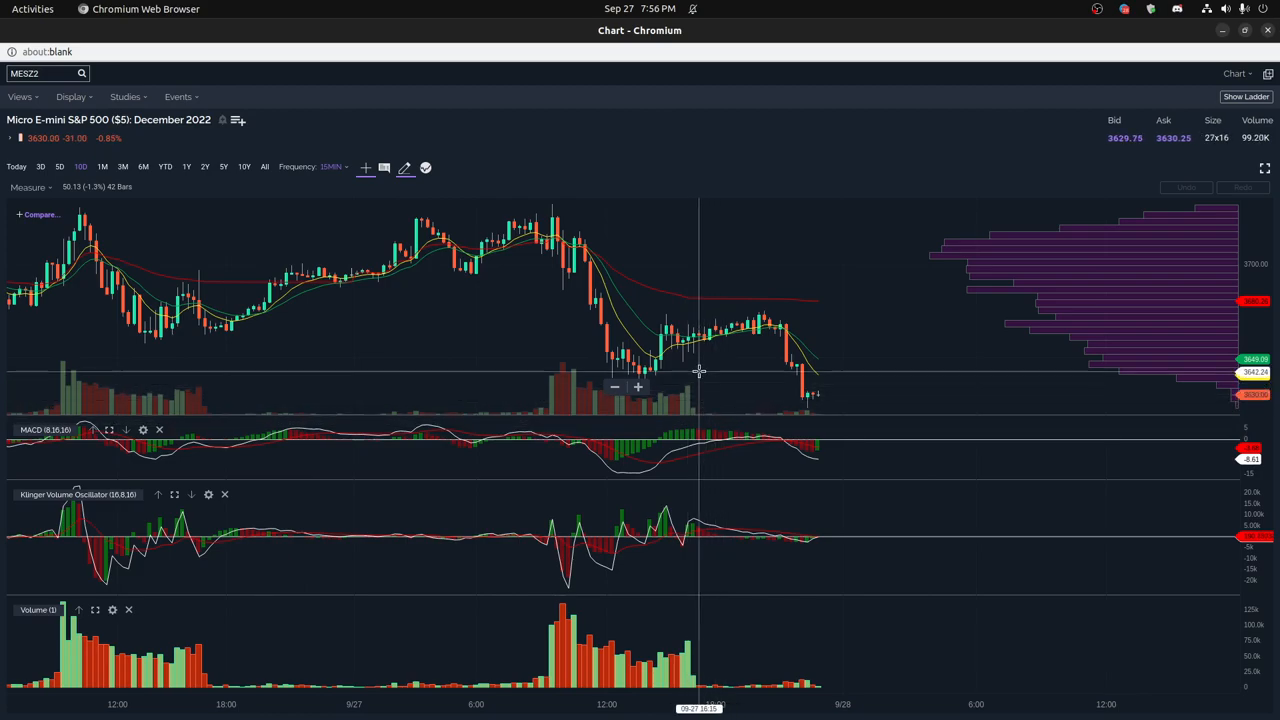
{"action": "mouse_move", "coordinate": [678, 335]}
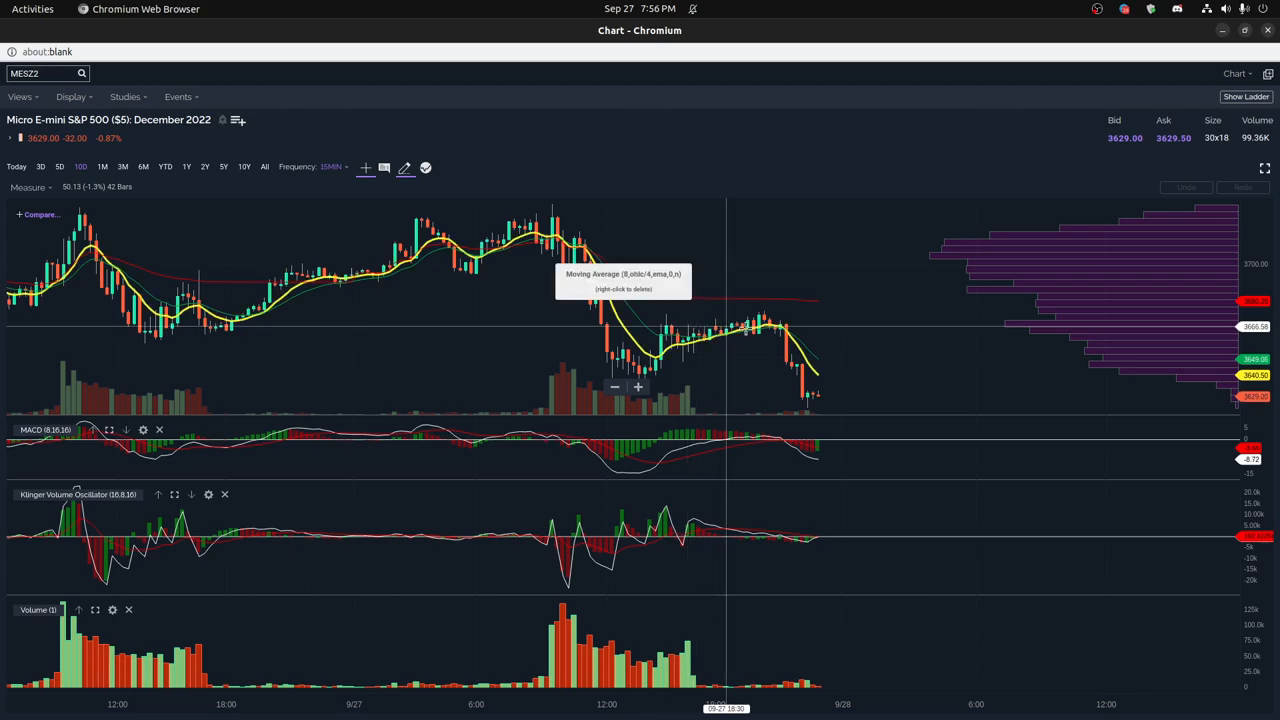
{"action": "mouse_move", "coordinate": [780, 322]}
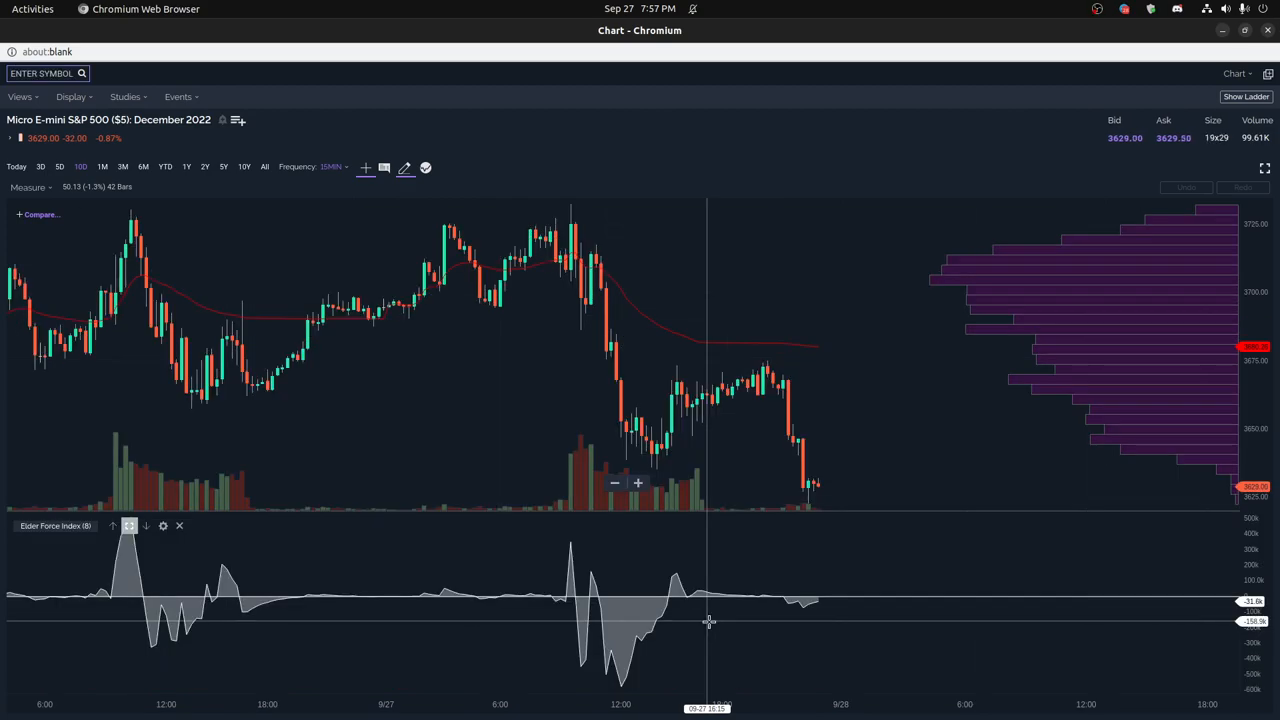
{"action": "mouse_move", "coordinate": [585, 600]}
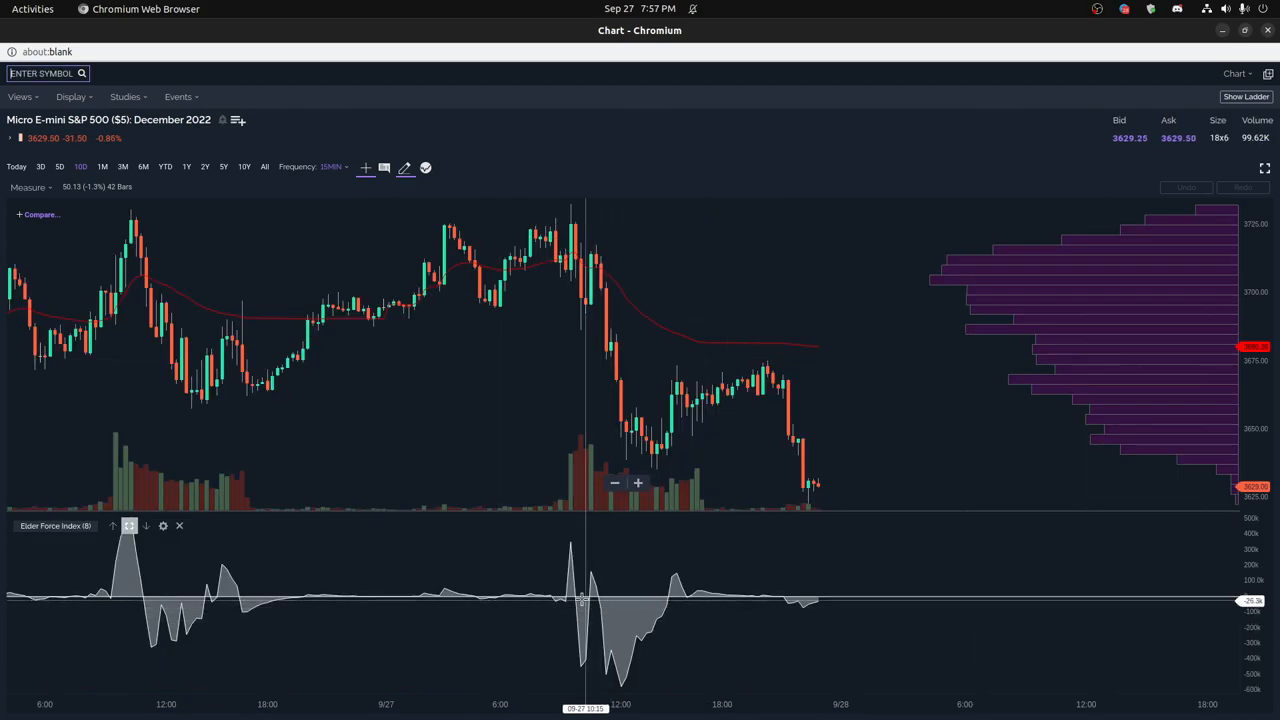
{"action": "mouse_move", "coordinate": [593, 600]}
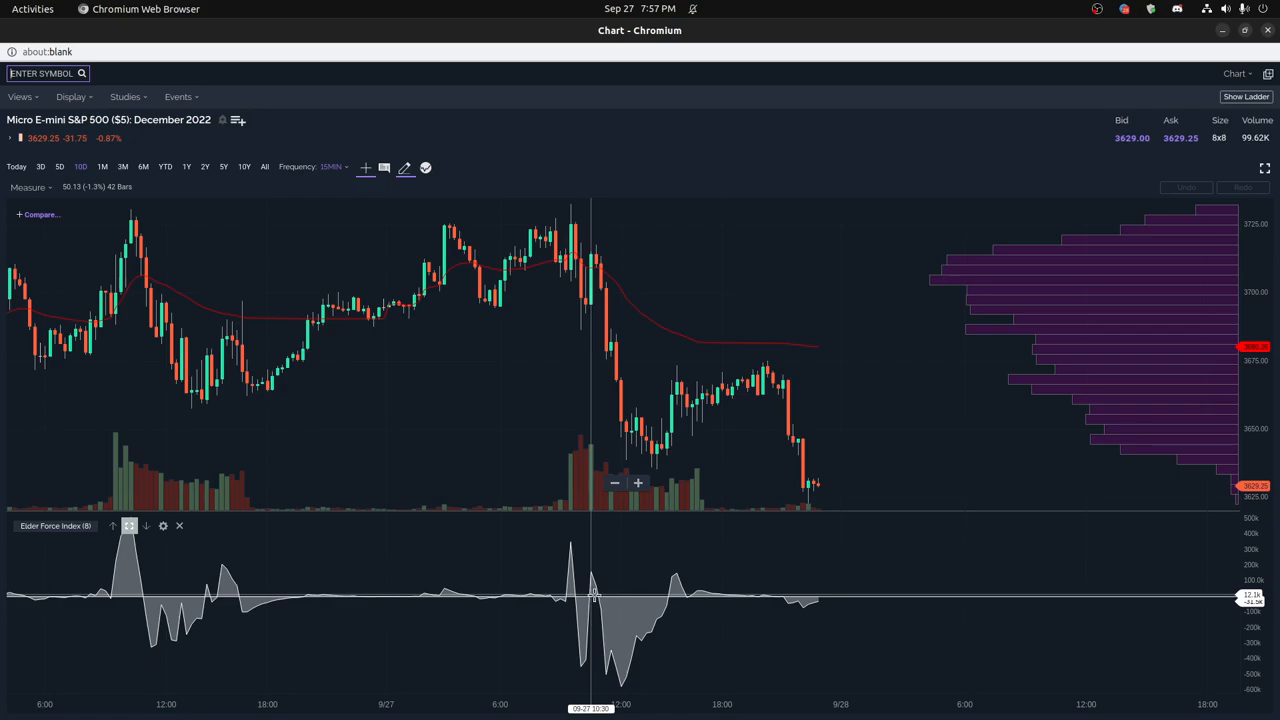
{"action": "mouse_move", "coordinate": [687, 595]}
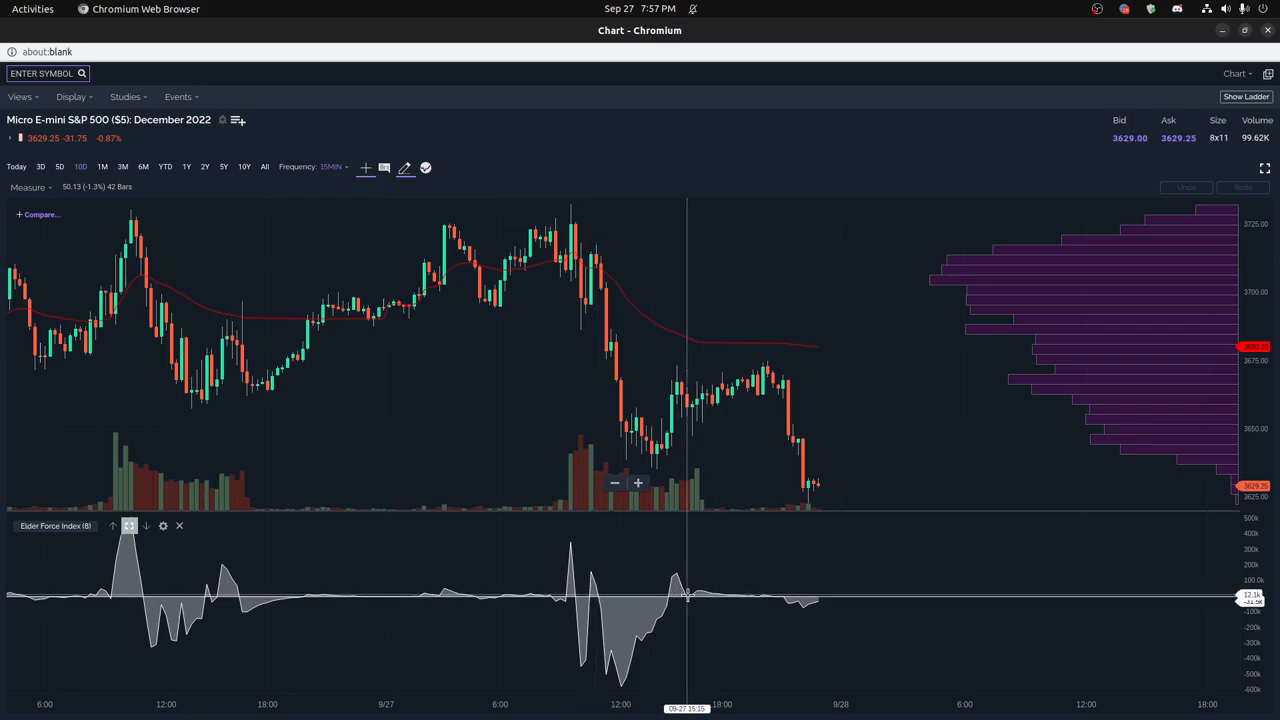
{"action": "mouse_move", "coordinate": [677, 595]}
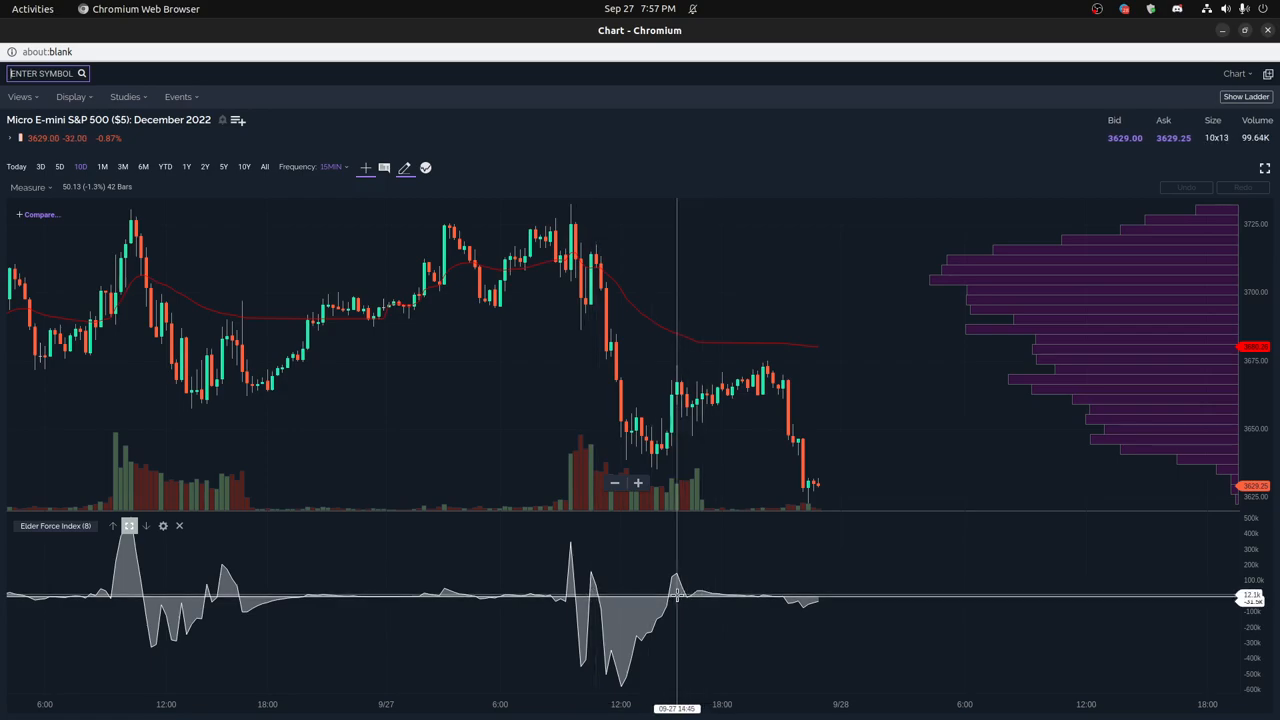
{"action": "mouse_move", "coordinate": [637, 618]}
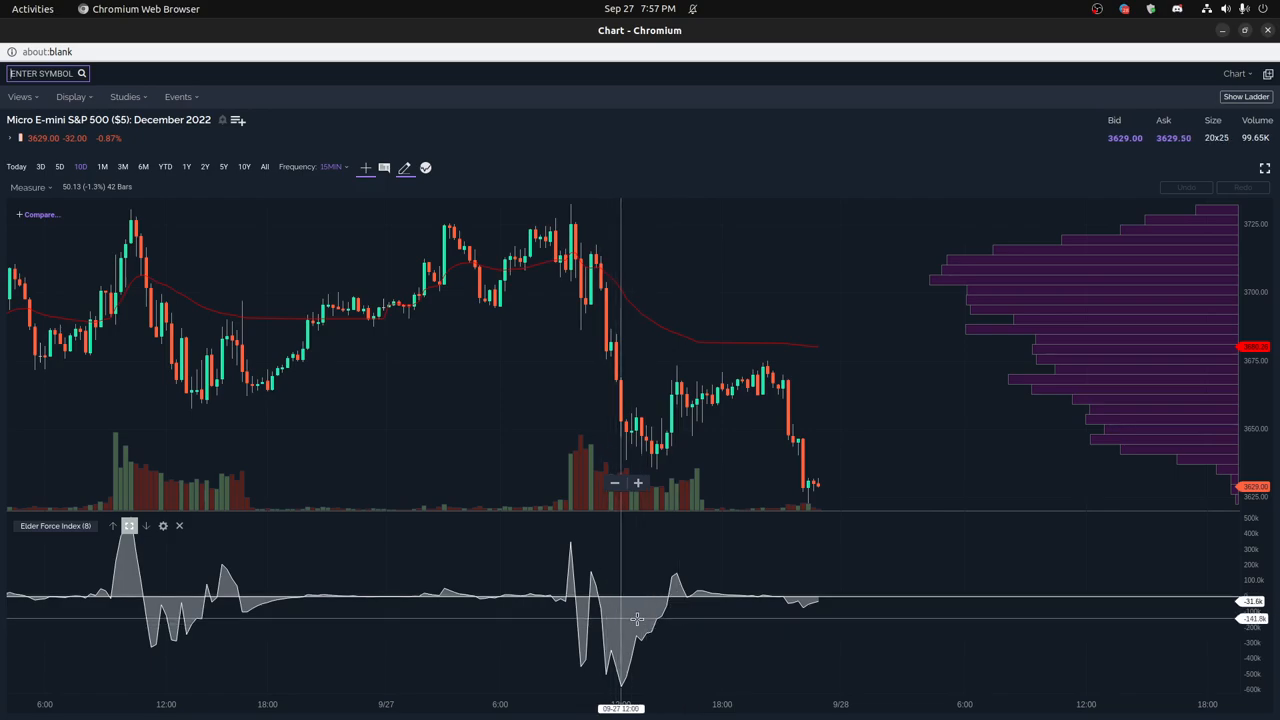
{"action": "mouse_move", "coordinate": [612, 612]}
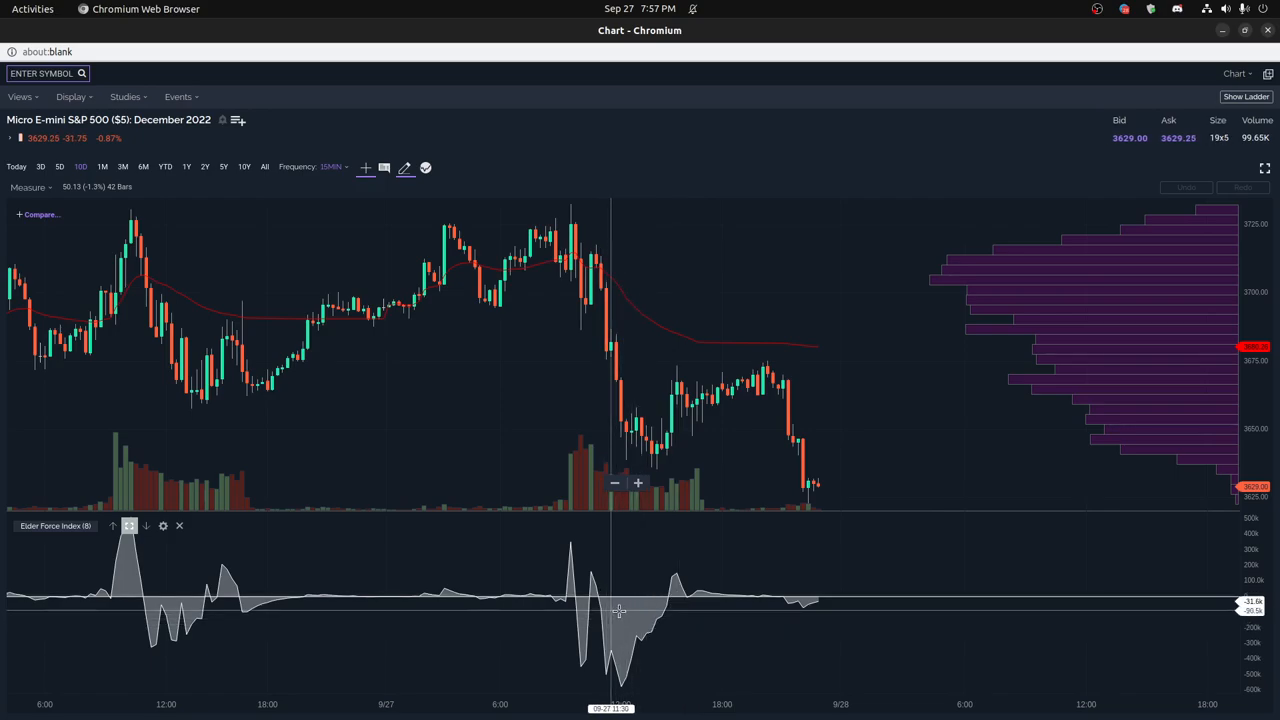
{"action": "mouse_move", "coordinate": [633, 610]}
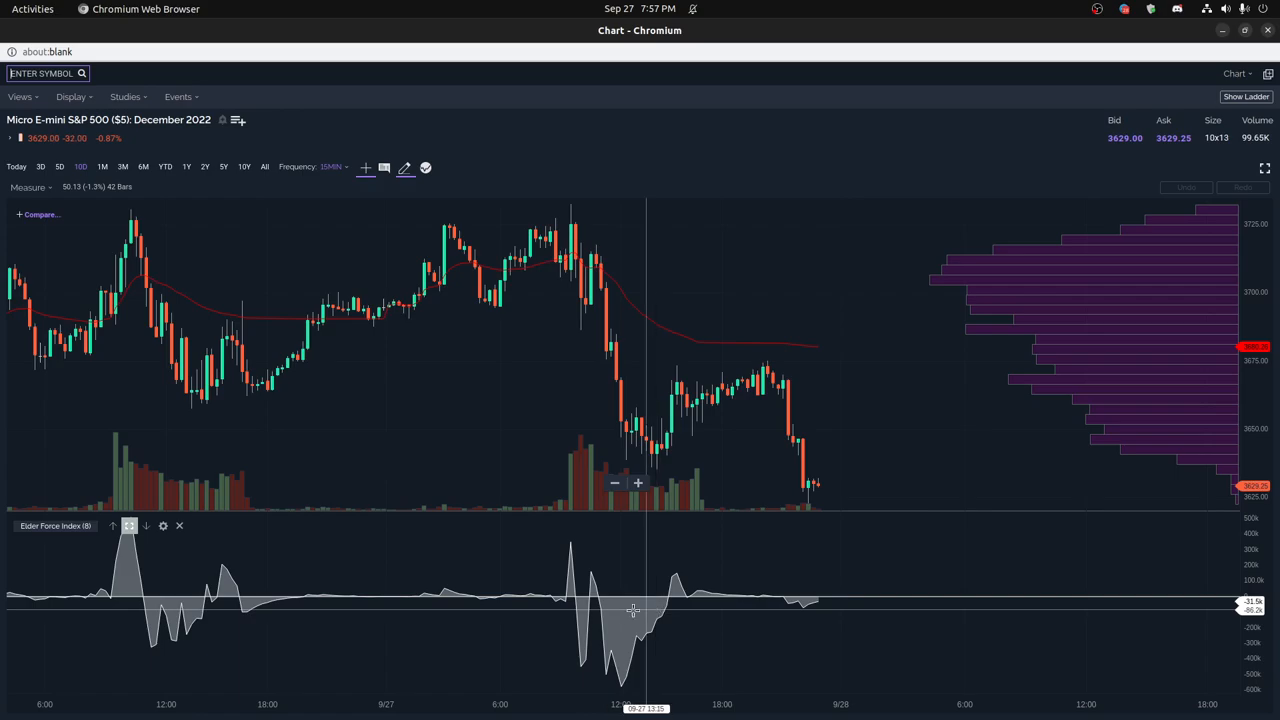
{"action": "mouse_move", "coordinate": [652, 610]}
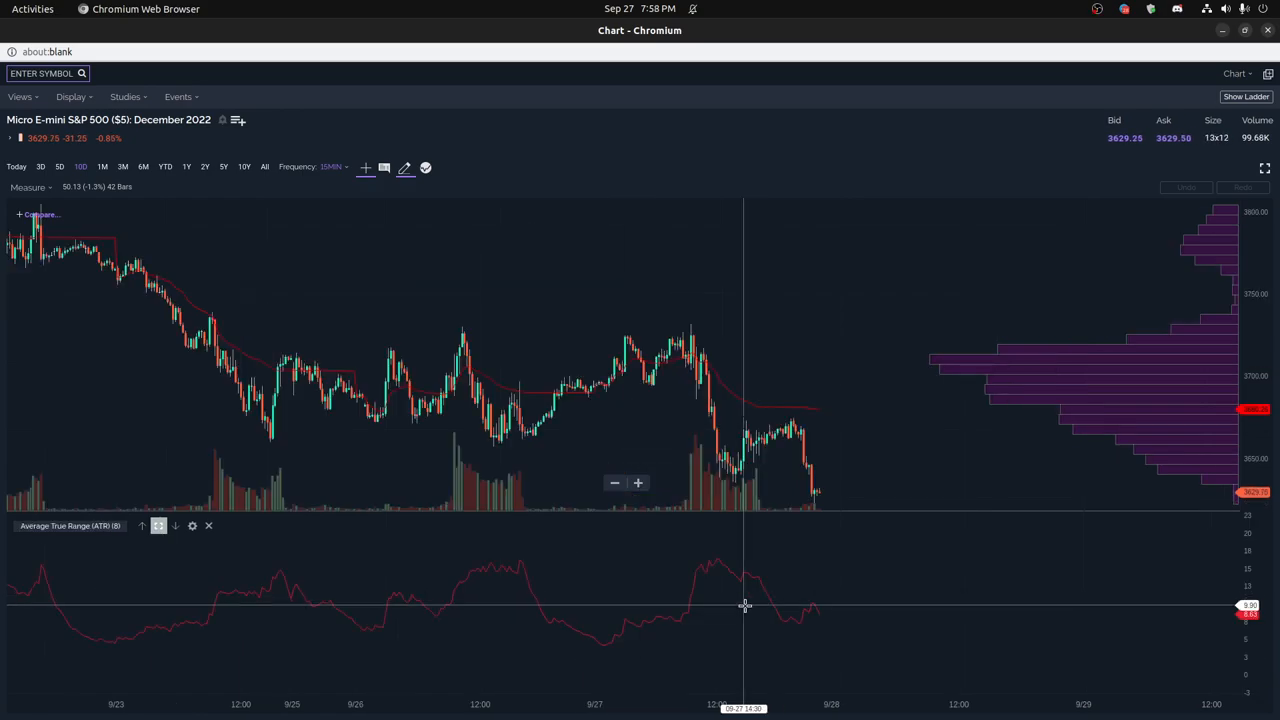
{"action": "mouse_move", "coordinate": [688, 580]}
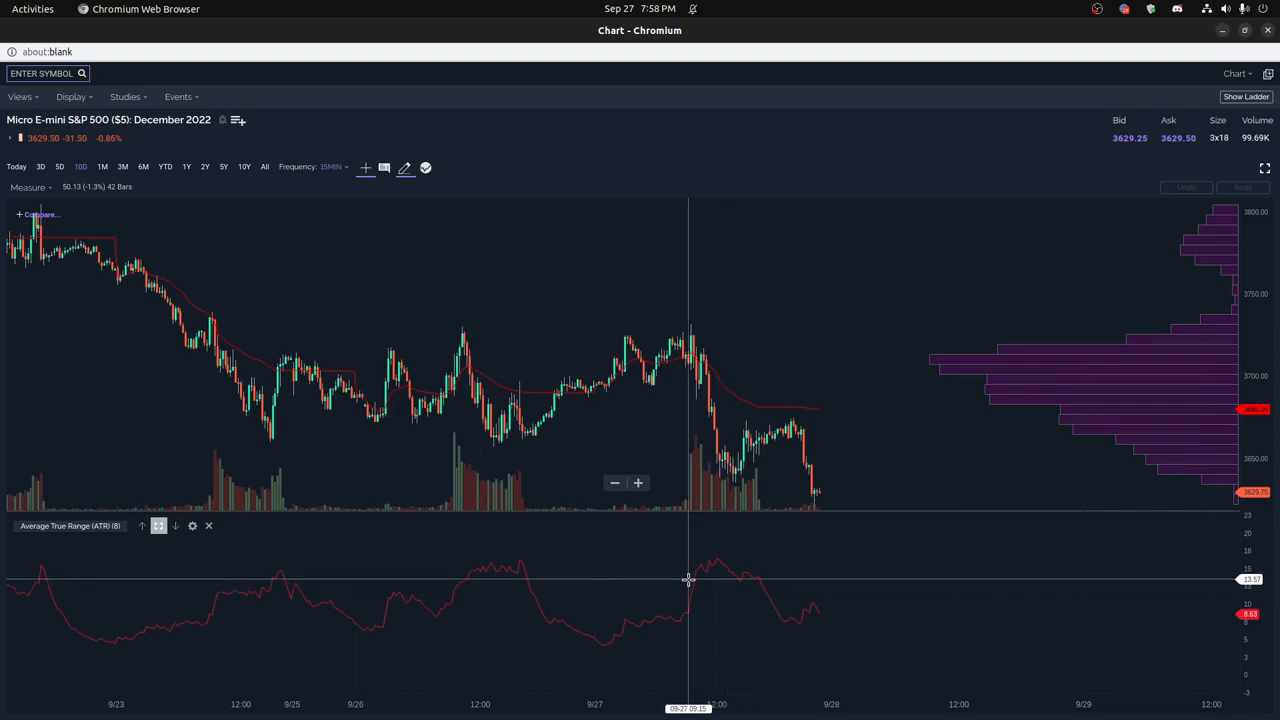
{"action": "mouse_move", "coordinate": [719, 567]}
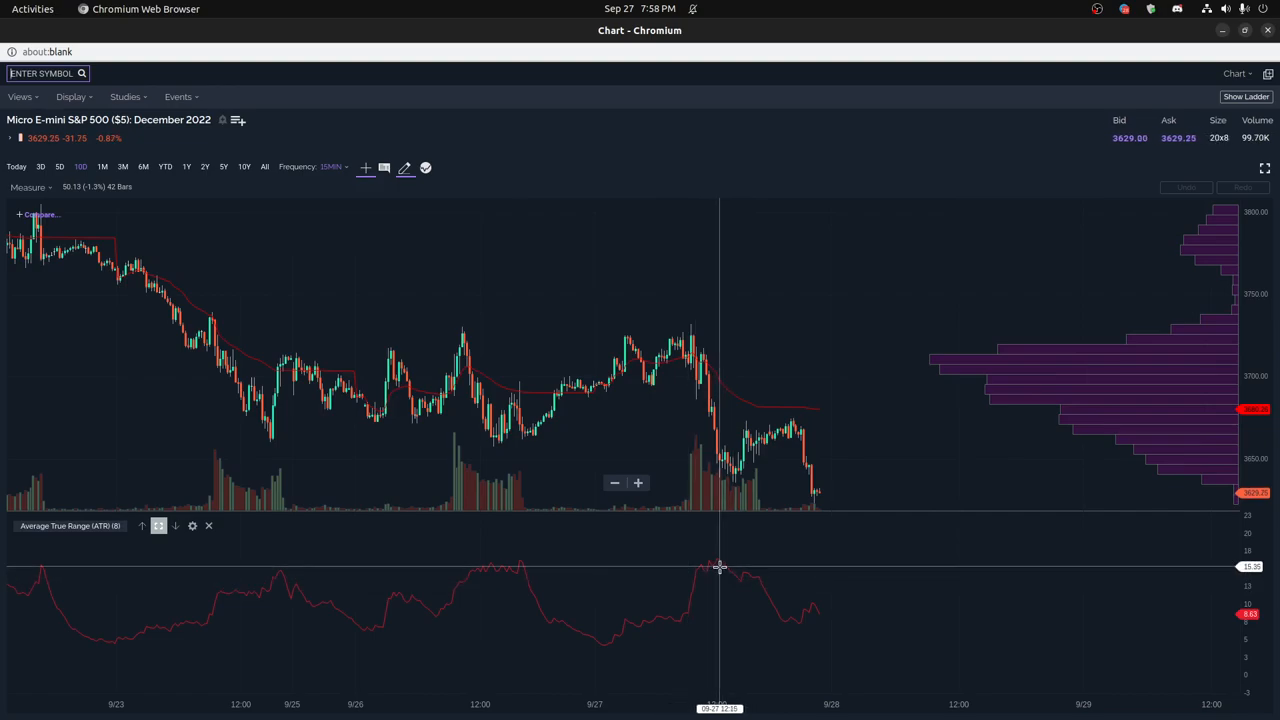
{"action": "mouse_move", "coordinate": [502, 567]}
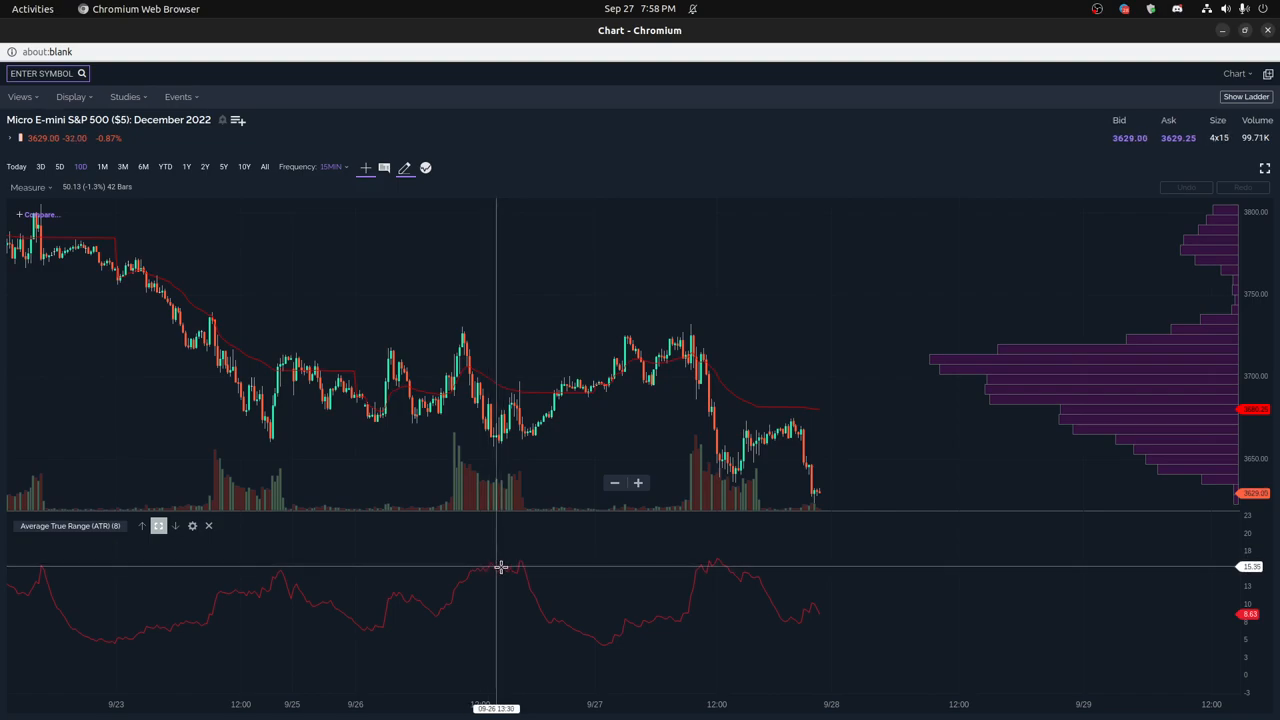
{"action": "mouse_move", "coordinate": [515, 570]}
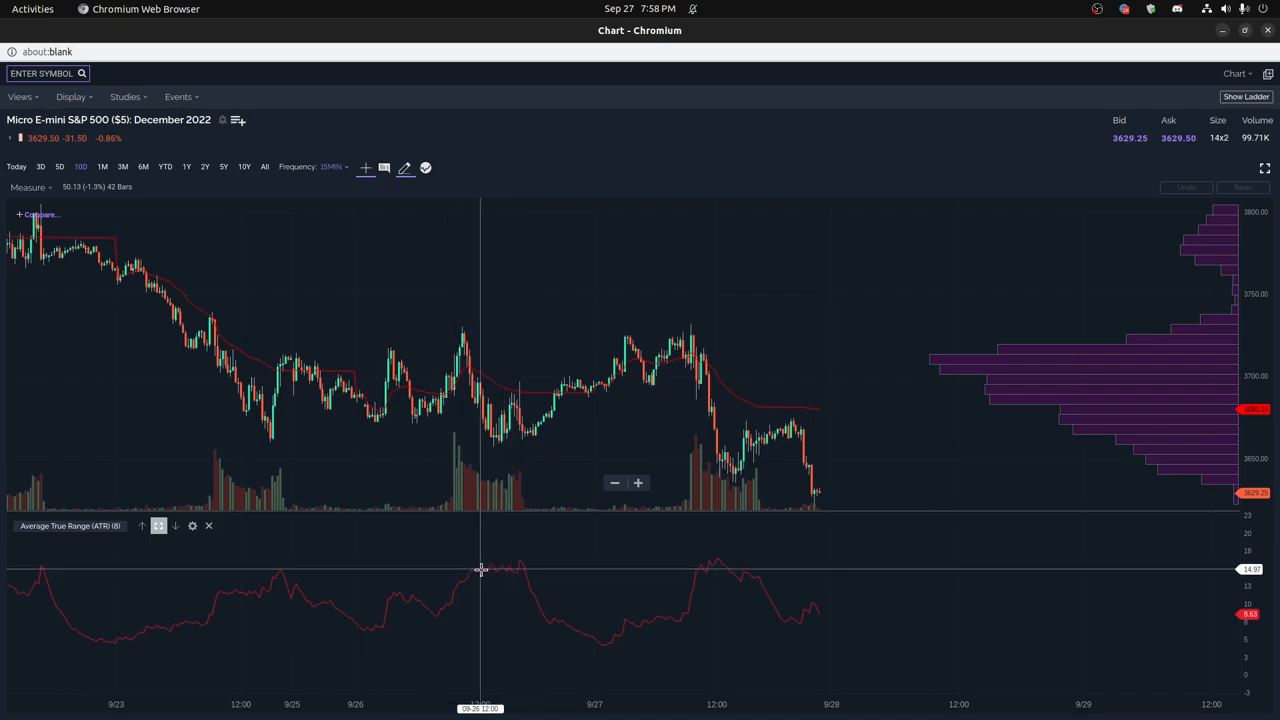
{"action": "mouse_move", "coordinate": [743, 575]}
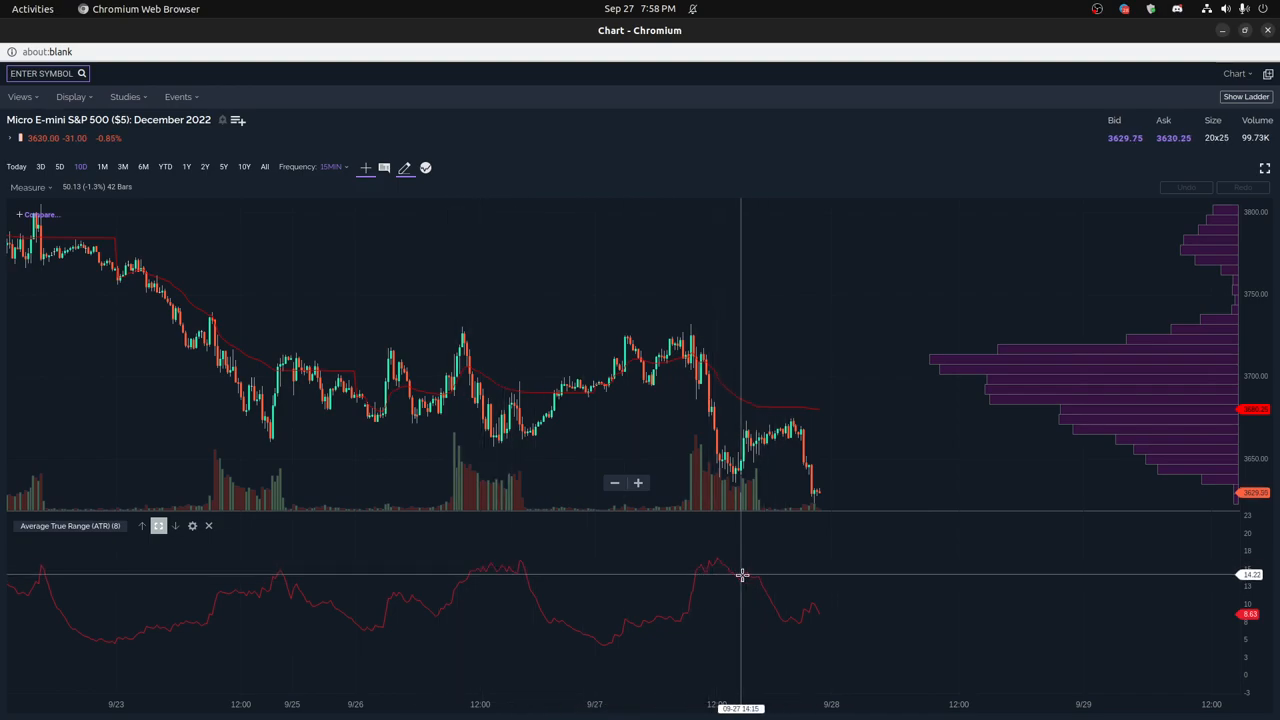
{"action": "mouse_move", "coordinate": [820, 611]}
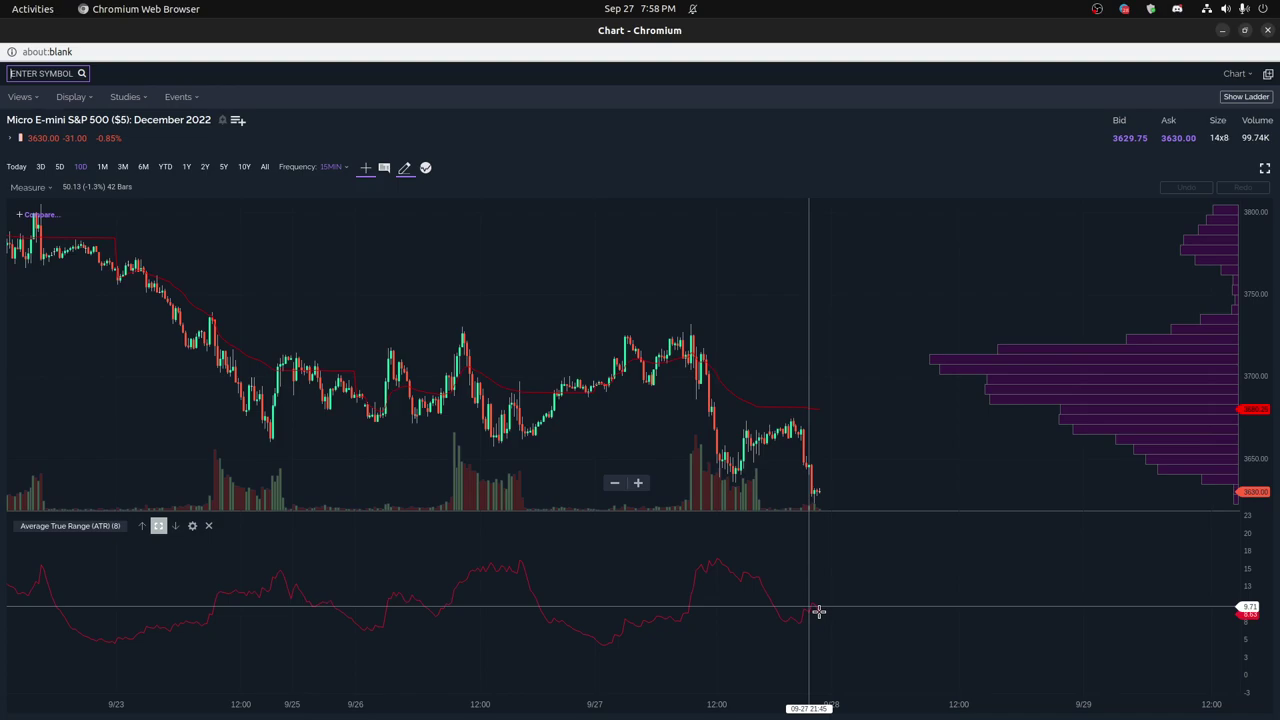
{"action": "mouse_move", "coordinate": [807, 489]}
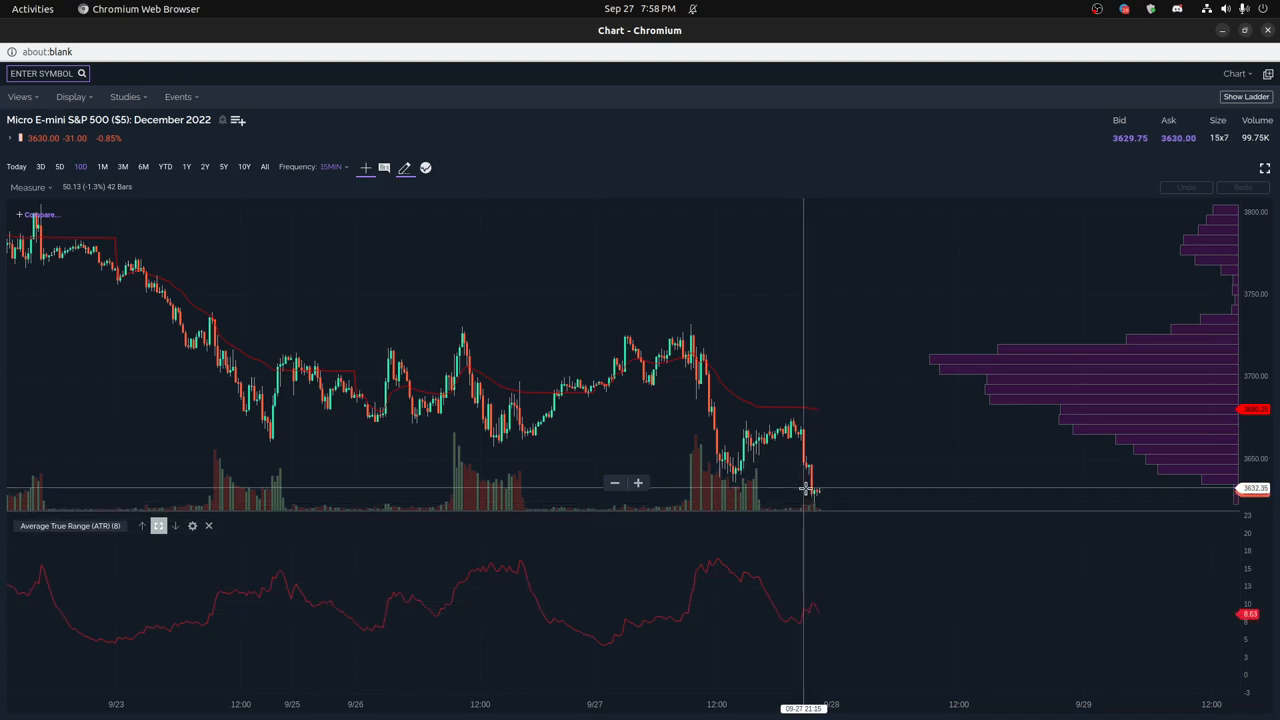
{"action": "mouse_move", "coordinate": [812, 609]}
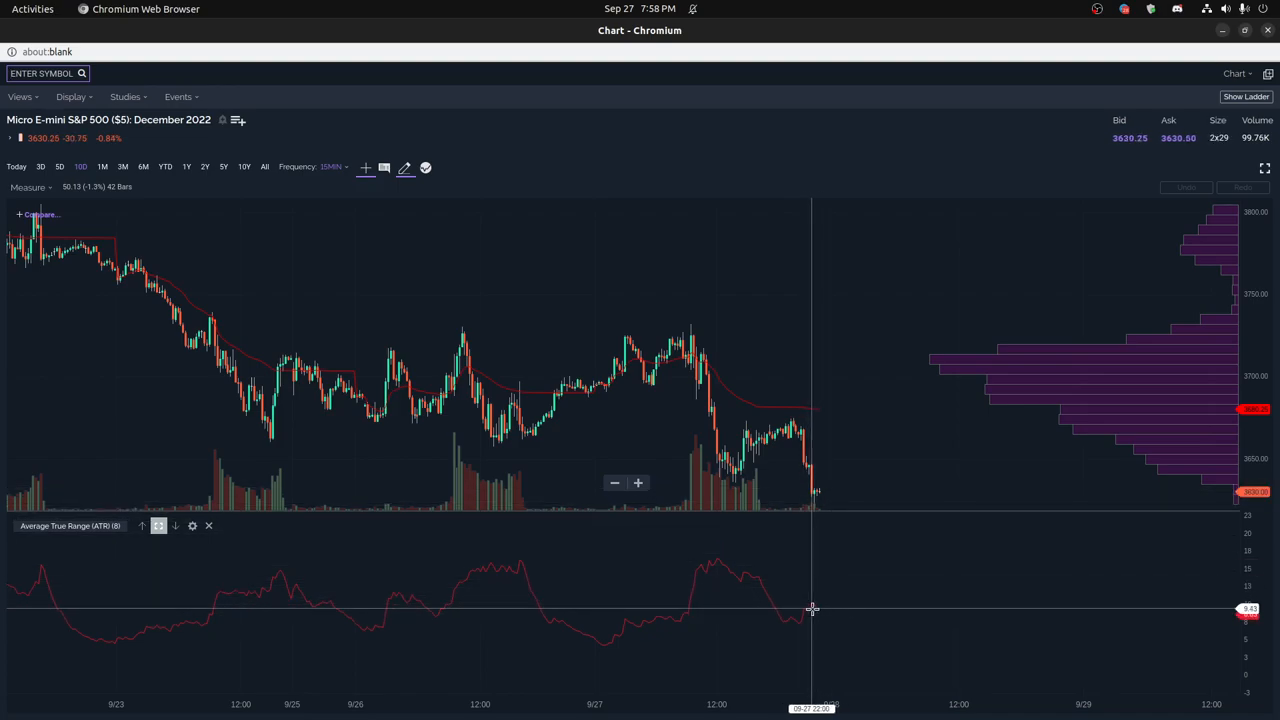
{"action": "mouse_move", "coordinate": [814, 605]}
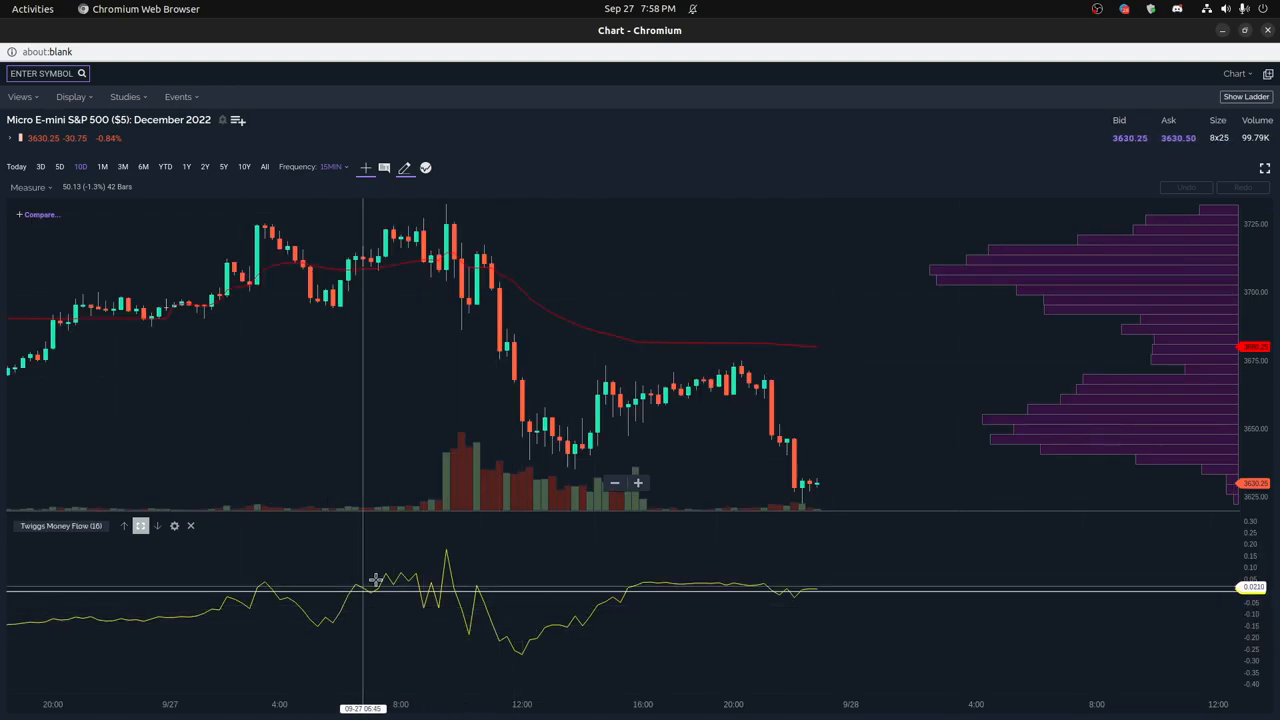
{"action": "mouse_move", "coordinate": [432, 556]}
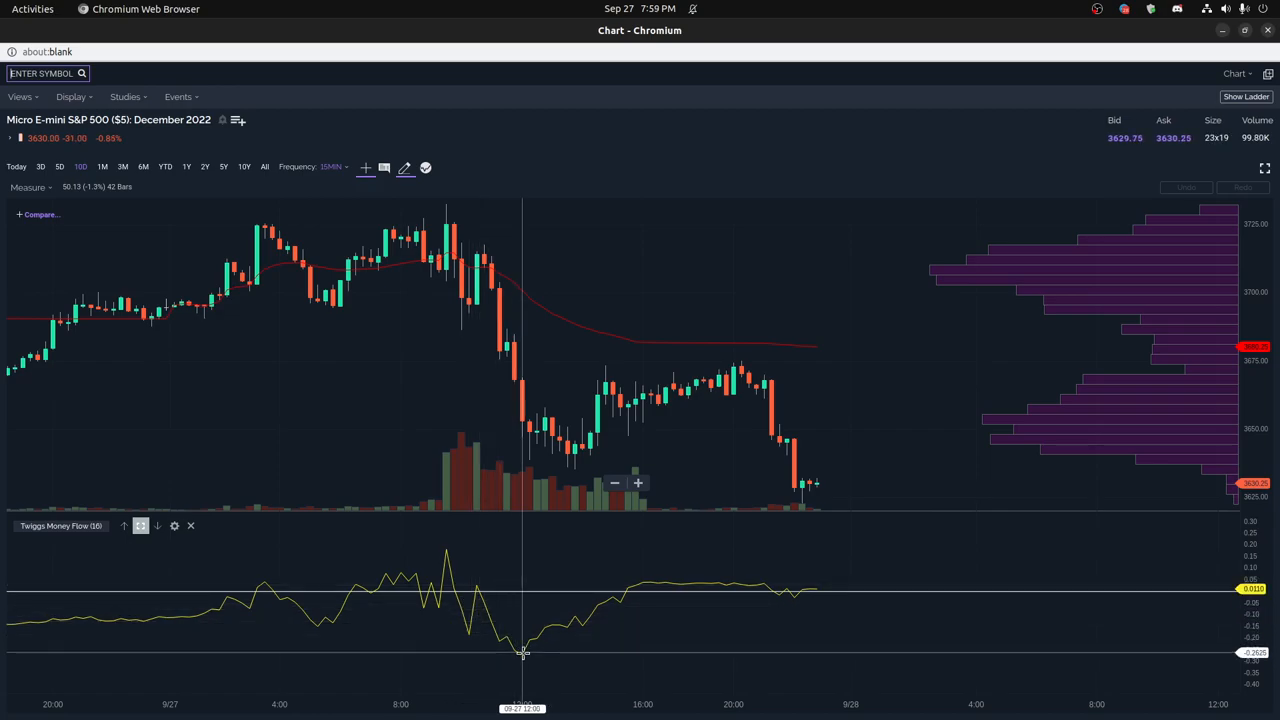
{"action": "mouse_move", "coordinate": [575, 607]}
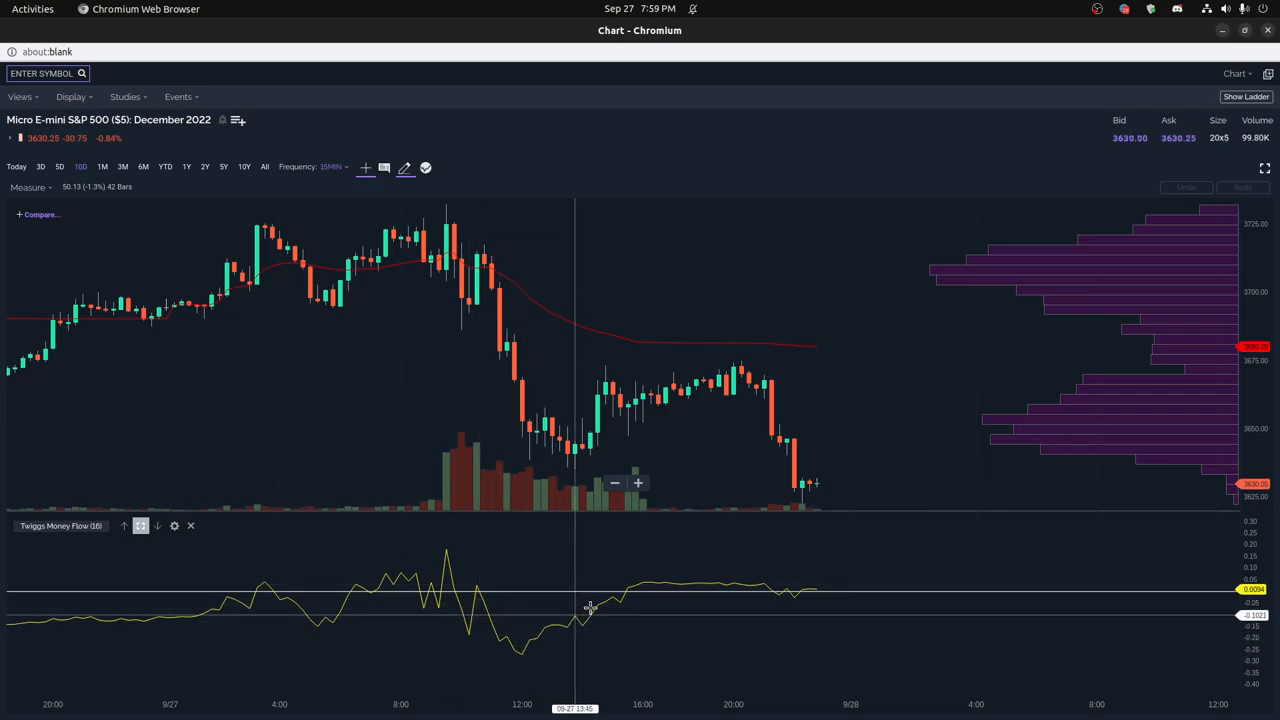
{"action": "mouse_move", "coordinate": [650, 585]}
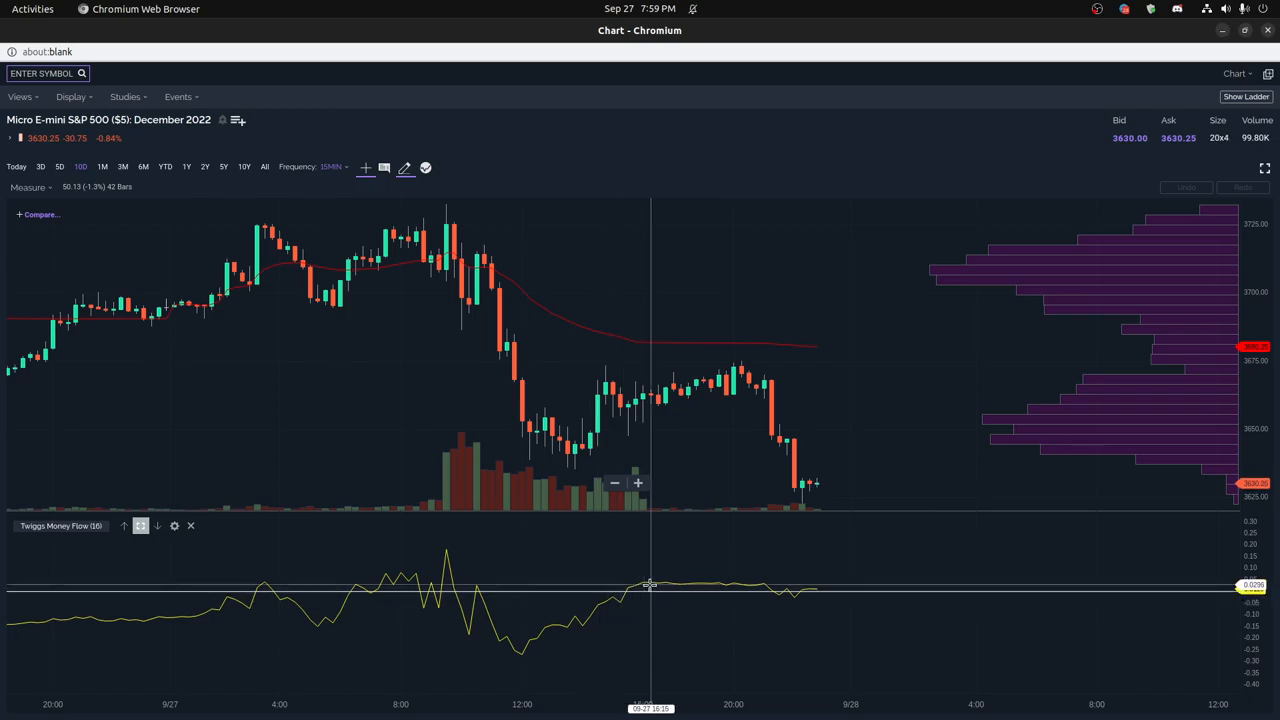
{"action": "mouse_move", "coordinate": [757, 582]}
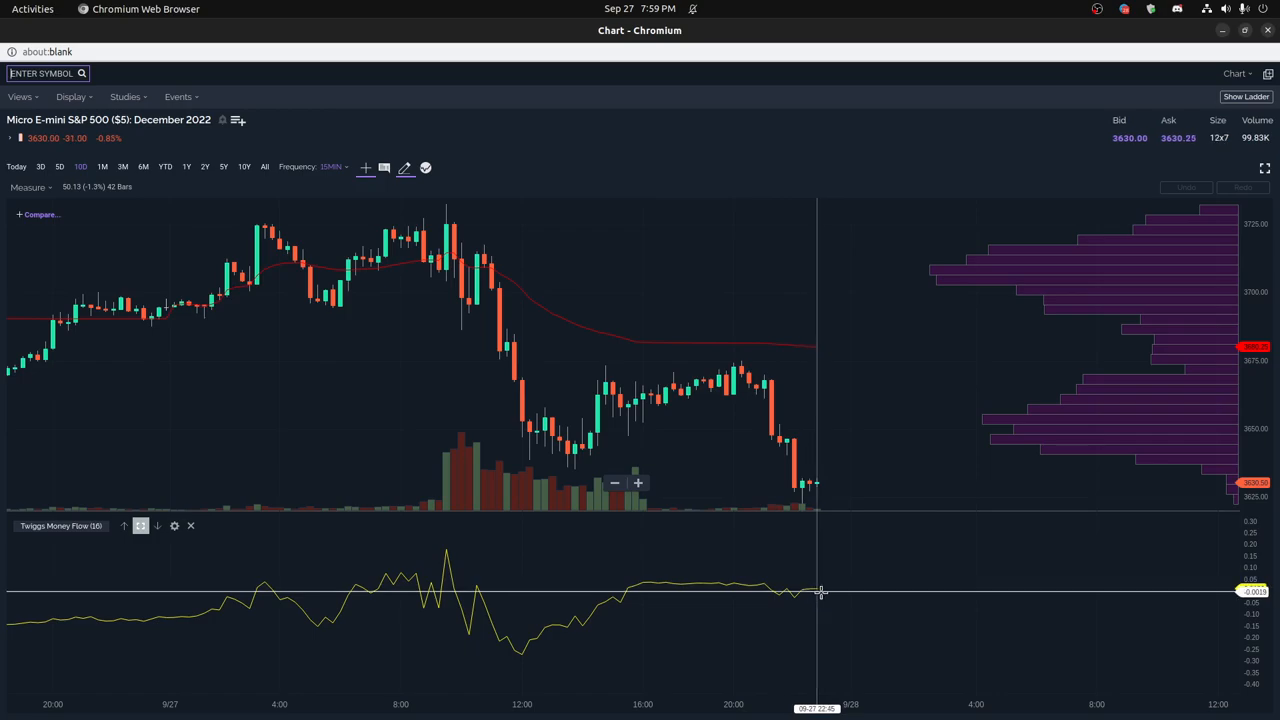
{"action": "mouse_move", "coordinate": [822, 591]}
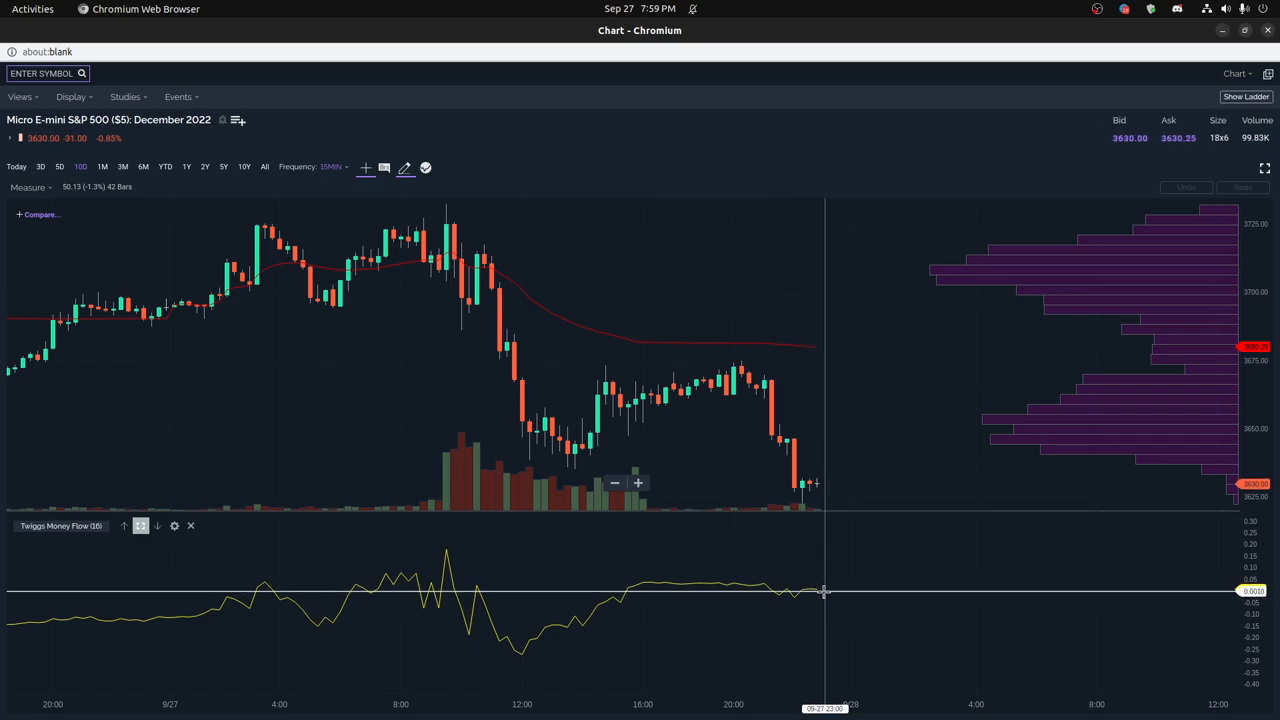
{"action": "mouse_move", "coordinate": [822, 591]}
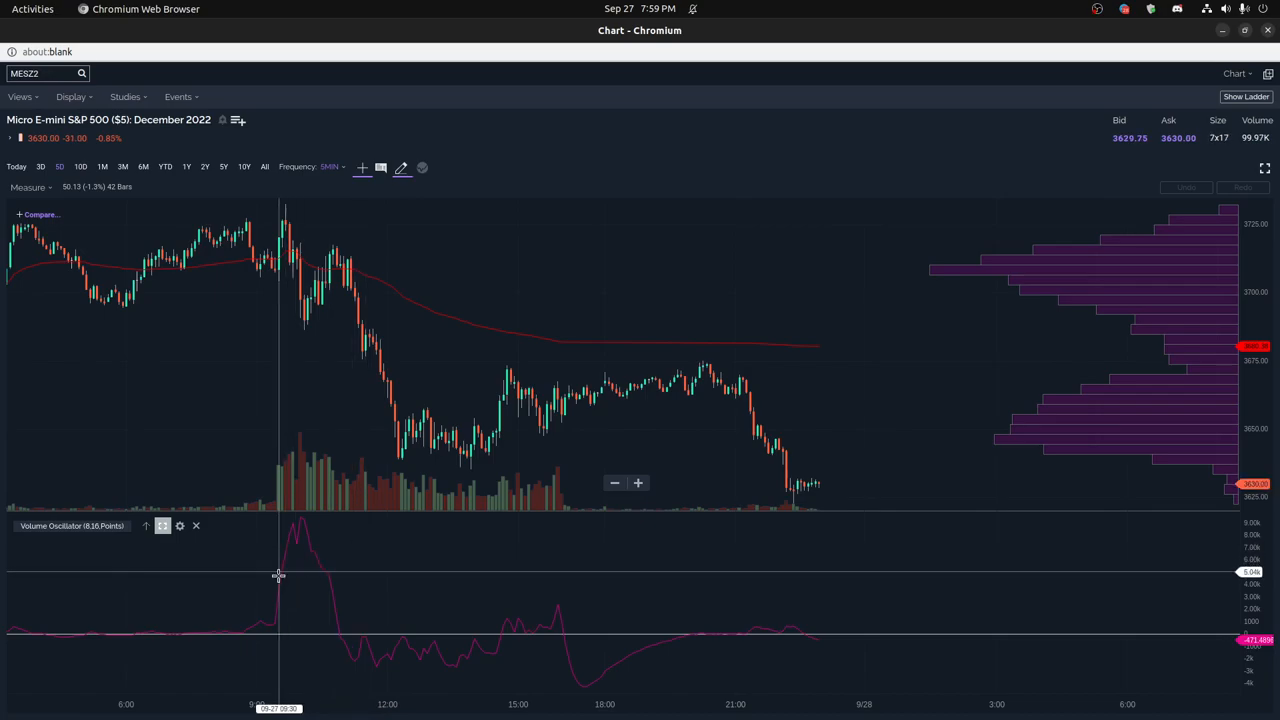
{"action": "mouse_move", "coordinate": [341, 613]}
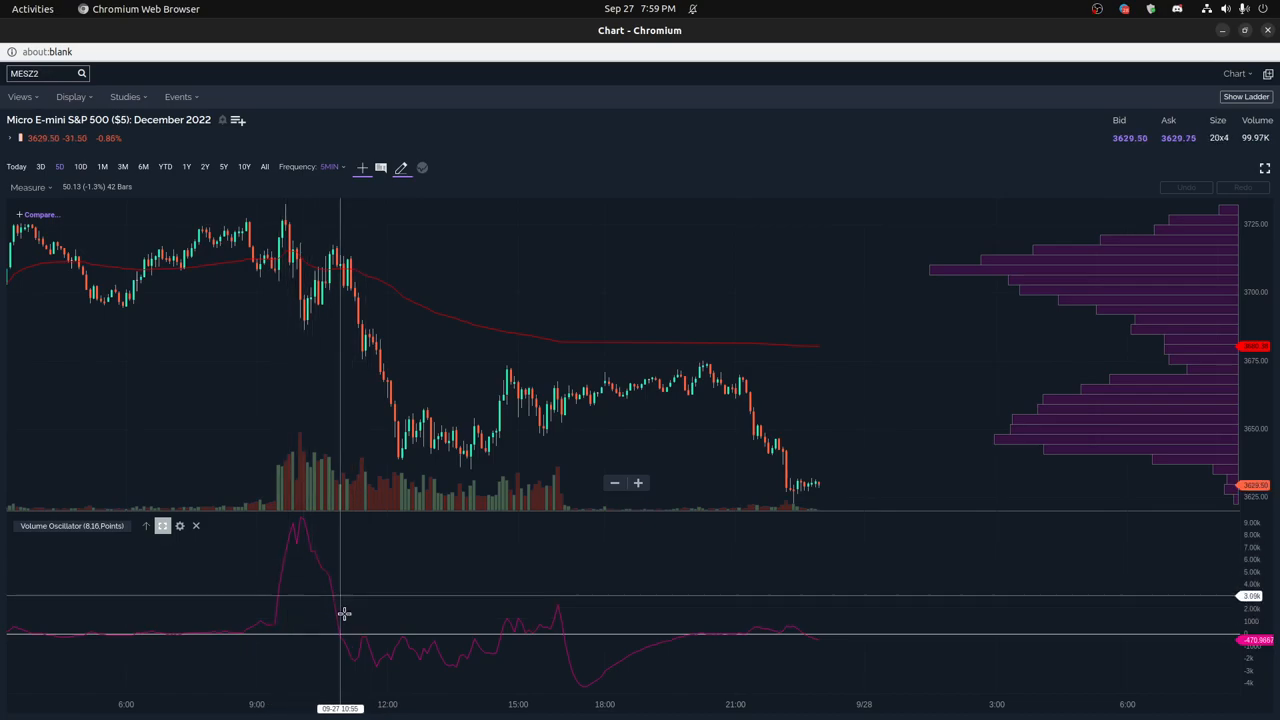
{"action": "mouse_move", "coordinate": [413, 648]}
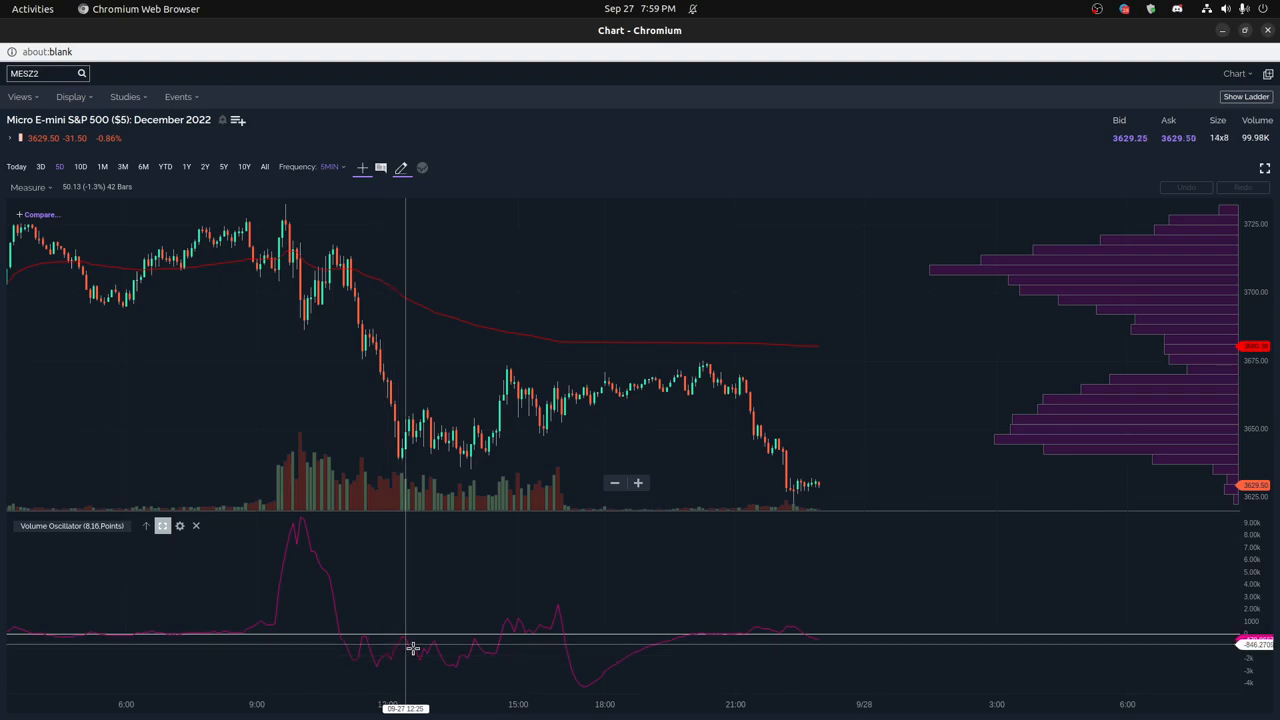
{"action": "mouse_move", "coordinate": [492, 648]}
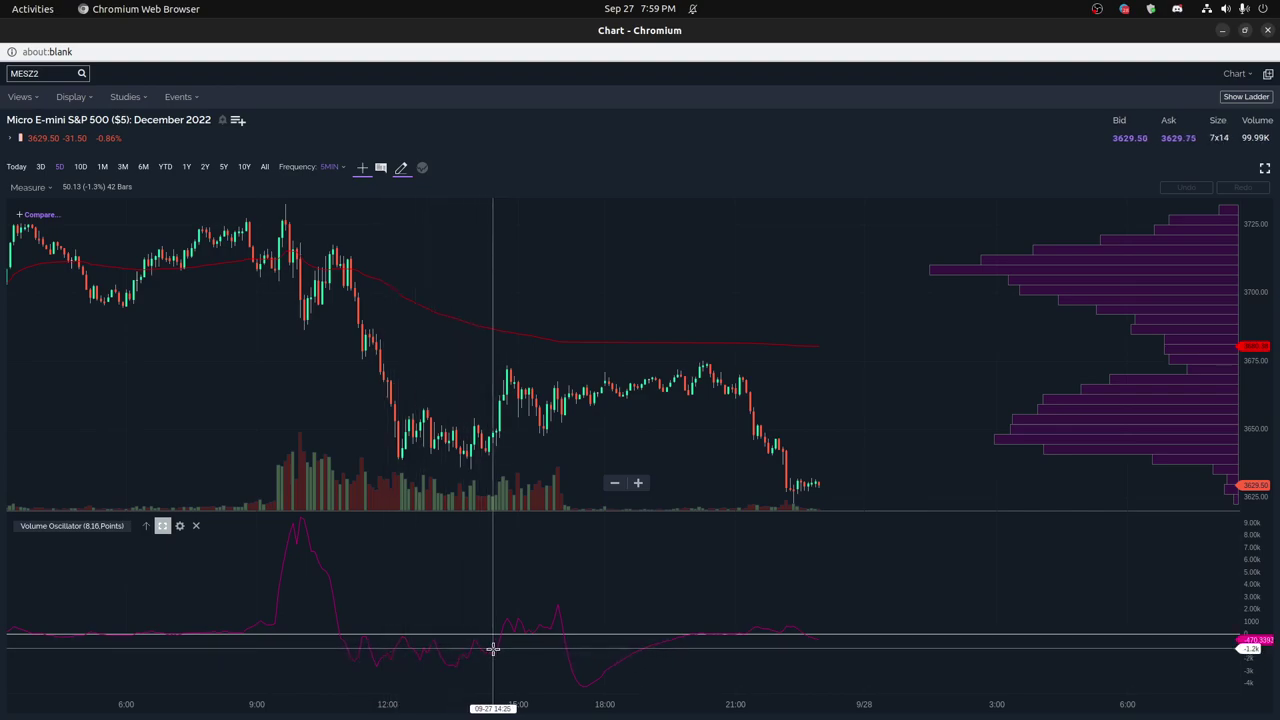
{"action": "mouse_move", "coordinate": [395, 650]}
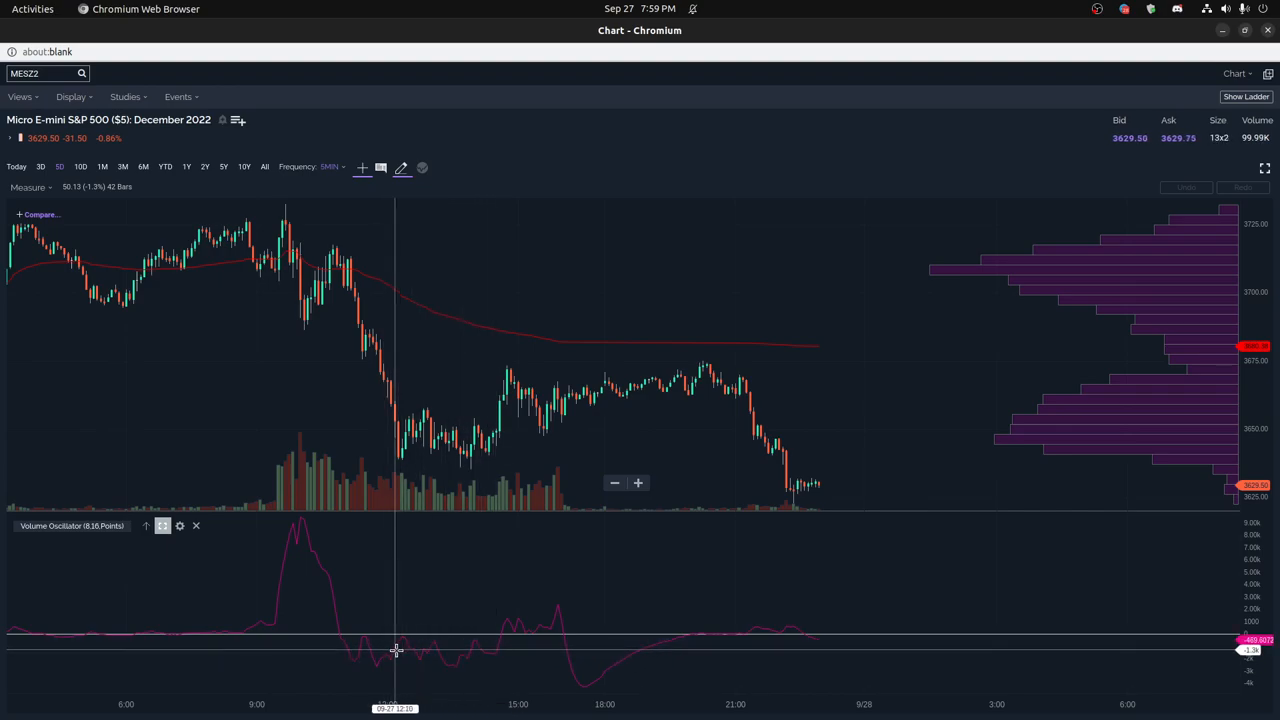
{"action": "mouse_move", "coordinate": [478, 645]}
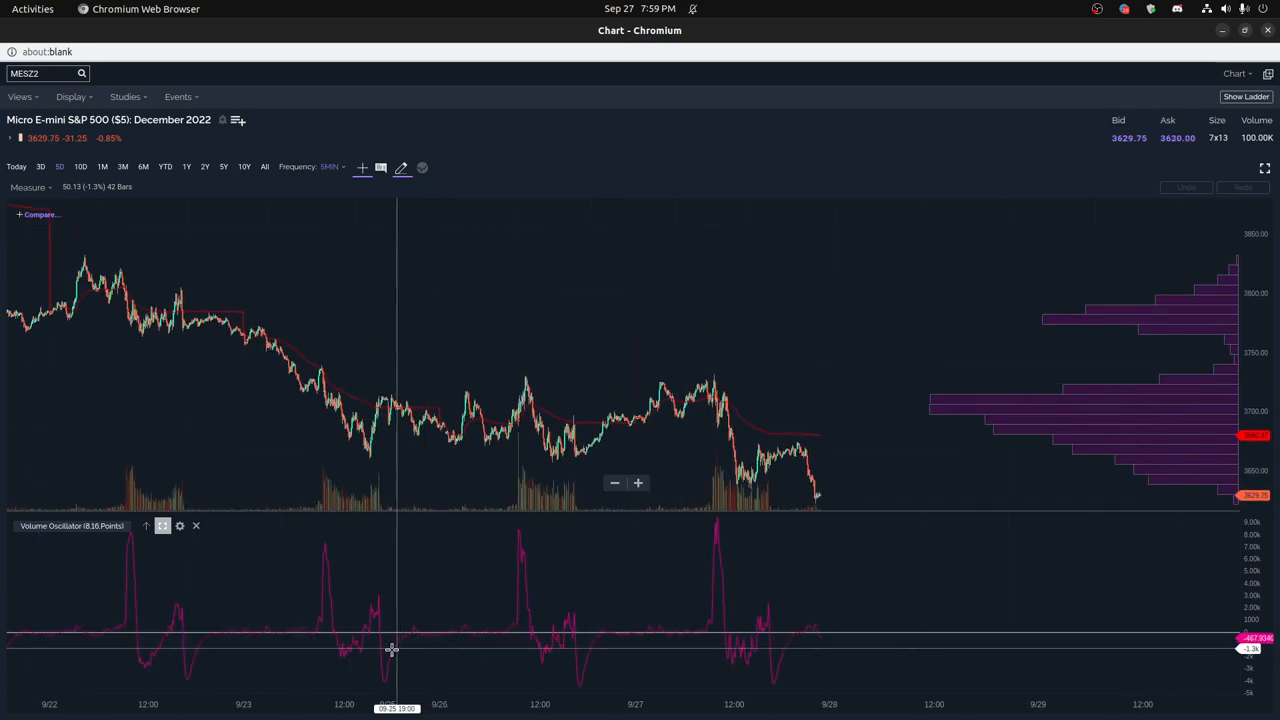
{"action": "mouse_move", "coordinate": [740, 649]}
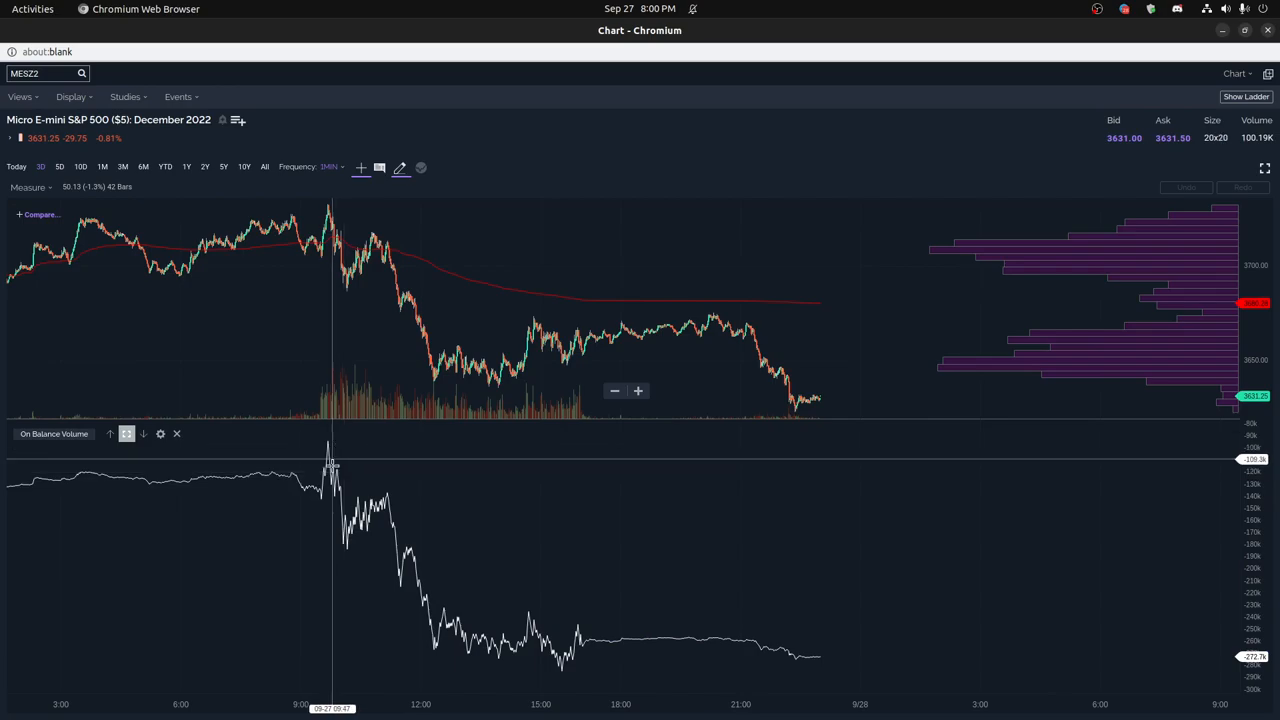
{"action": "mouse_move", "coordinate": [381, 500]}
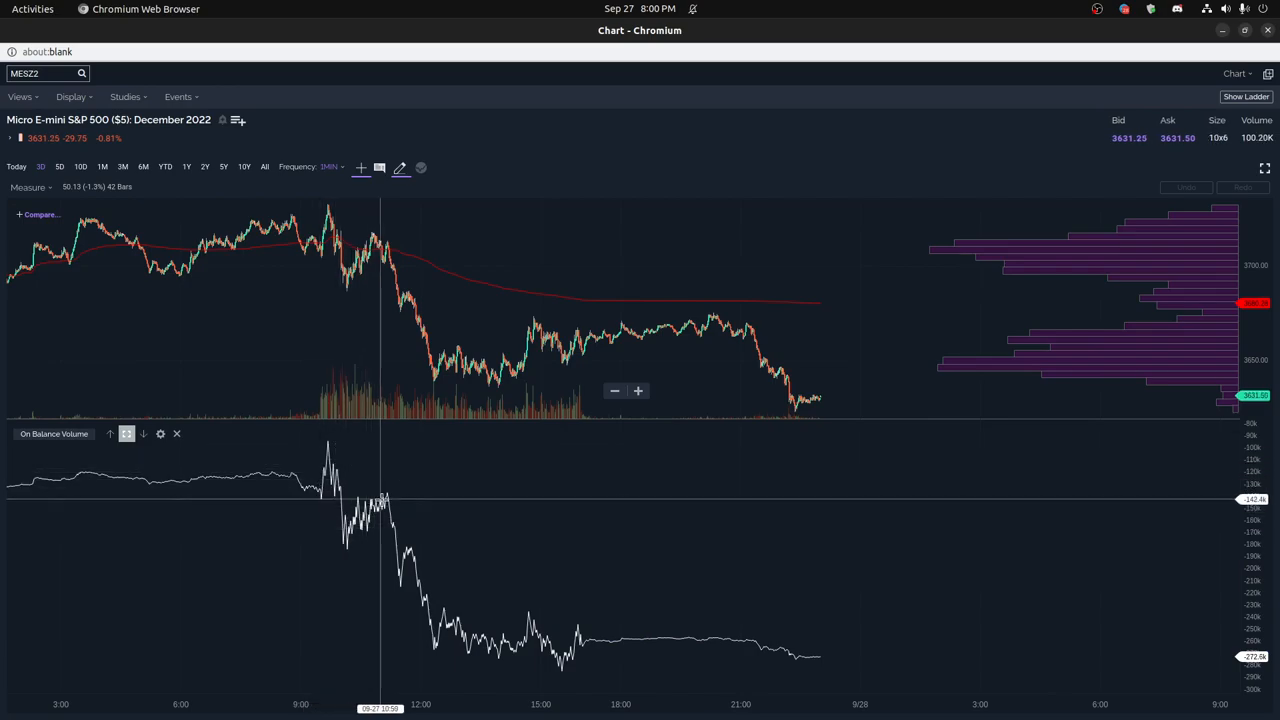
{"action": "mouse_move", "coordinate": [520, 640]}
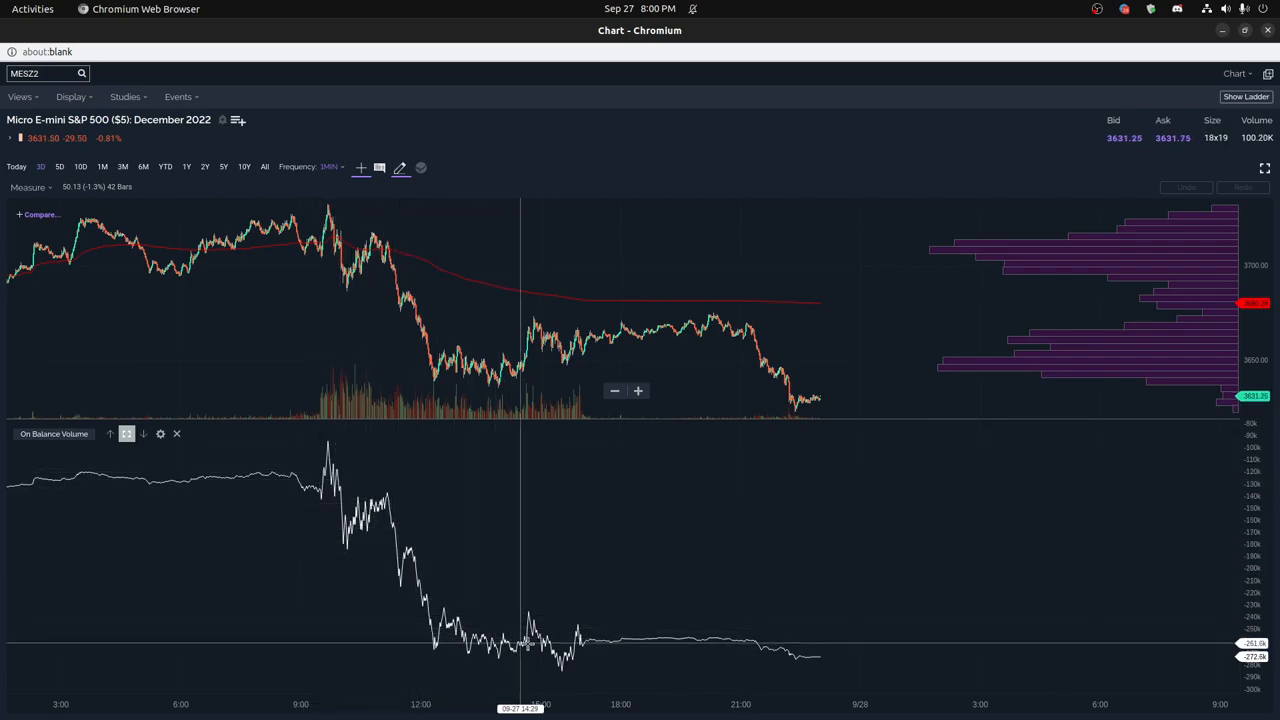
{"action": "mouse_move", "coordinate": [570, 660]}
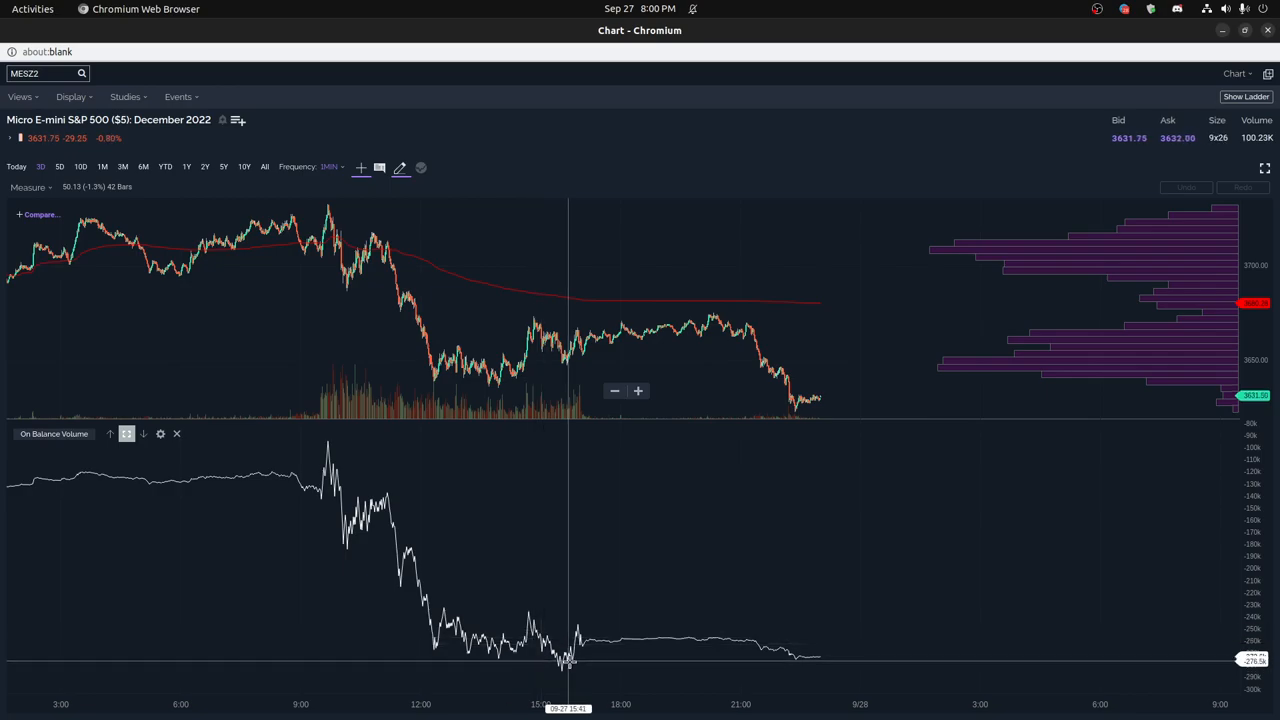
{"action": "mouse_move", "coordinate": [585, 640]}
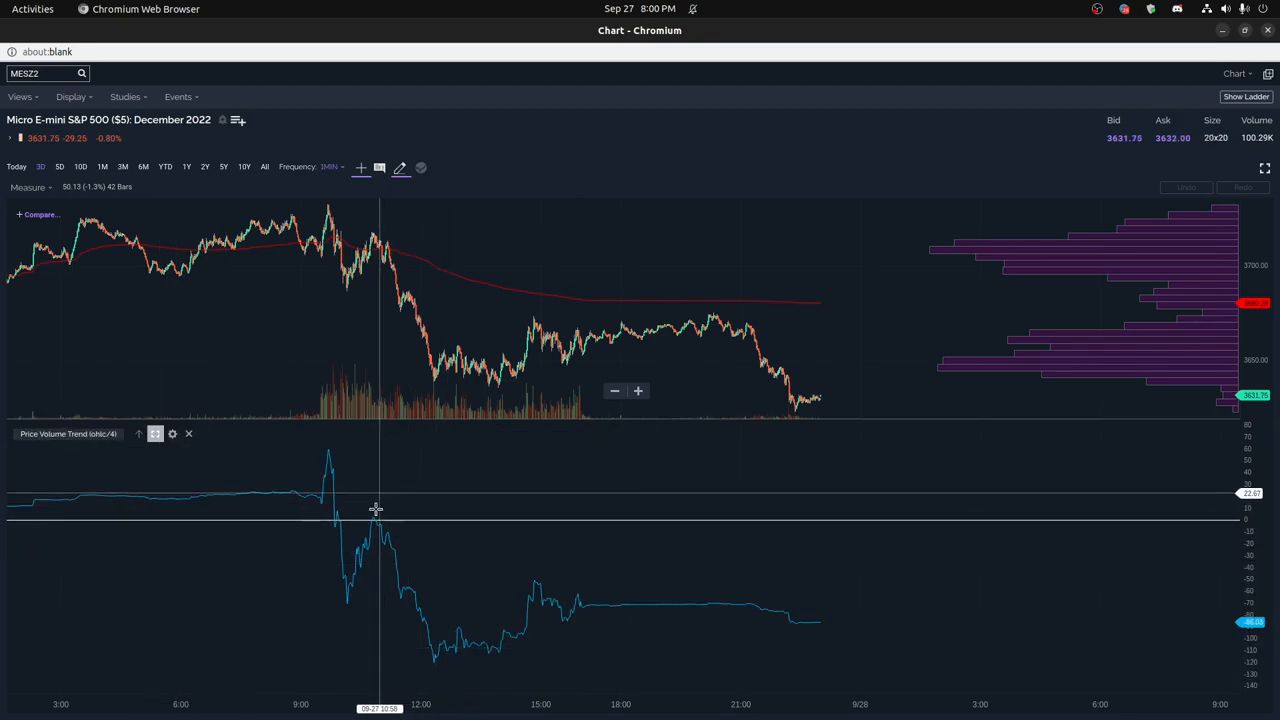
{"action": "mouse_move", "coordinate": [375, 514]}
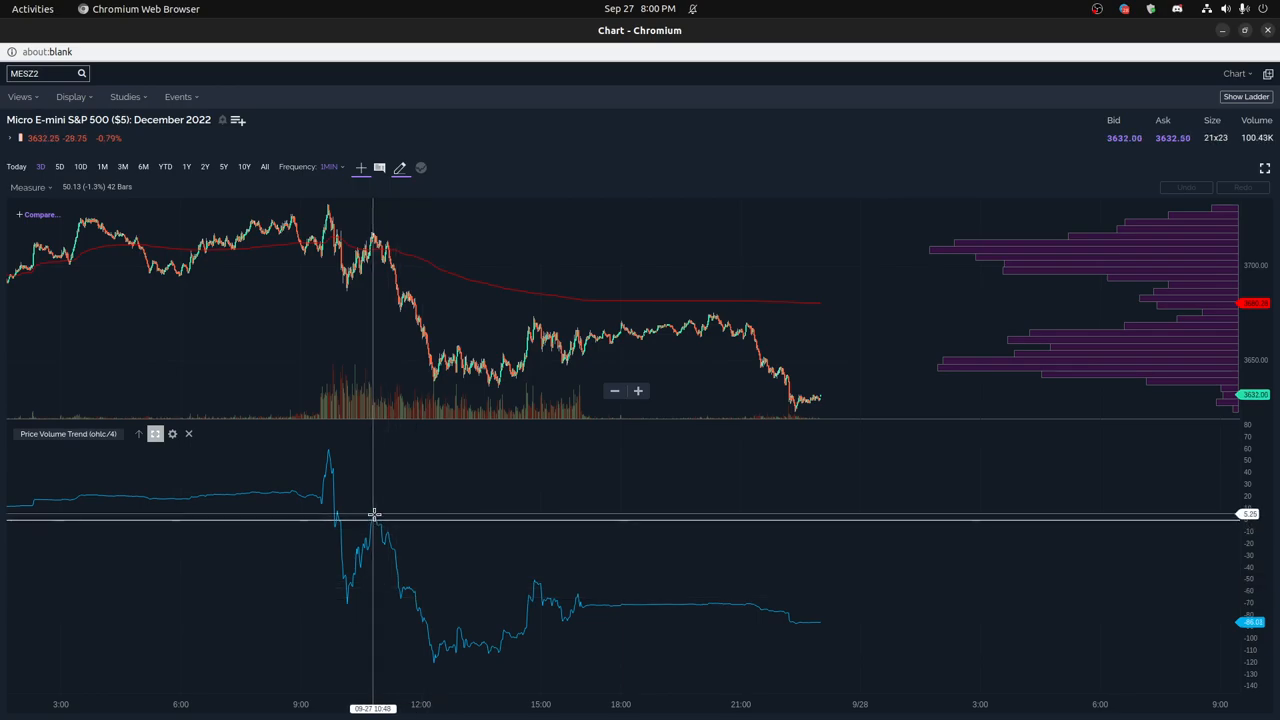
{"action": "mouse_move", "coordinate": [389, 545]}
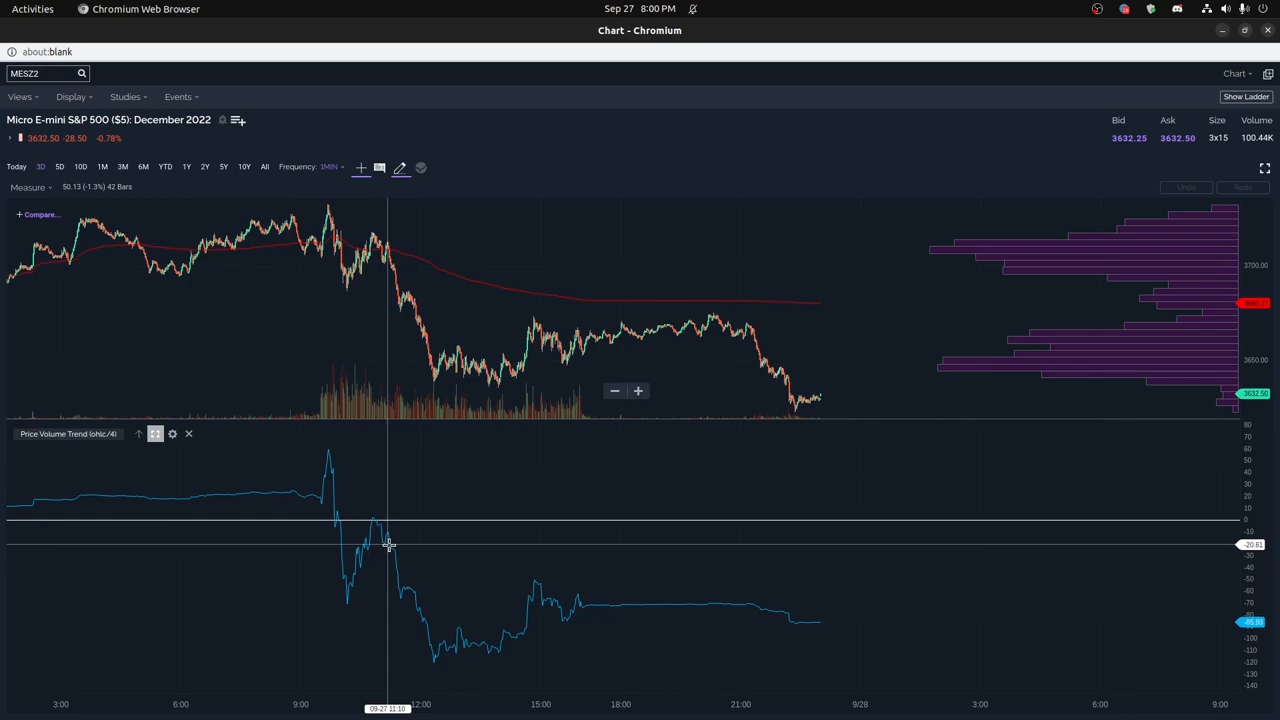
{"action": "mouse_move", "coordinate": [370, 505]}
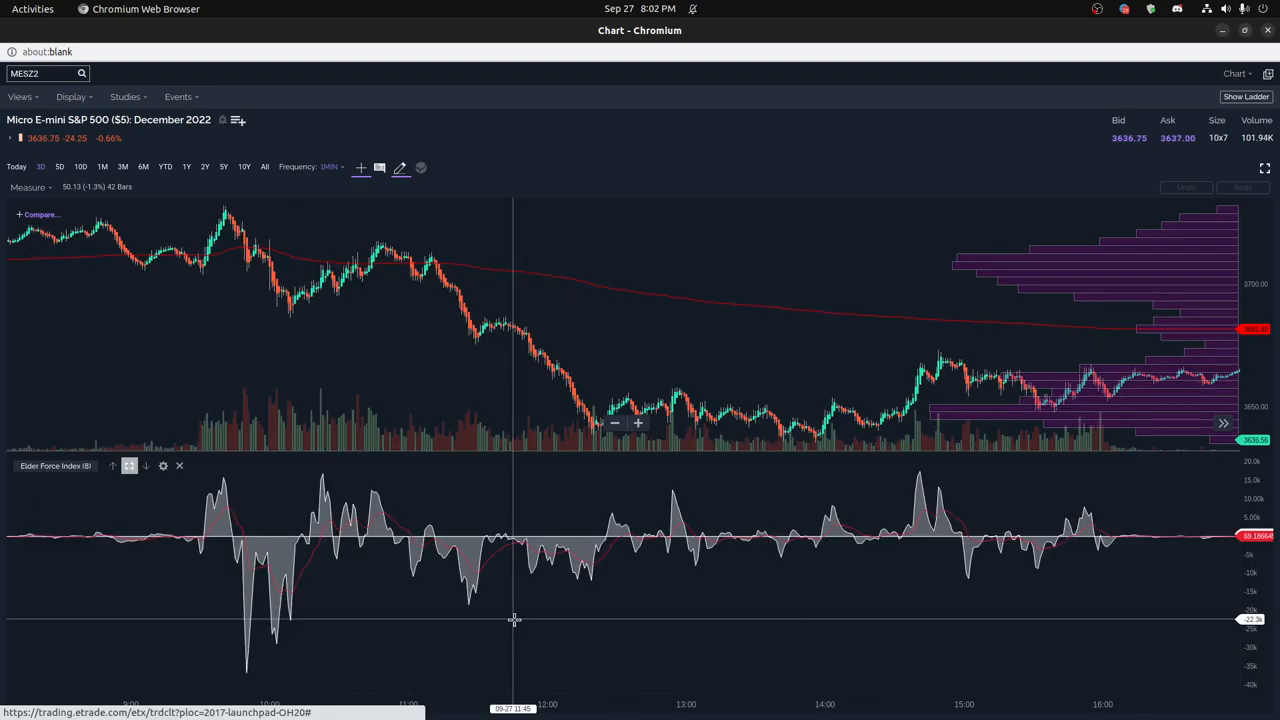
{"action": "mouse_move", "coordinate": [325, 610]}
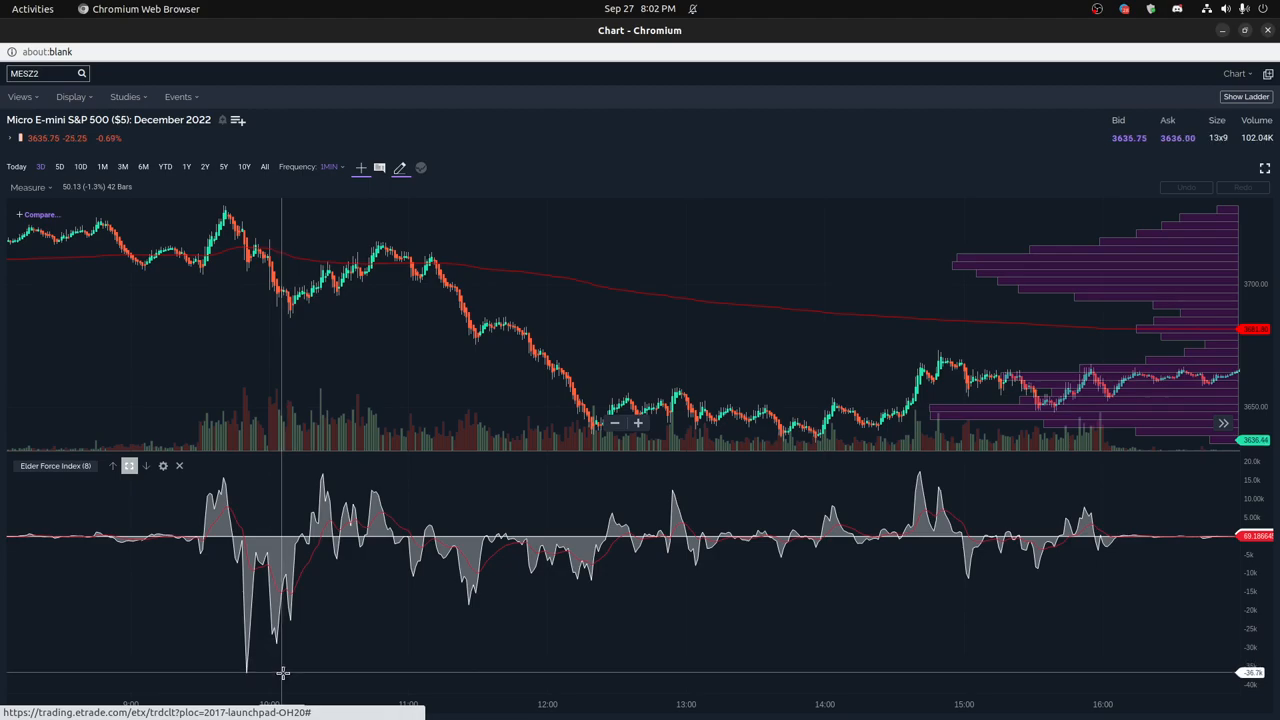
{"action": "mouse_move", "coordinate": [249, 668]}
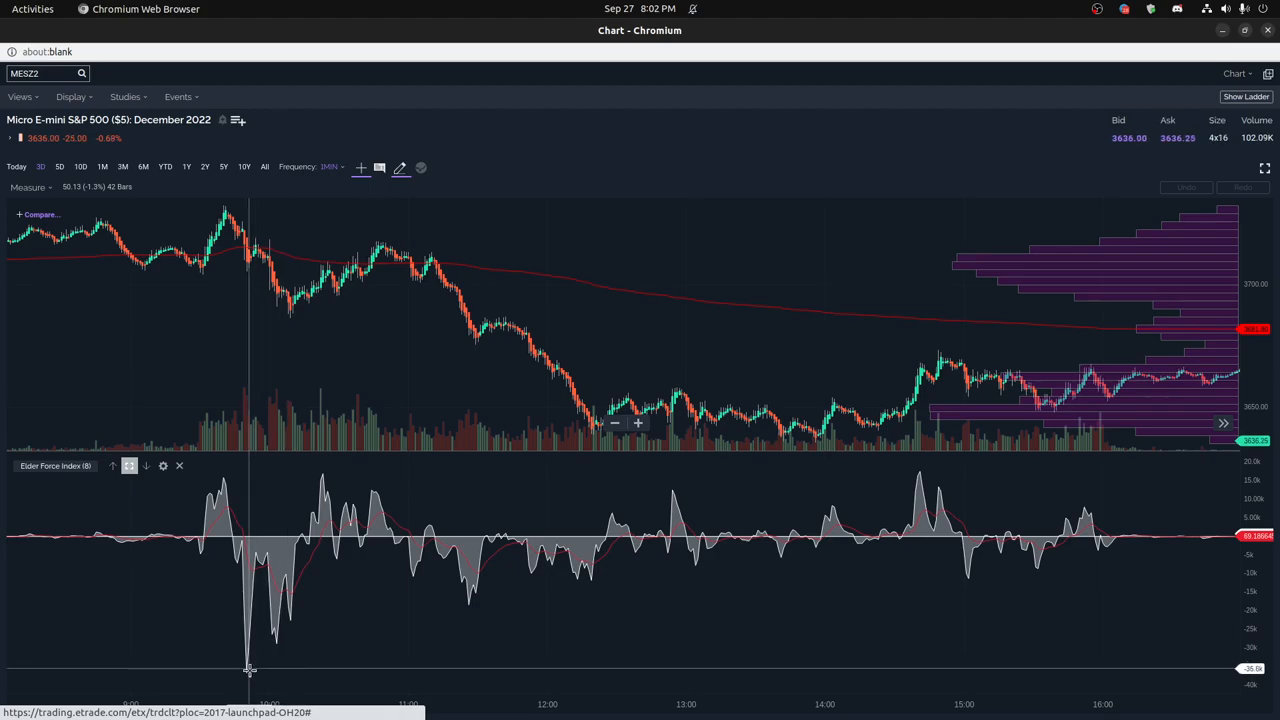
{"action": "mouse_move", "coordinate": [468, 570]}
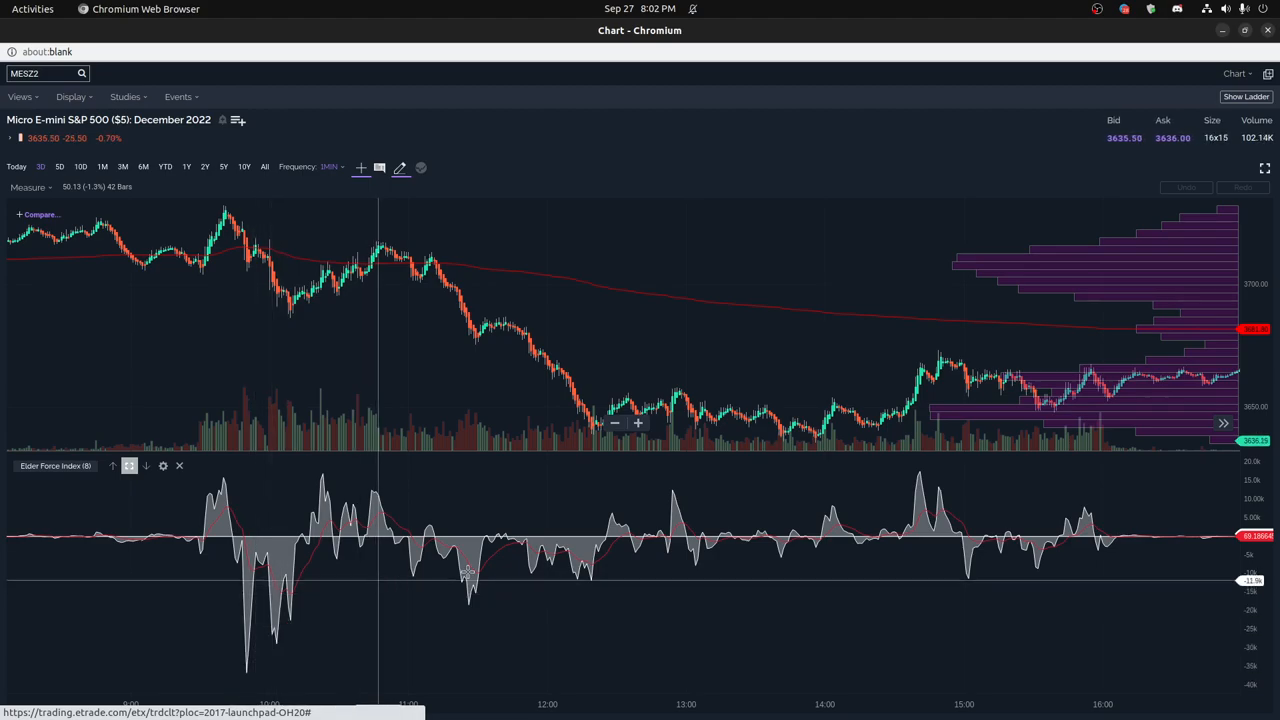
{"action": "mouse_move", "coordinate": [657, 470]}
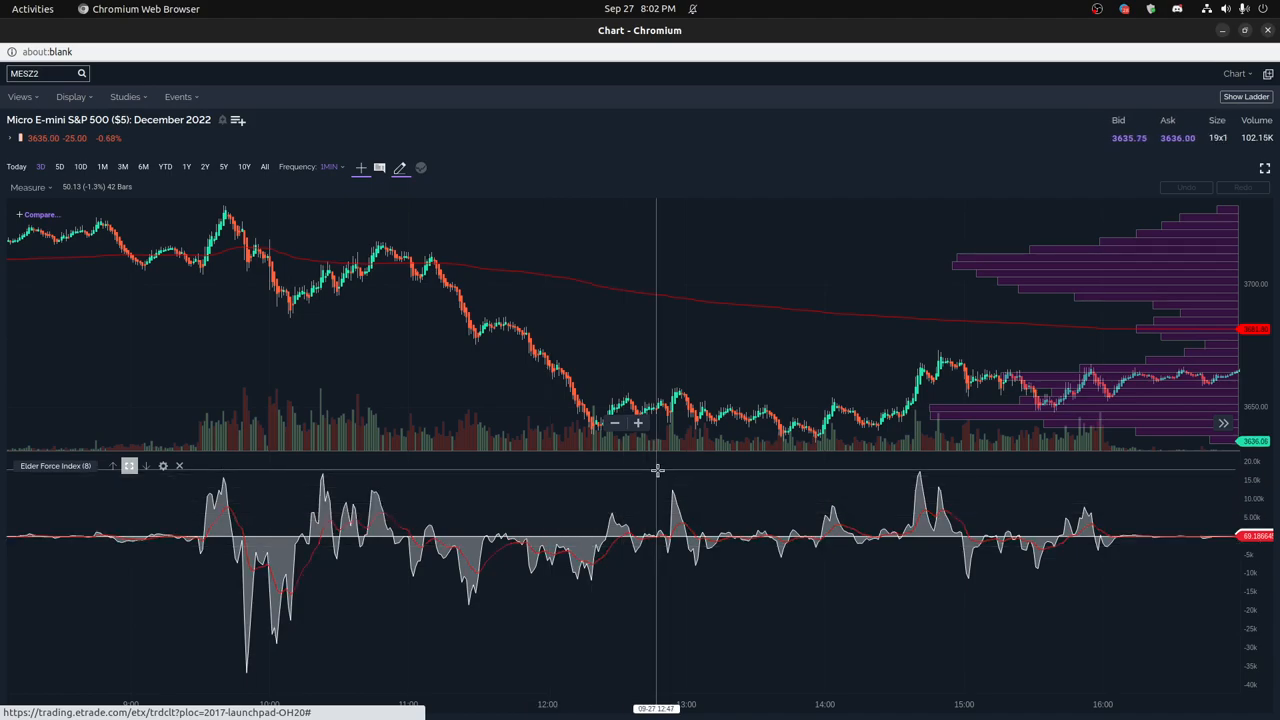
{"action": "mouse_move", "coordinate": [918, 472]}
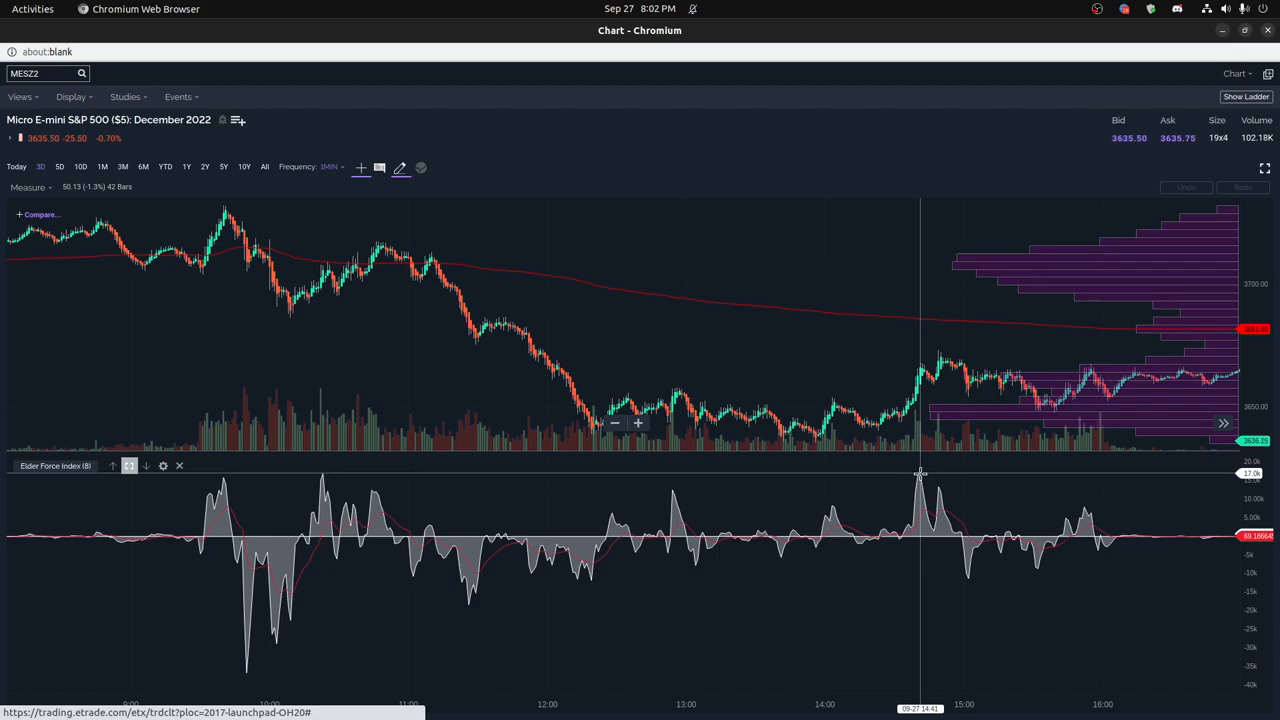
{"action": "mouse_move", "coordinate": [985, 486]}
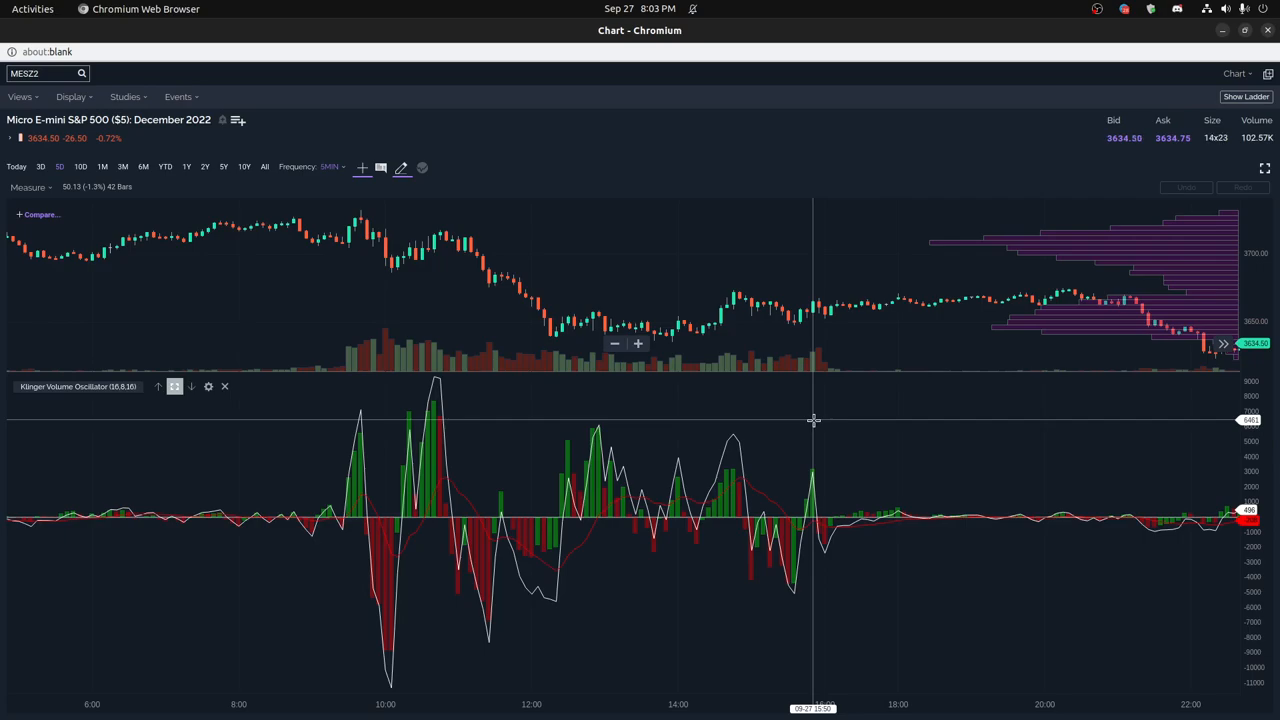
{"action": "mouse_move", "coordinate": [440, 474]}
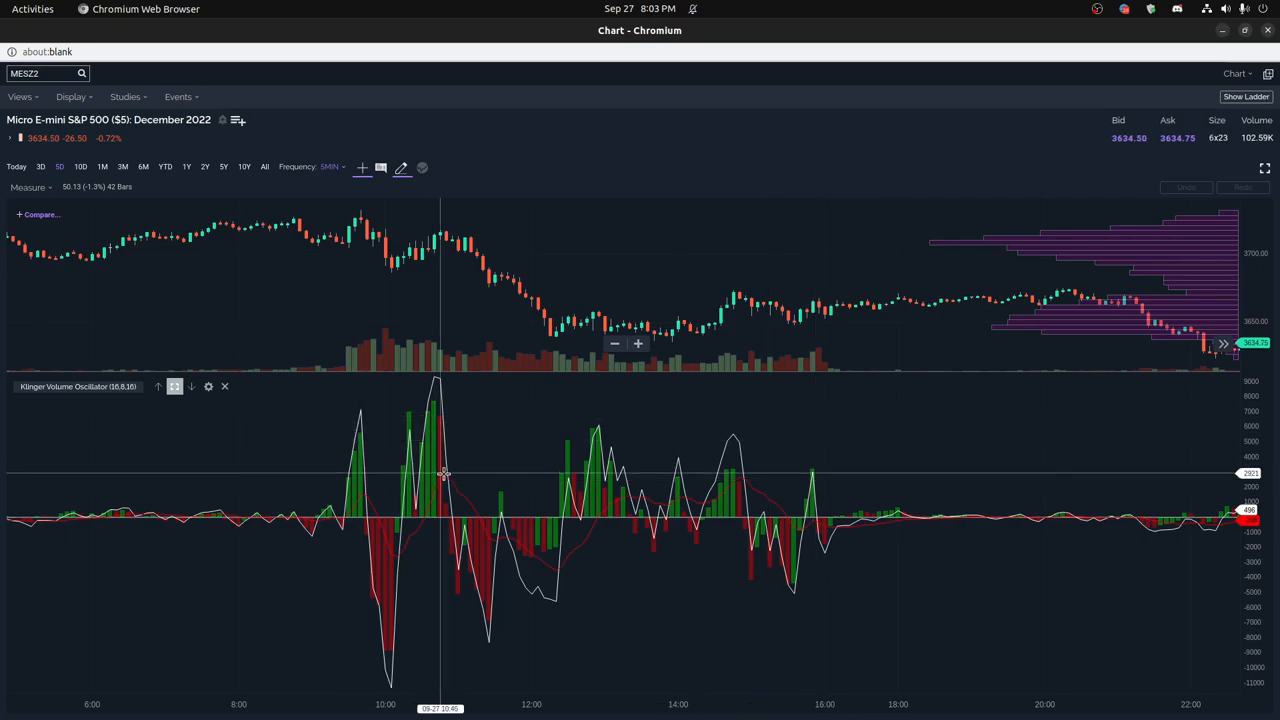
{"action": "mouse_move", "coordinate": [428, 405]}
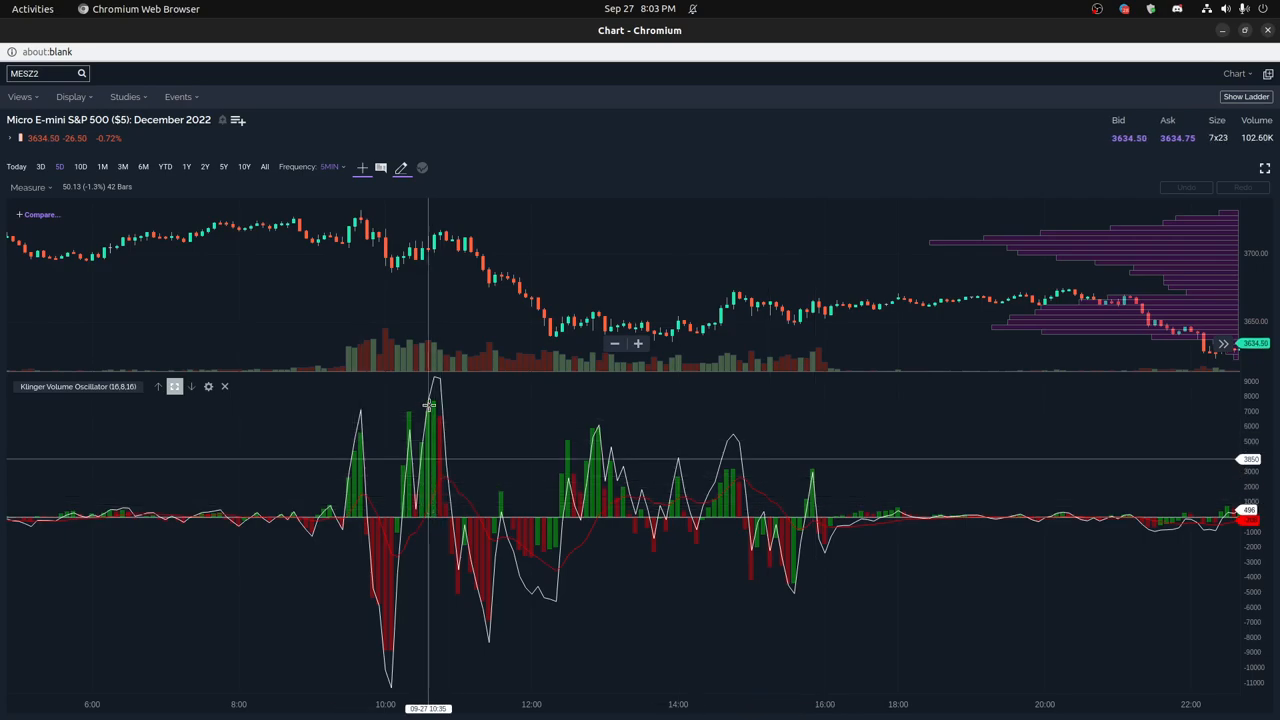
{"action": "mouse_move", "coordinate": [435, 383]}
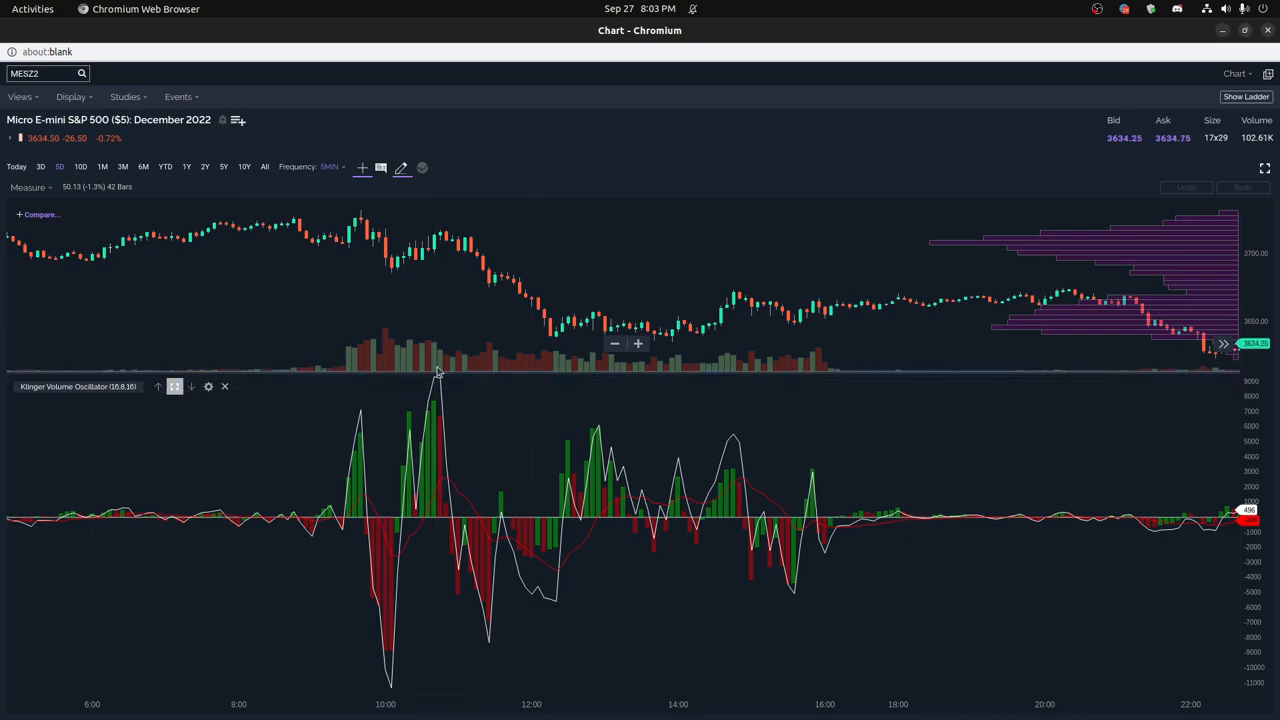
{"action": "mouse_move", "coordinate": [738, 438]}
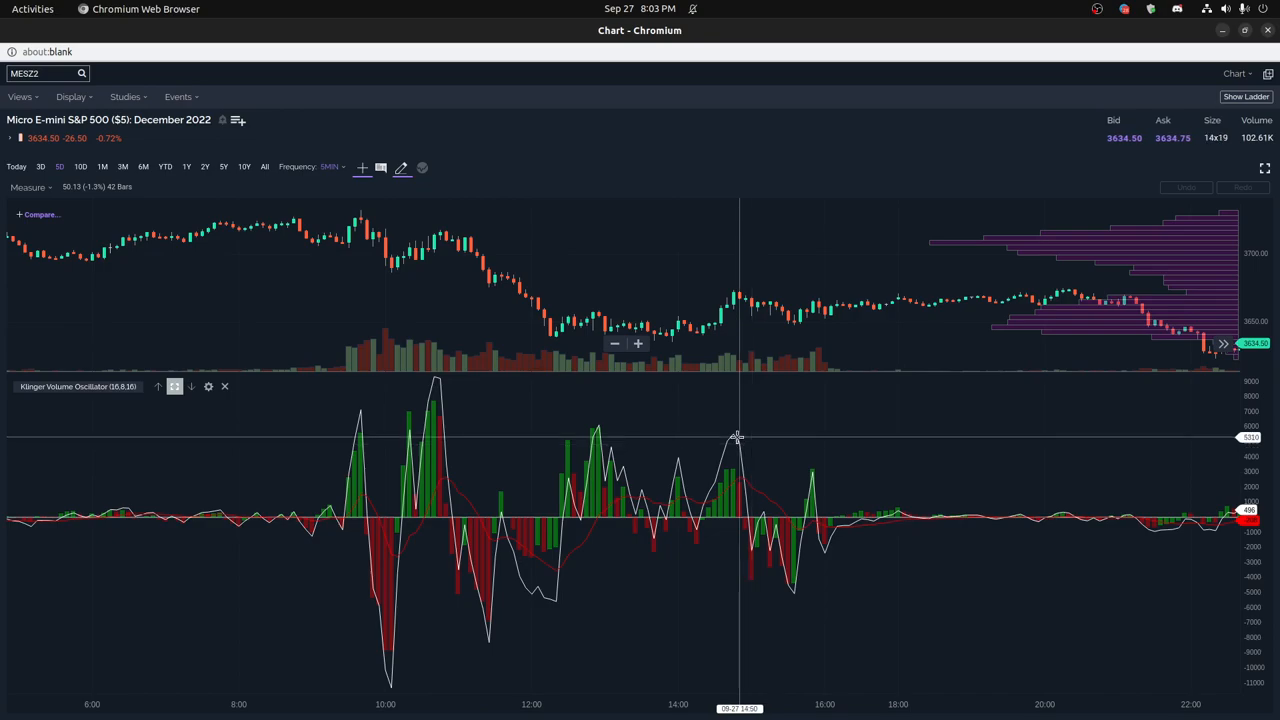
{"action": "mouse_move", "coordinate": [598, 432]}
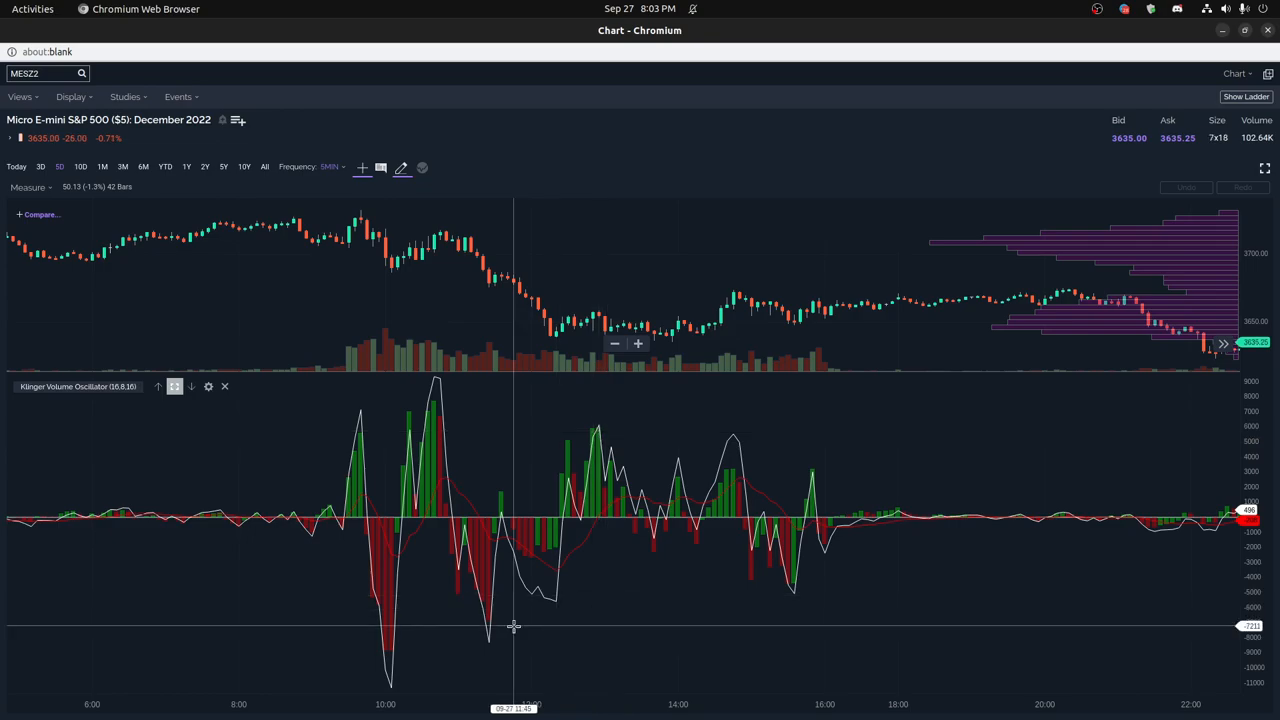
{"action": "mouse_move", "coordinate": [507, 645]}
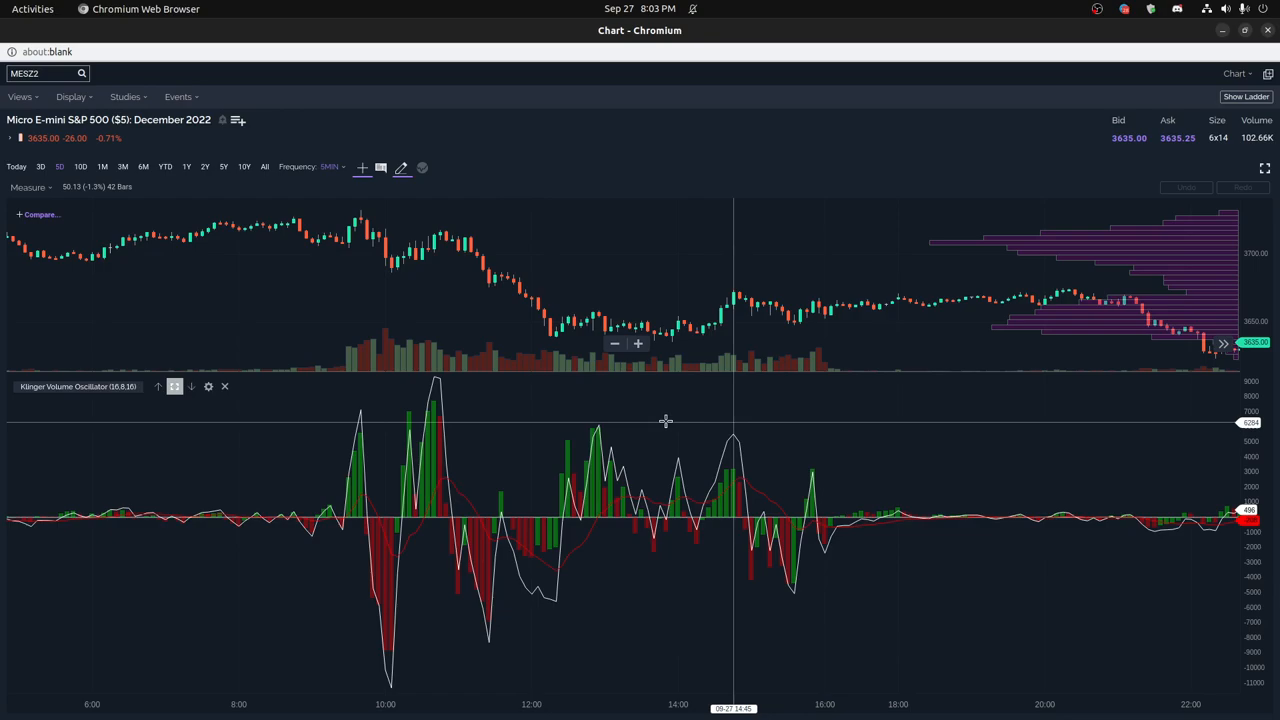
{"action": "mouse_move", "coordinate": [610, 465]}
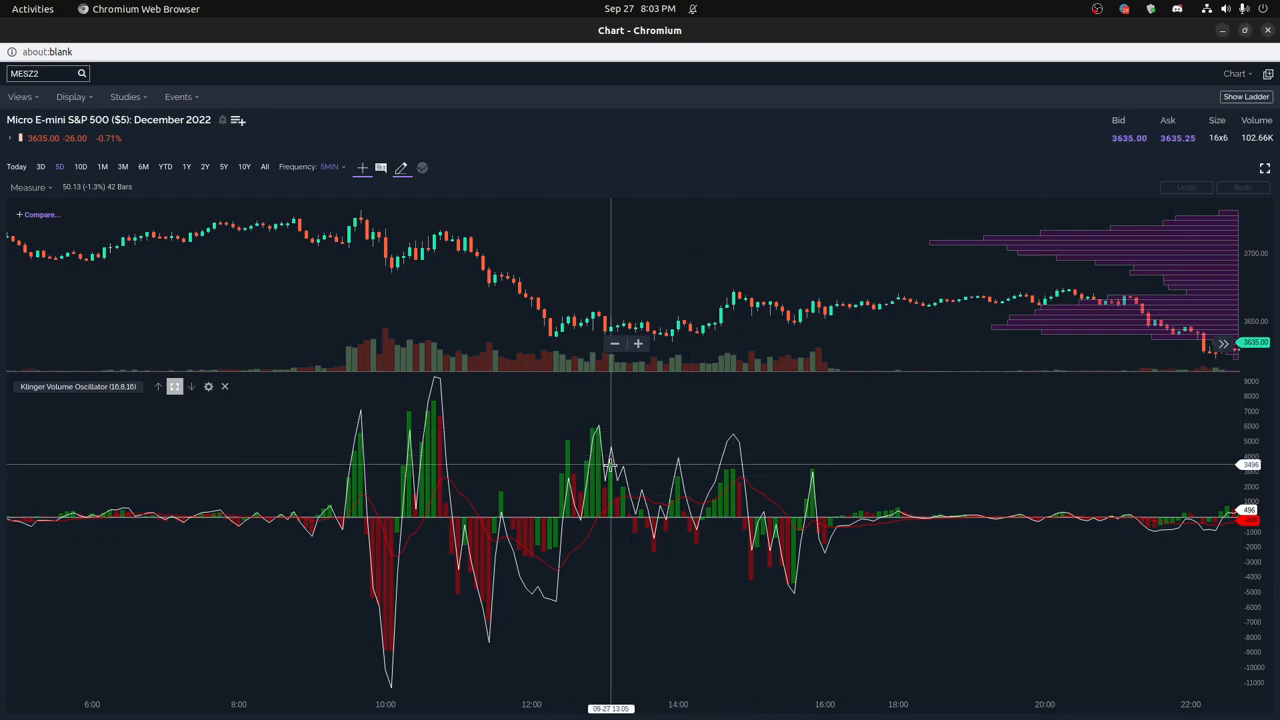
{"action": "mouse_move", "coordinate": [690, 328]}
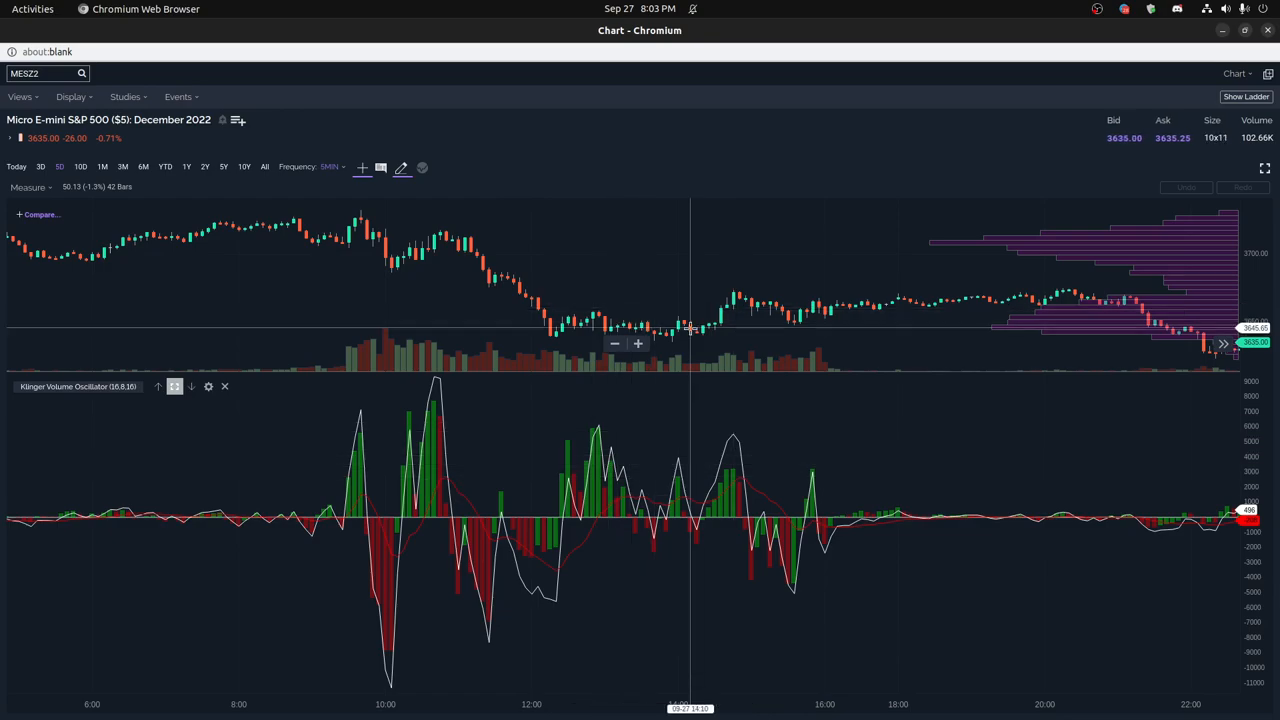
{"action": "mouse_move", "coordinate": [705, 340]}
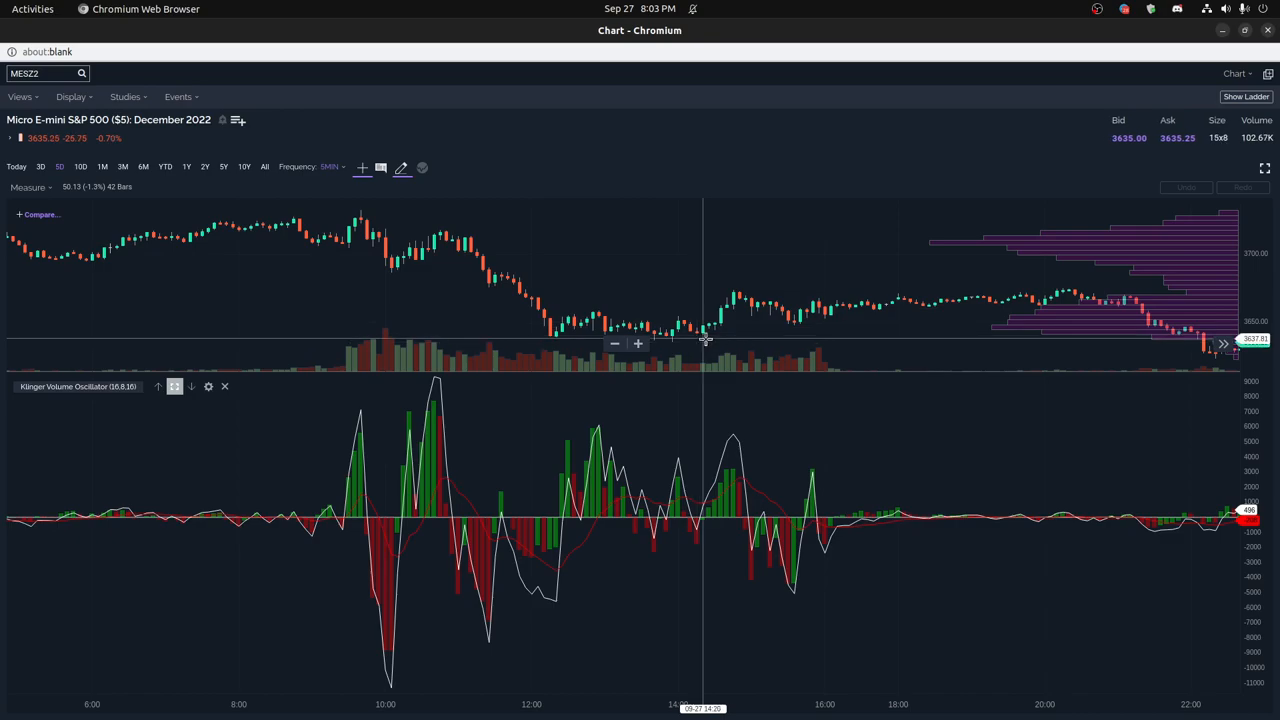
{"action": "mouse_move", "coordinate": [740, 324]}
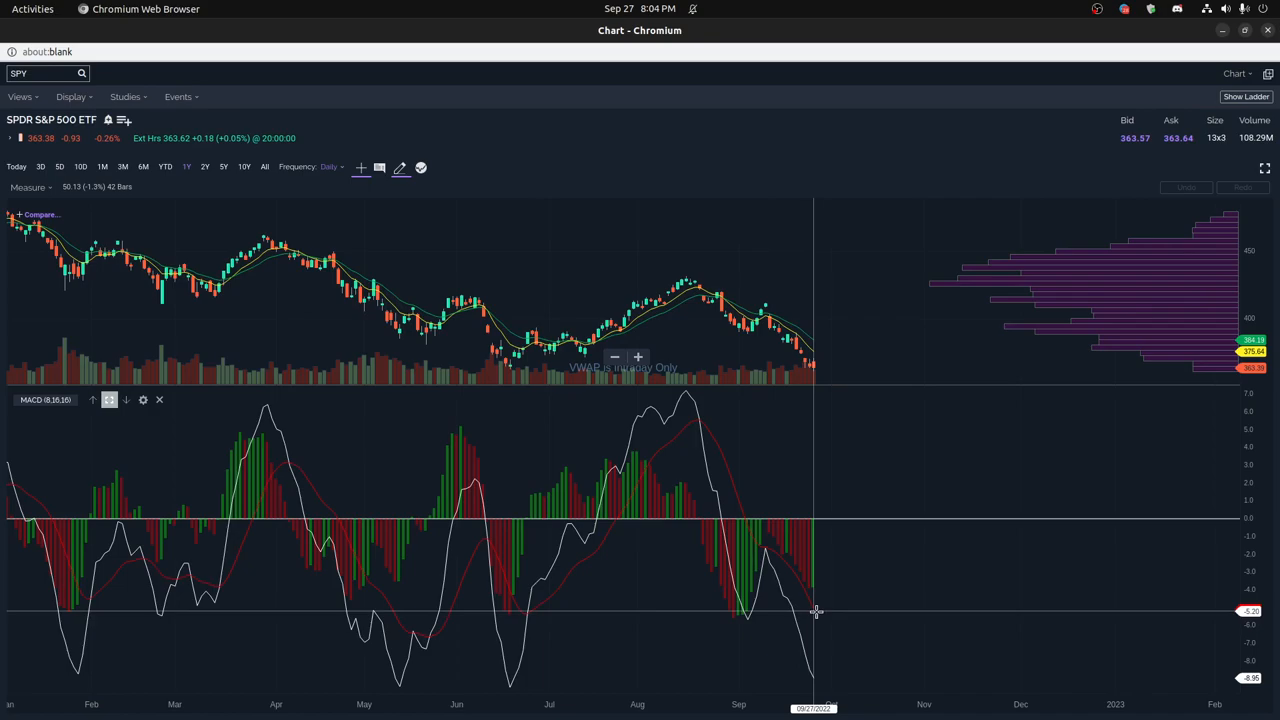
{"action": "mouse_move", "coordinate": [837, 611]}
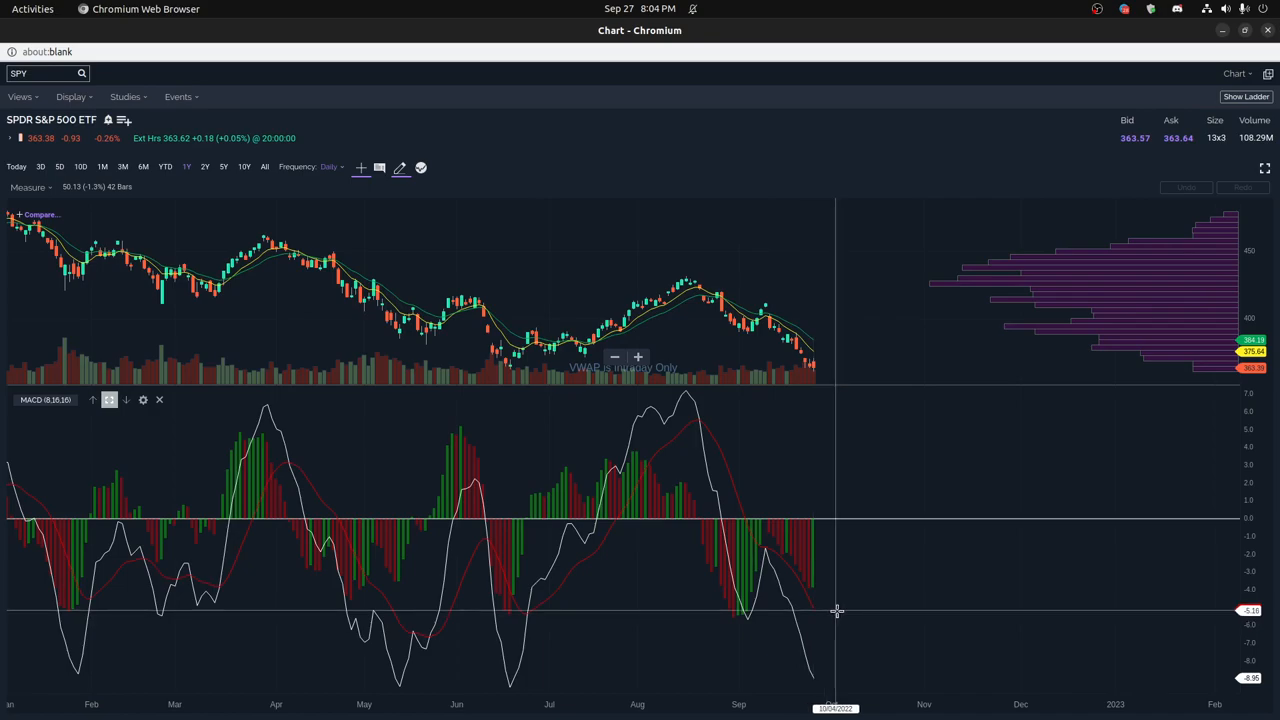
{"action": "mouse_move", "coordinate": [819, 631]}
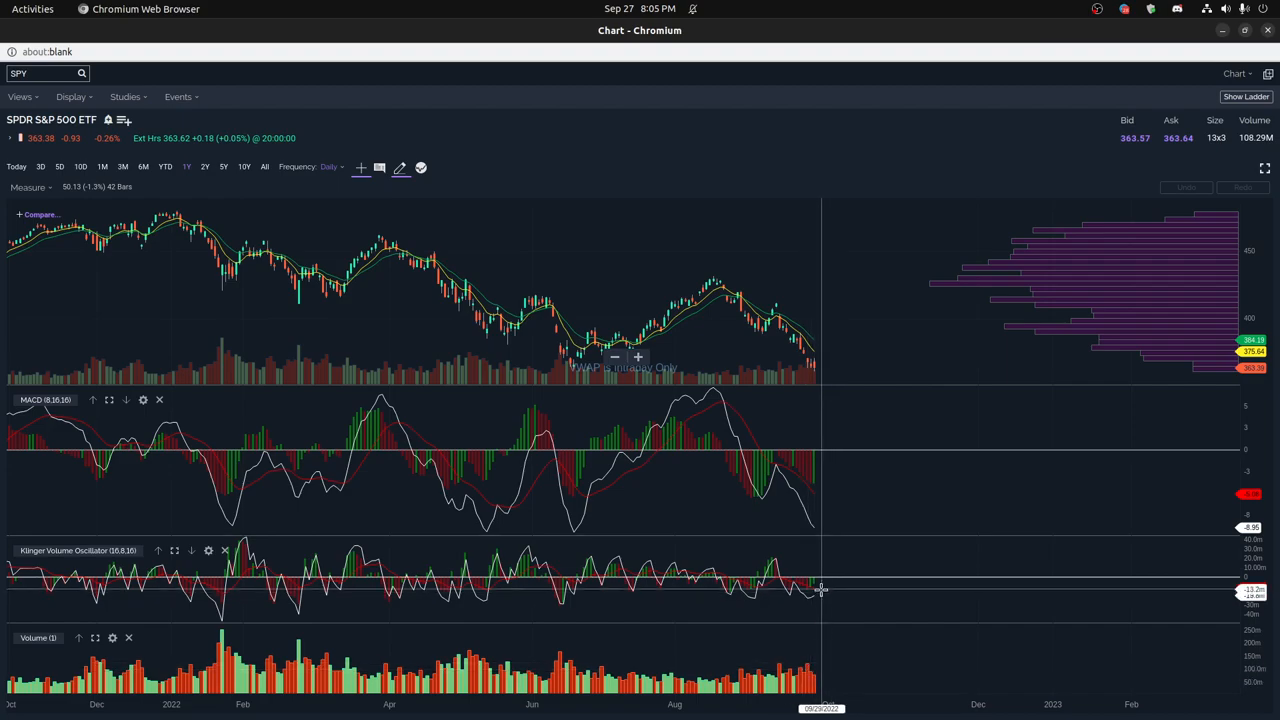
{"action": "mouse_move", "coordinate": [815, 675]}
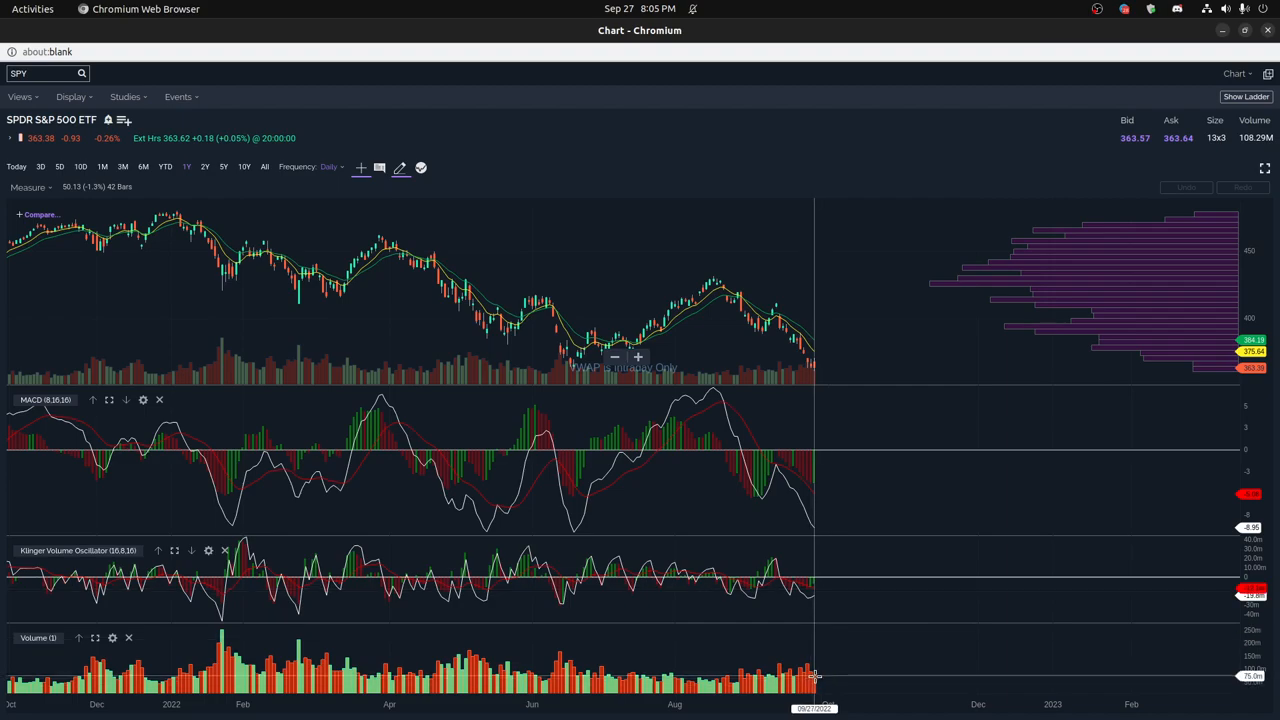
{"action": "mouse_move", "coordinate": [798, 615]}
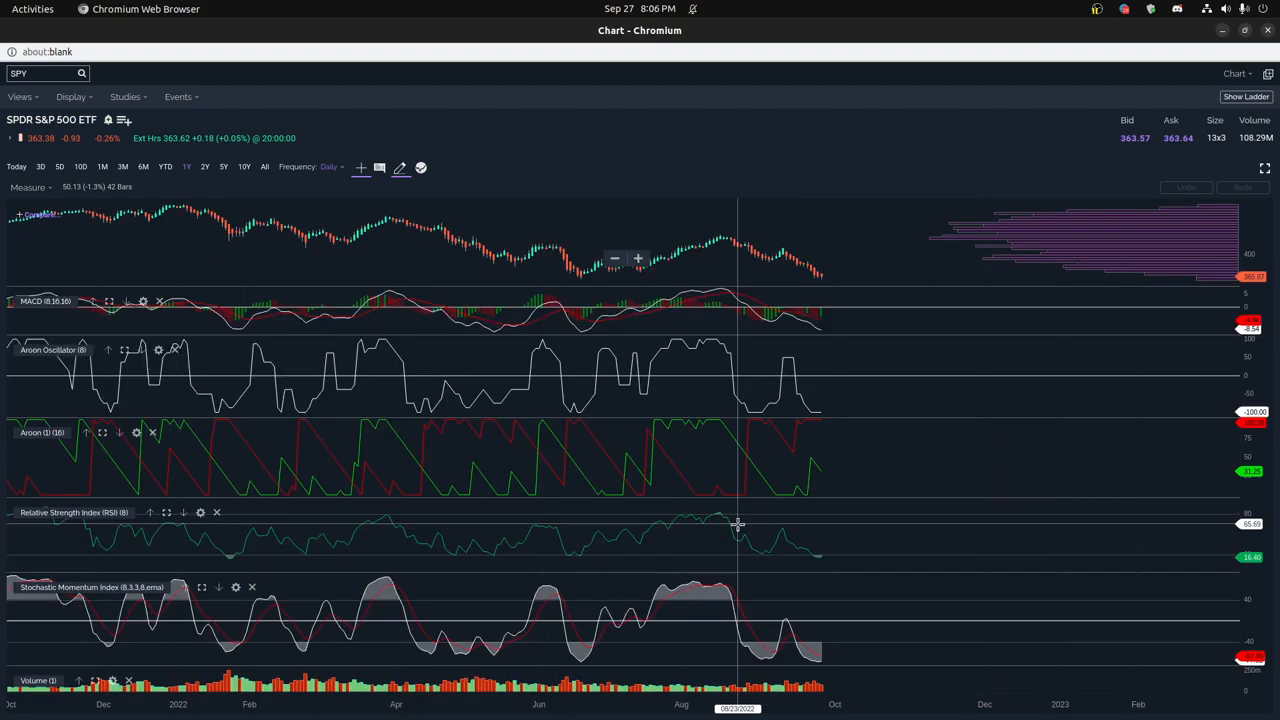
{"action": "mouse_move", "coordinate": [708, 305]}
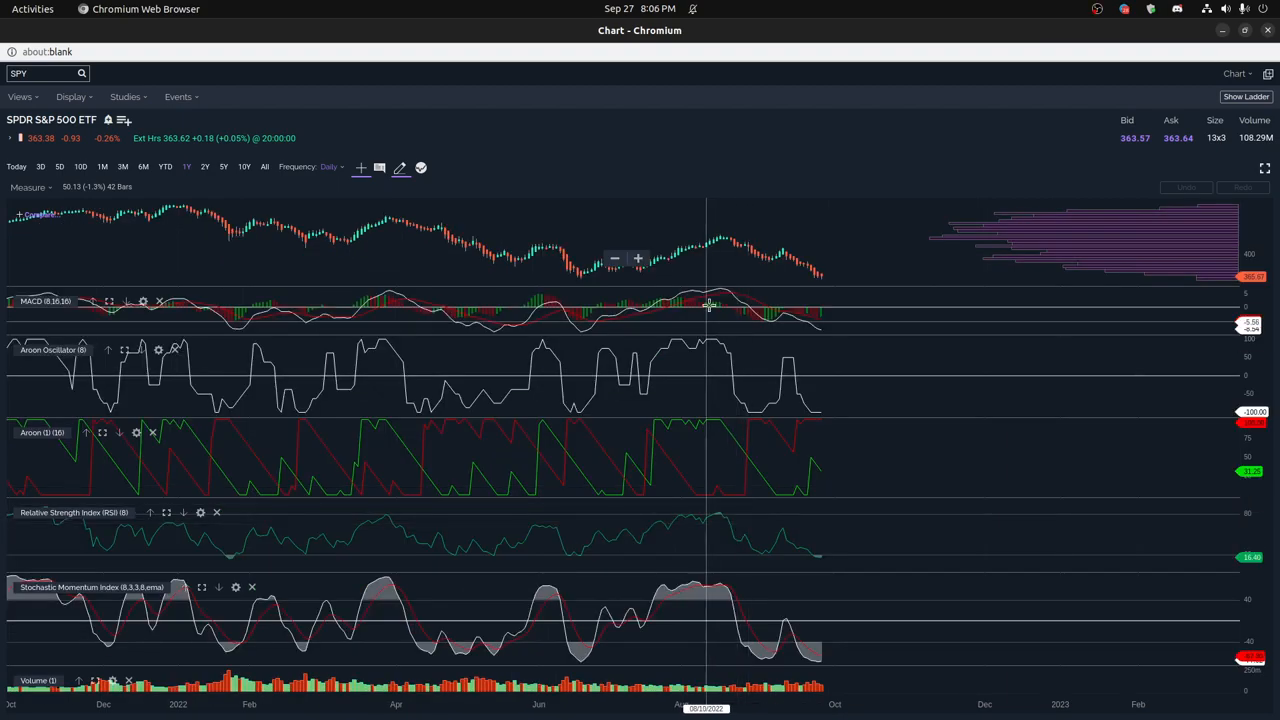
{"action": "mouse_move", "coordinate": [737, 261]}
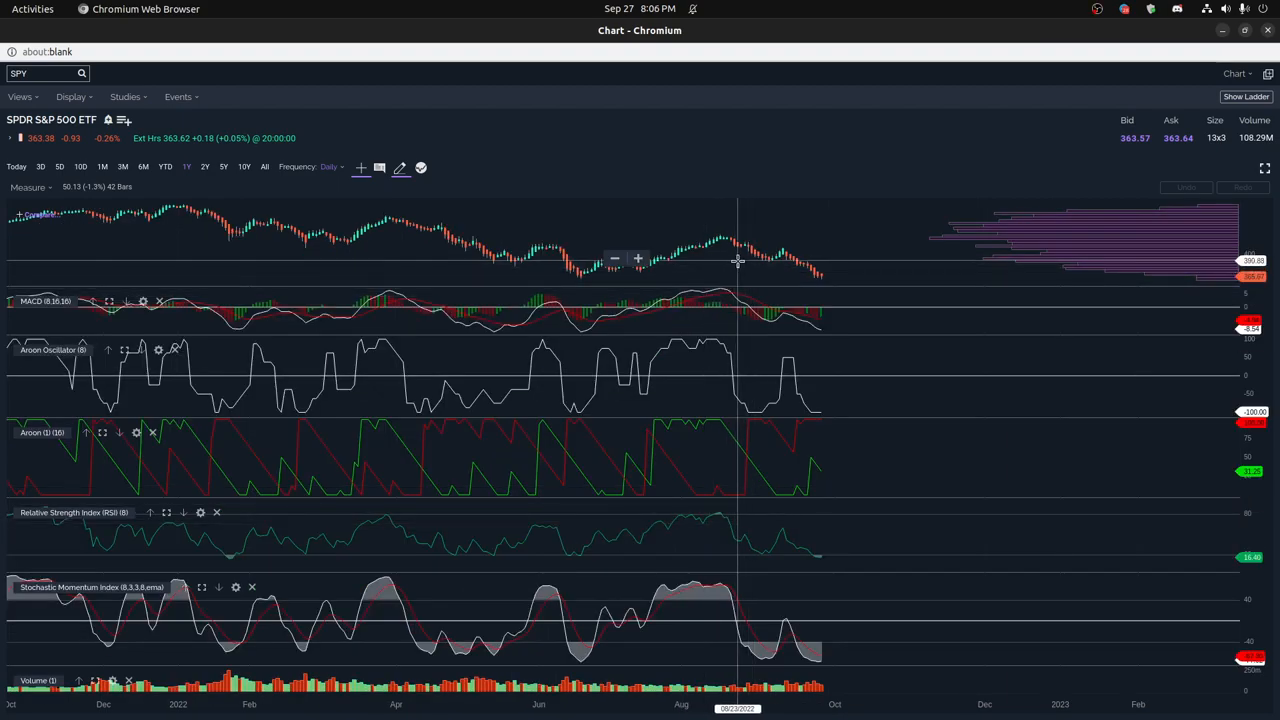
{"action": "mouse_move", "coordinate": [731, 255]}
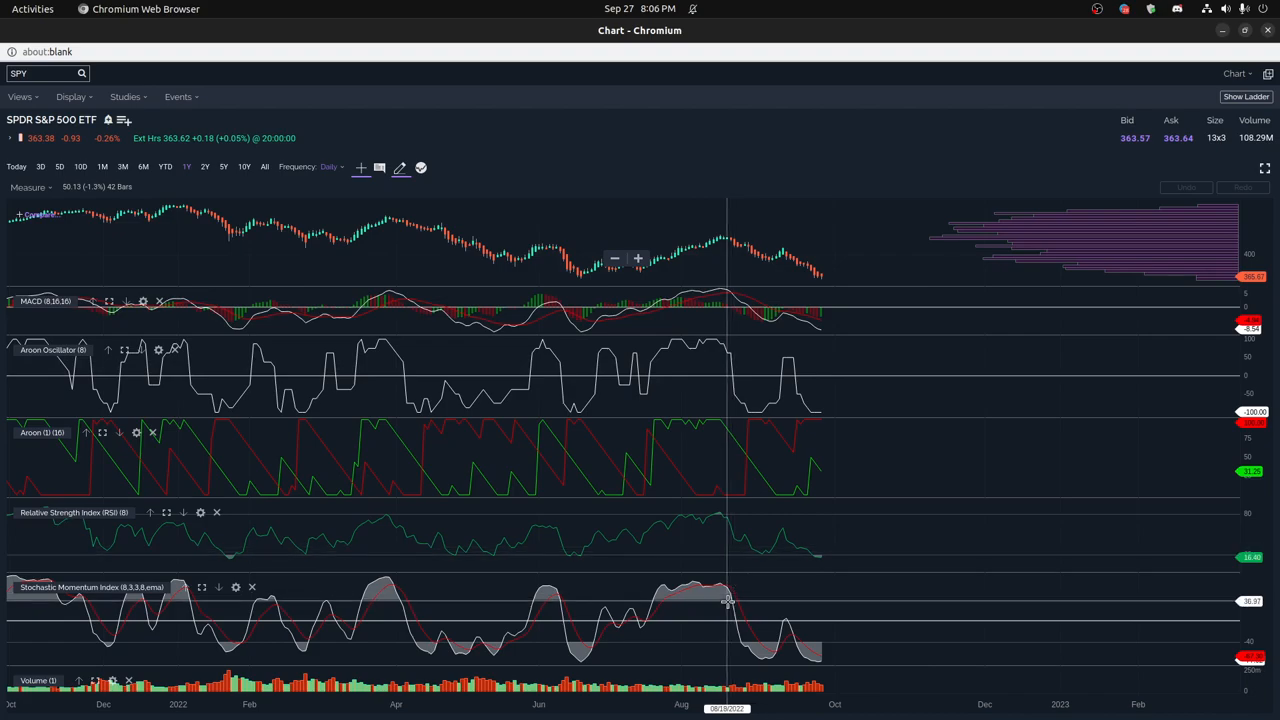
{"action": "mouse_move", "coordinate": [730, 273]}
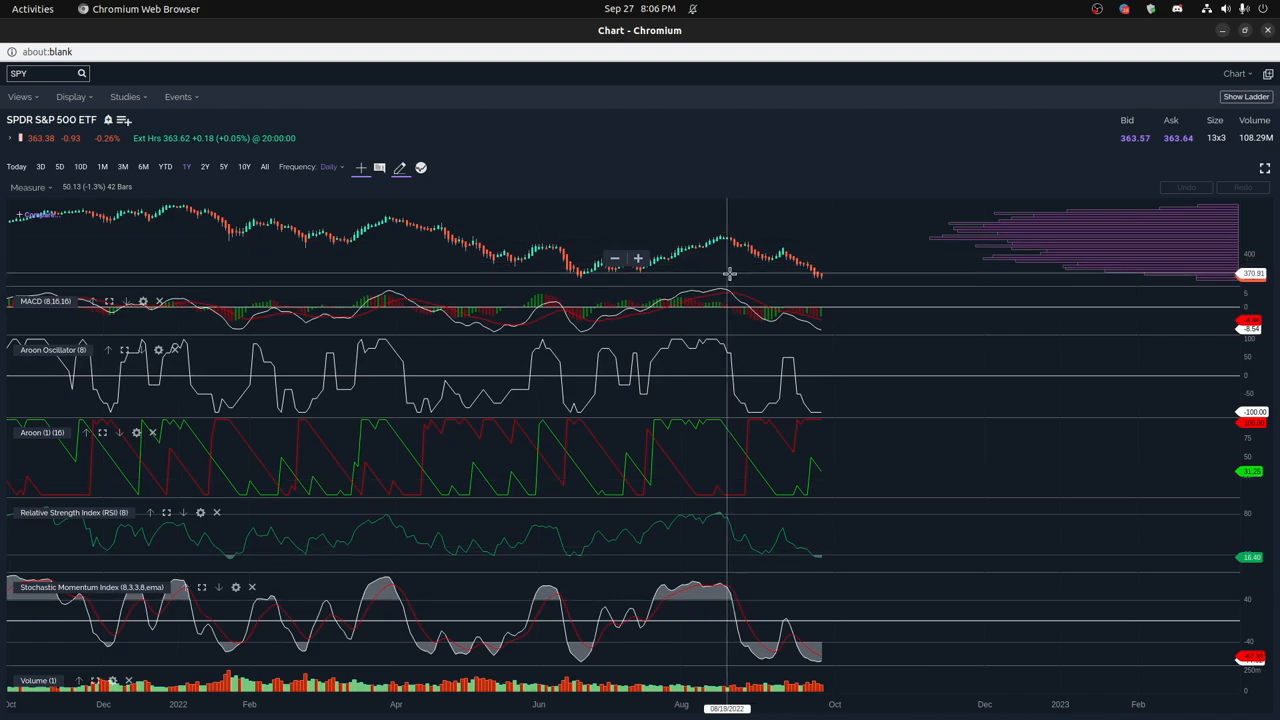
{"action": "mouse_move", "coordinate": [731, 274]}
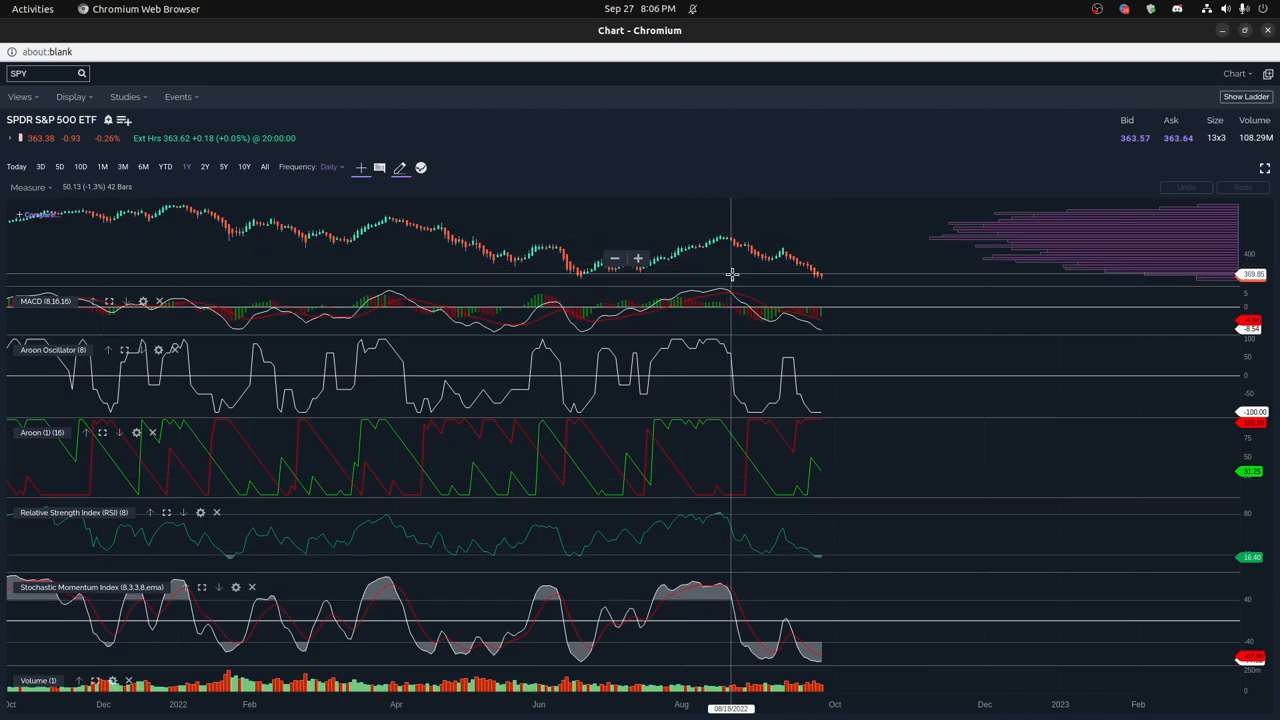
{"action": "mouse_move", "coordinate": [735, 297]}
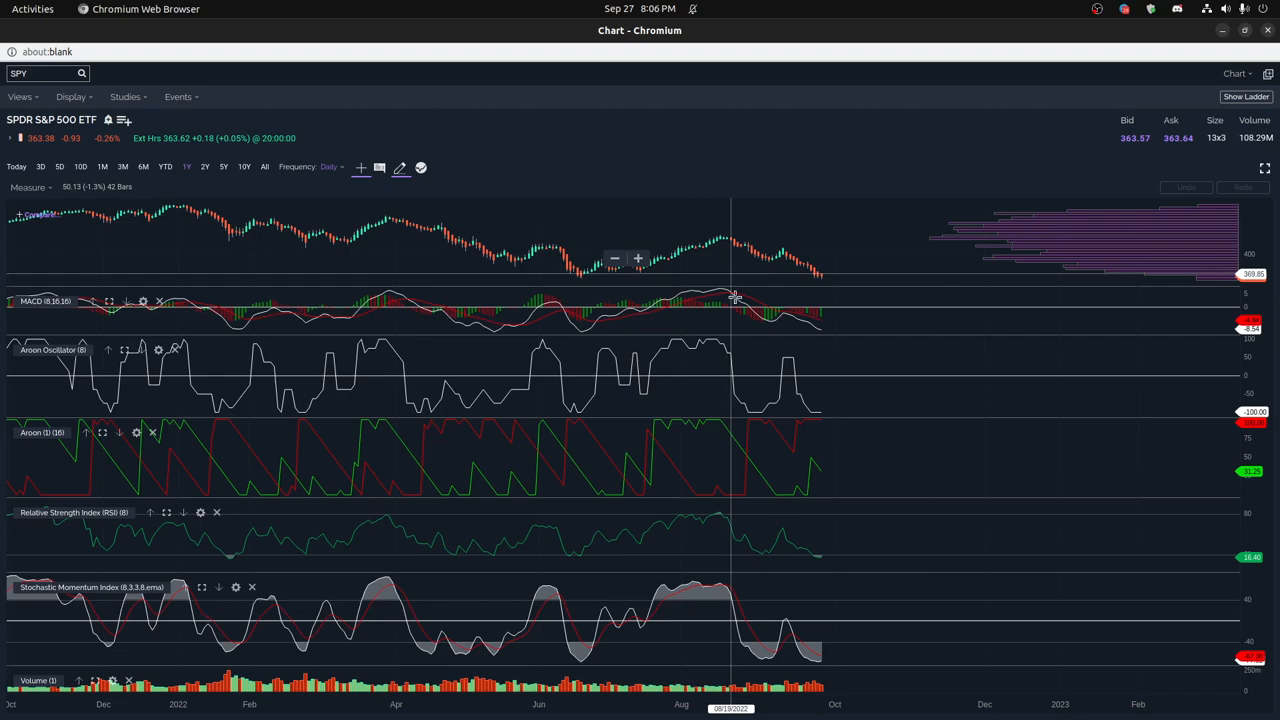
{"action": "mouse_move", "coordinate": [750, 443]}
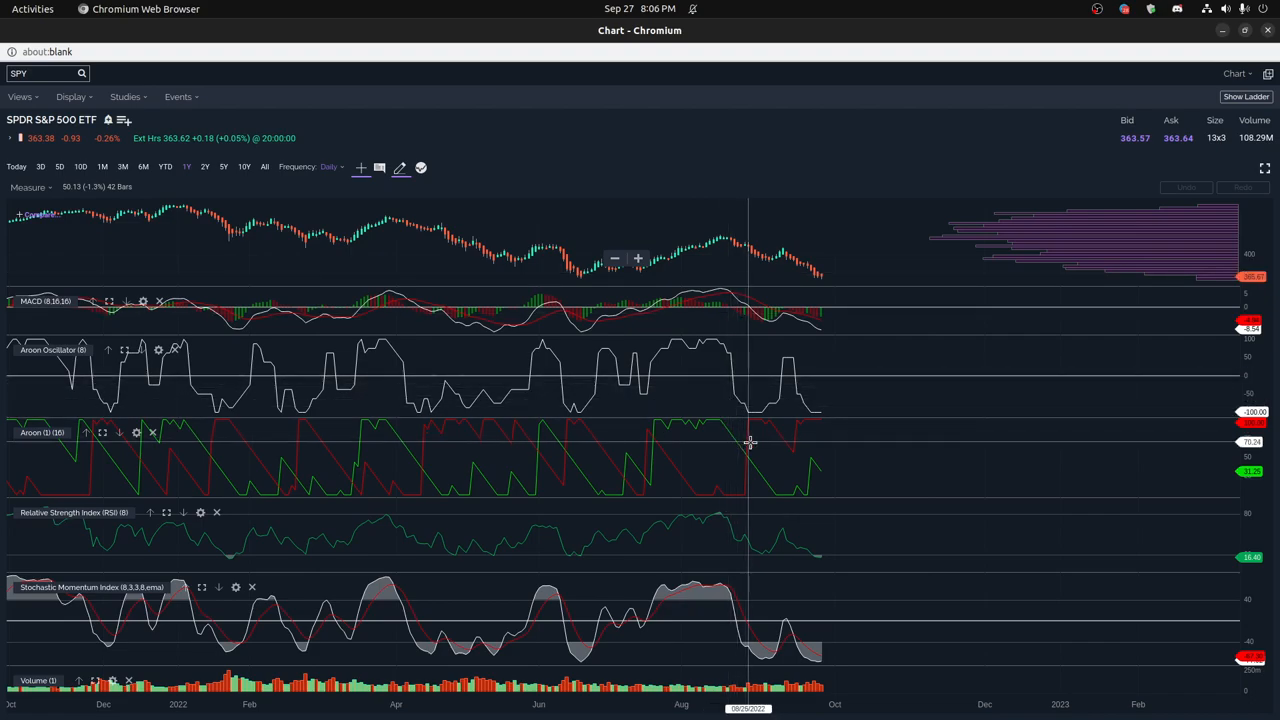
{"action": "mouse_move", "coordinate": [751, 420]}
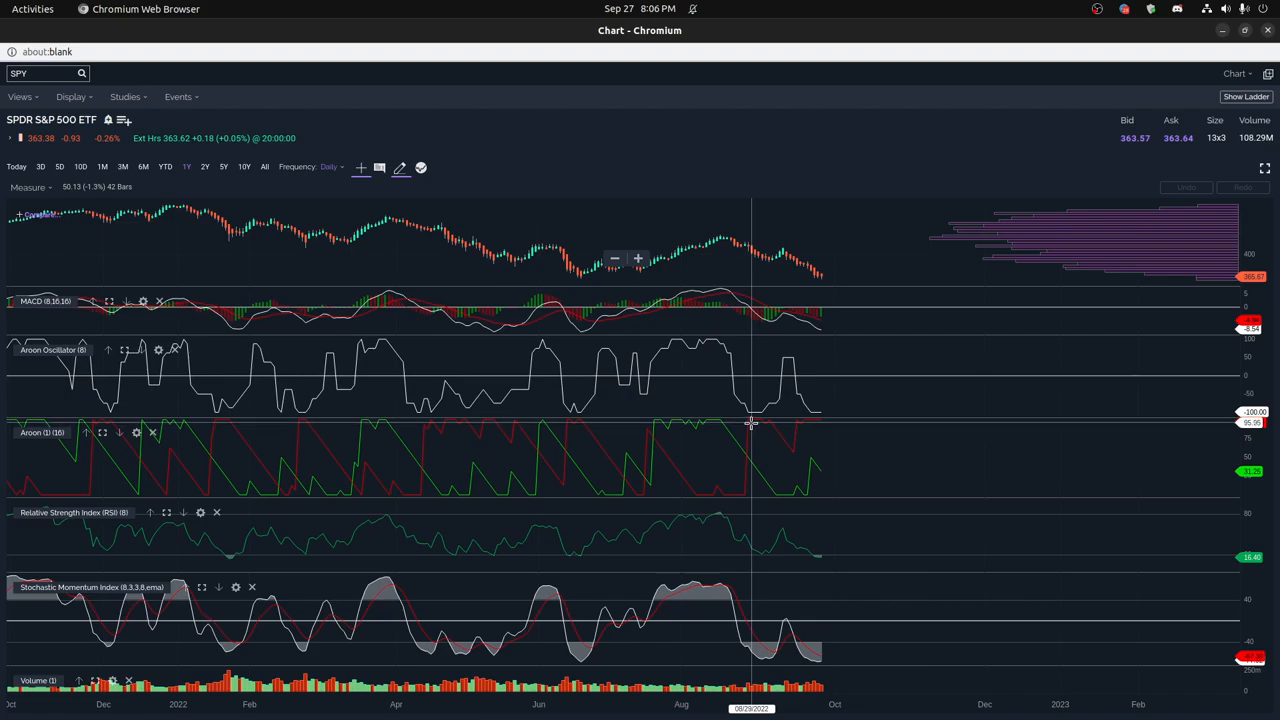
{"action": "mouse_move", "coordinate": [767, 422]}
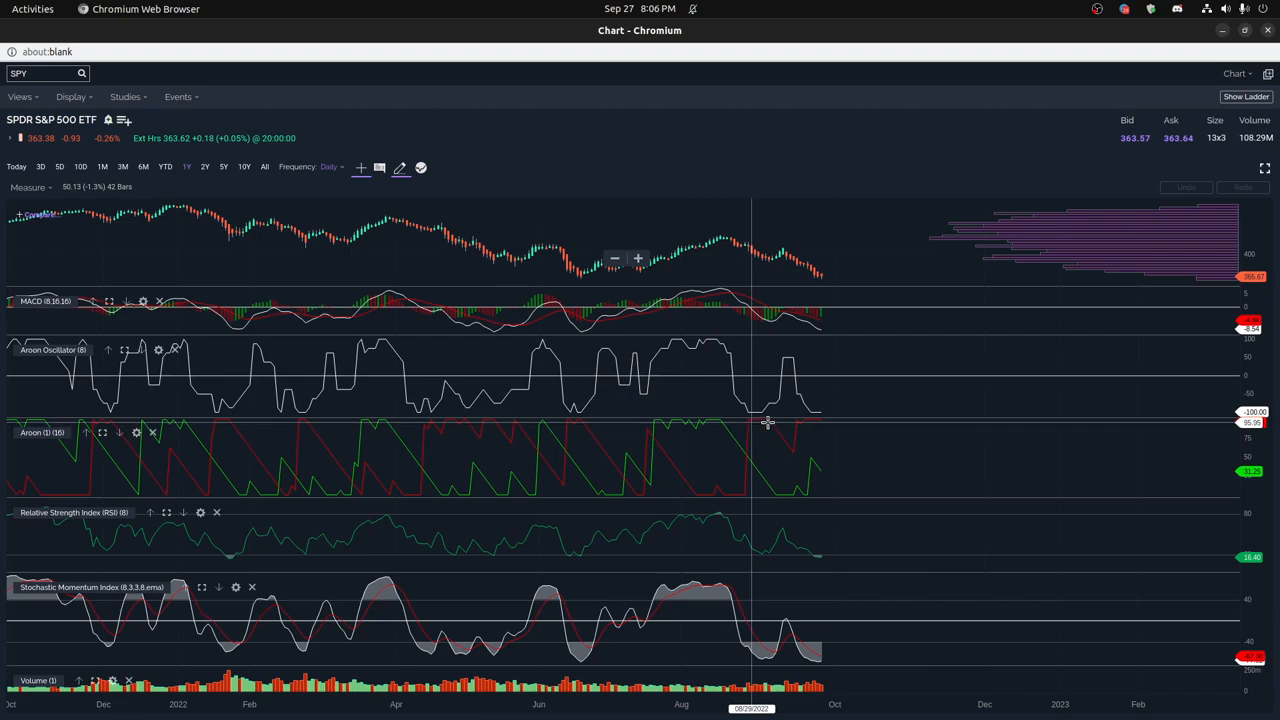
{"action": "mouse_move", "coordinate": [752, 421]}
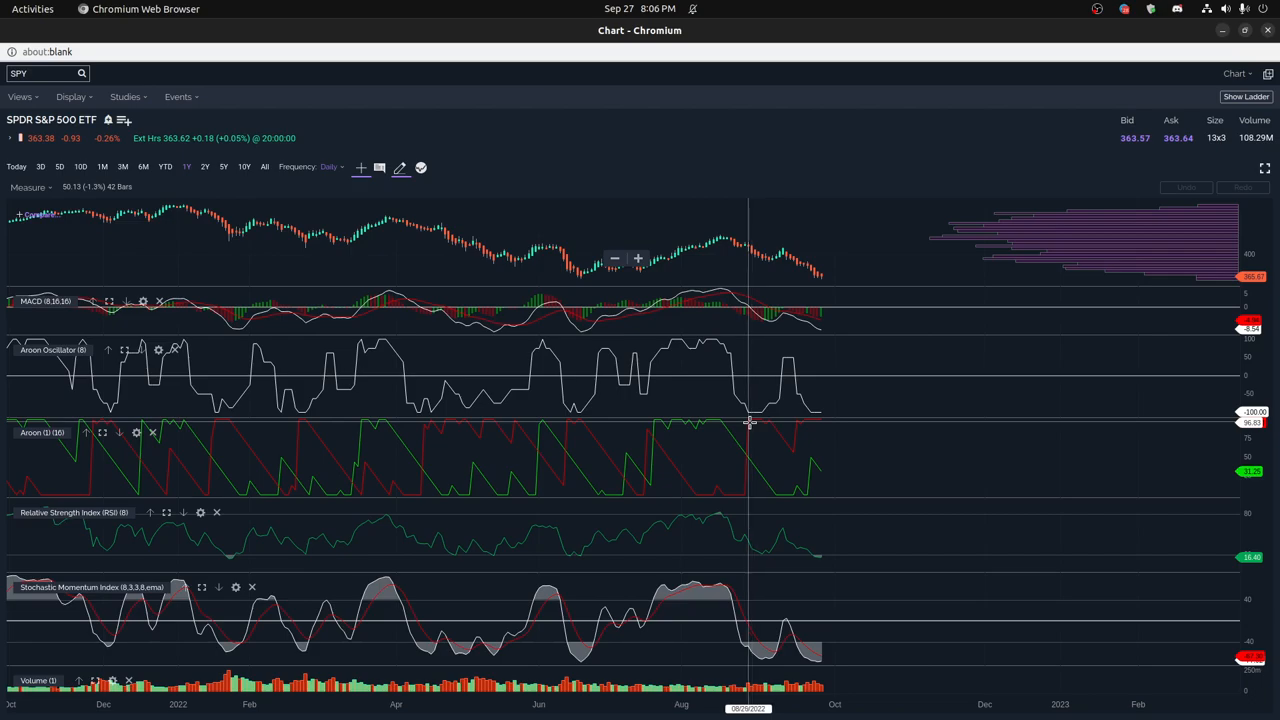
{"action": "mouse_move", "coordinate": [748, 420]}
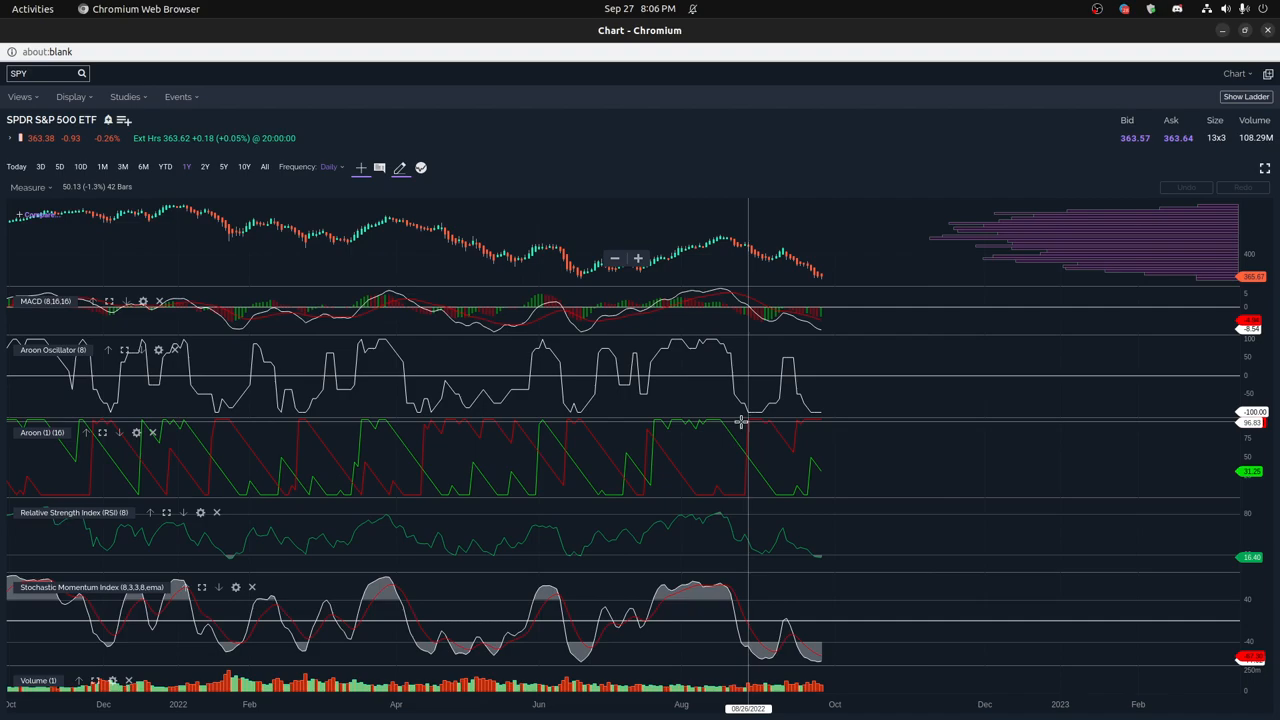
{"action": "mouse_move", "coordinate": [740, 420]}
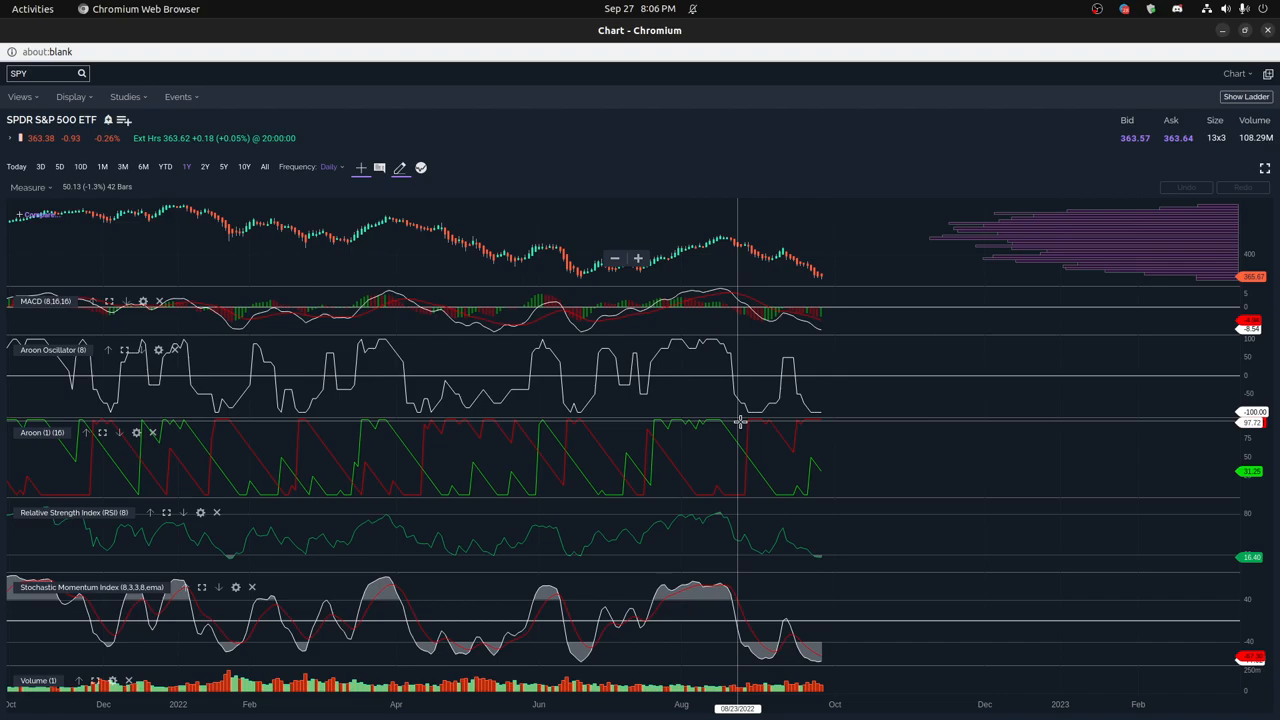
{"action": "mouse_move", "coordinate": [813, 446]}
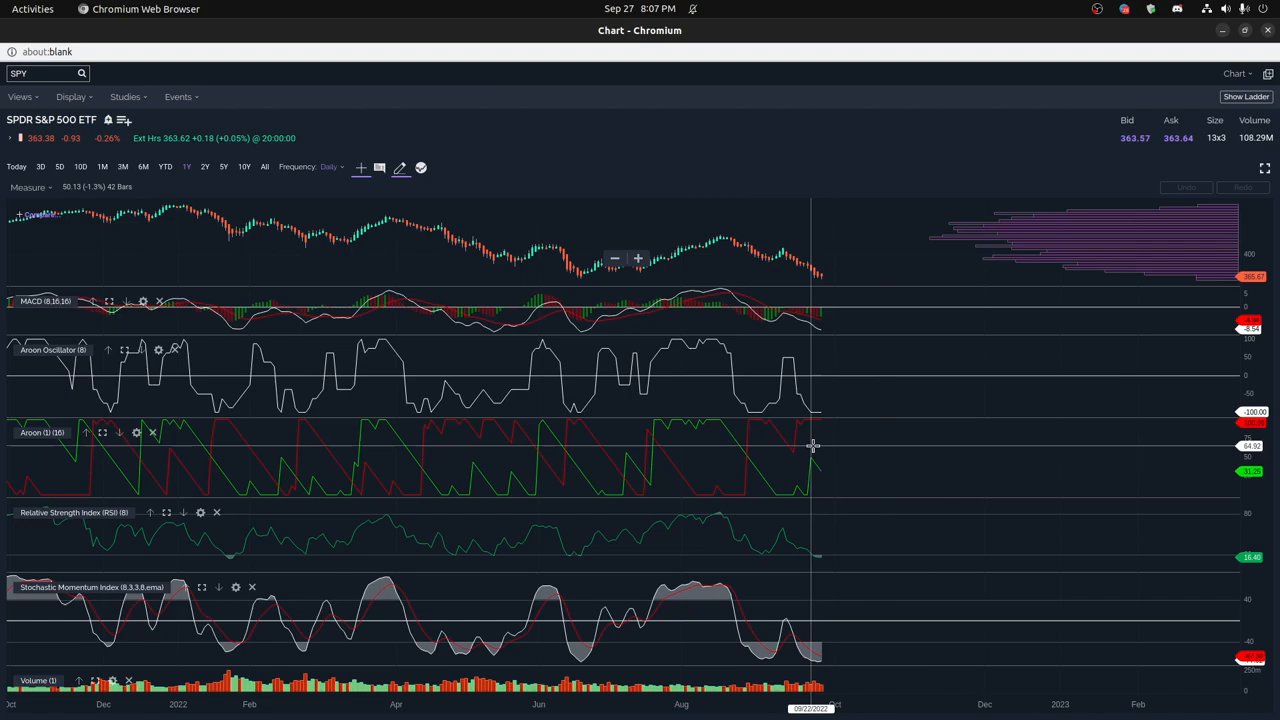
{"action": "mouse_move", "coordinate": [812, 451]}
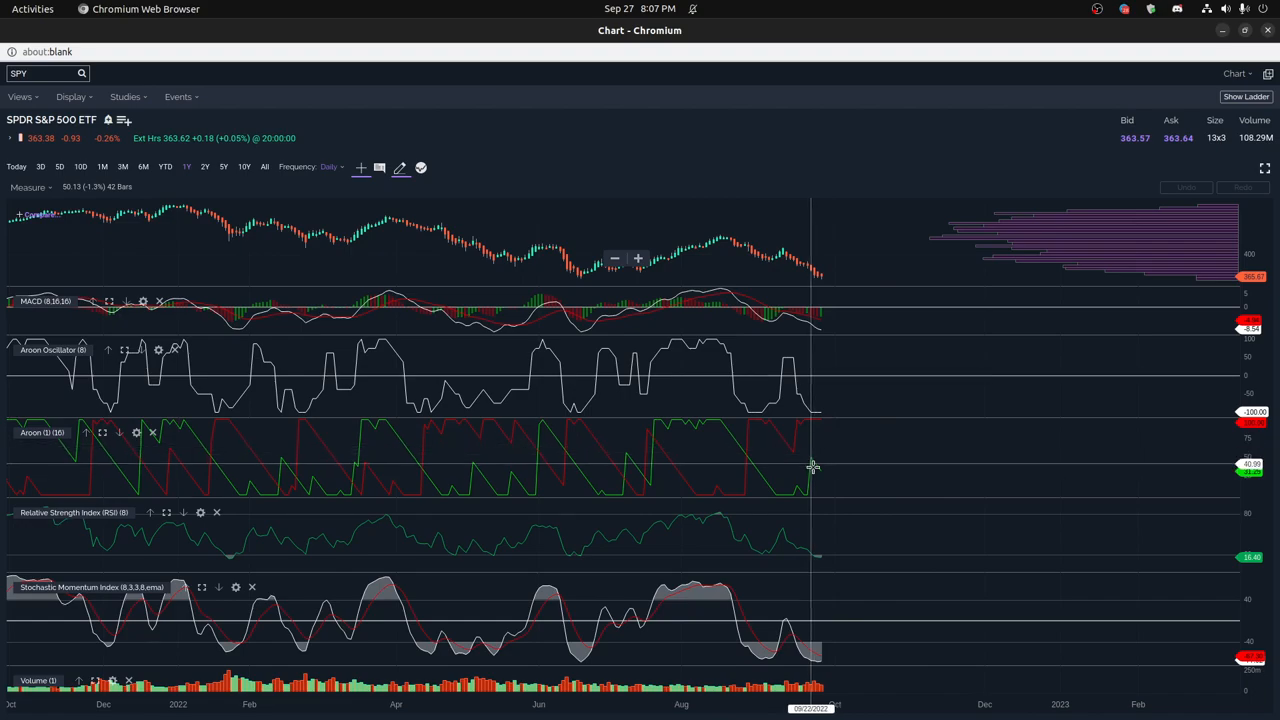
{"action": "mouse_move", "coordinate": [823, 520]}
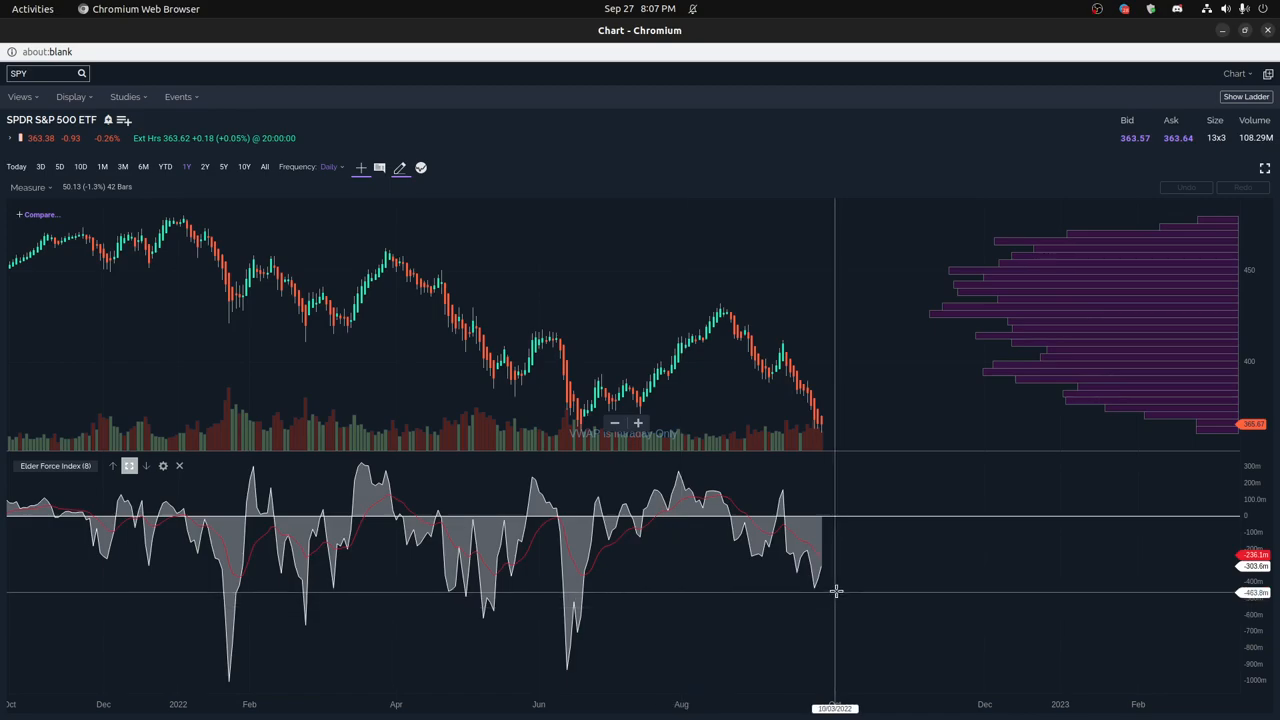
{"action": "mouse_move", "coordinate": [826, 582]}
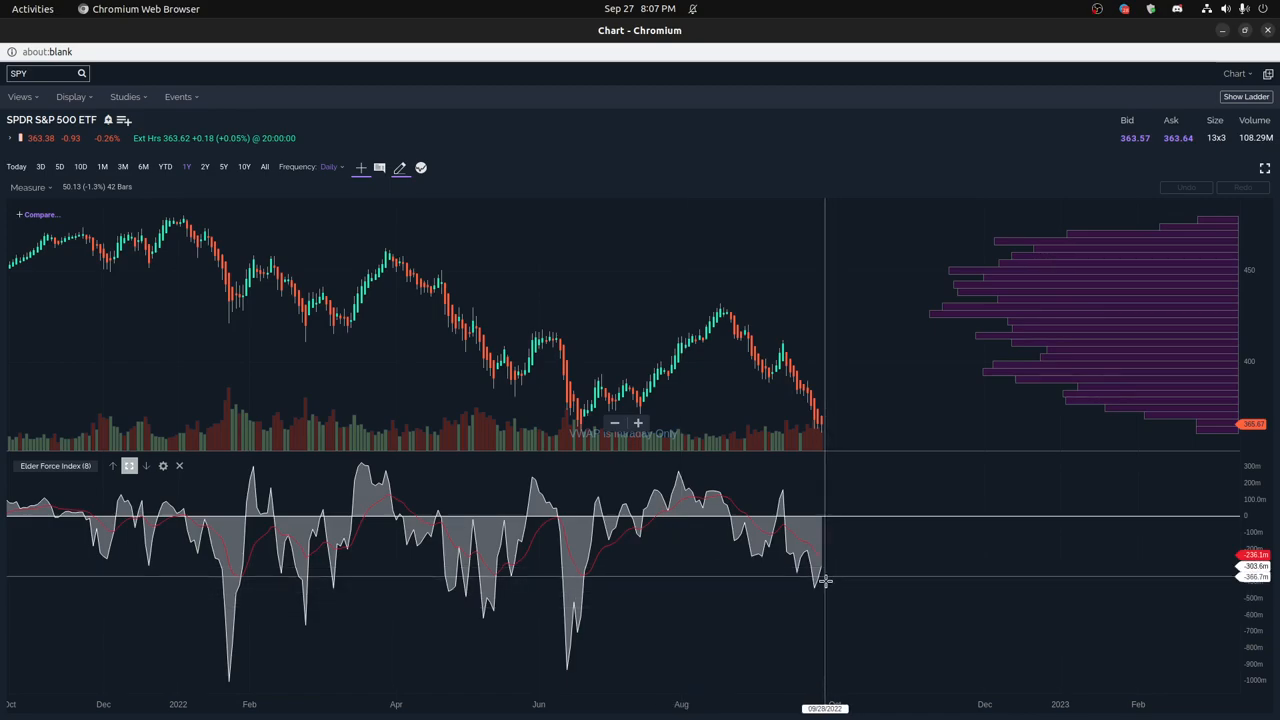
{"action": "mouse_move", "coordinate": [842, 584]}
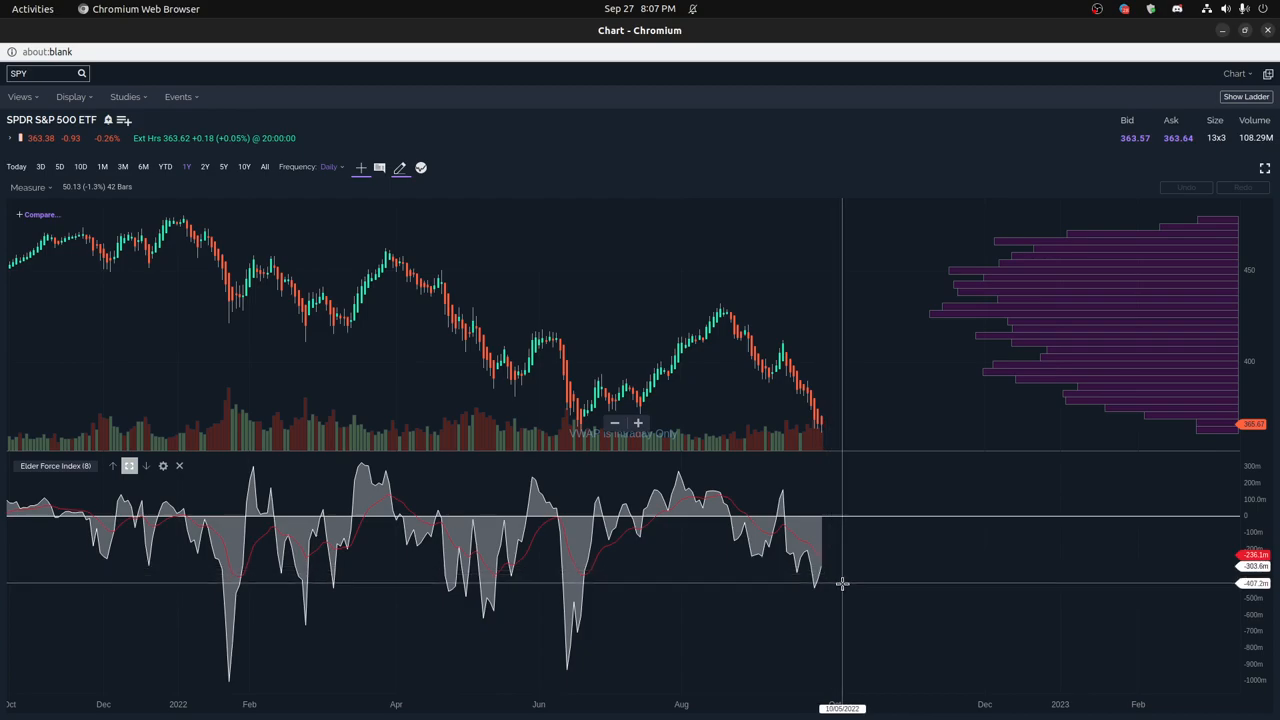
{"action": "mouse_move", "coordinate": [827, 574]}
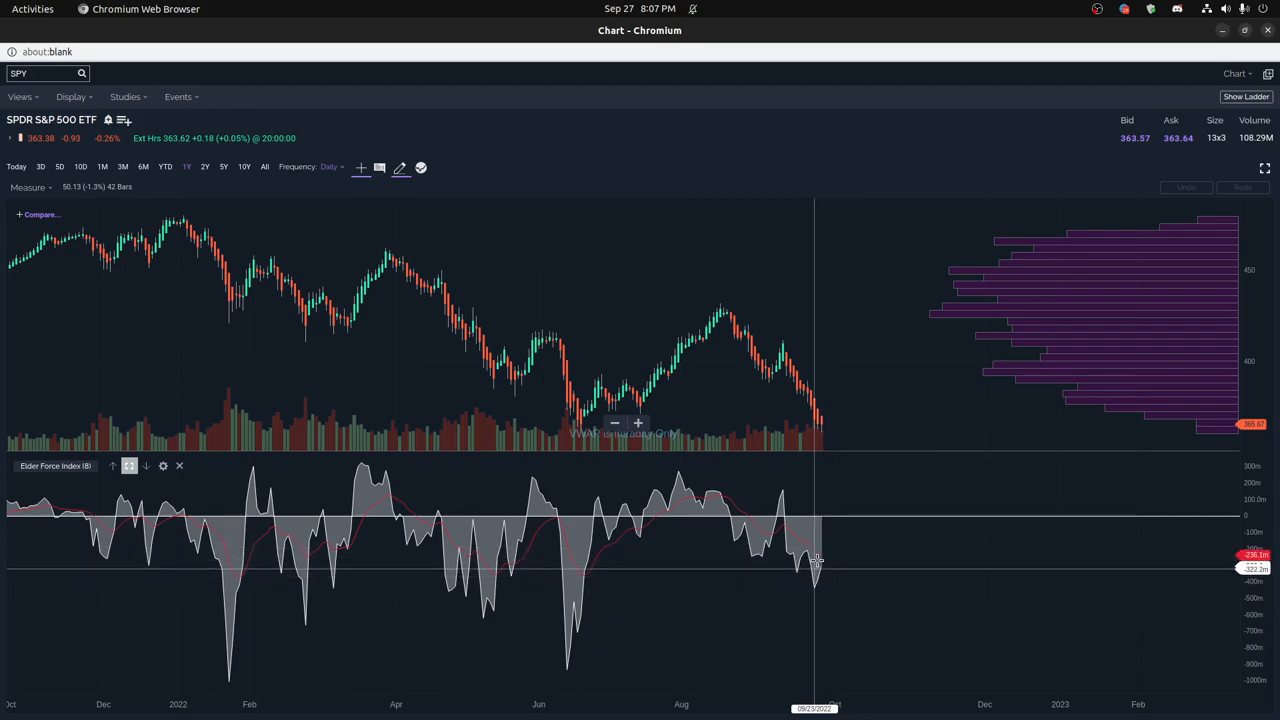
{"action": "mouse_move", "coordinate": [828, 552]}
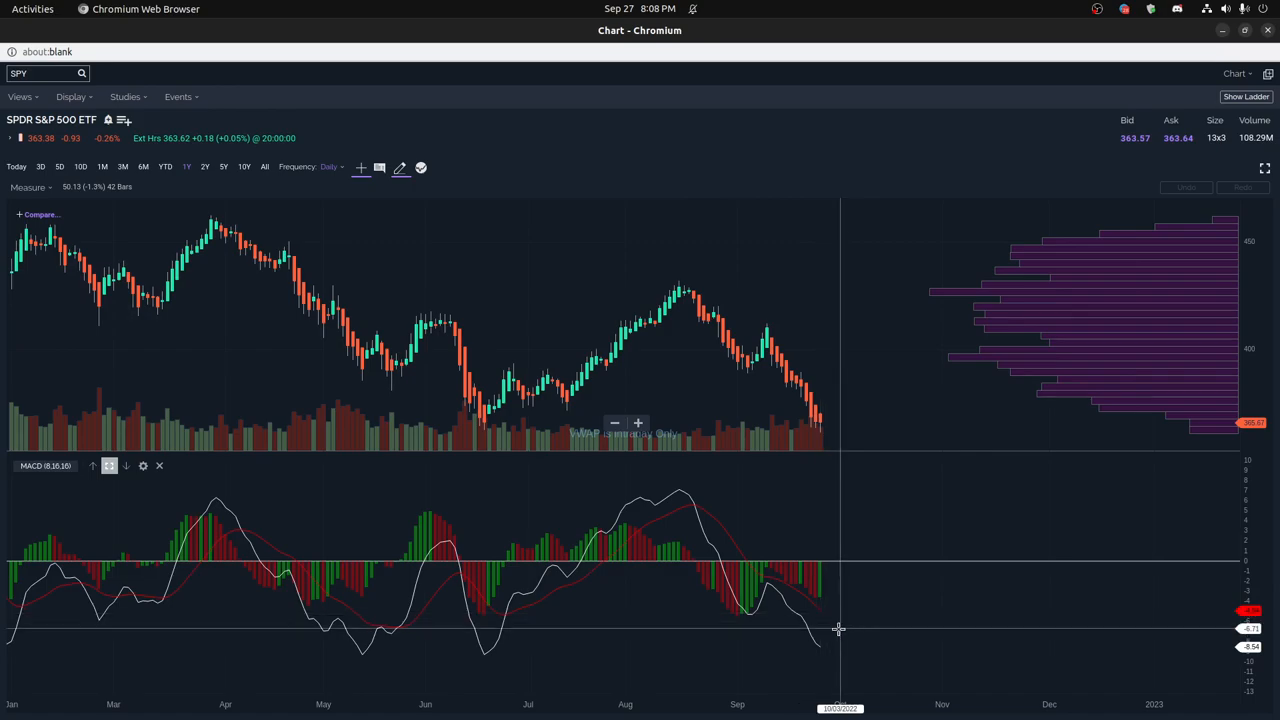
{"action": "mouse_move", "coordinate": [822, 633]}
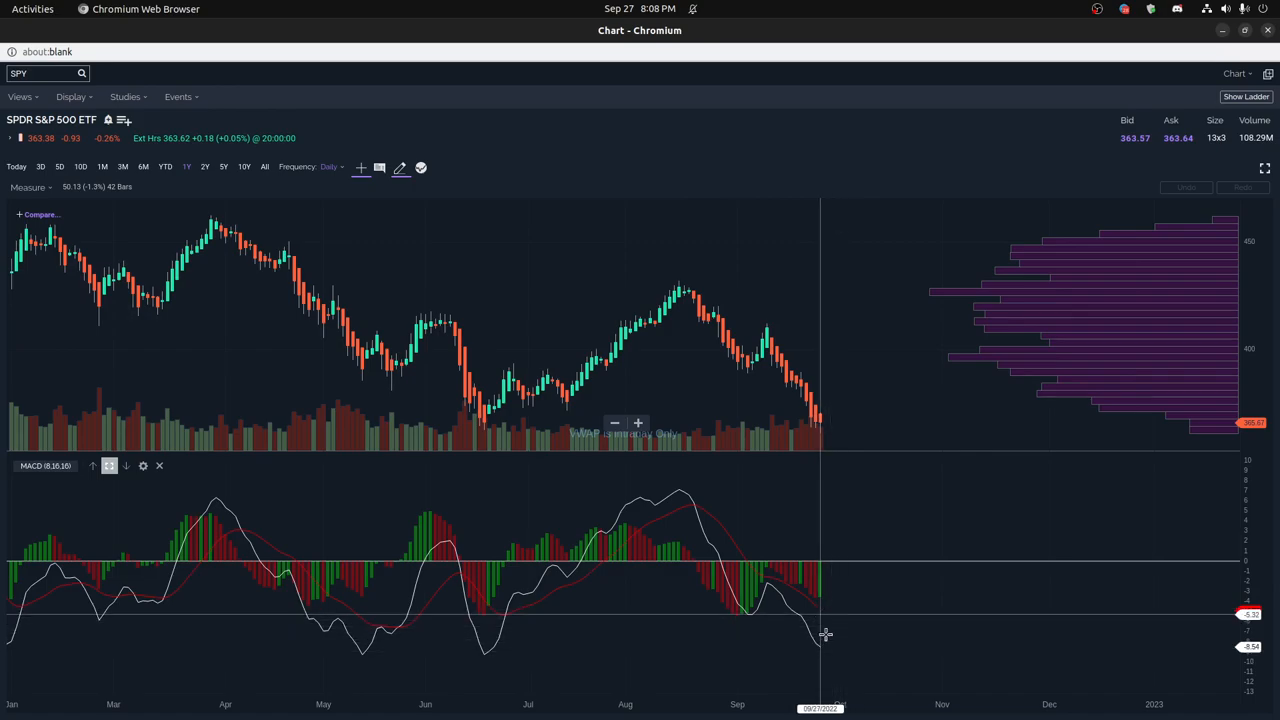
{"action": "mouse_move", "coordinate": [826, 643]}
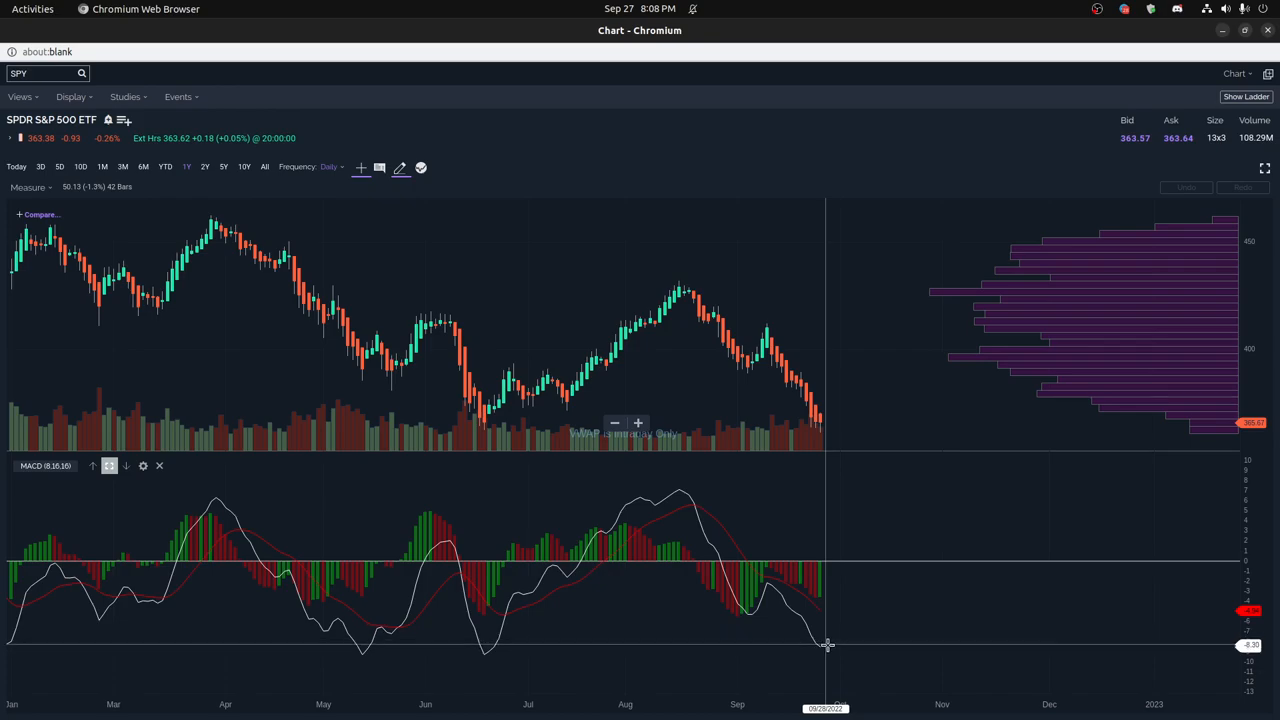
{"action": "mouse_move", "coordinate": [830, 595]}
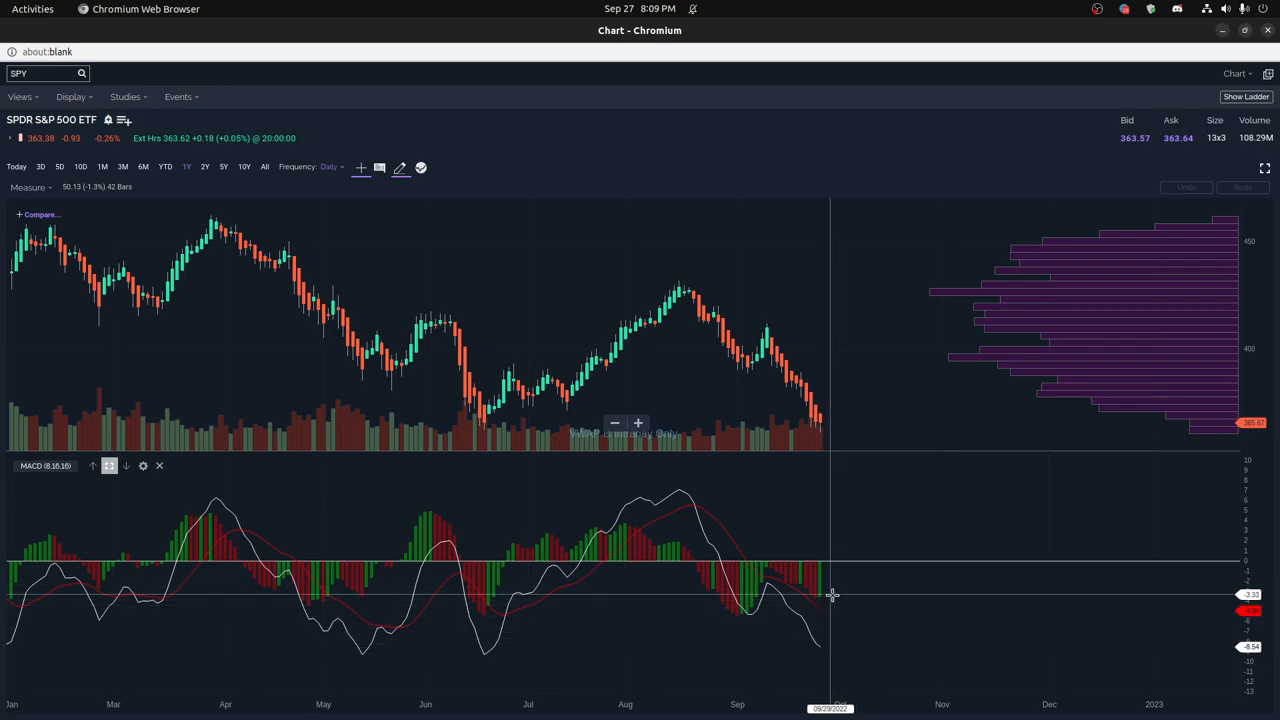
{"action": "mouse_move", "coordinate": [833, 590]}
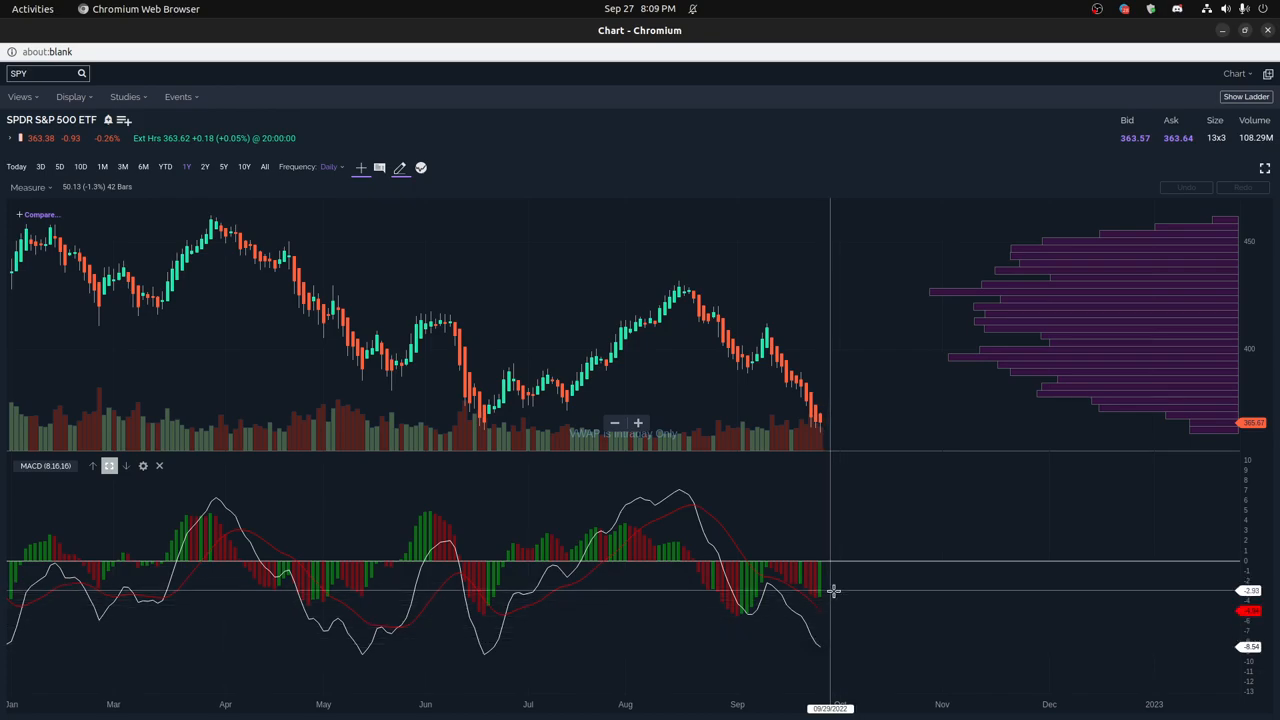
{"action": "mouse_move", "coordinate": [823, 640]}
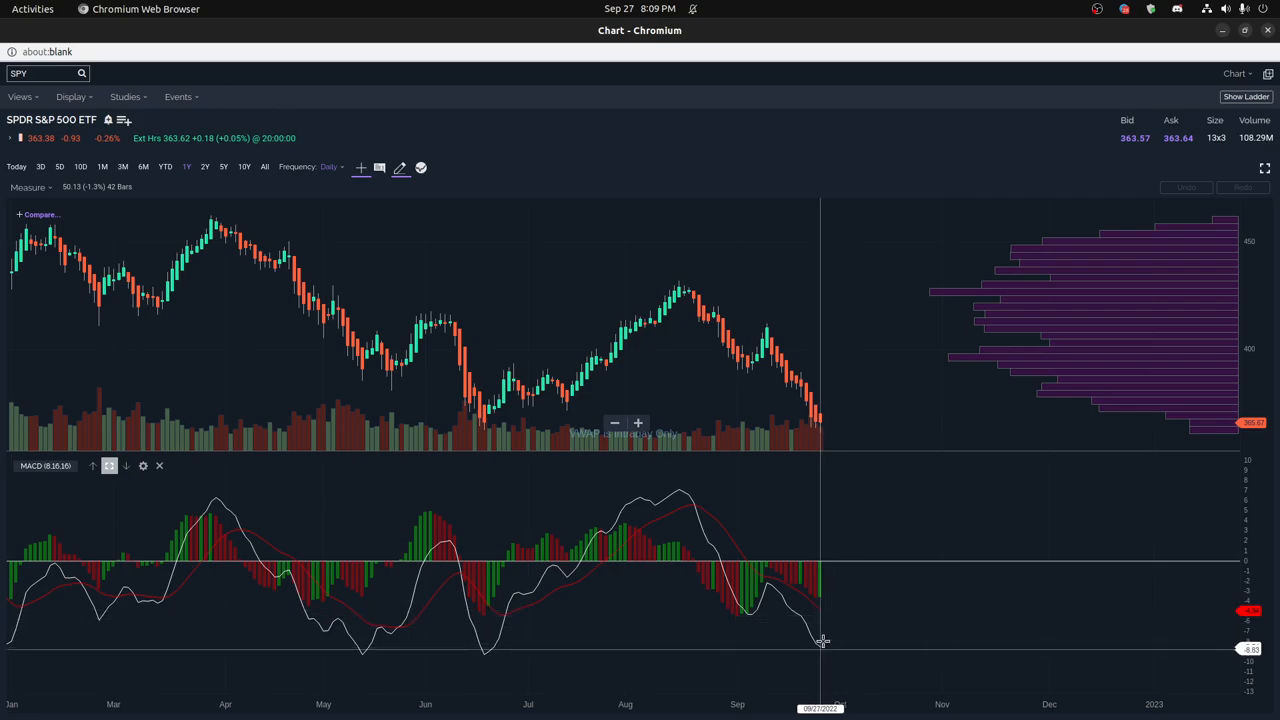
{"action": "mouse_move", "coordinate": [835, 613]}
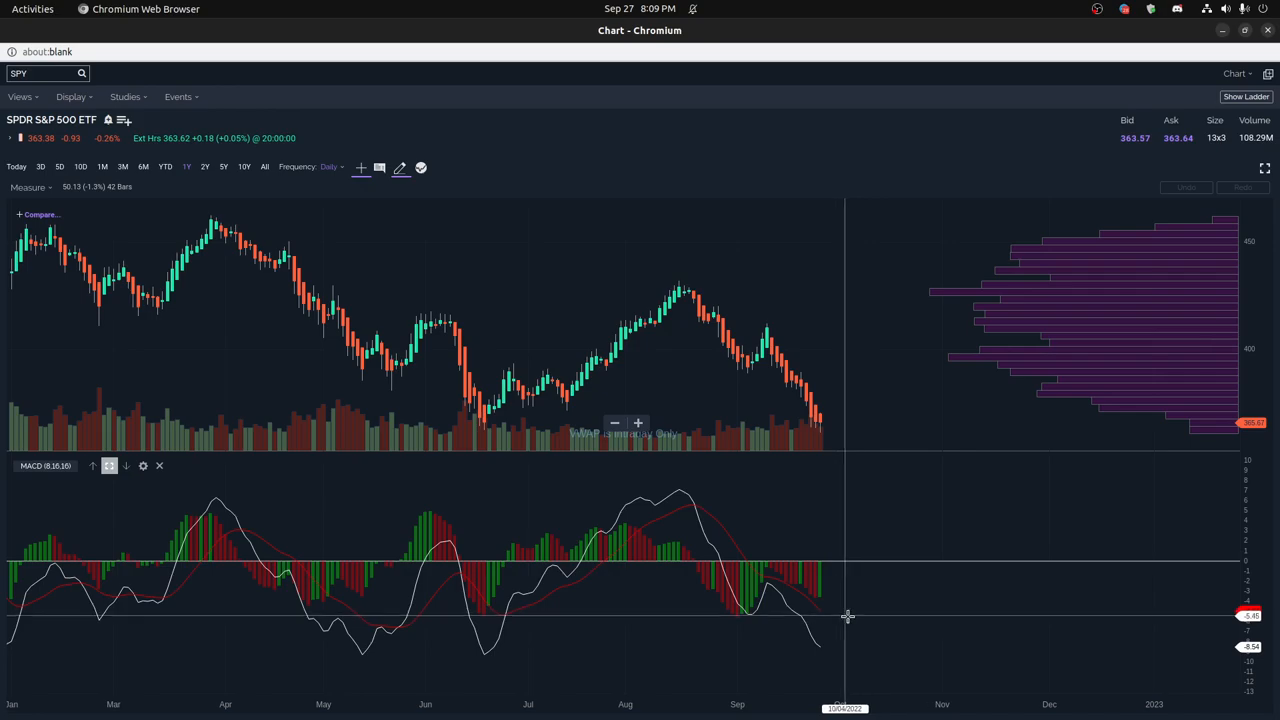
{"action": "mouse_move", "coordinate": [855, 614]}
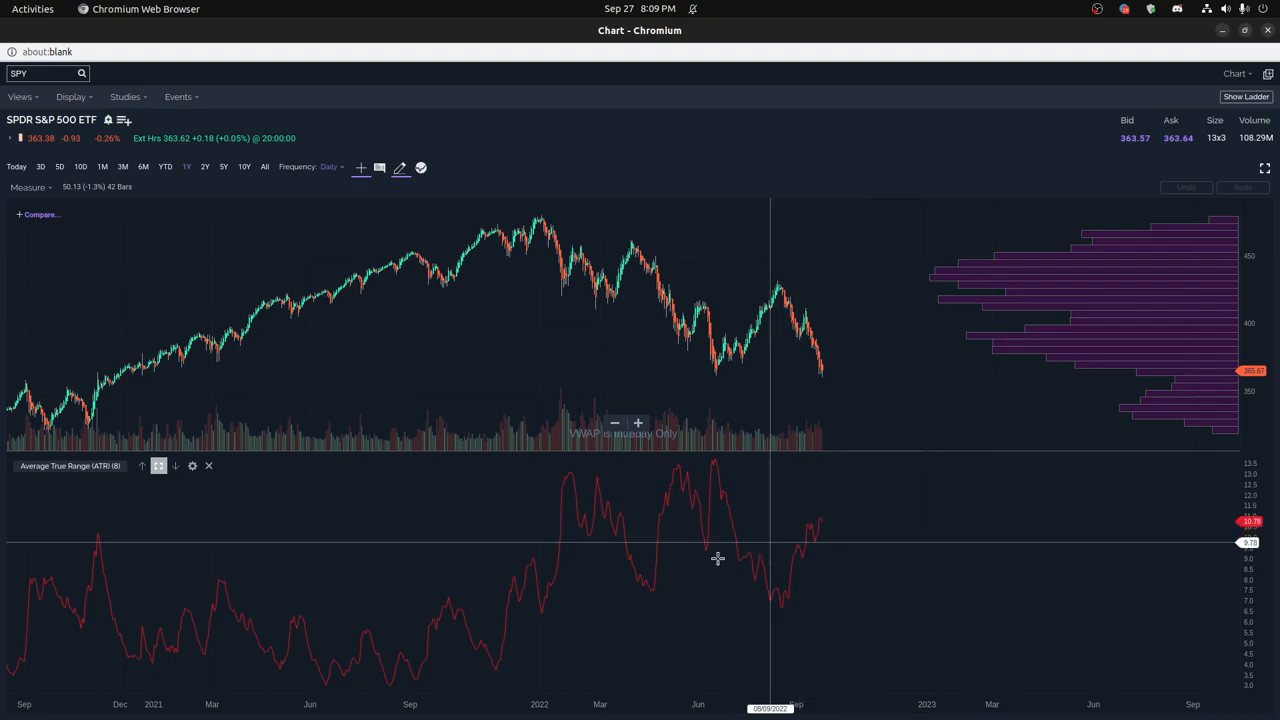
{"action": "mouse_move", "coordinate": [670, 547]}
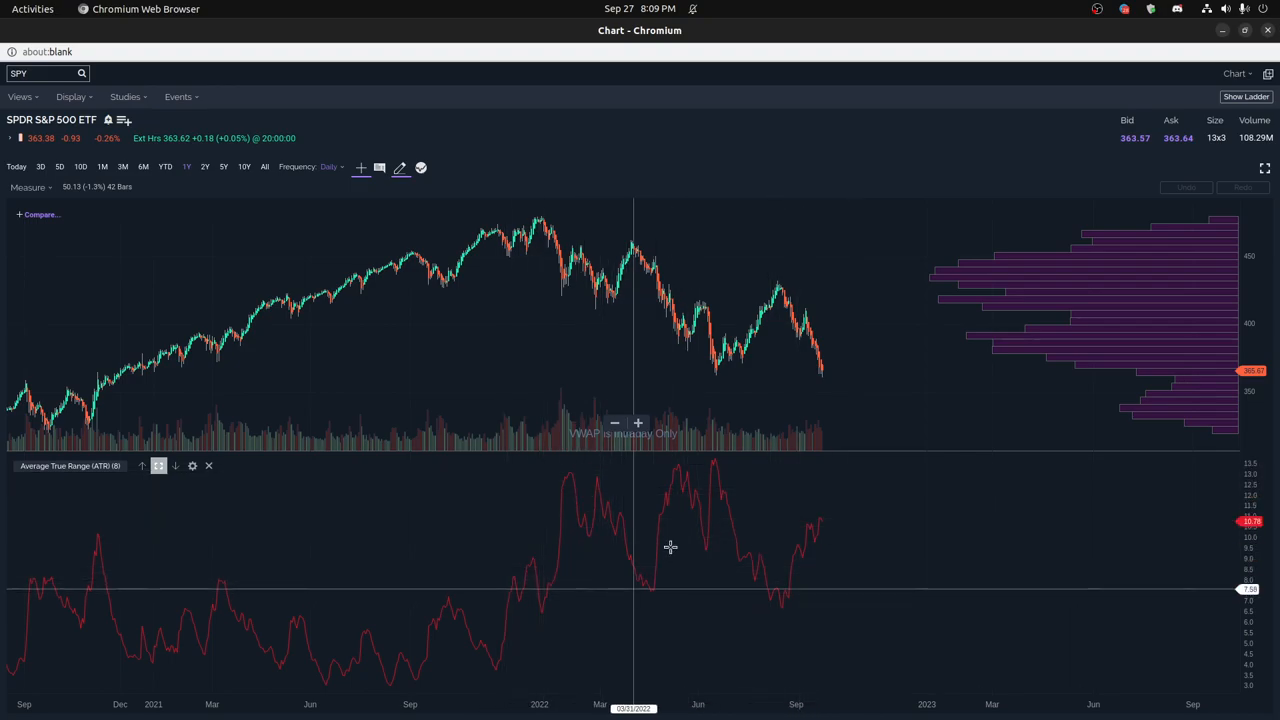
{"action": "mouse_move", "coordinate": [821, 518]}
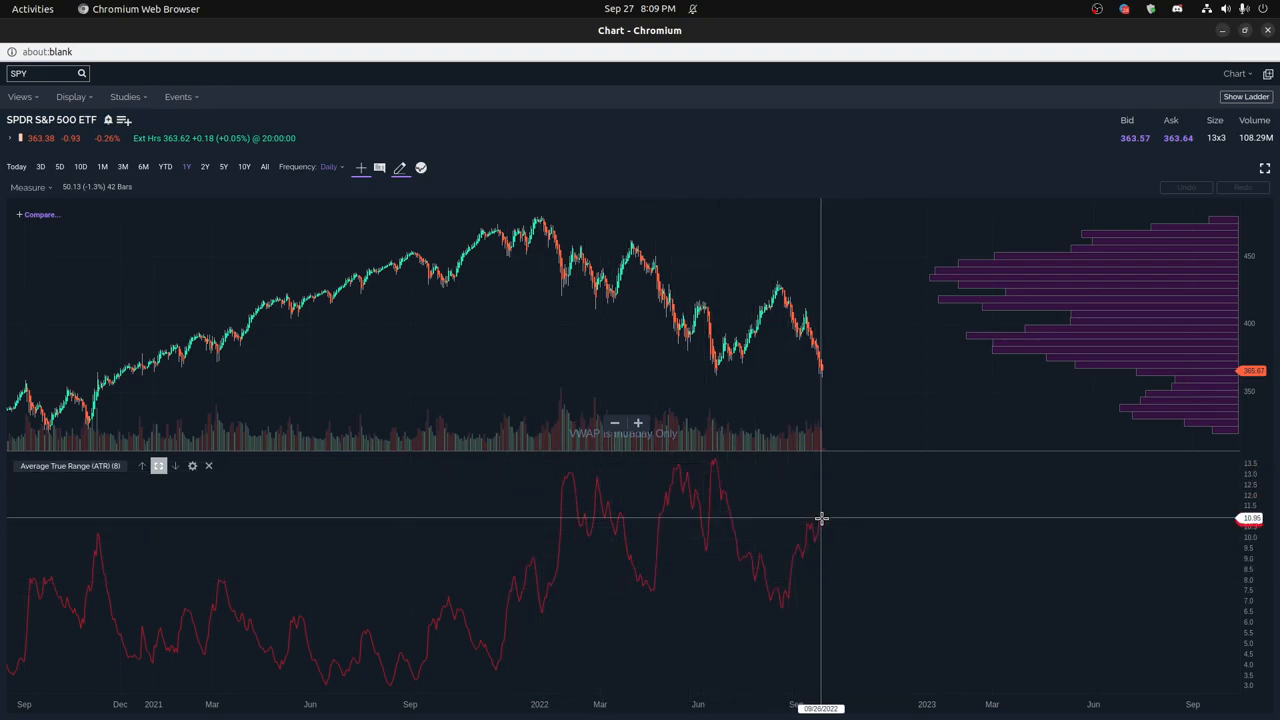
{"action": "mouse_move", "coordinate": [829, 489]}
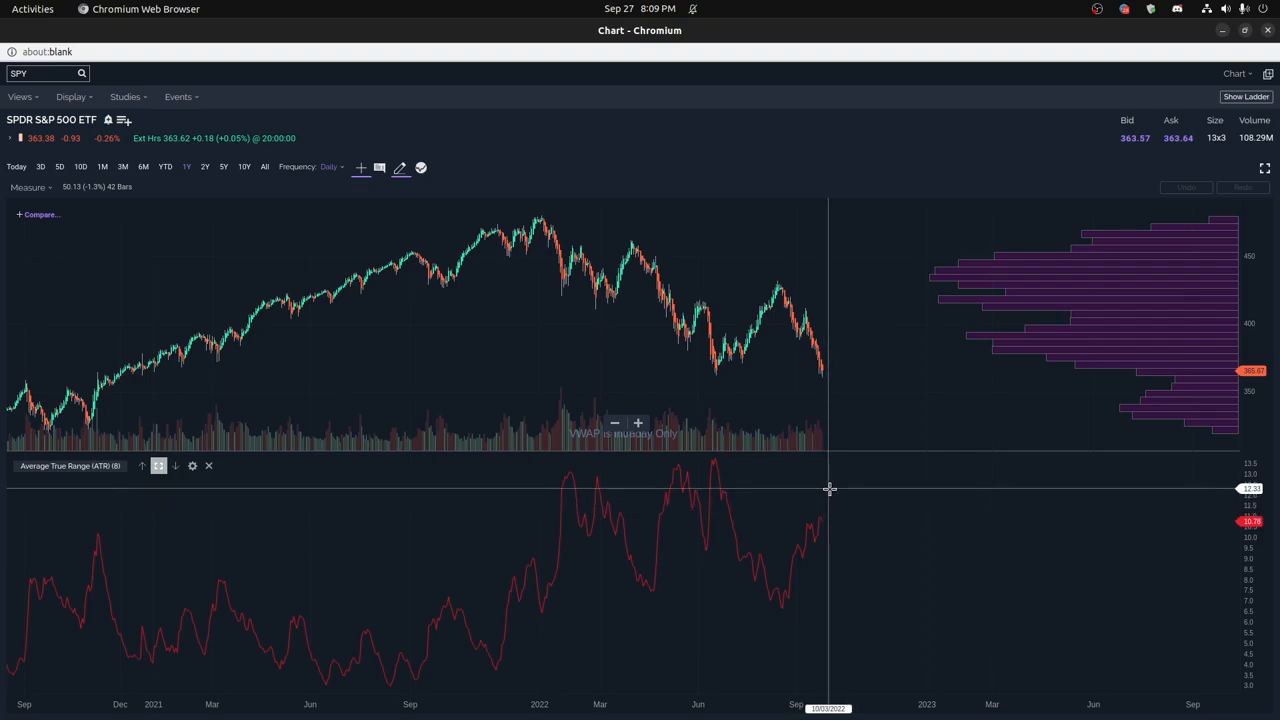
{"action": "mouse_move", "coordinate": [831, 488]}
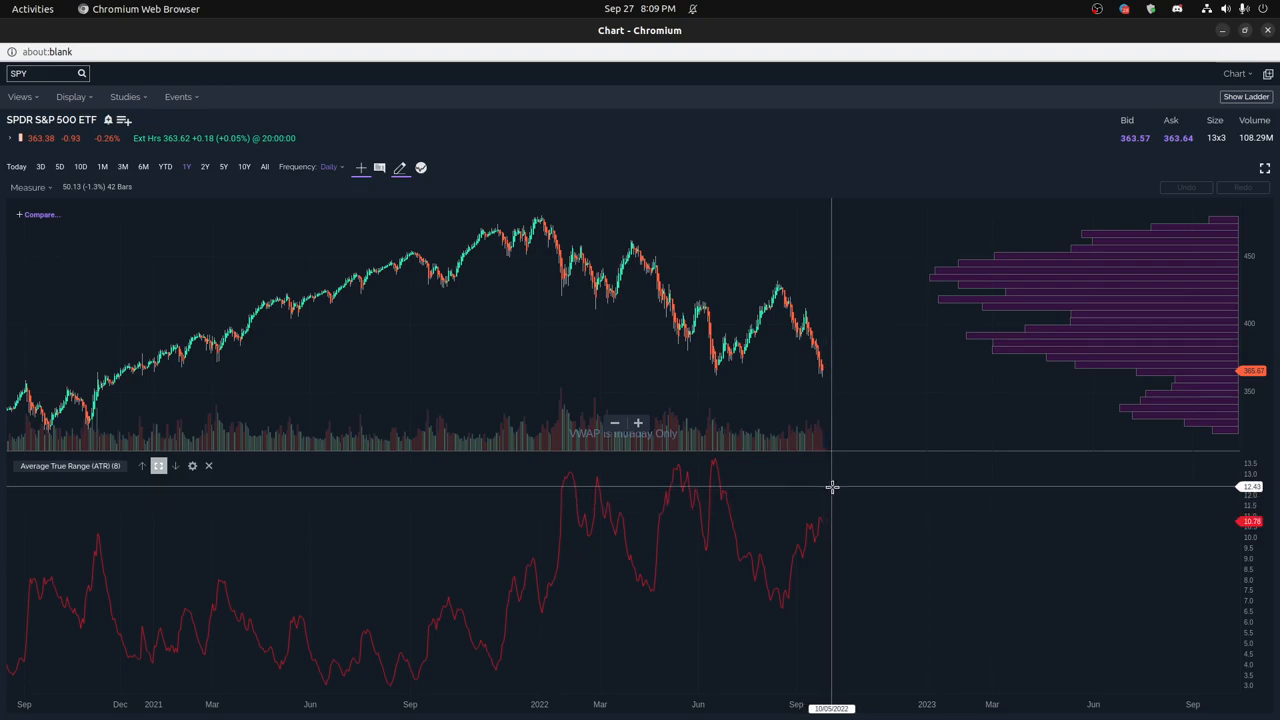
{"action": "mouse_move", "coordinate": [800, 588]}
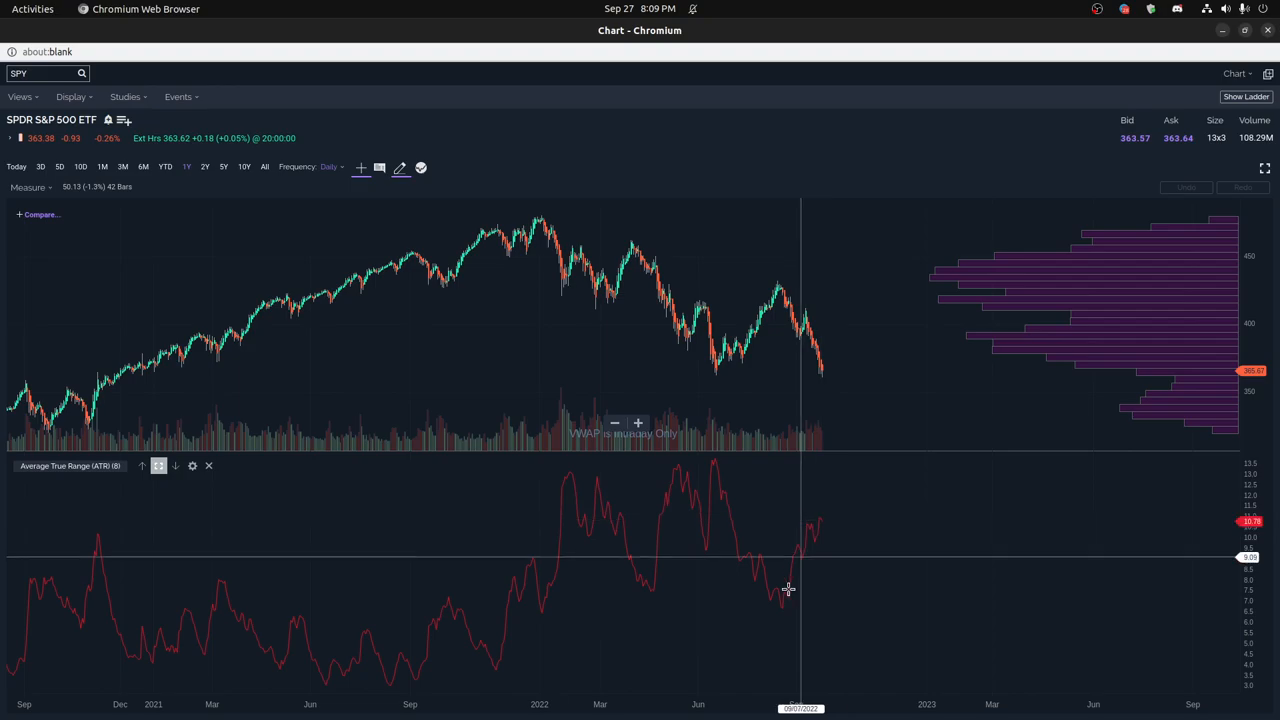
{"action": "mouse_move", "coordinate": [820, 533]}
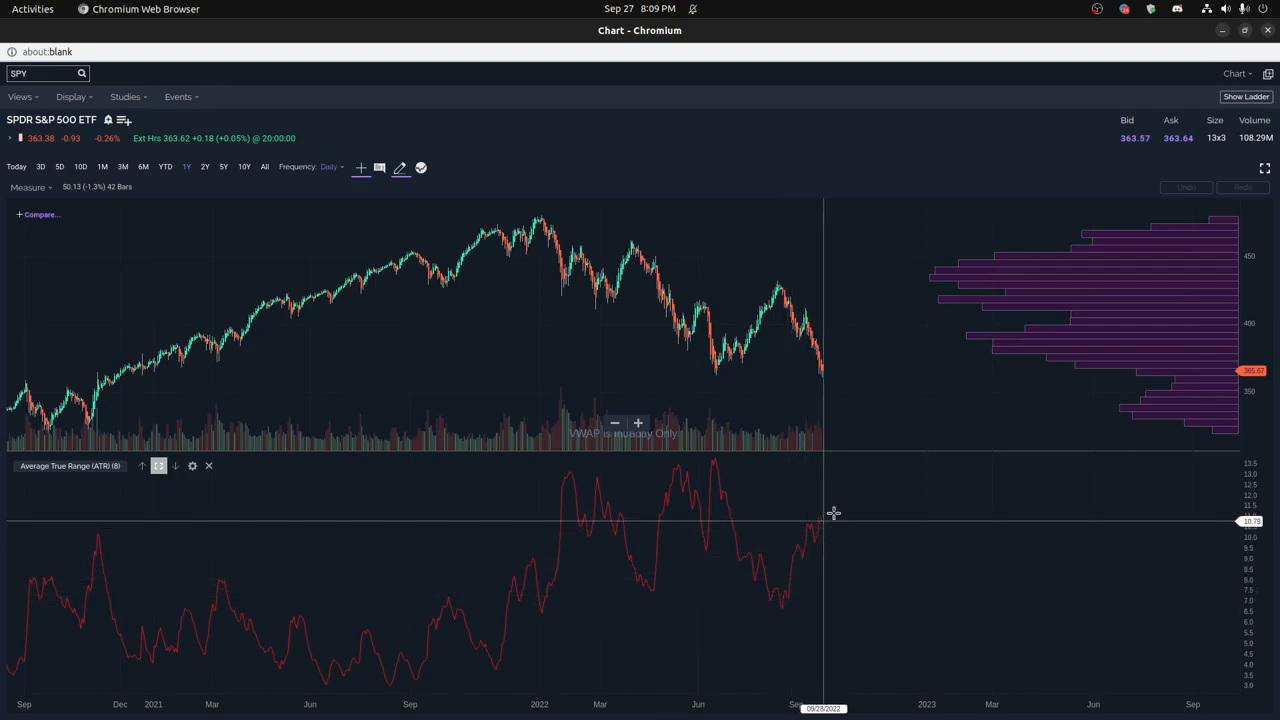
{"action": "mouse_move", "coordinate": [843, 503]}
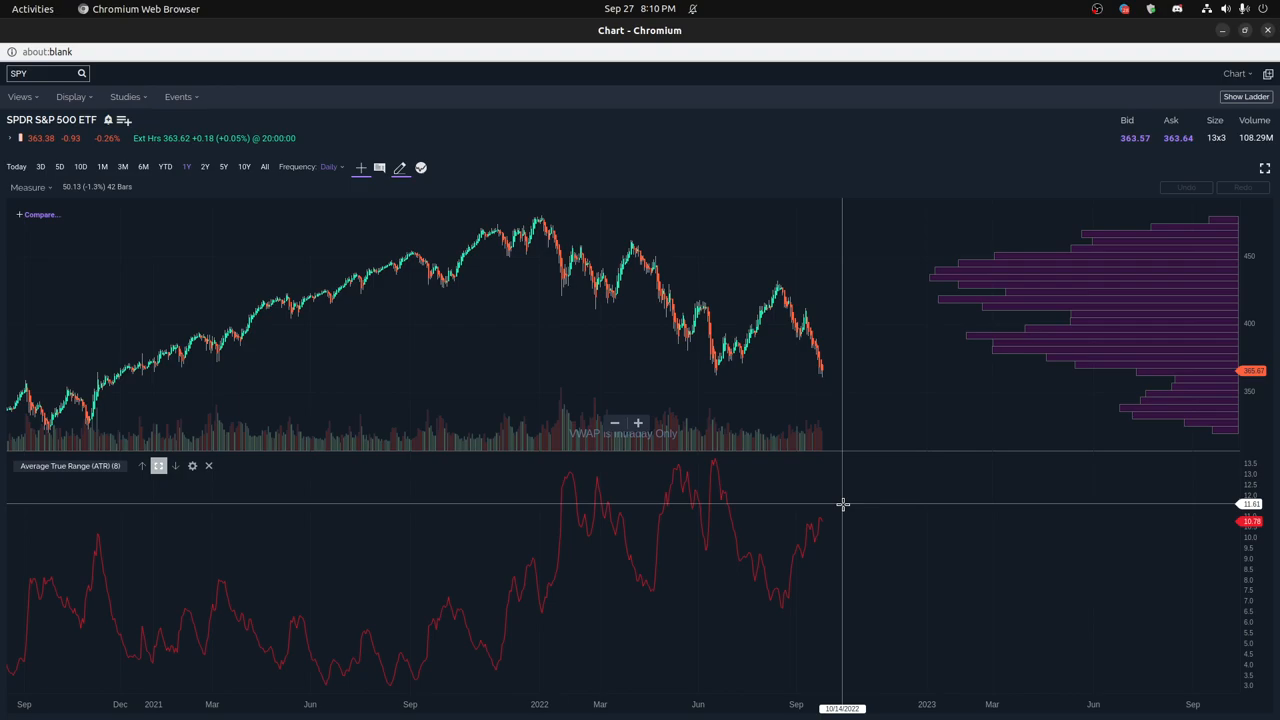
{"action": "mouse_move", "coordinate": [855, 383]}
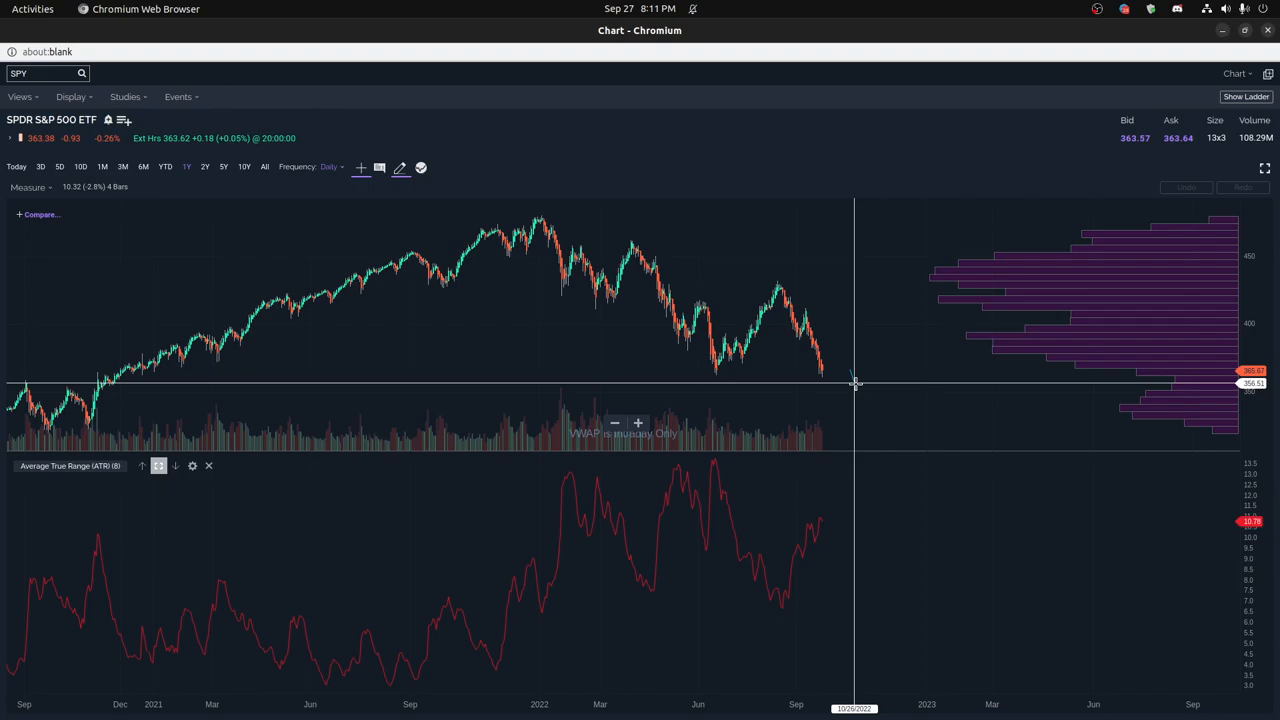
{"action": "mouse_move", "coordinate": [847, 400]}
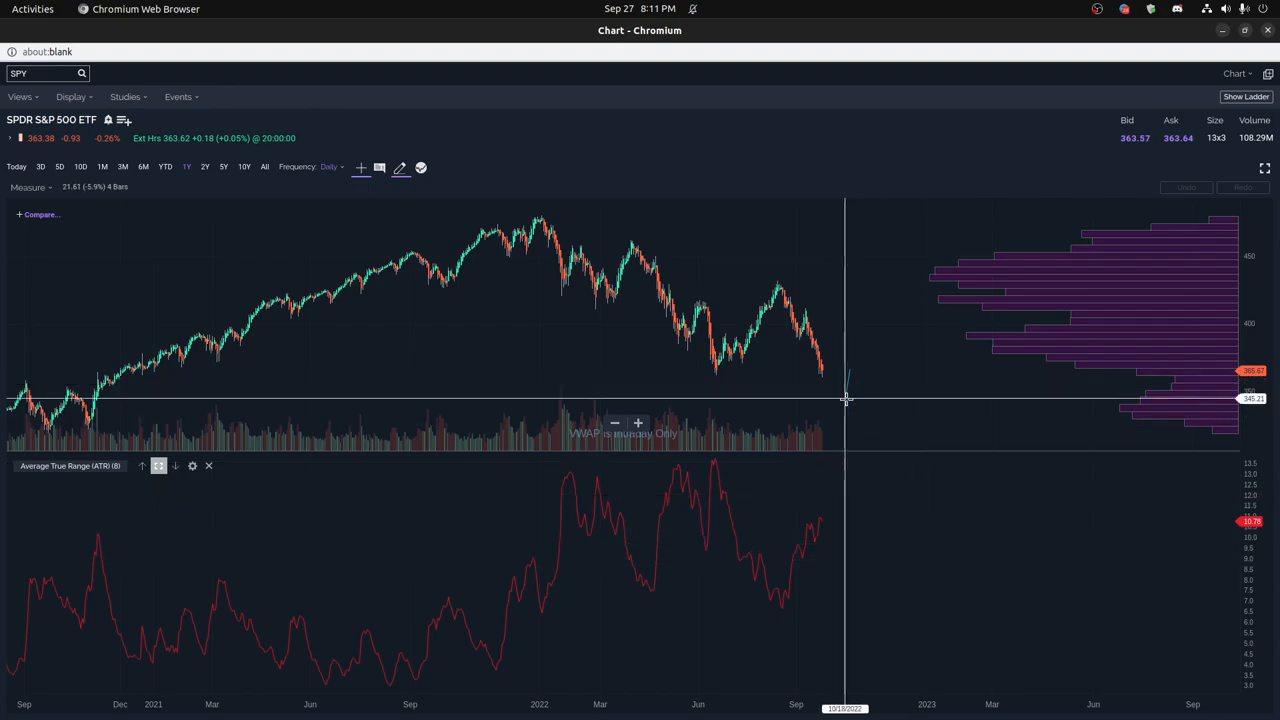
{"action": "mouse_move", "coordinate": [836, 505]}
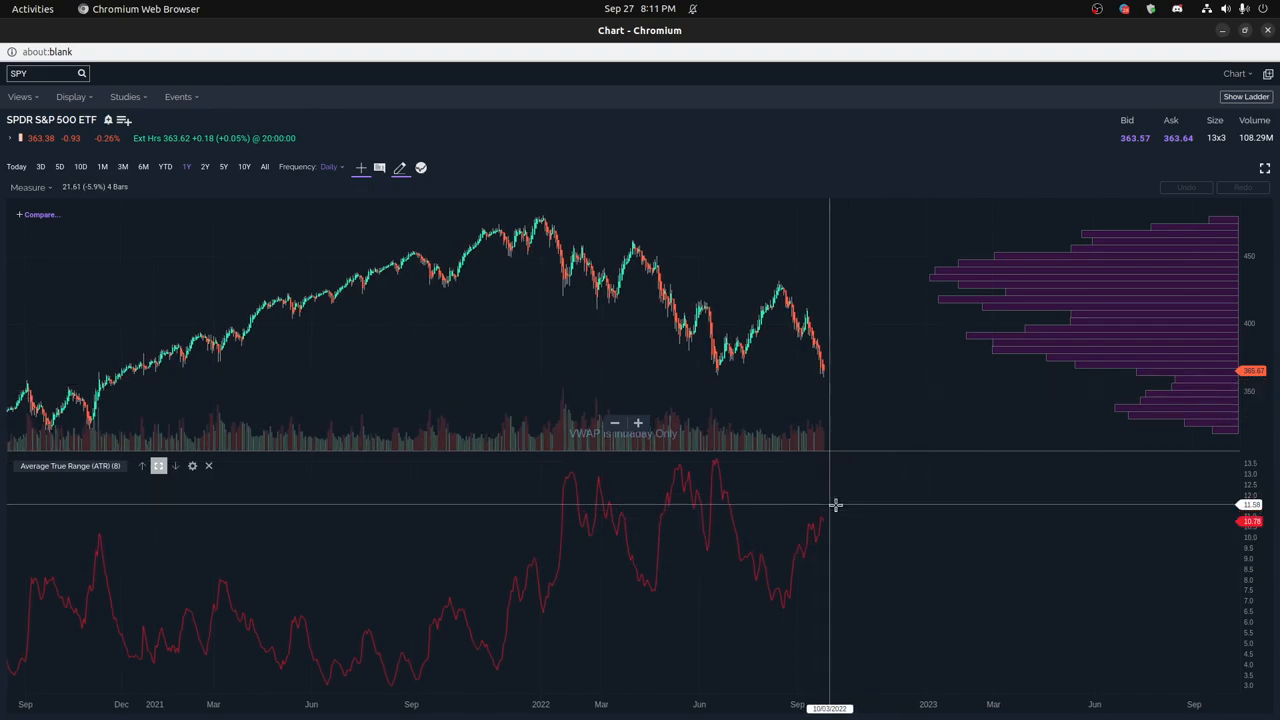
{"action": "mouse_move", "coordinate": [842, 520]}
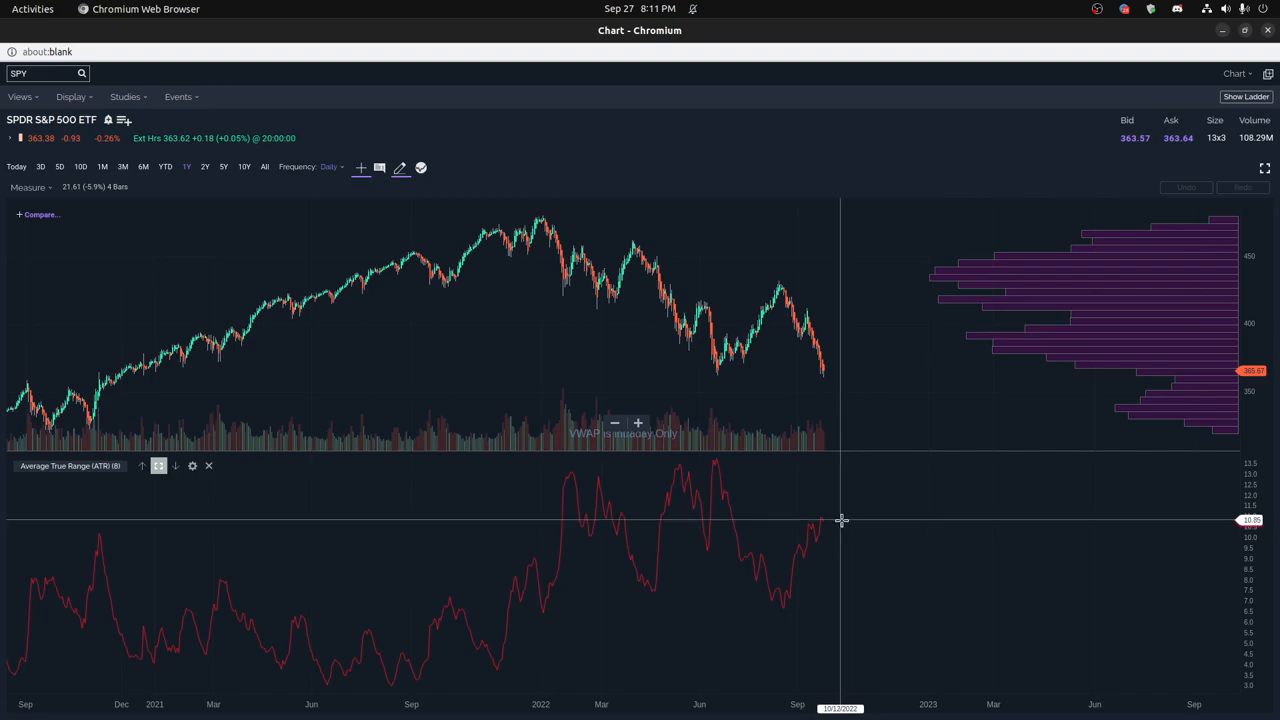
{"action": "mouse_move", "coordinate": [850, 518]}
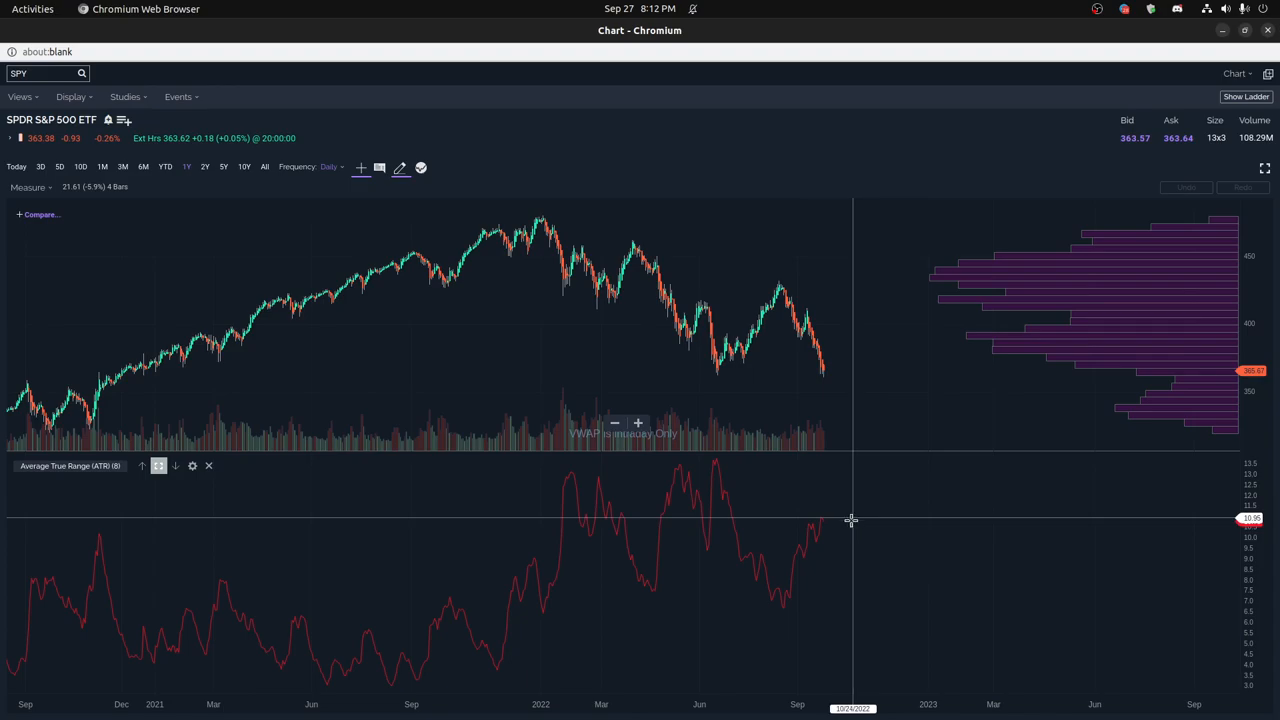
{"action": "mouse_move", "coordinate": [869, 592]}
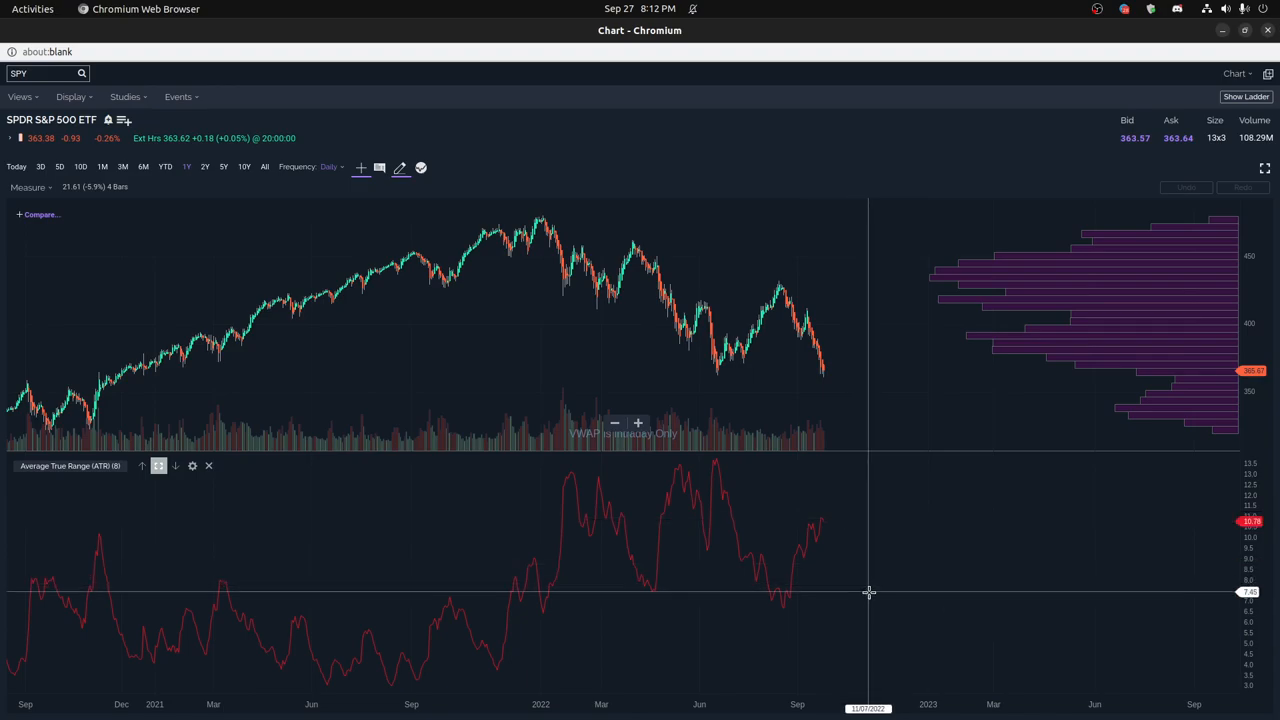
{"action": "mouse_move", "coordinate": [880, 593]}
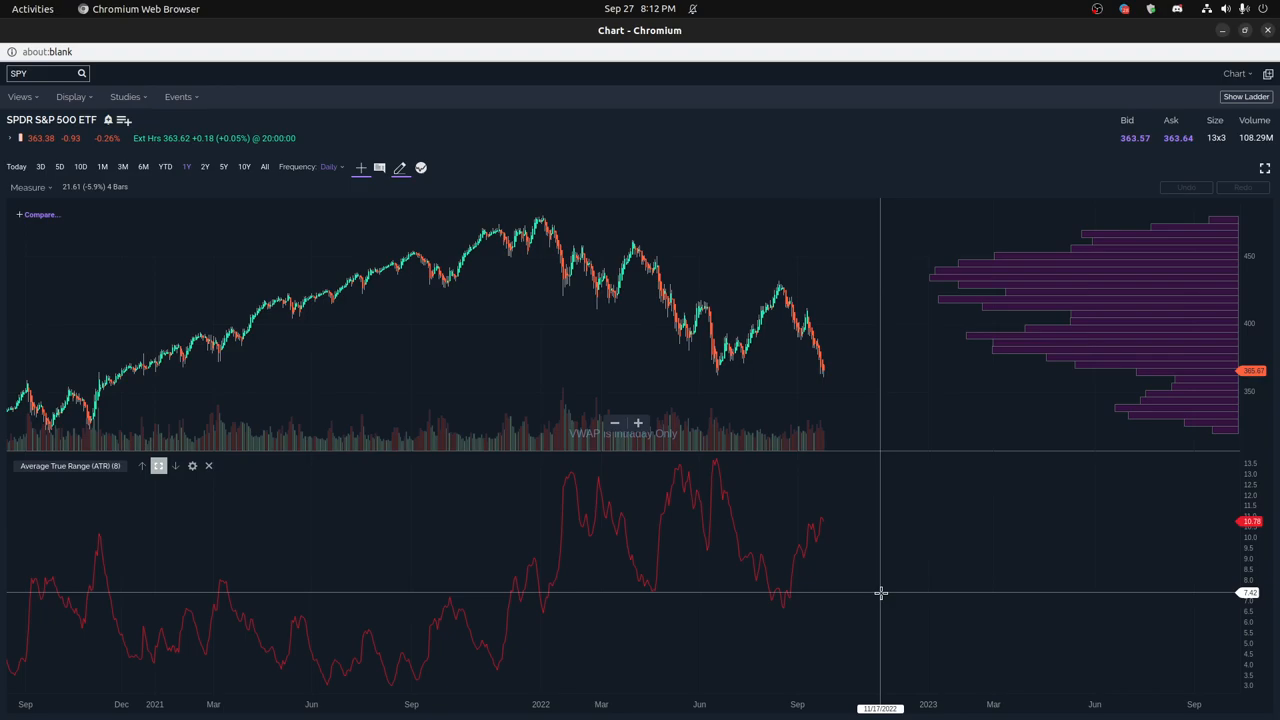
{"action": "mouse_move", "coordinate": [877, 589]}
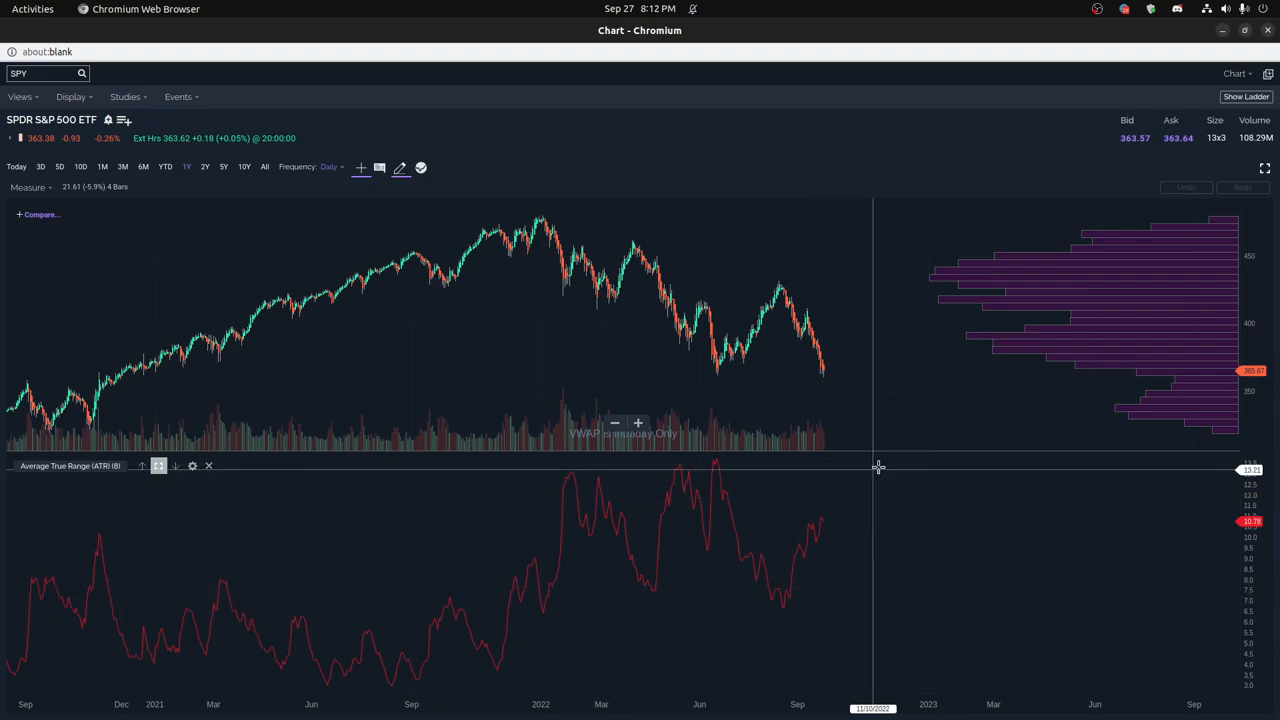
{"action": "mouse_move", "coordinate": [878, 463]}
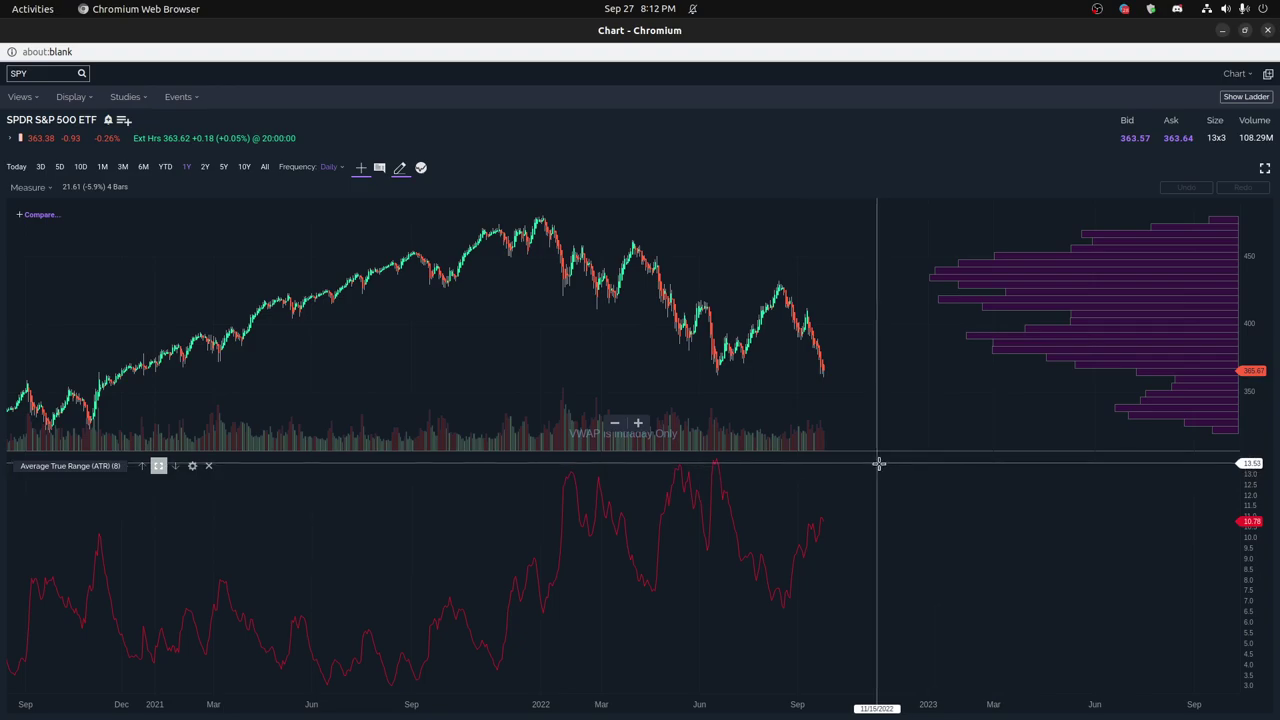
{"action": "mouse_move", "coordinate": [863, 513]}
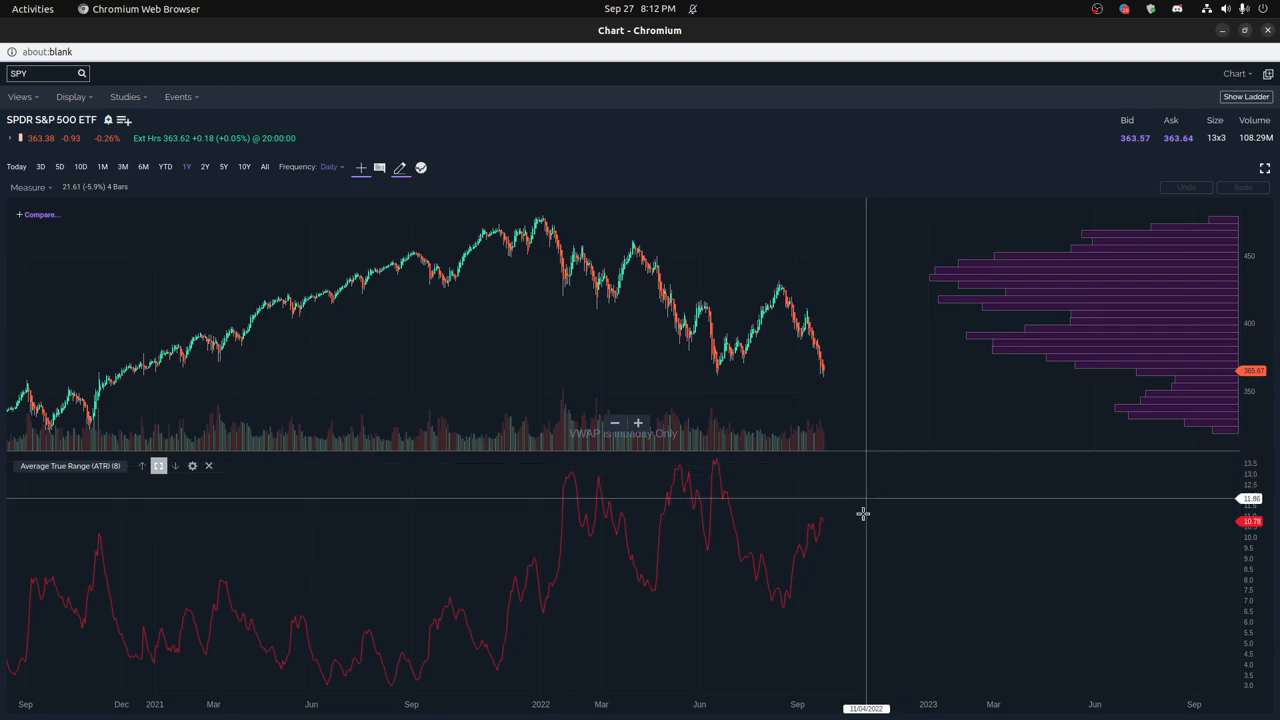
{"action": "mouse_move", "coordinate": [868, 519]}
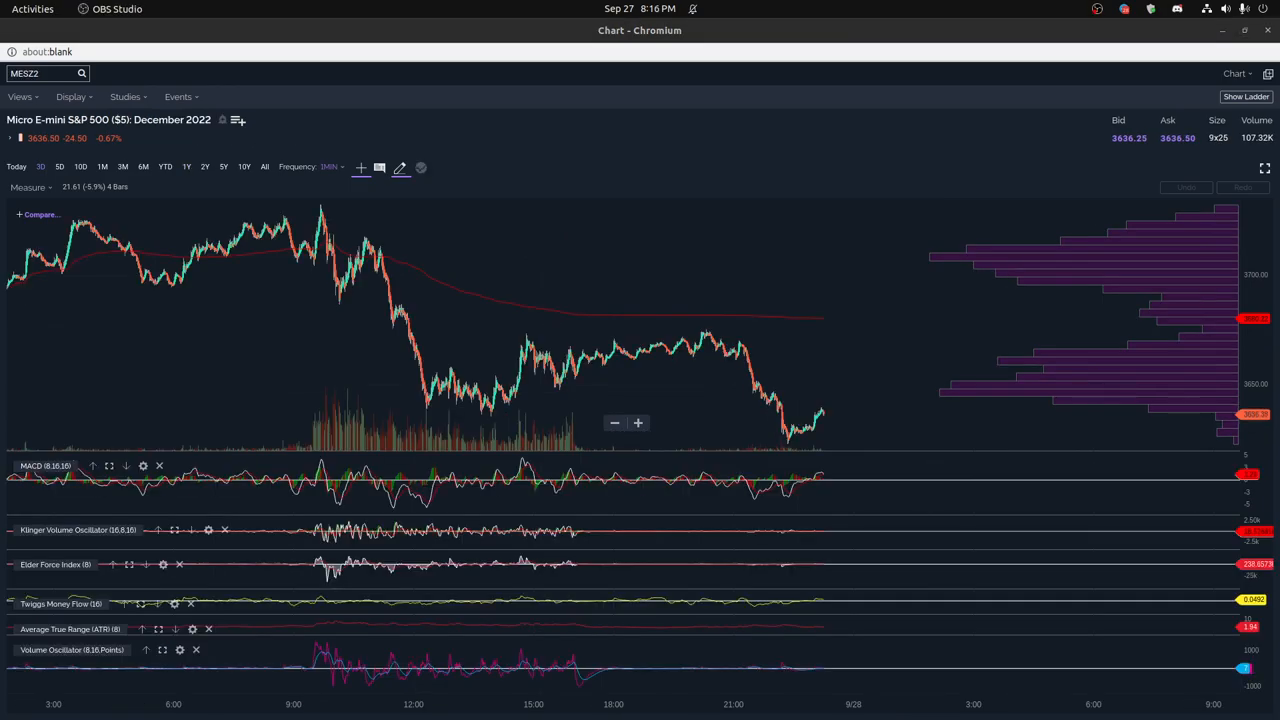
{"action": "mouse_move", "coordinate": [818, 380]}
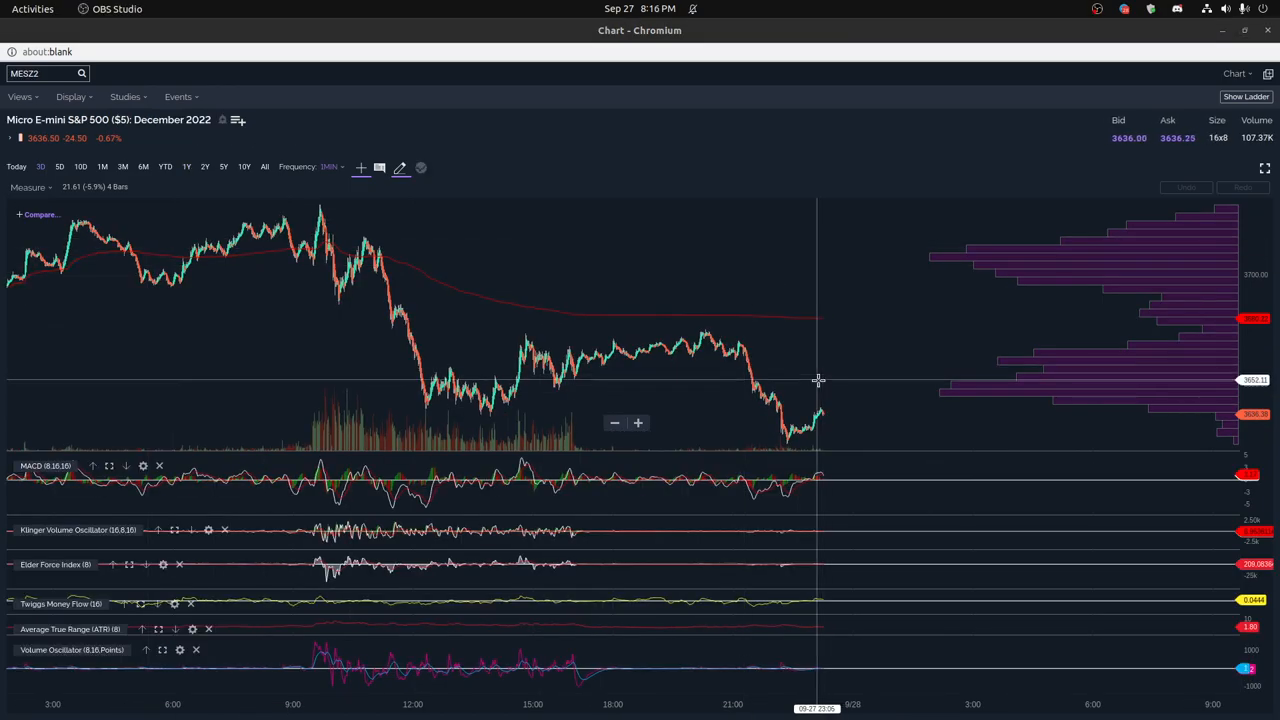
{"action": "mouse_move", "coordinate": [842, 414]}
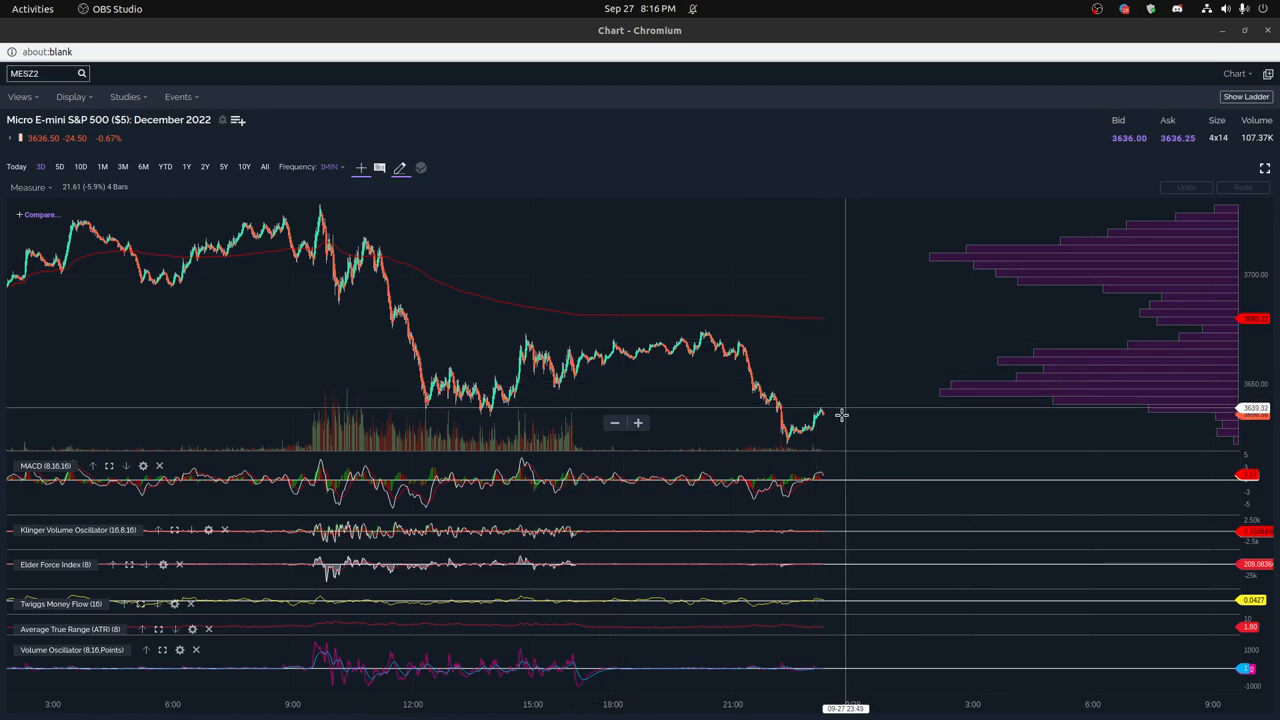
{"action": "mouse_move", "coordinate": [843, 413]}
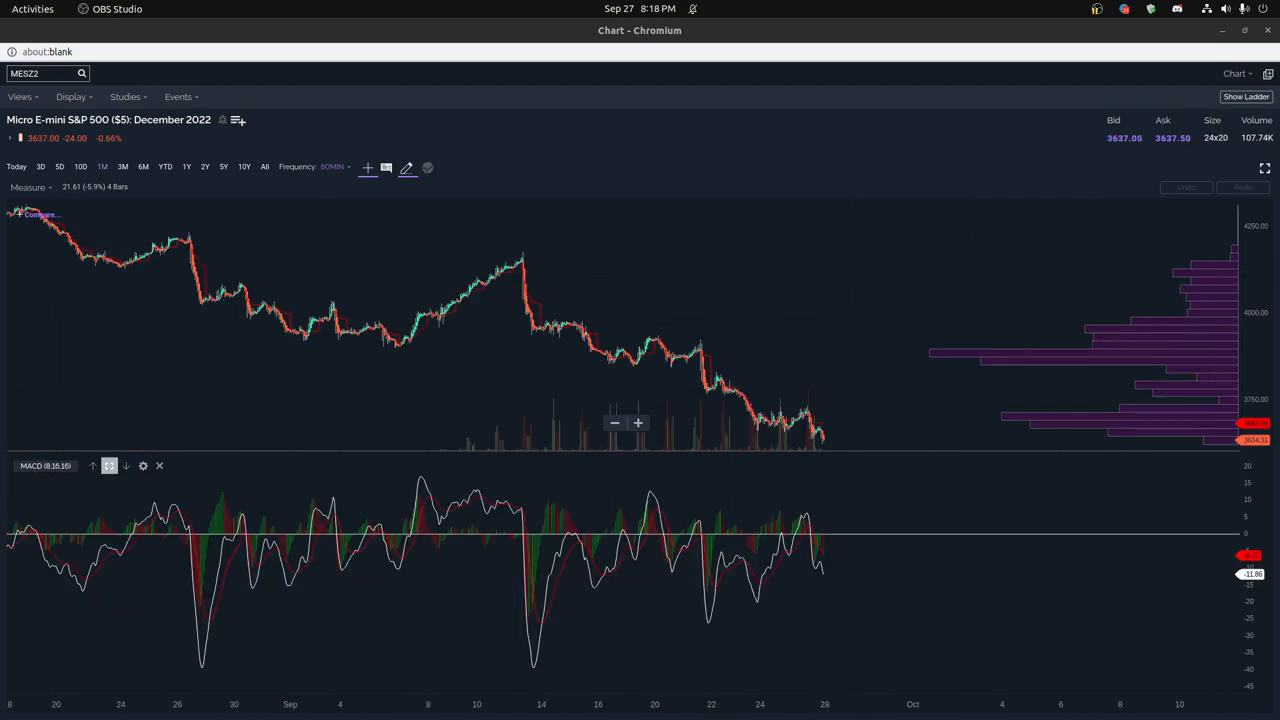
{"action": "mouse_move", "coordinate": [845, 570]}
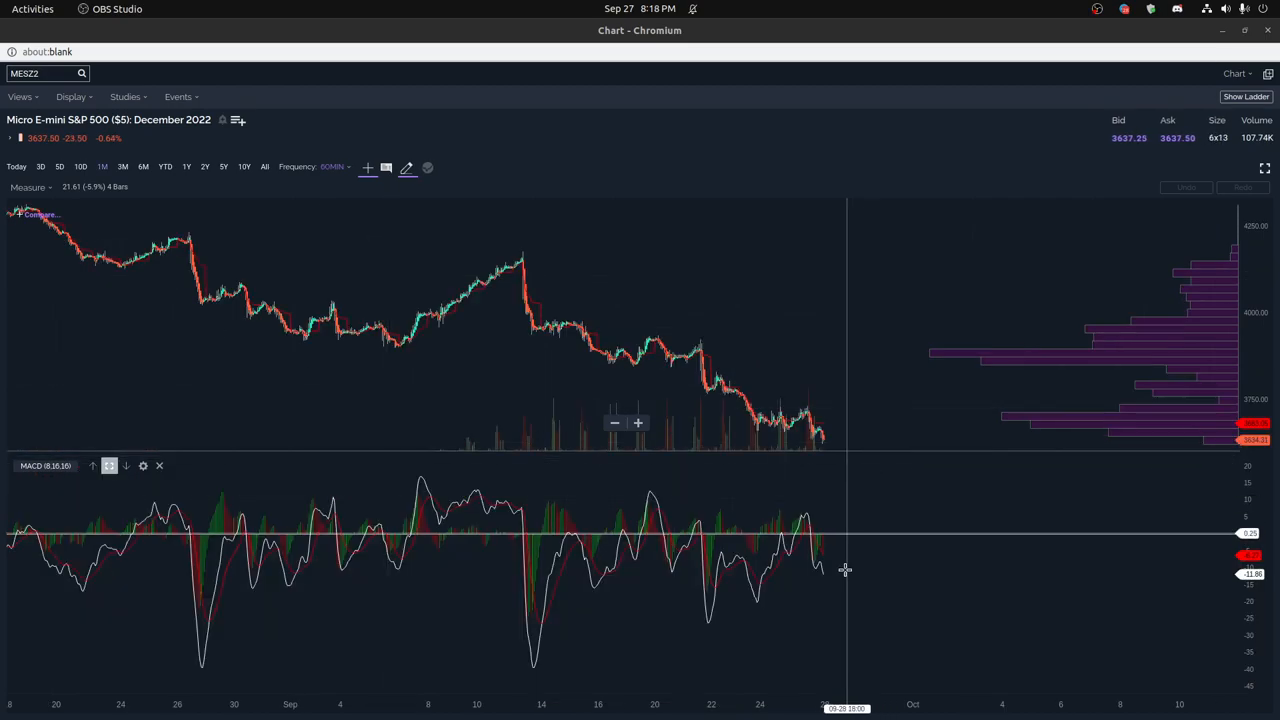
{"action": "mouse_move", "coordinate": [840, 597]}
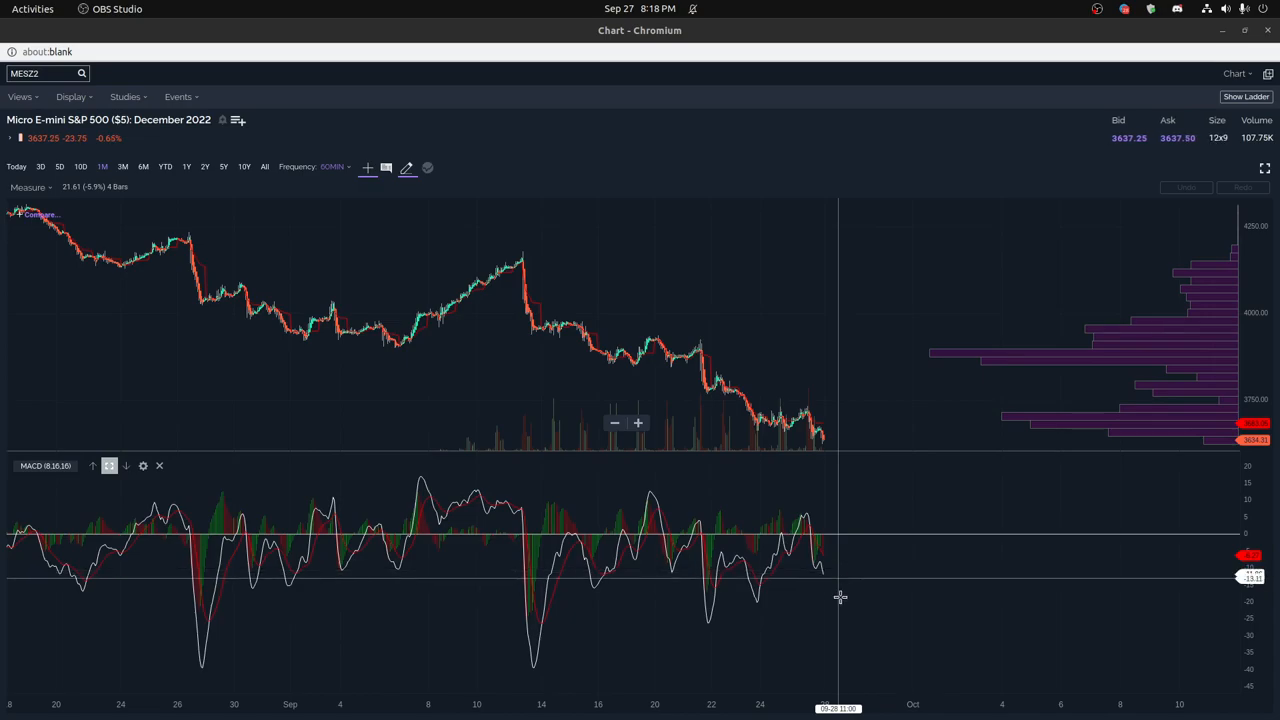
{"action": "mouse_move", "coordinate": [836, 595]}
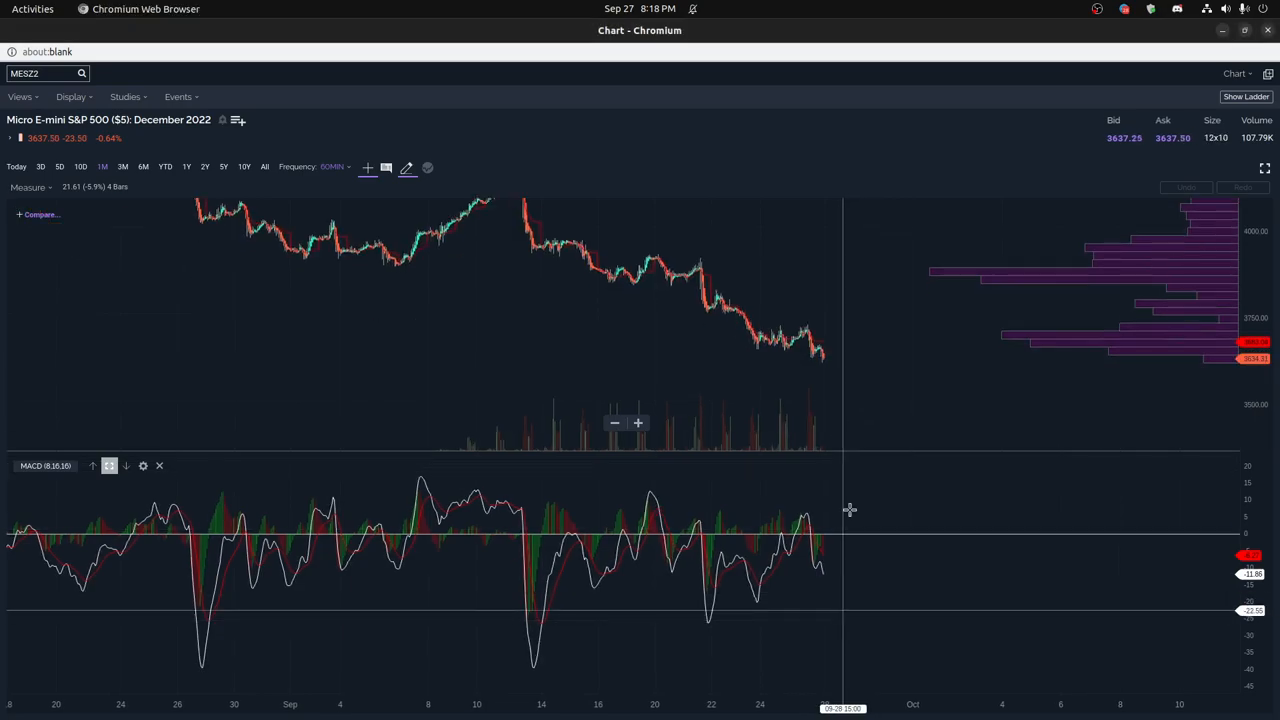
{"action": "mouse_move", "coordinate": [841, 383]}
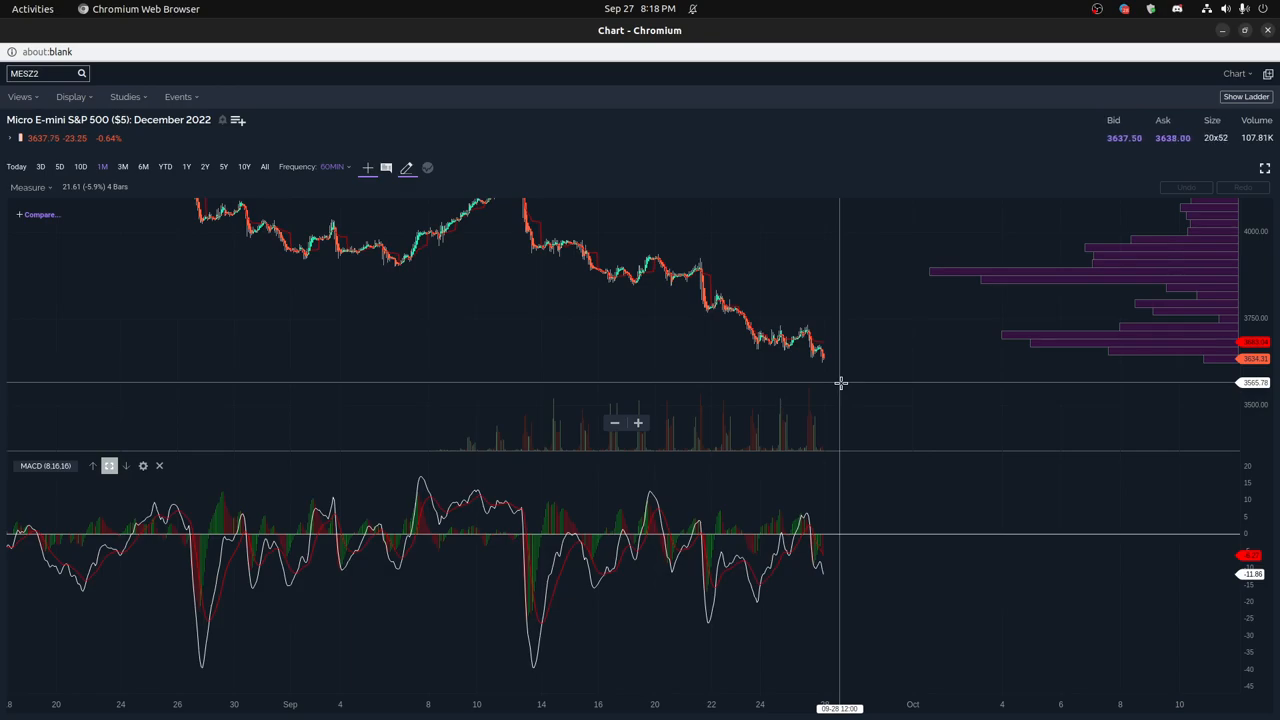
{"action": "mouse_move", "coordinate": [842, 596]}
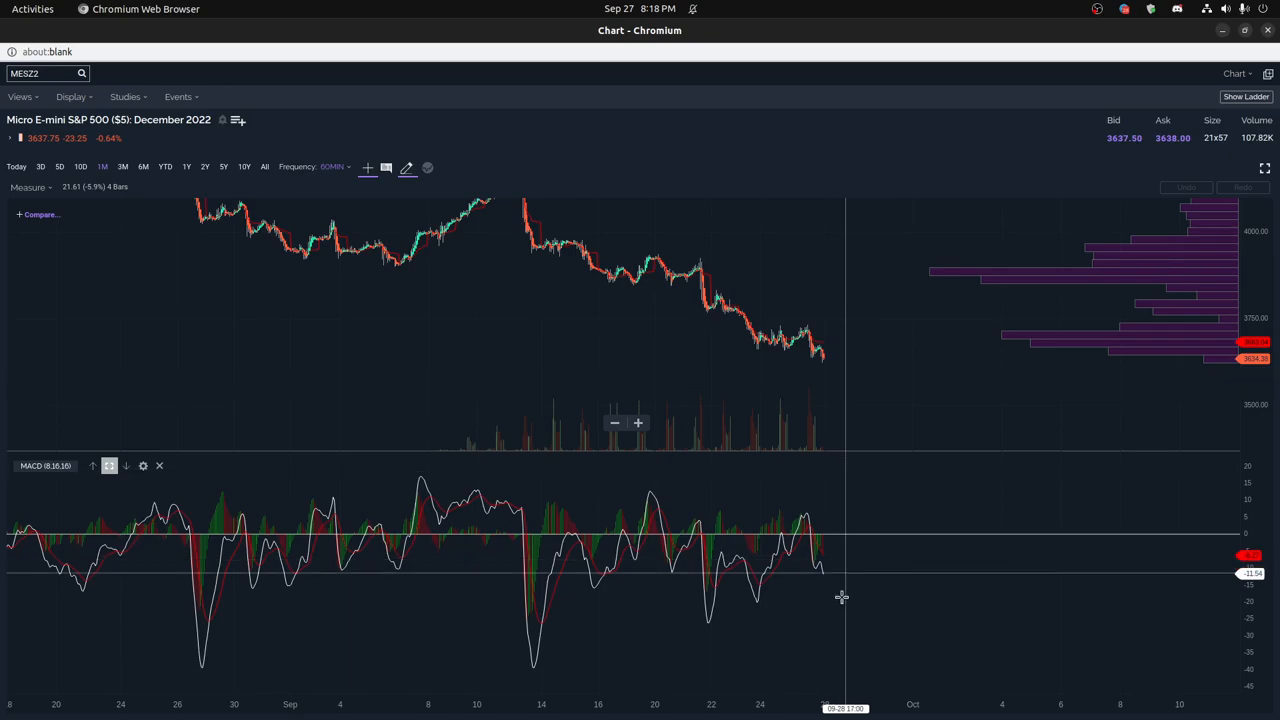
{"action": "mouse_move", "coordinate": [842, 596]}
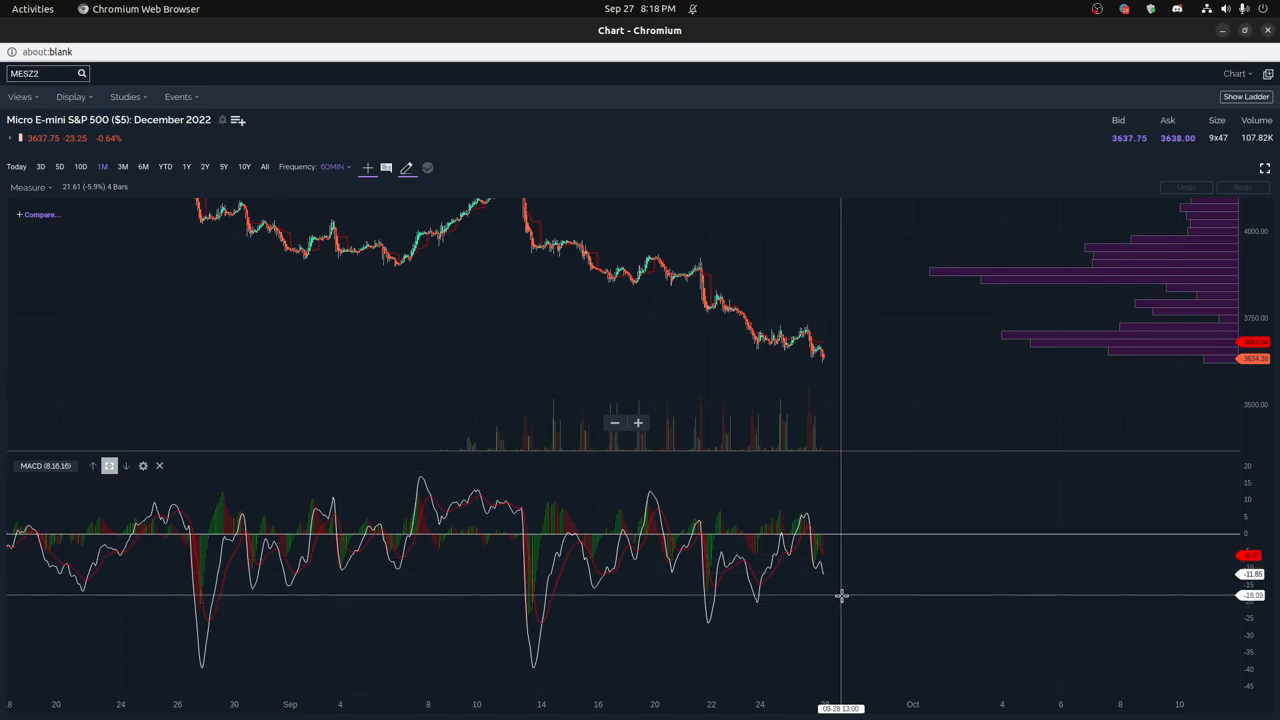
{"action": "mouse_move", "coordinate": [837, 379]}
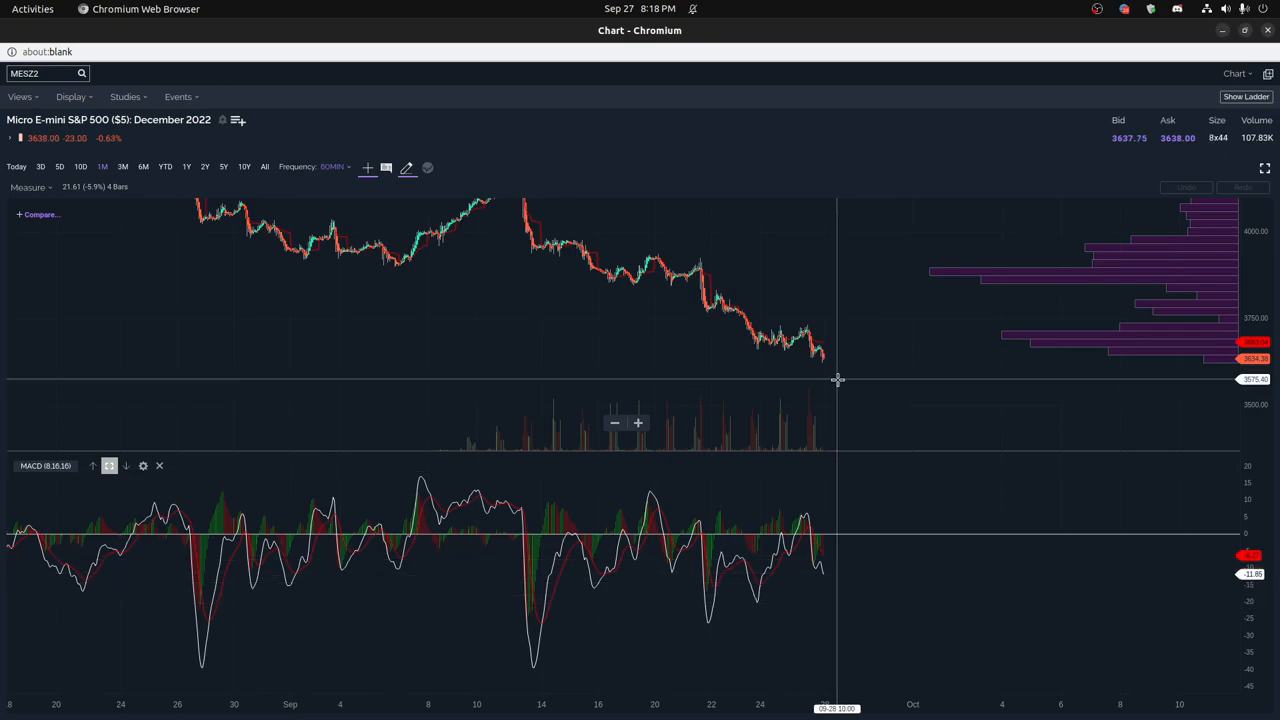
{"action": "mouse_move", "coordinate": [842, 491]}
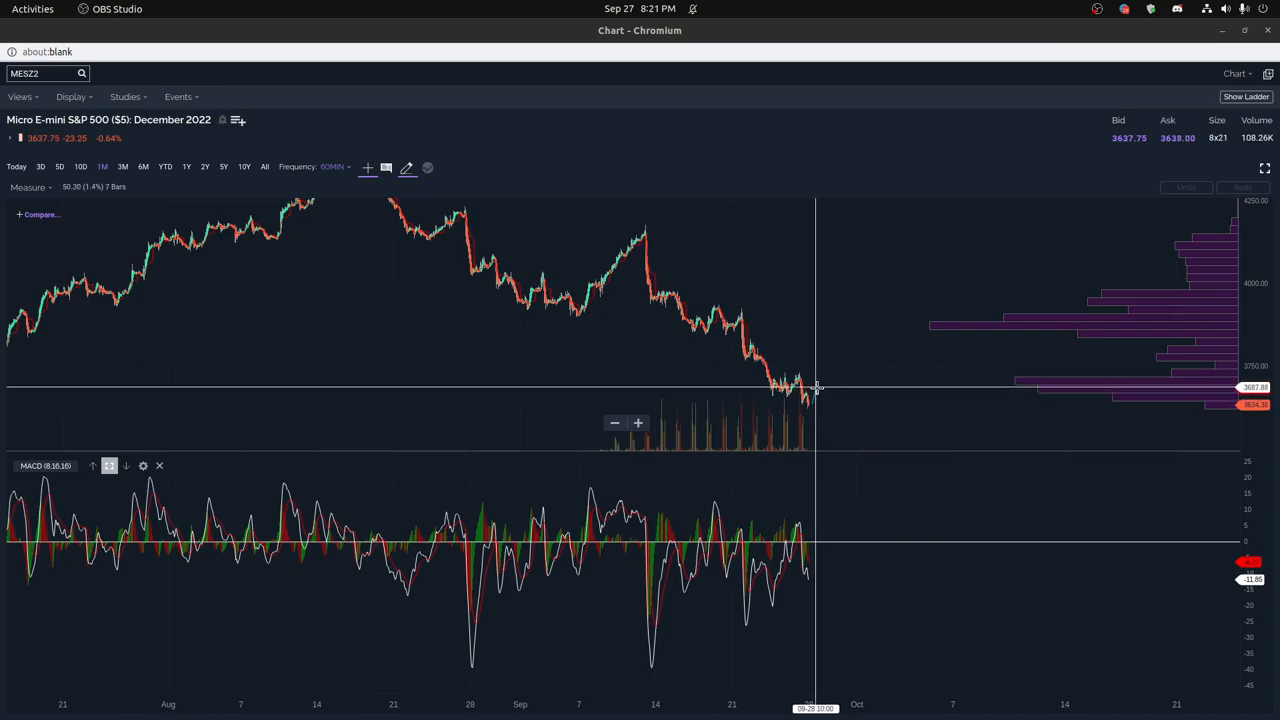
{"action": "mouse_move", "coordinate": [818, 418]}
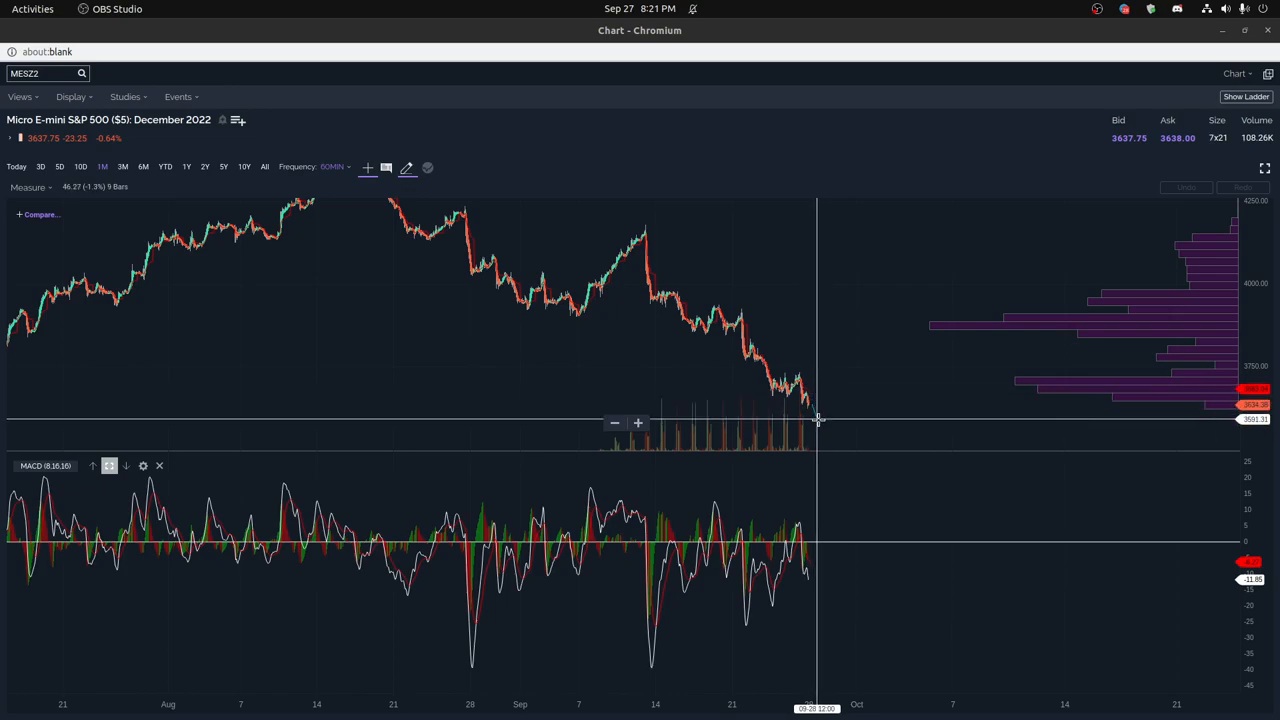
{"action": "mouse_move", "coordinate": [818, 428]}
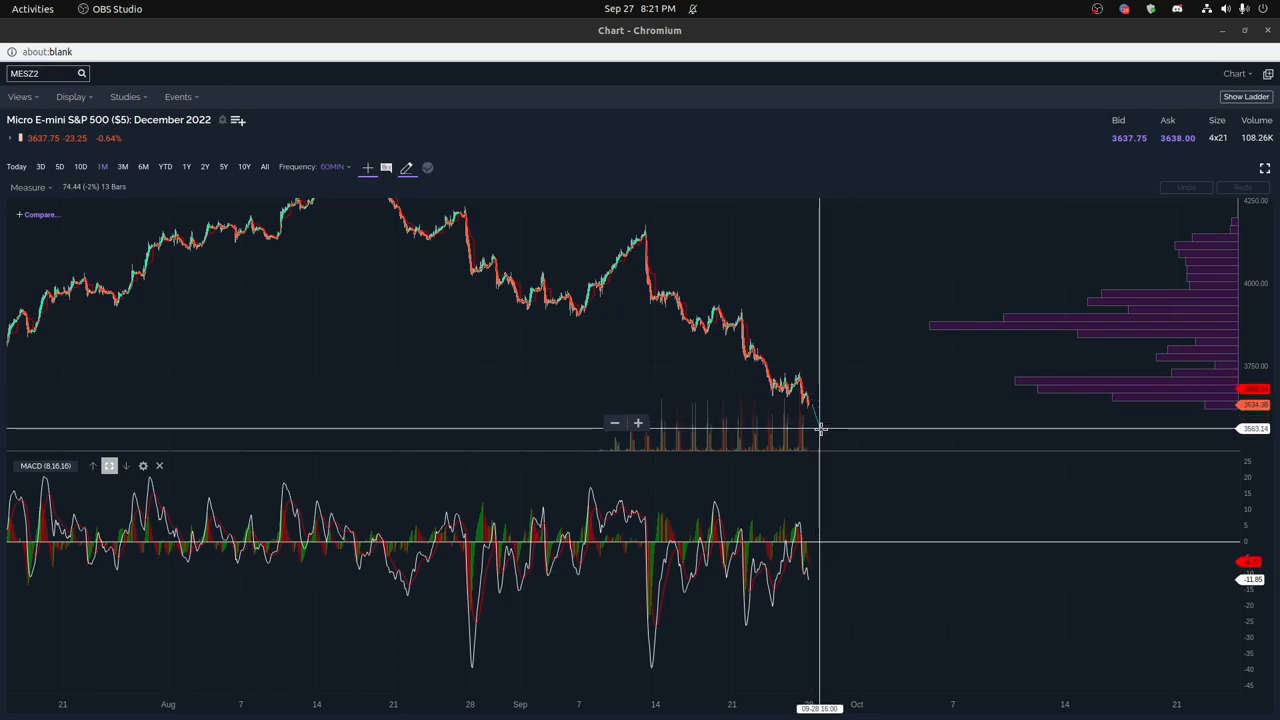
{"action": "mouse_move", "coordinate": [823, 432]}
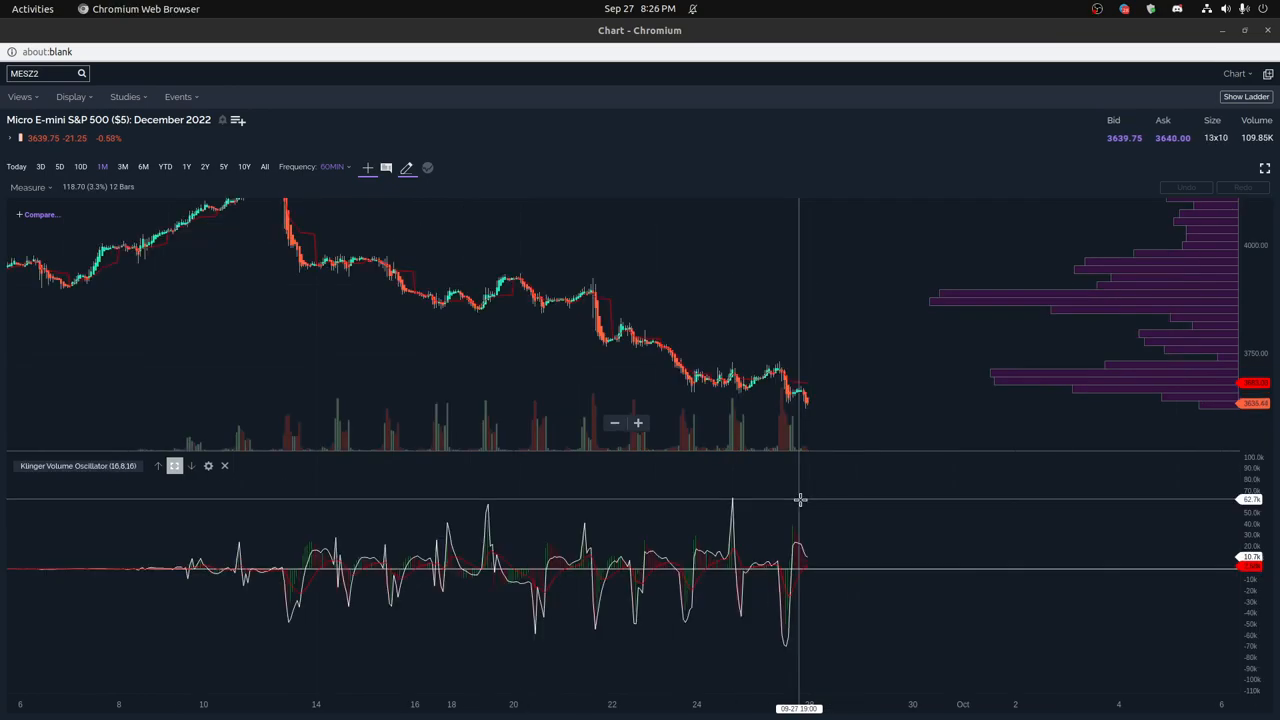
{"action": "mouse_move", "coordinate": [733, 500]}
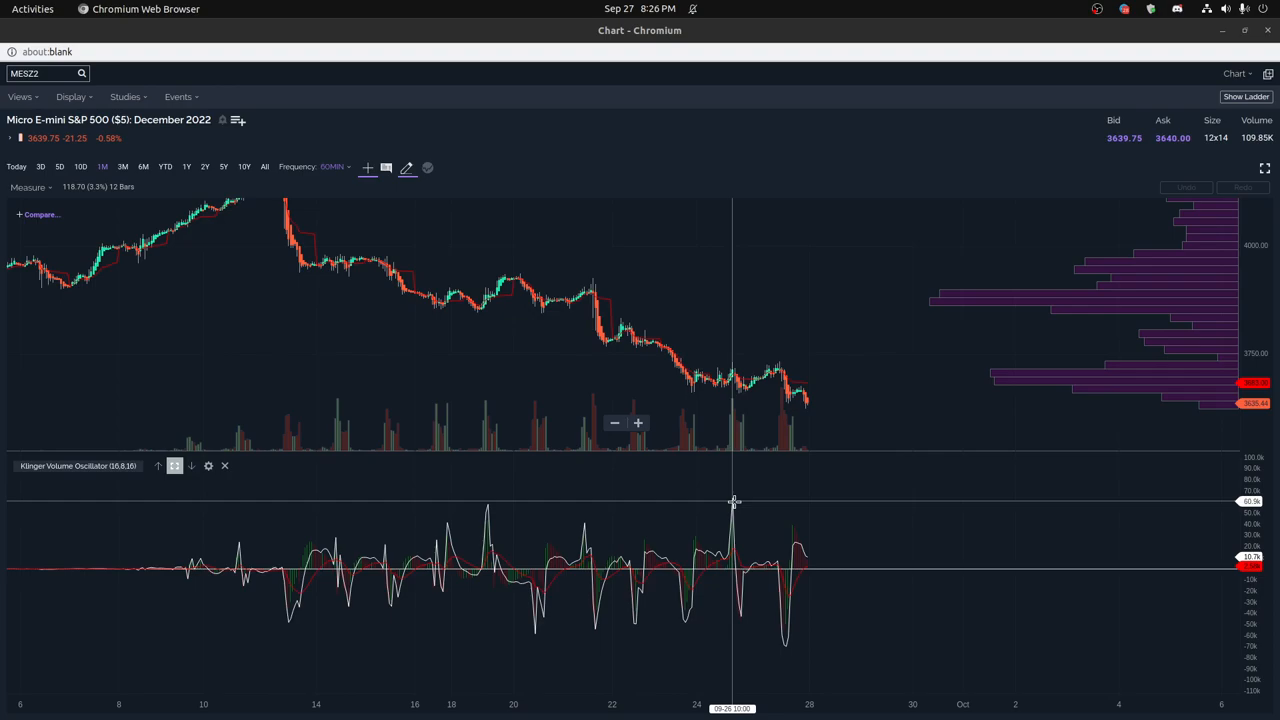
{"action": "mouse_move", "coordinate": [560, 614]}
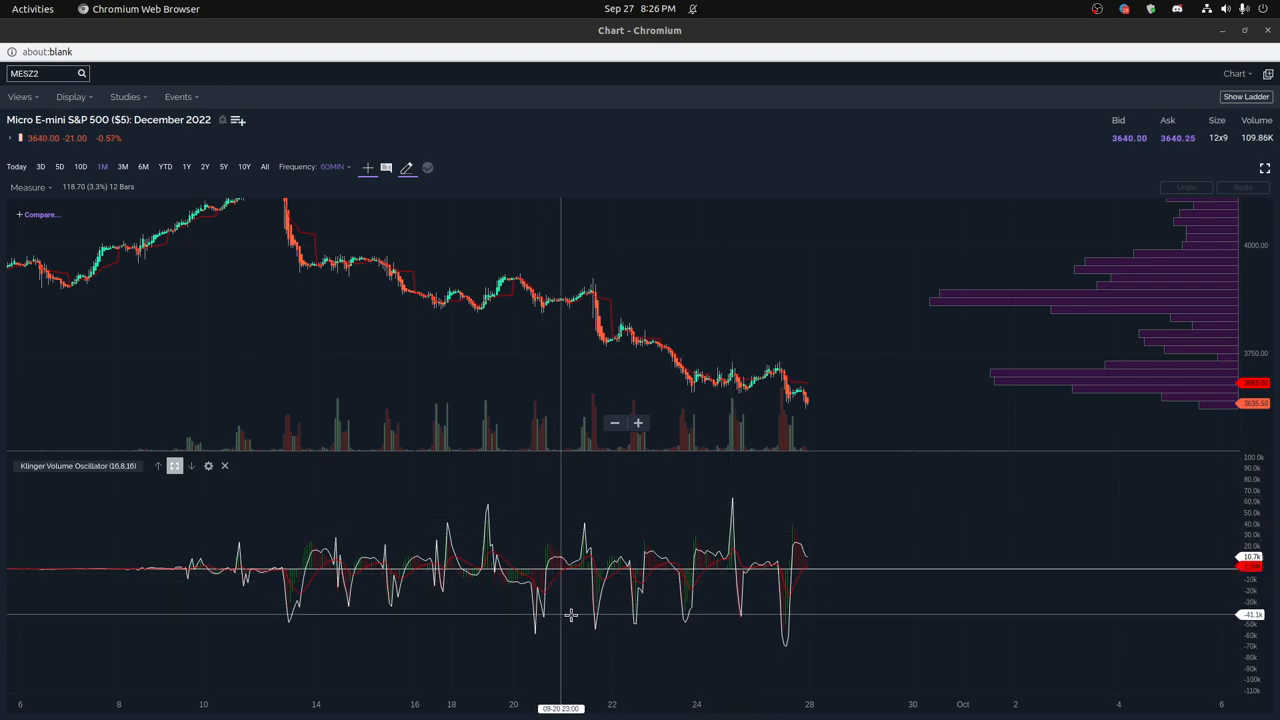
{"action": "mouse_move", "coordinate": [683, 413]}
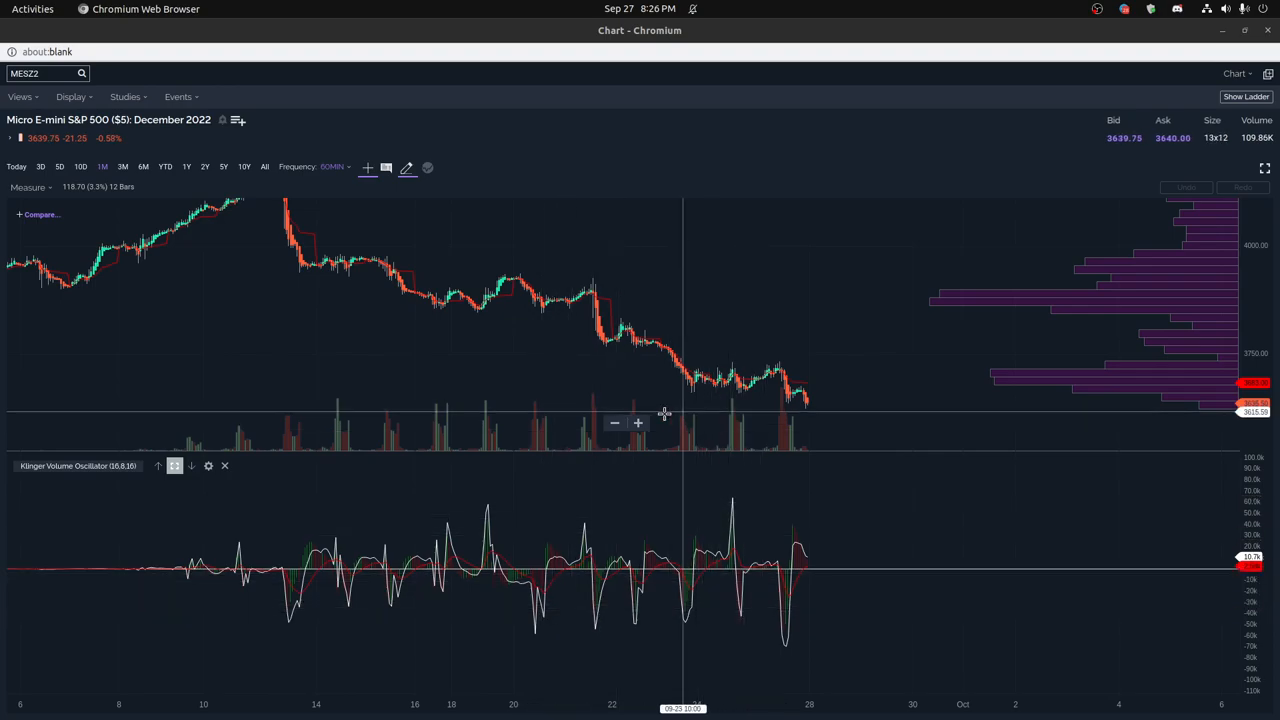
{"action": "mouse_move", "coordinate": [598, 637]}
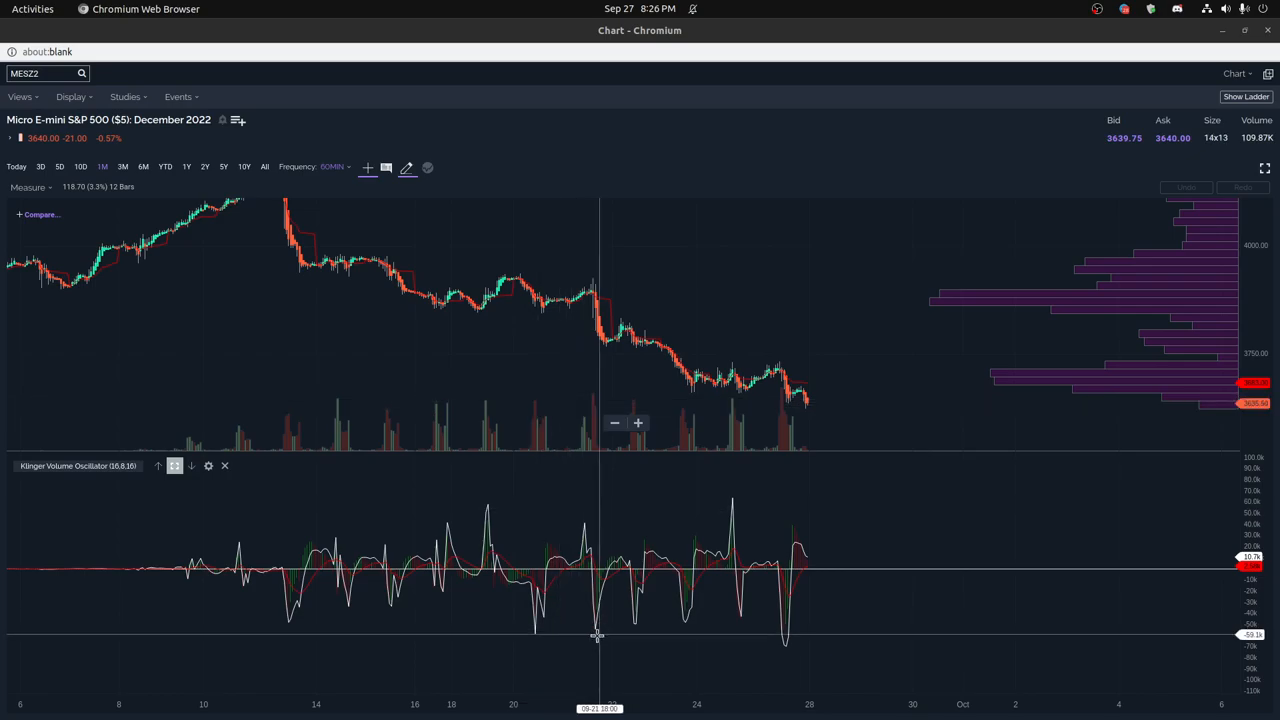
{"action": "mouse_move", "coordinate": [765, 627]}
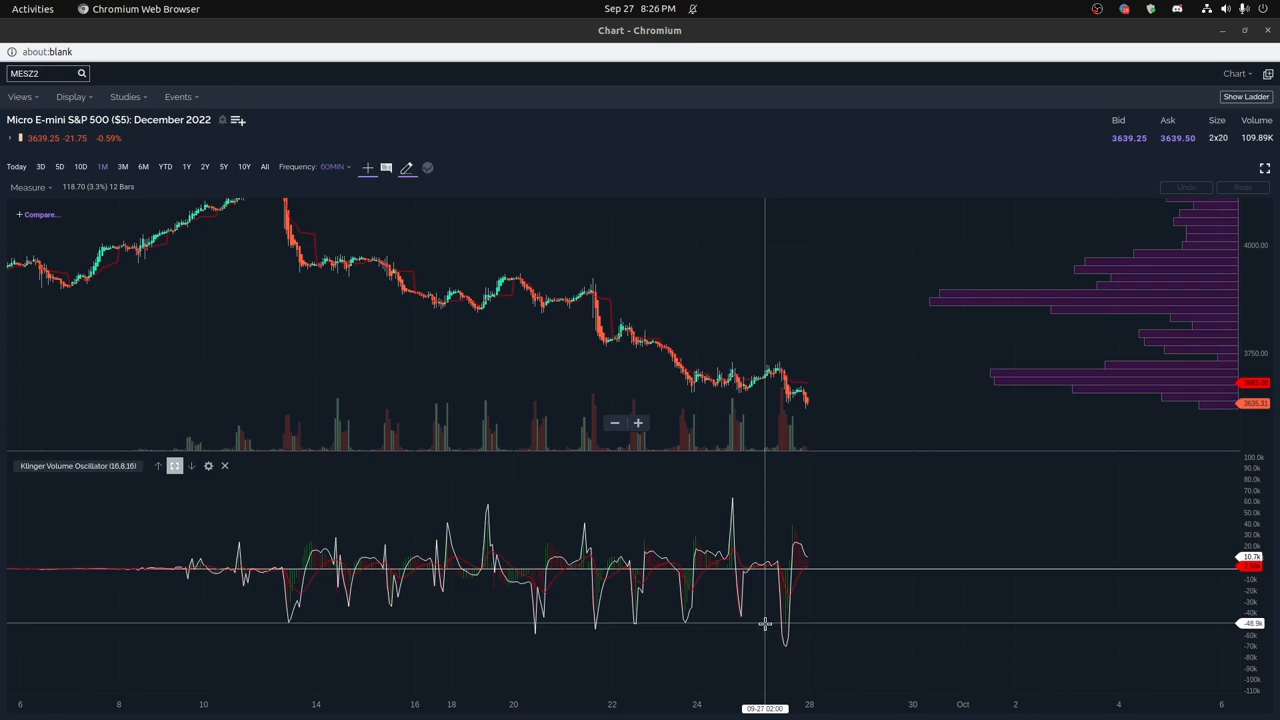
{"action": "mouse_move", "coordinate": [758, 530]}
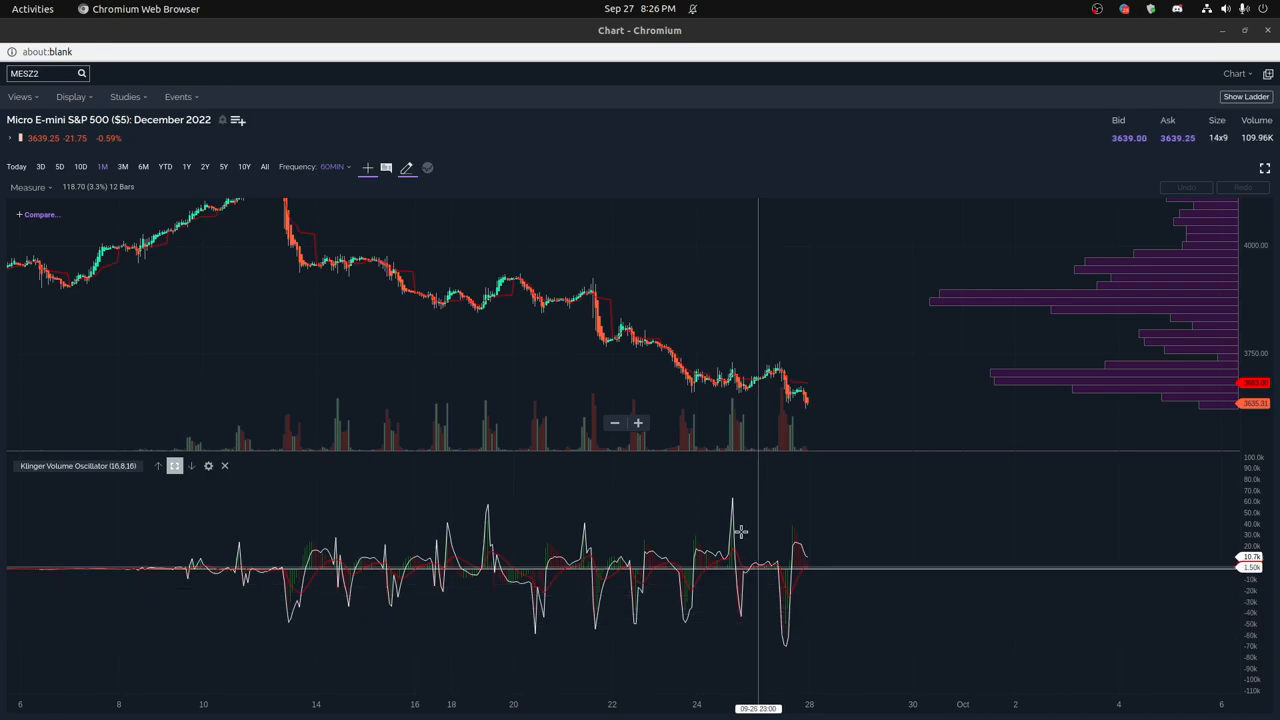
{"action": "mouse_move", "coordinate": [480, 516]}
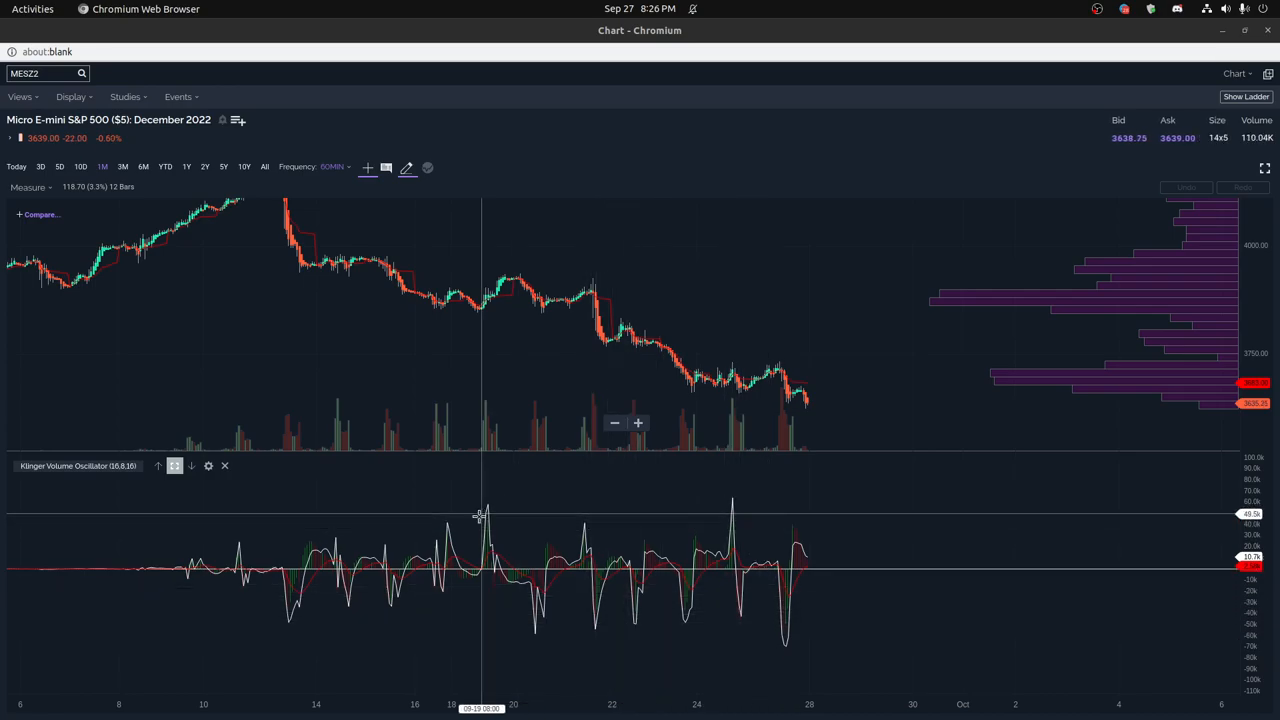
{"action": "mouse_move", "coordinate": [620, 528]}
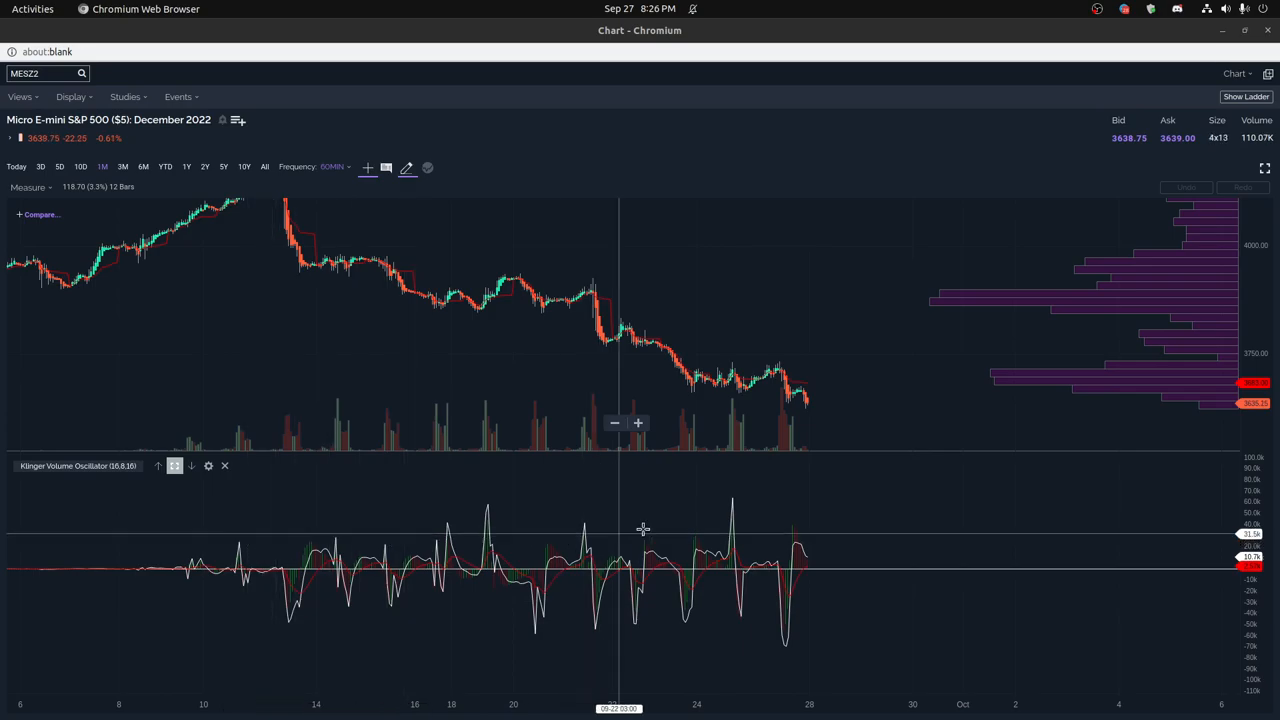
{"action": "mouse_move", "coordinate": [733, 497]}
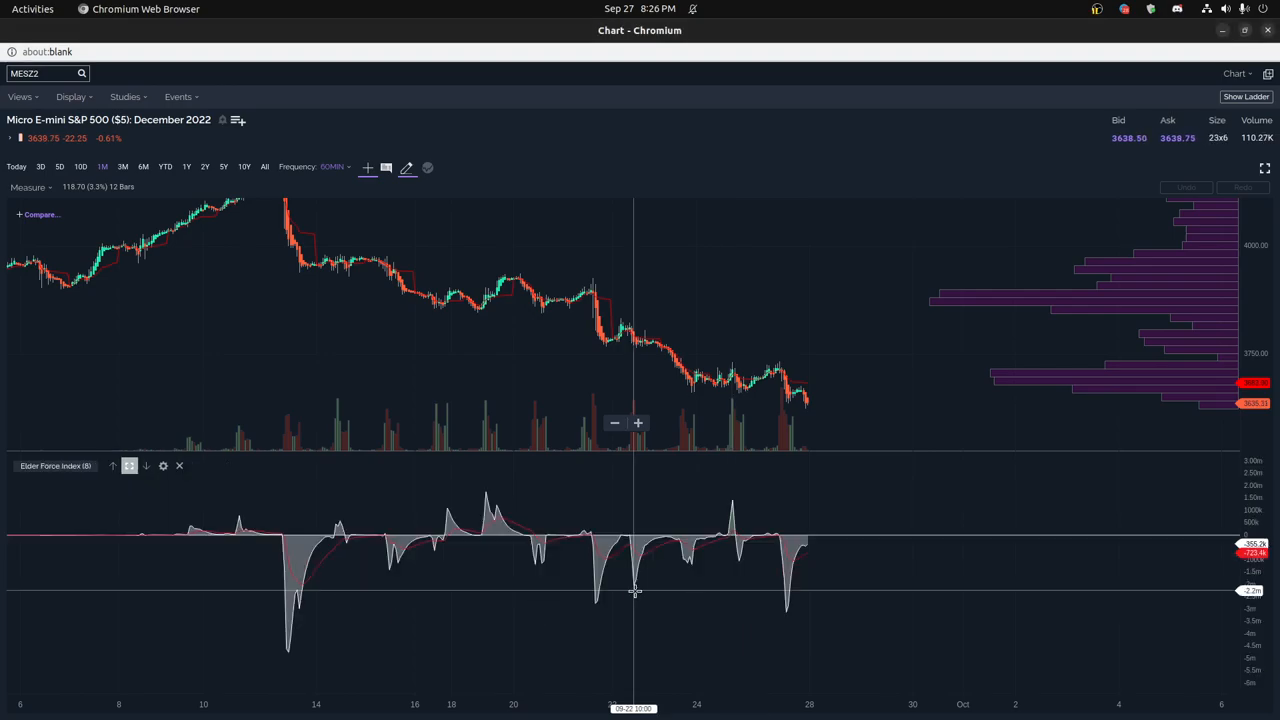
{"action": "mouse_move", "coordinate": [606, 600]}
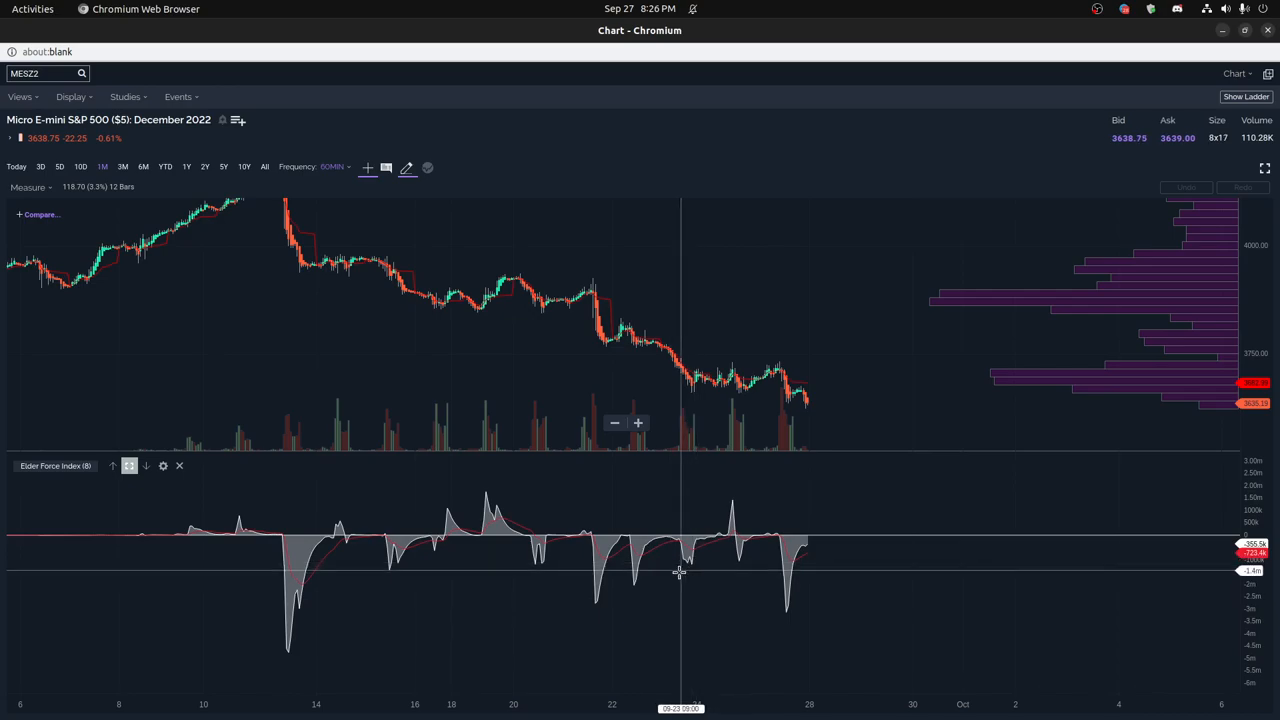
{"action": "mouse_move", "coordinate": [588, 588]}
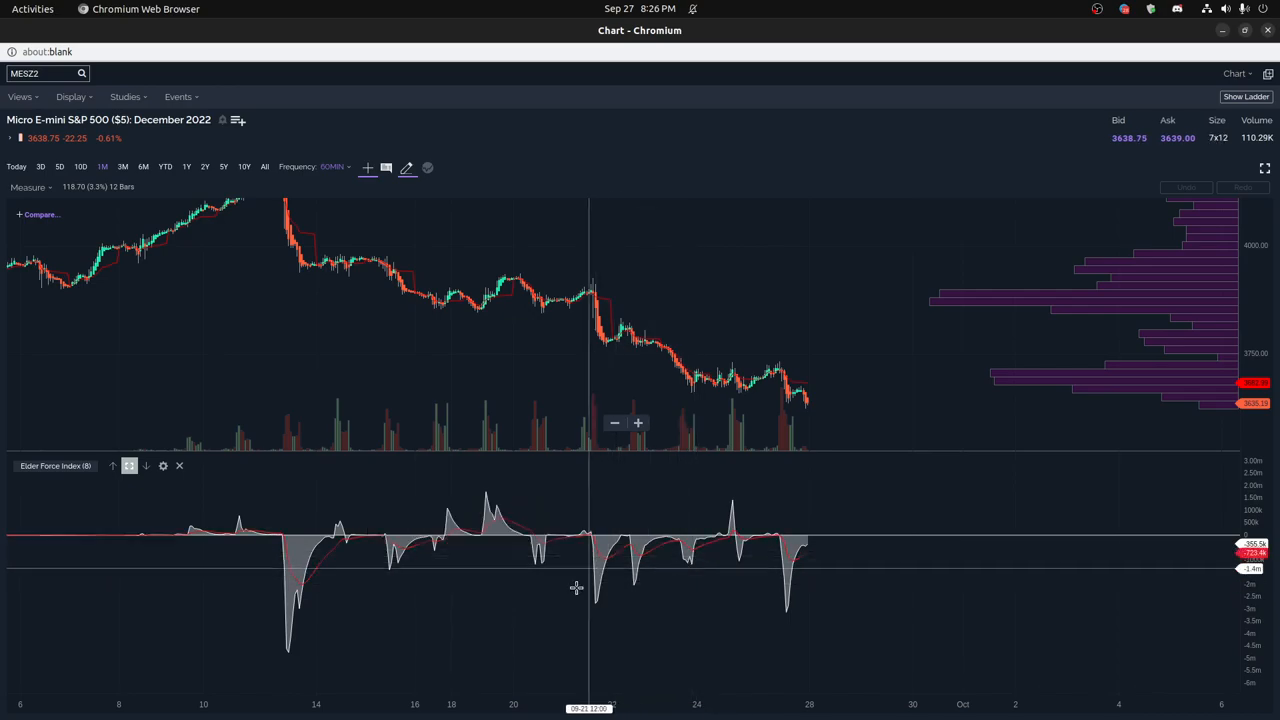
{"action": "mouse_move", "coordinate": [343, 402]}
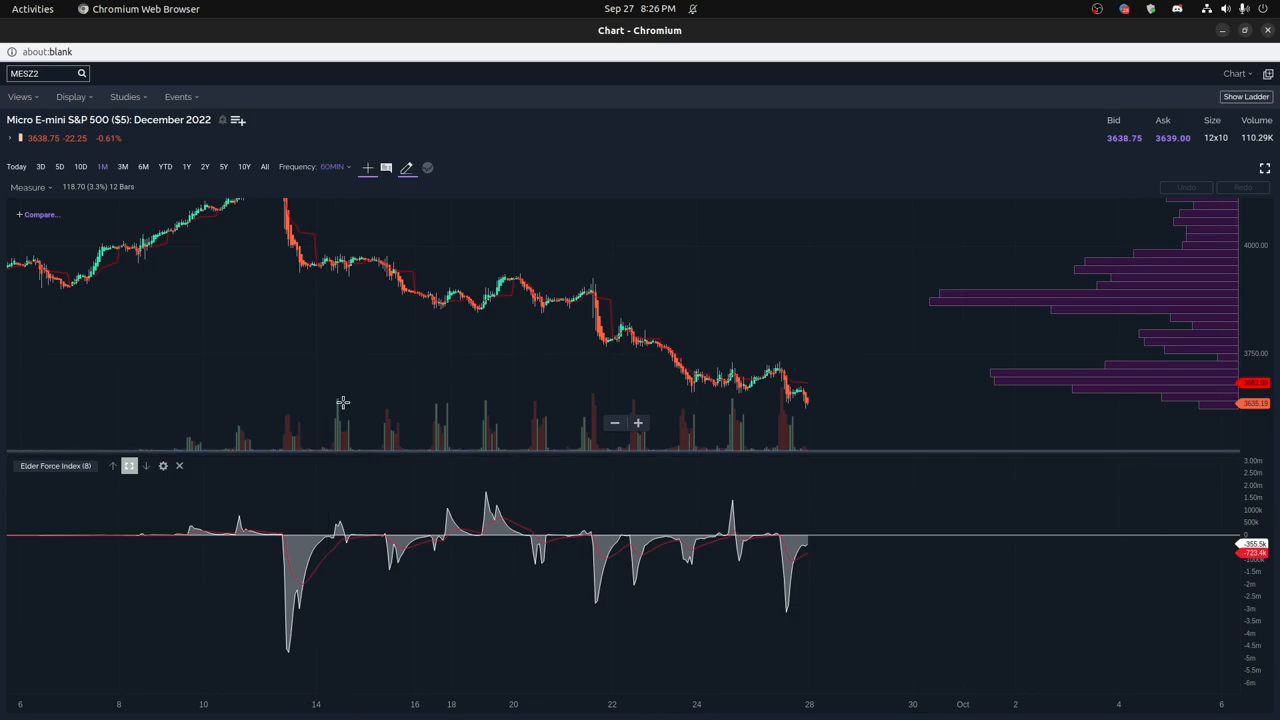
{"action": "mouse_move", "coordinate": [393, 567]}
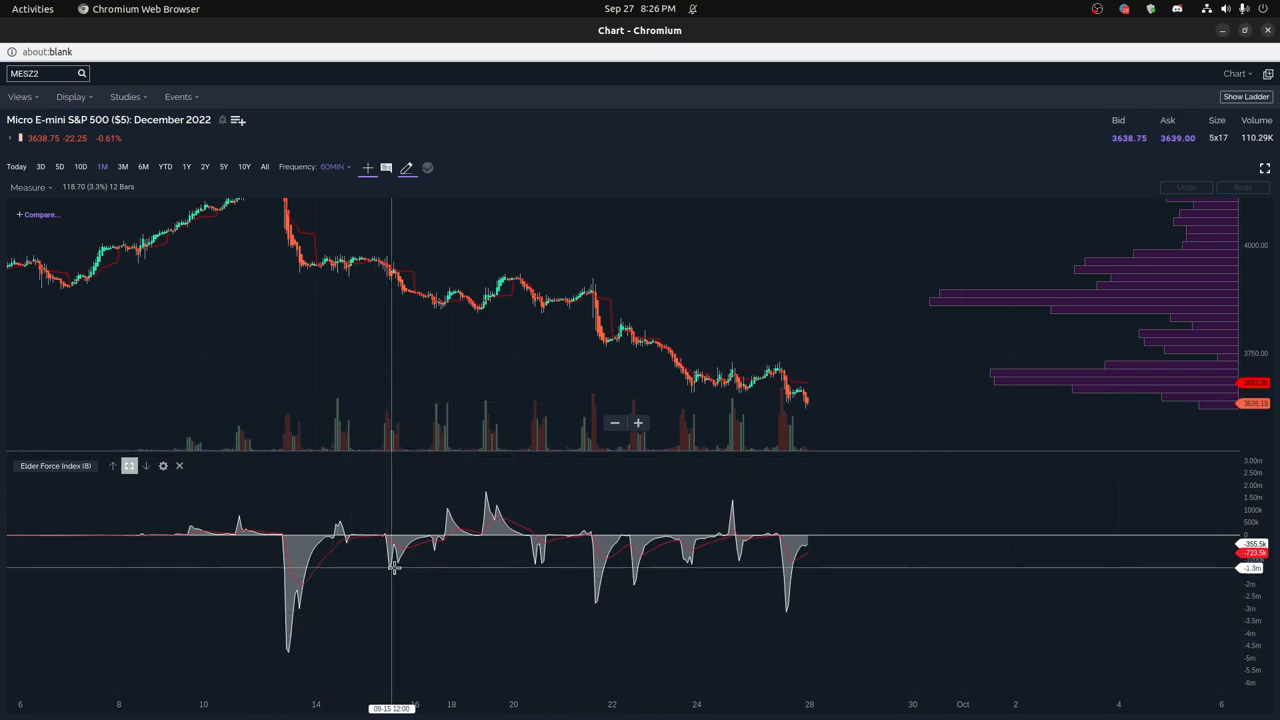
{"action": "mouse_move", "coordinate": [430, 613]}
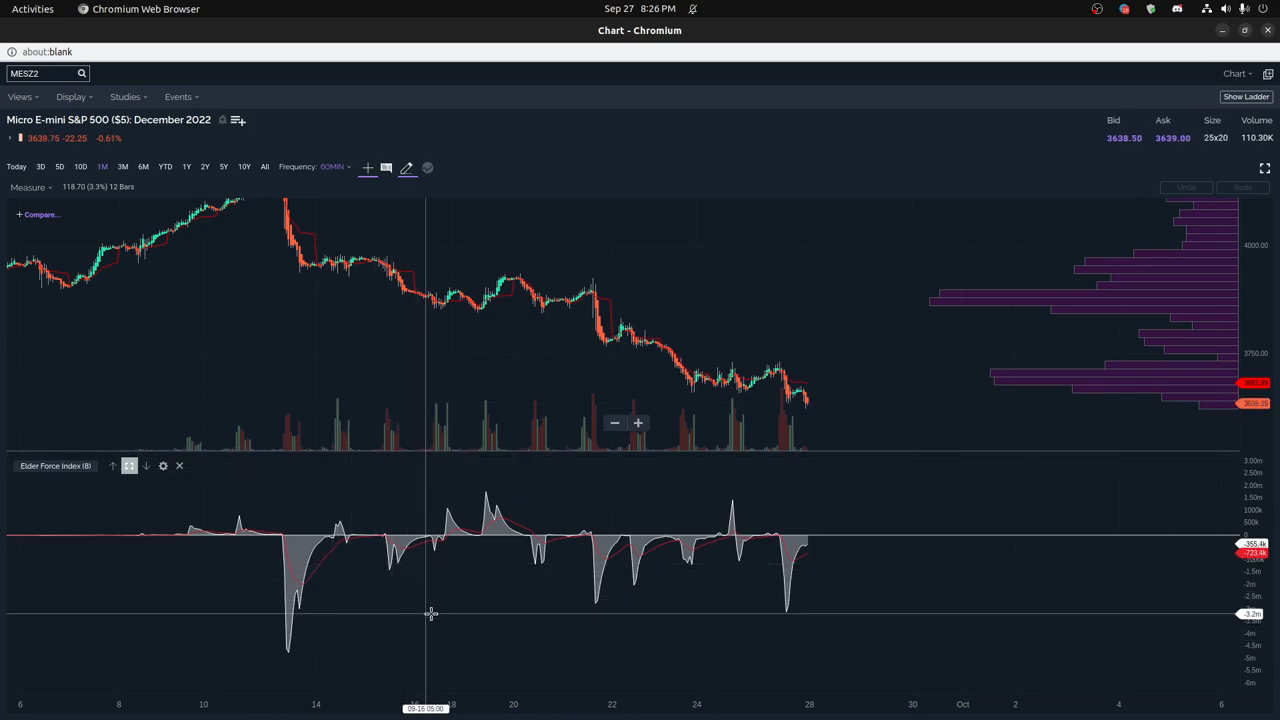
{"action": "mouse_move", "coordinate": [793, 613]}
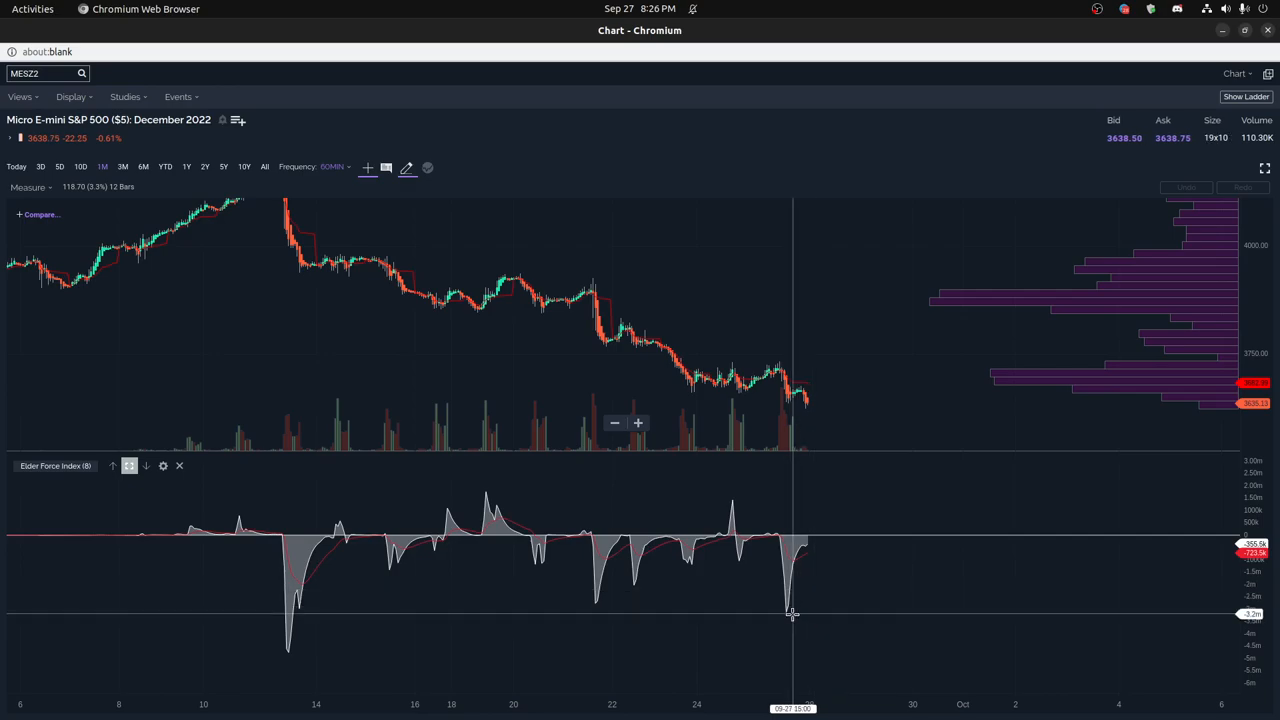
{"action": "mouse_move", "coordinate": [788, 614]}
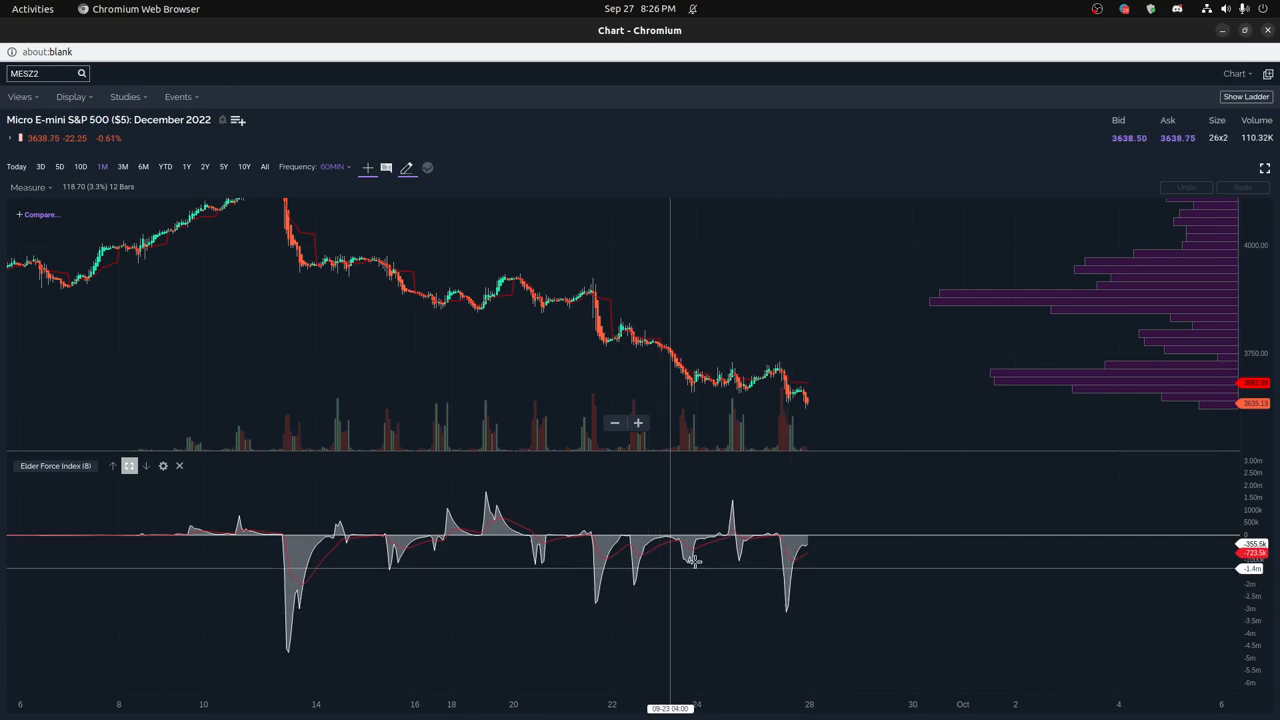
{"action": "mouse_move", "coordinate": [793, 617]}
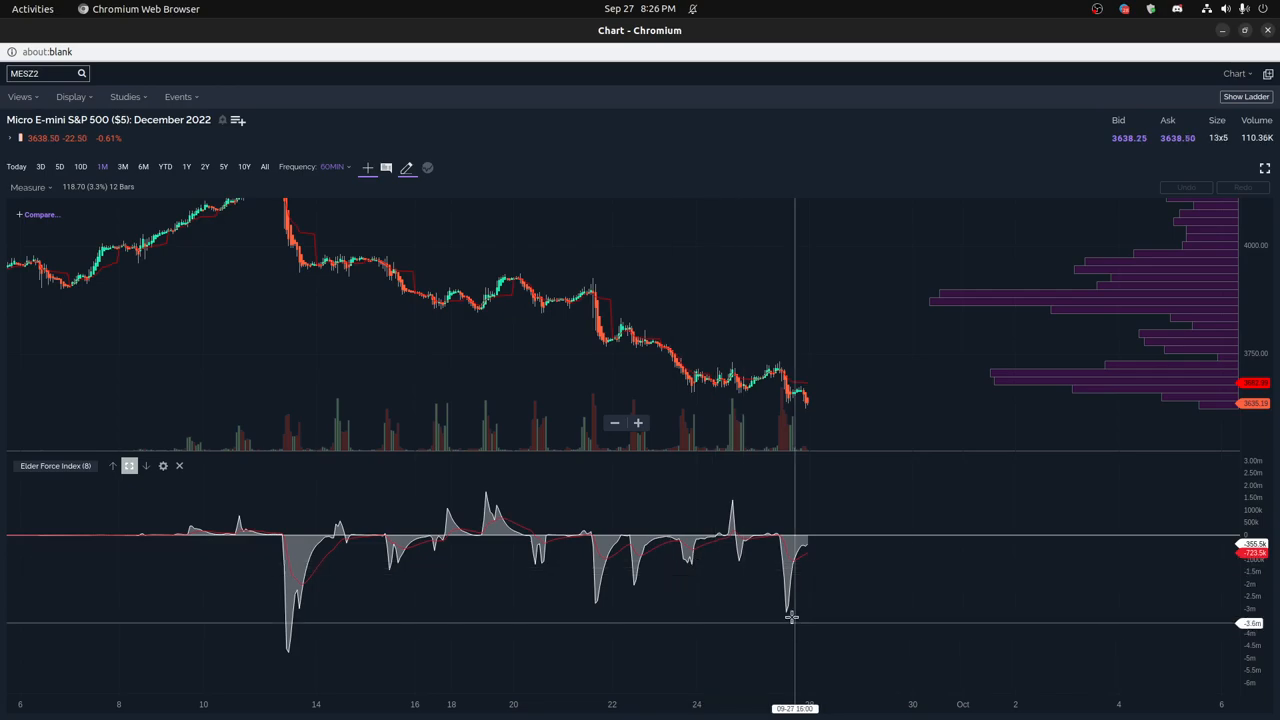
{"action": "mouse_move", "coordinate": [630, 555]}
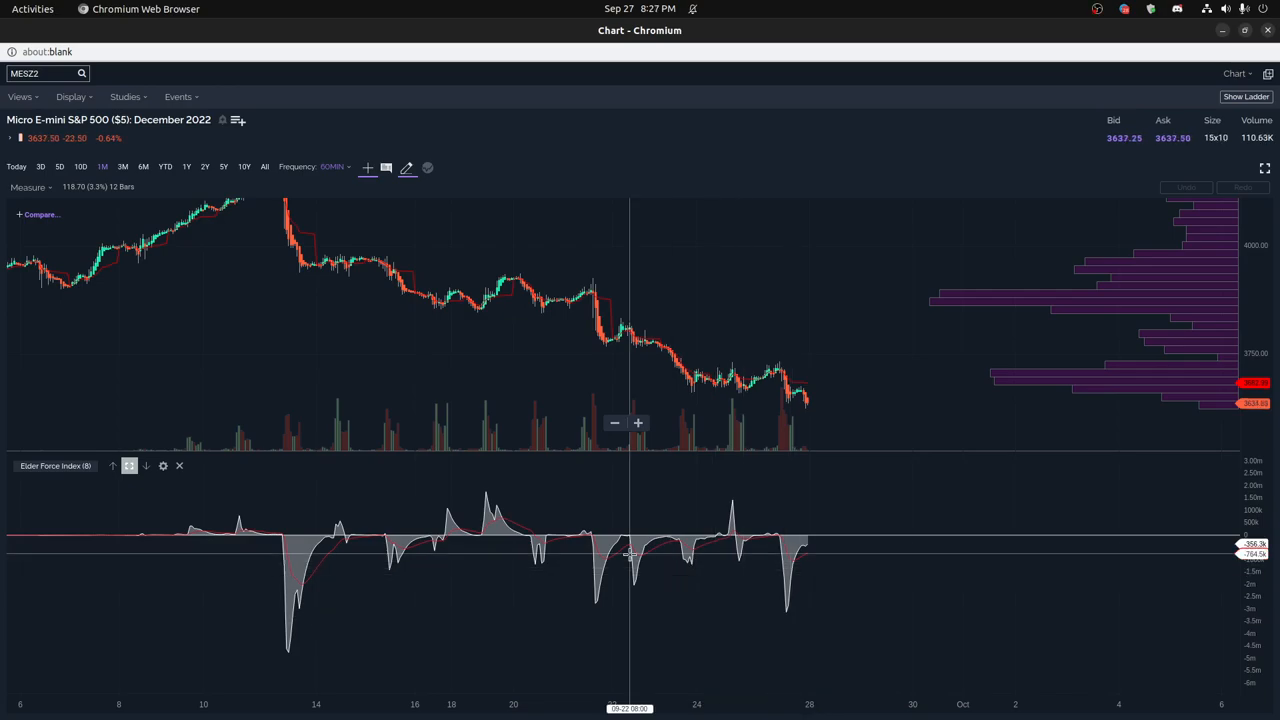
{"action": "mouse_move", "coordinate": [750, 580]}
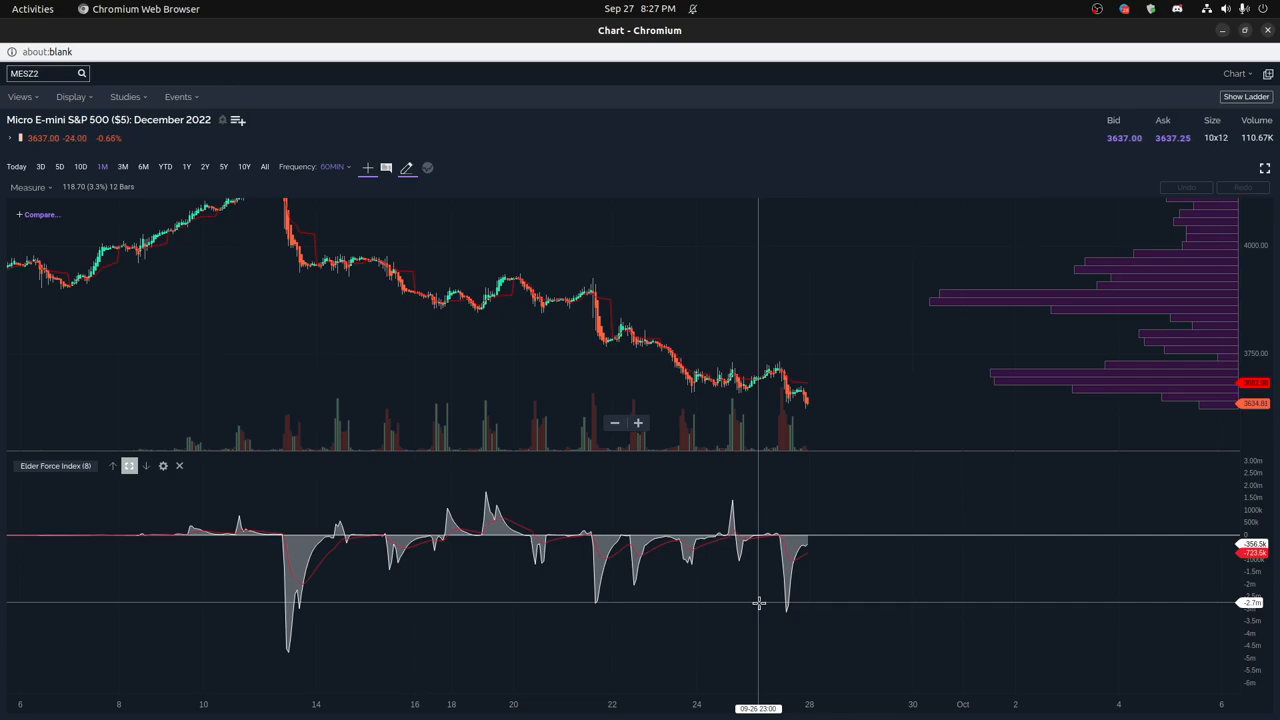
{"action": "mouse_move", "coordinate": [180, 598]}
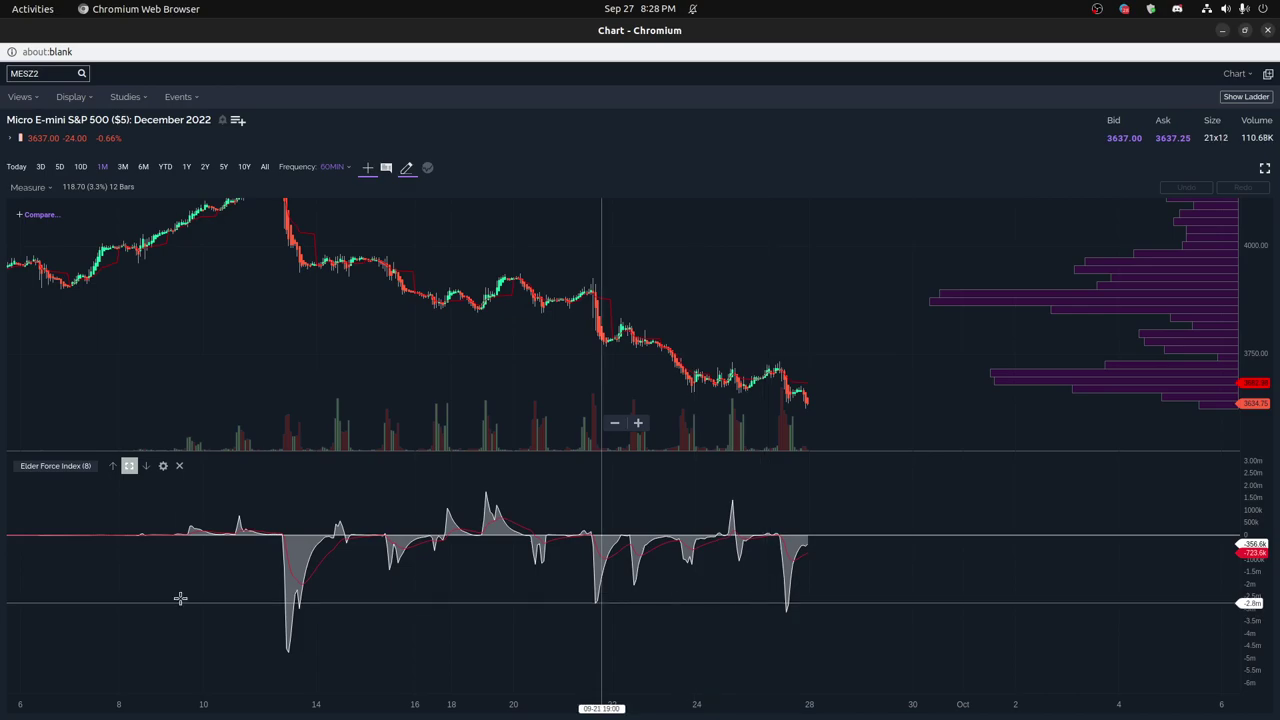
{"action": "mouse_move", "coordinate": [695, 599]}
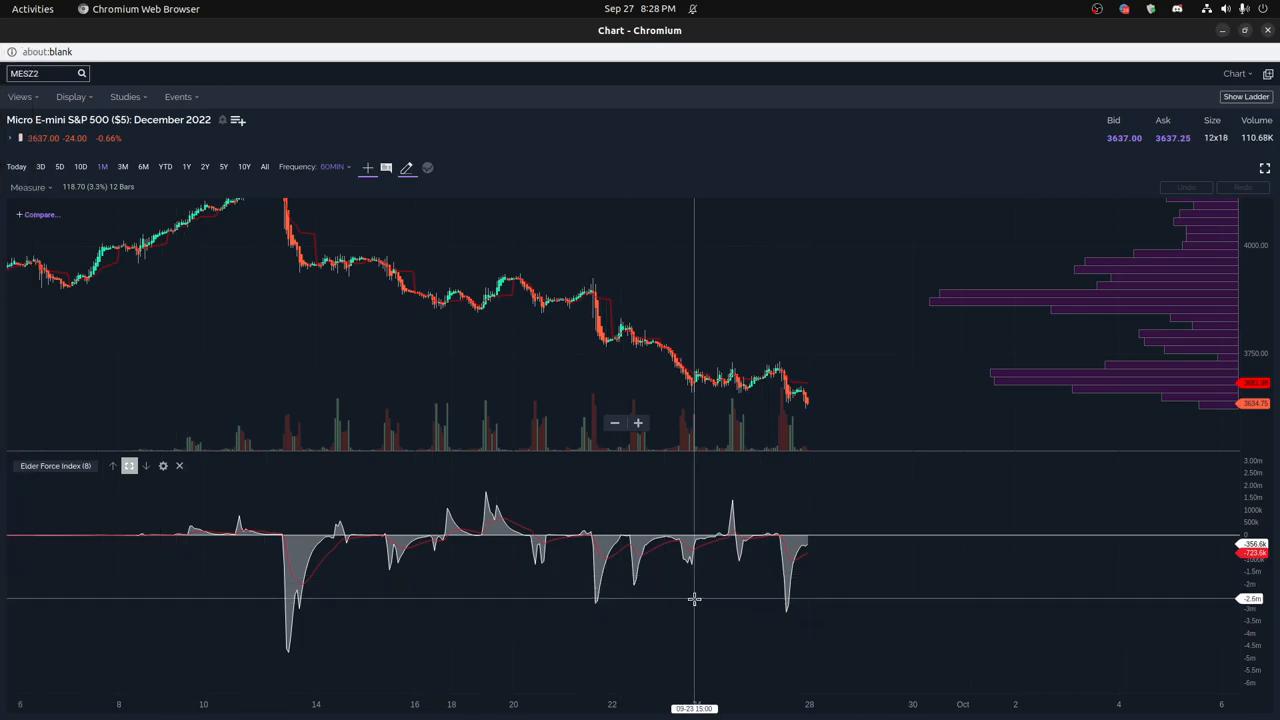
{"action": "mouse_move", "coordinate": [527, 574]}
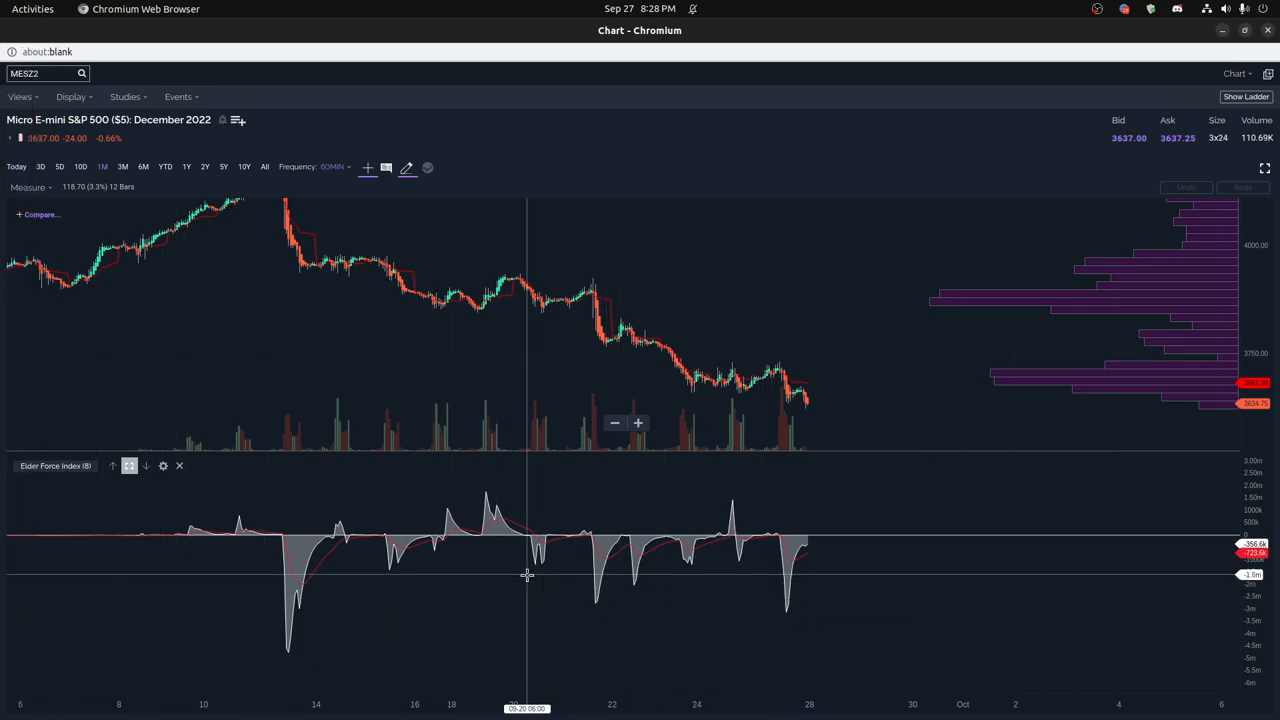